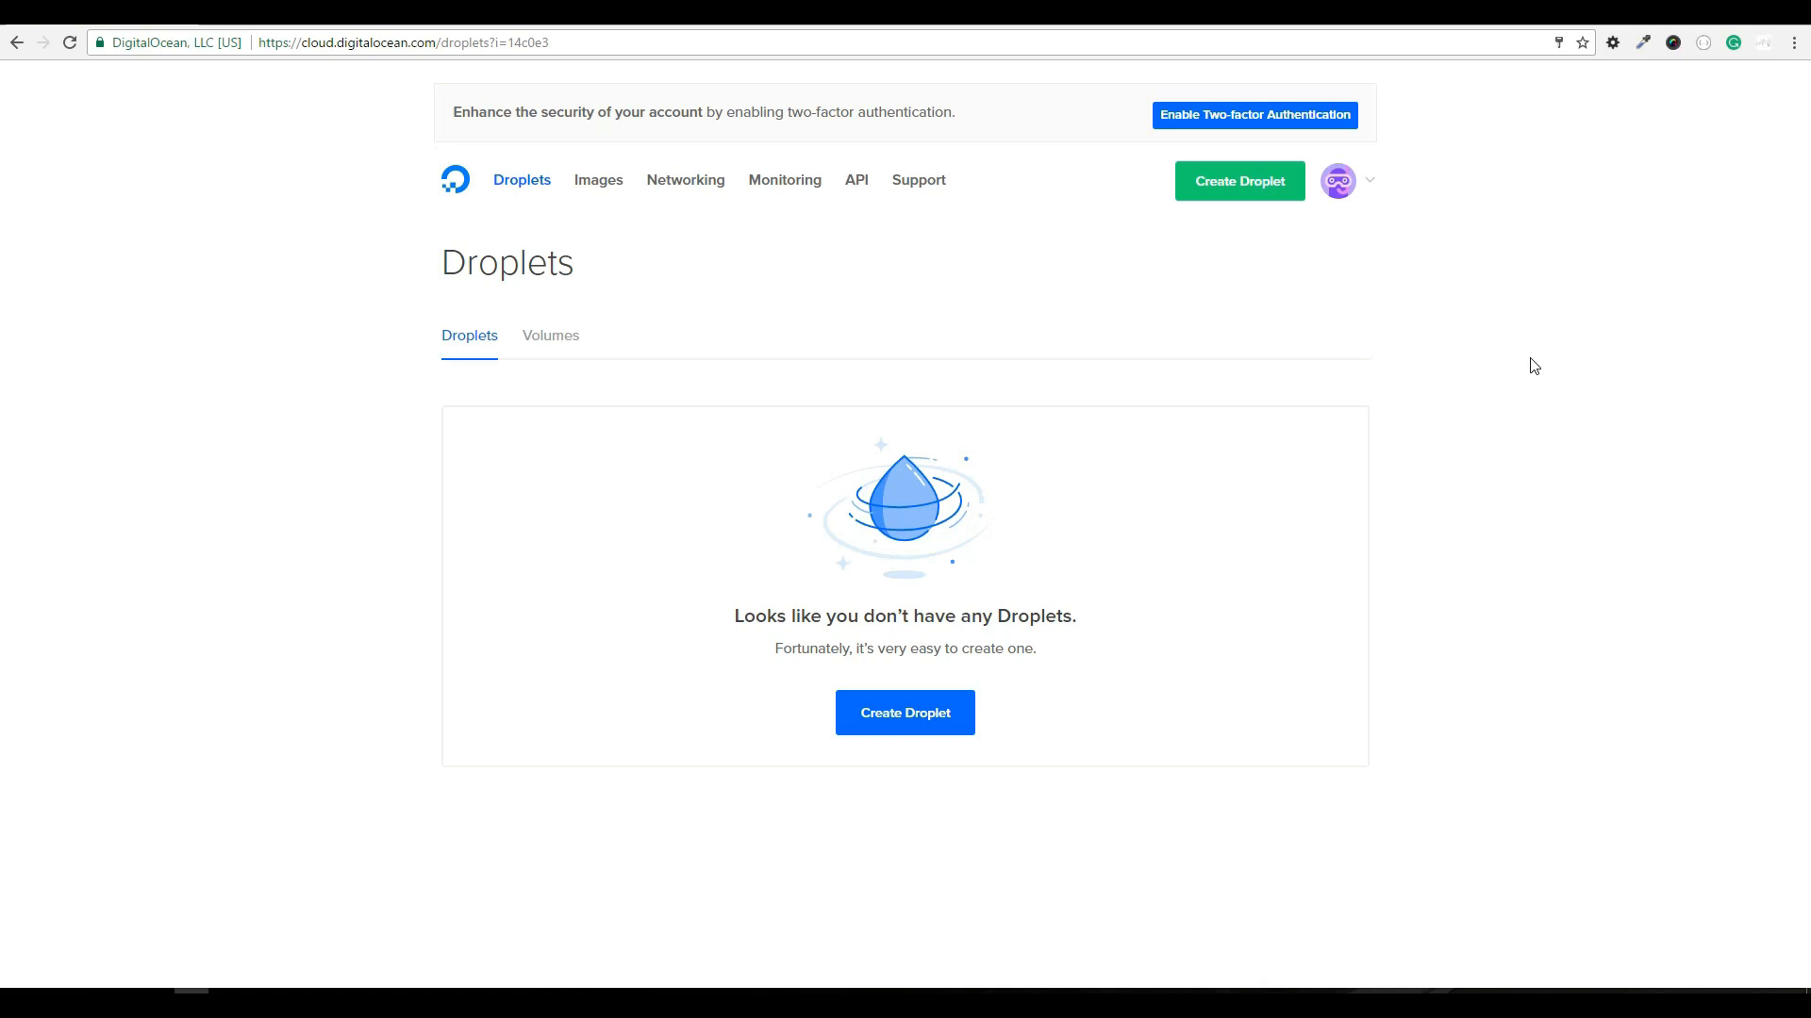
# Start a new droplet and show the One-click apps image list.
pyautogui.click(1238, 181)
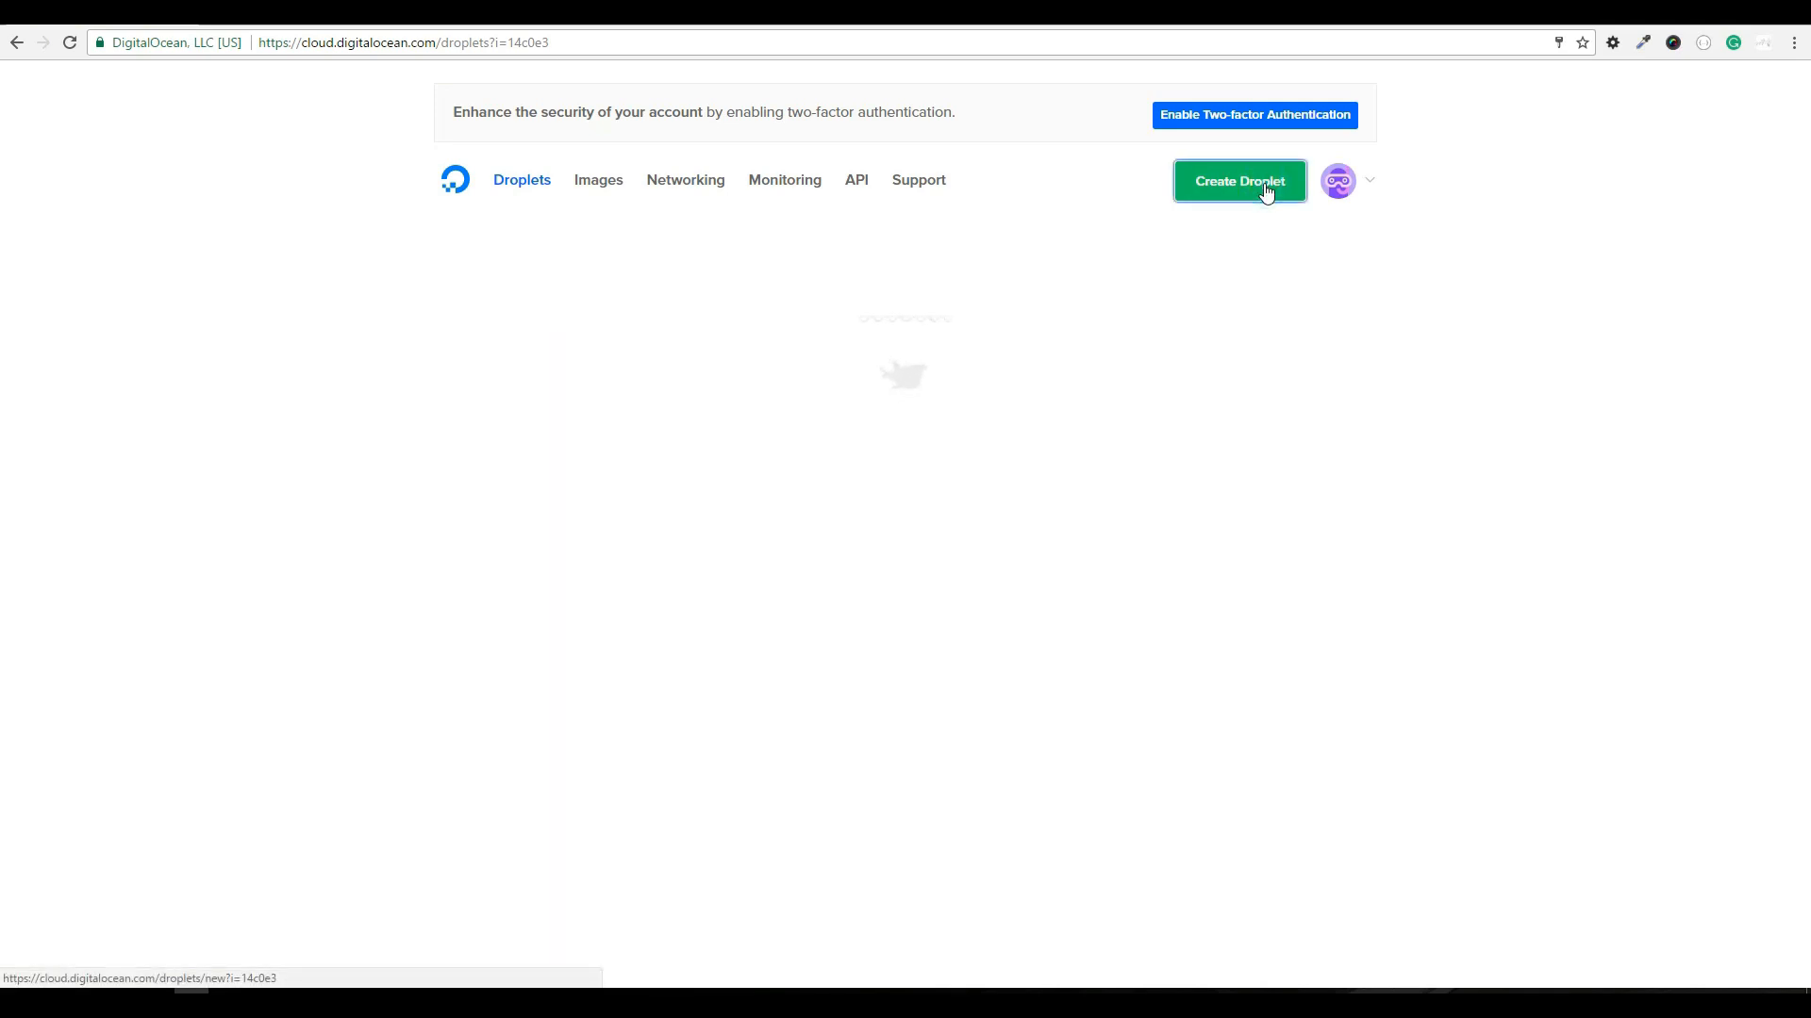
pyautogui.click(1238, 181)
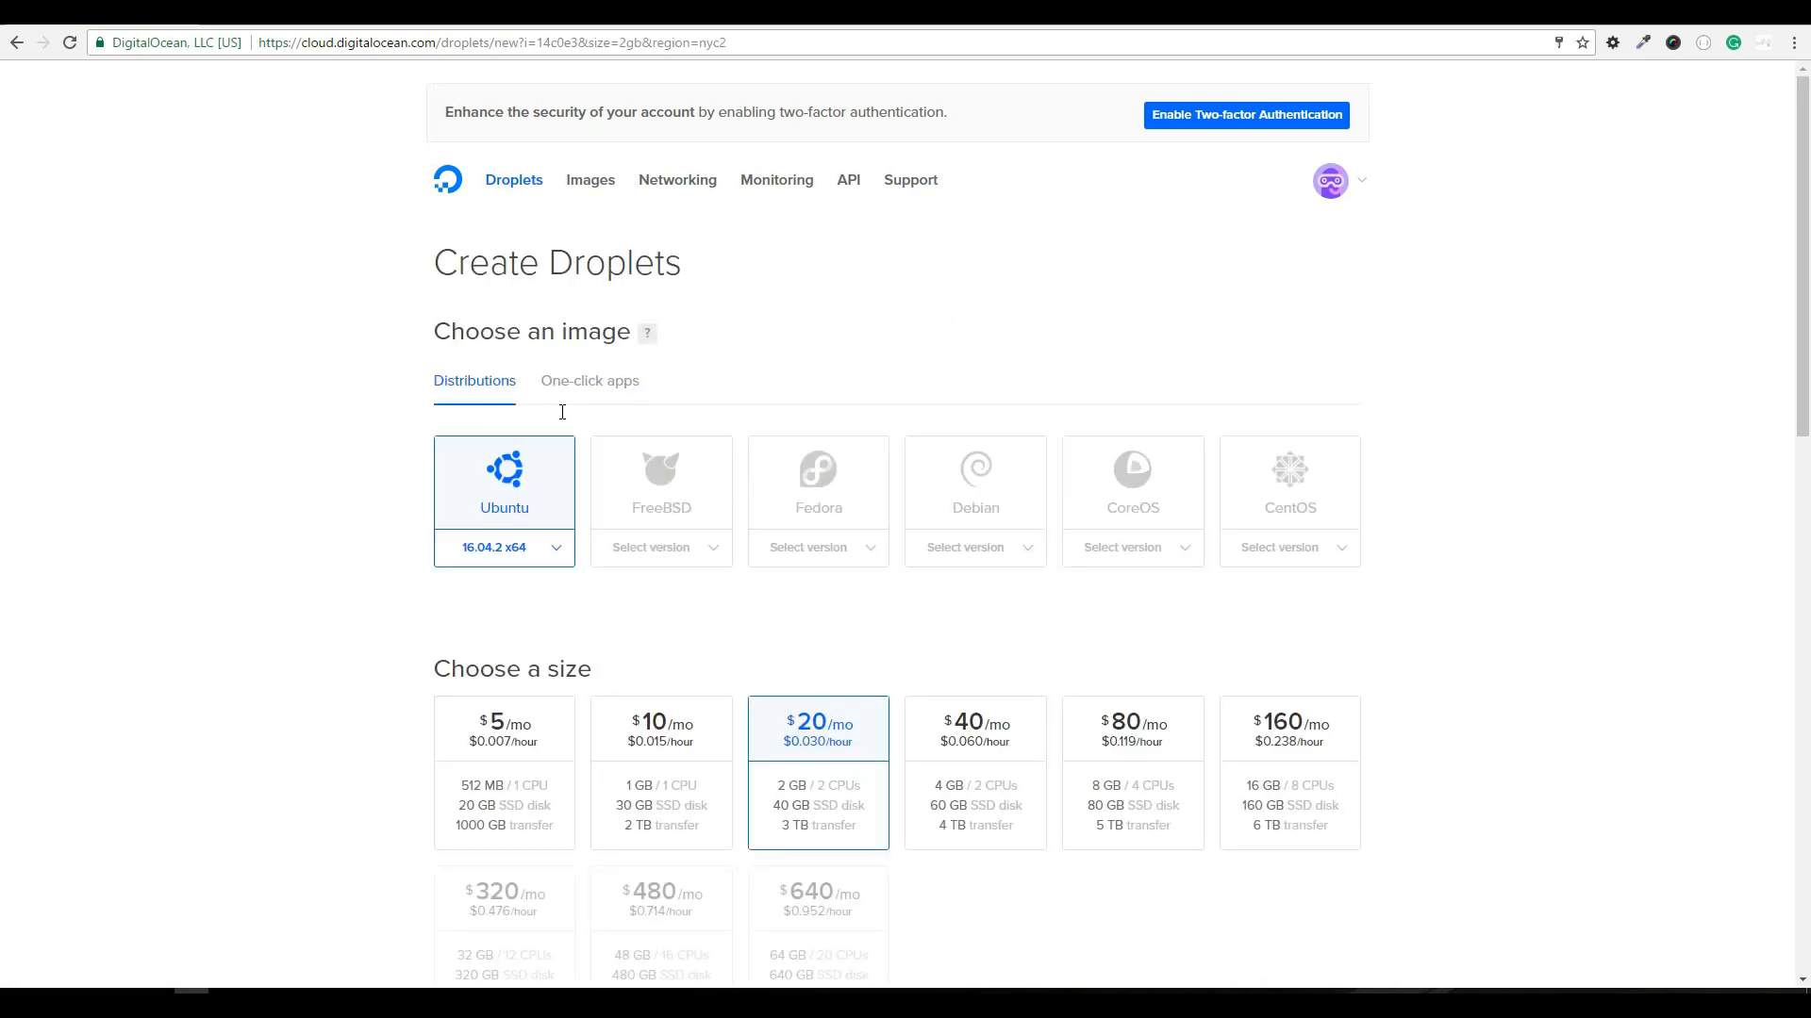
pyautogui.moveTo(900, 538)
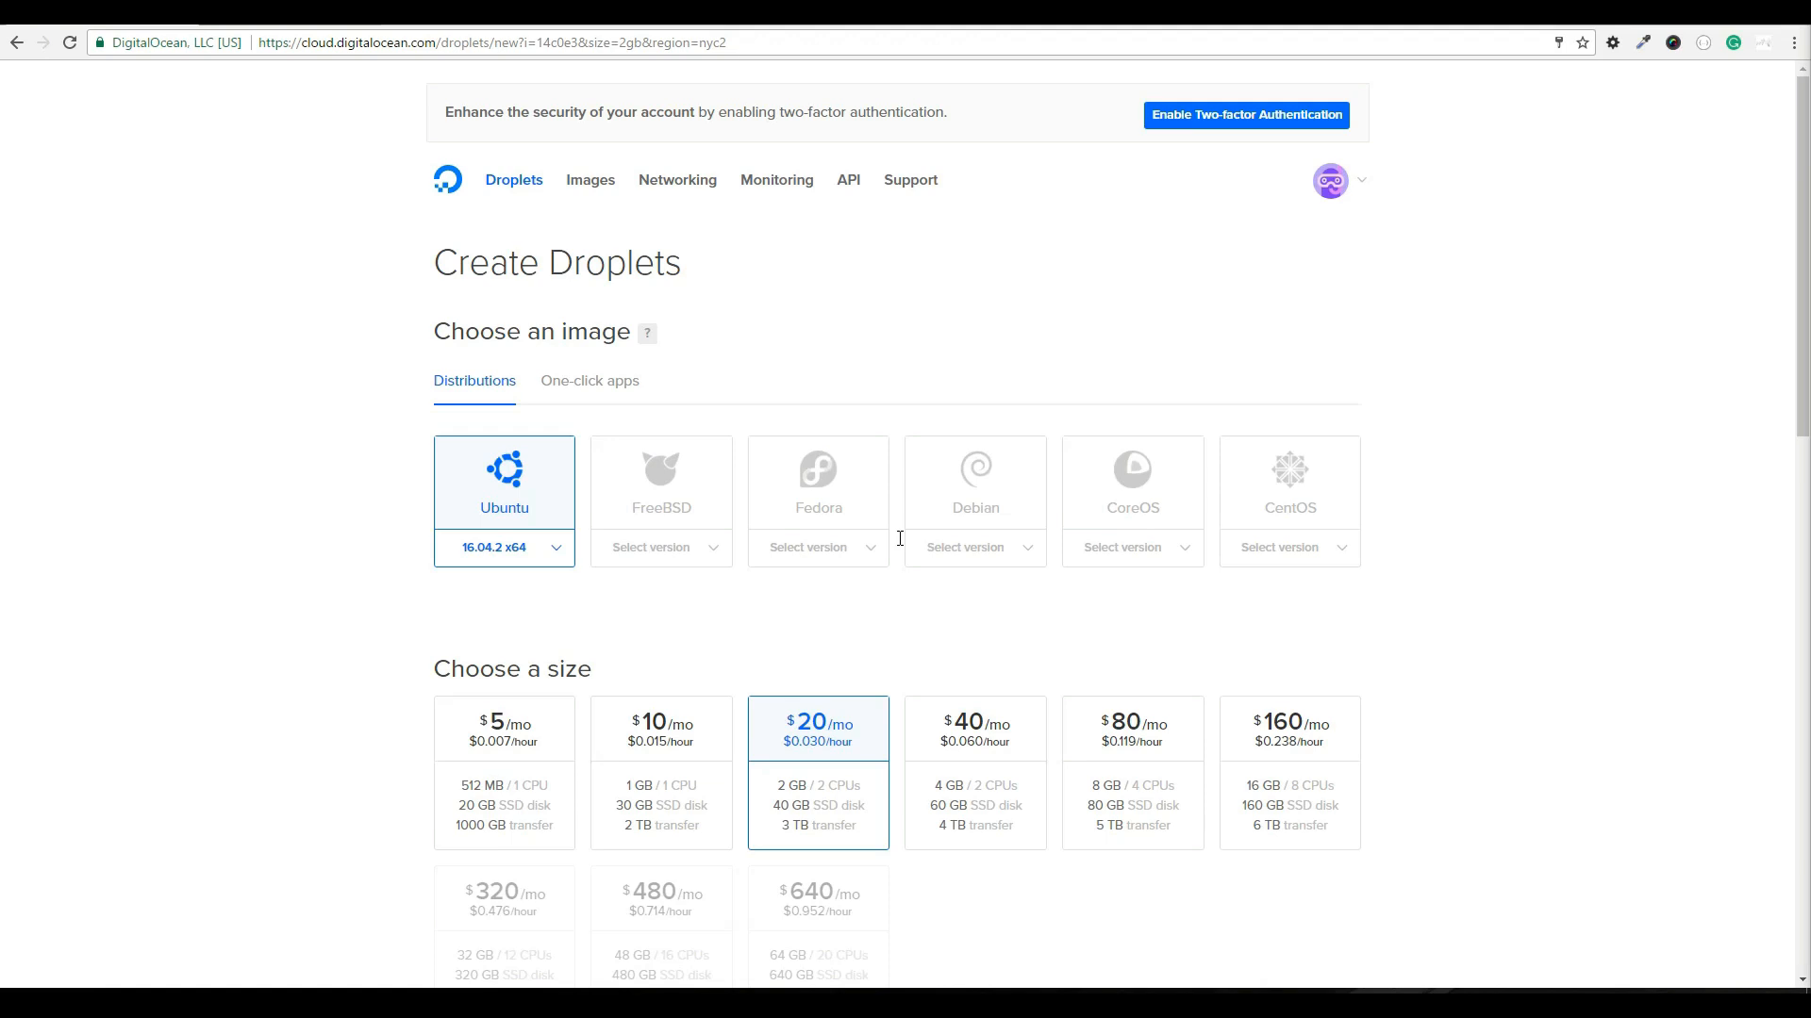
pyautogui.moveTo(780, 336)
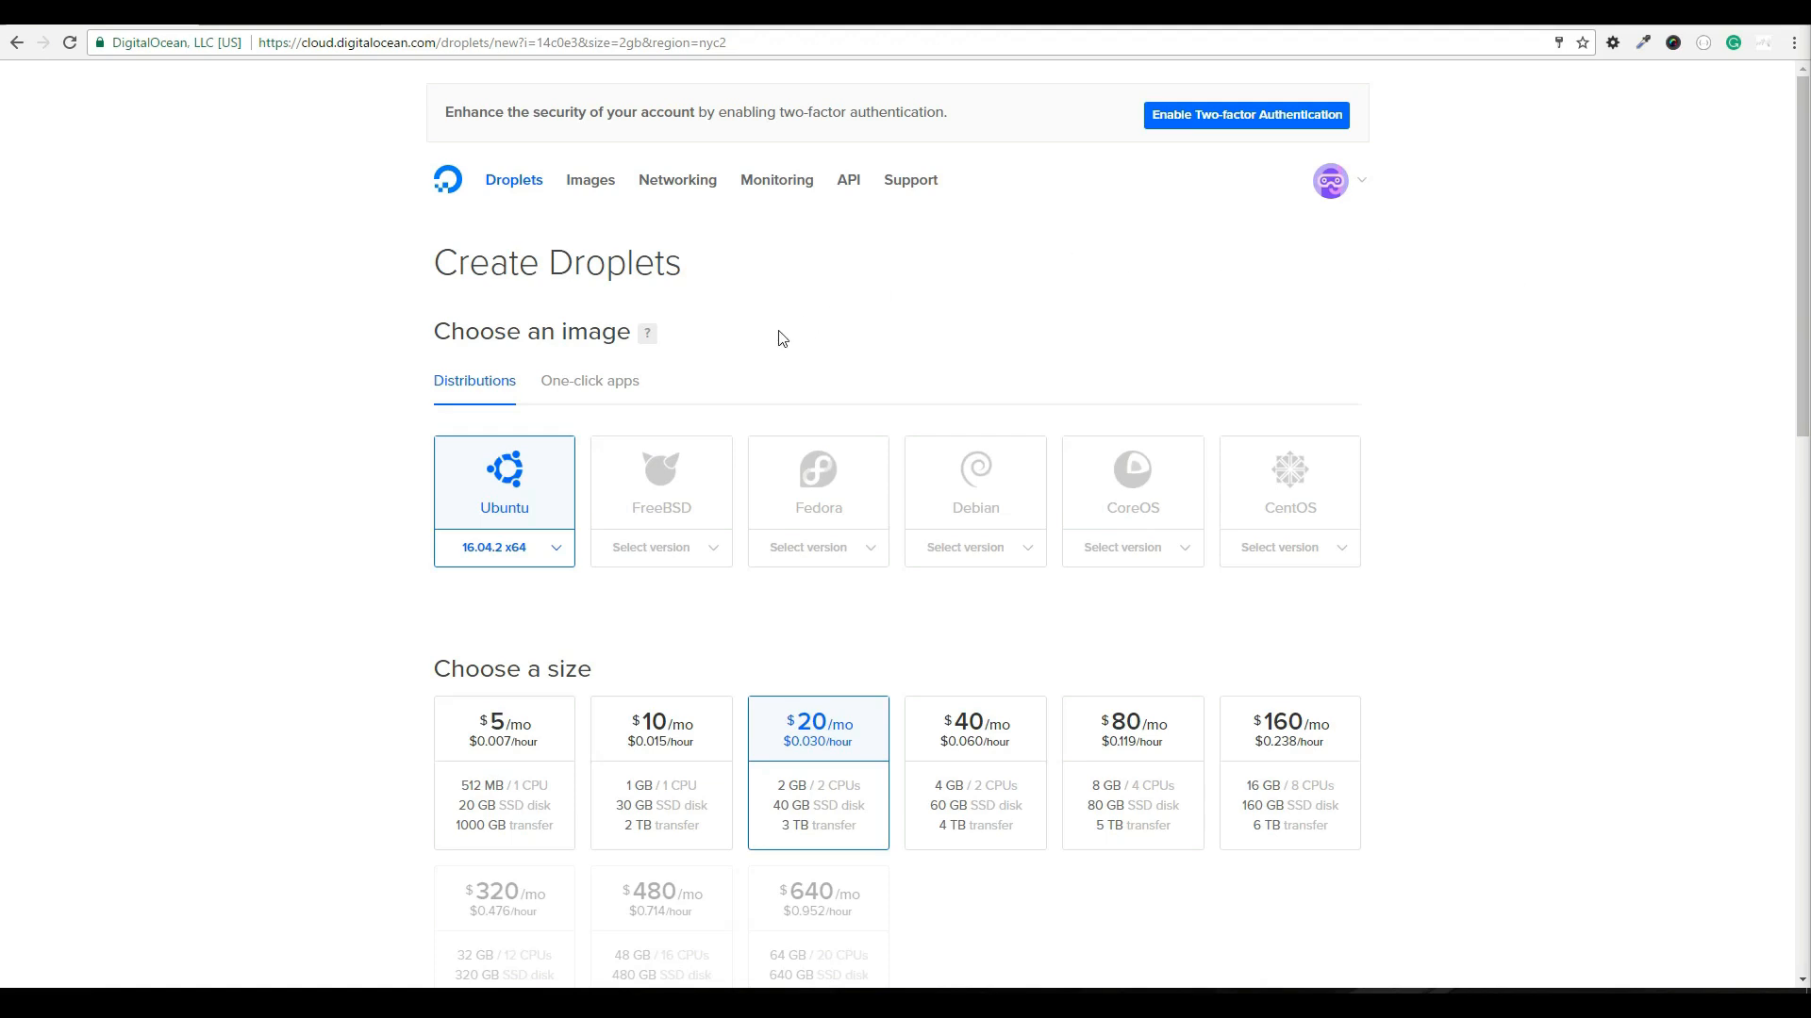
pyautogui.click(589, 381)
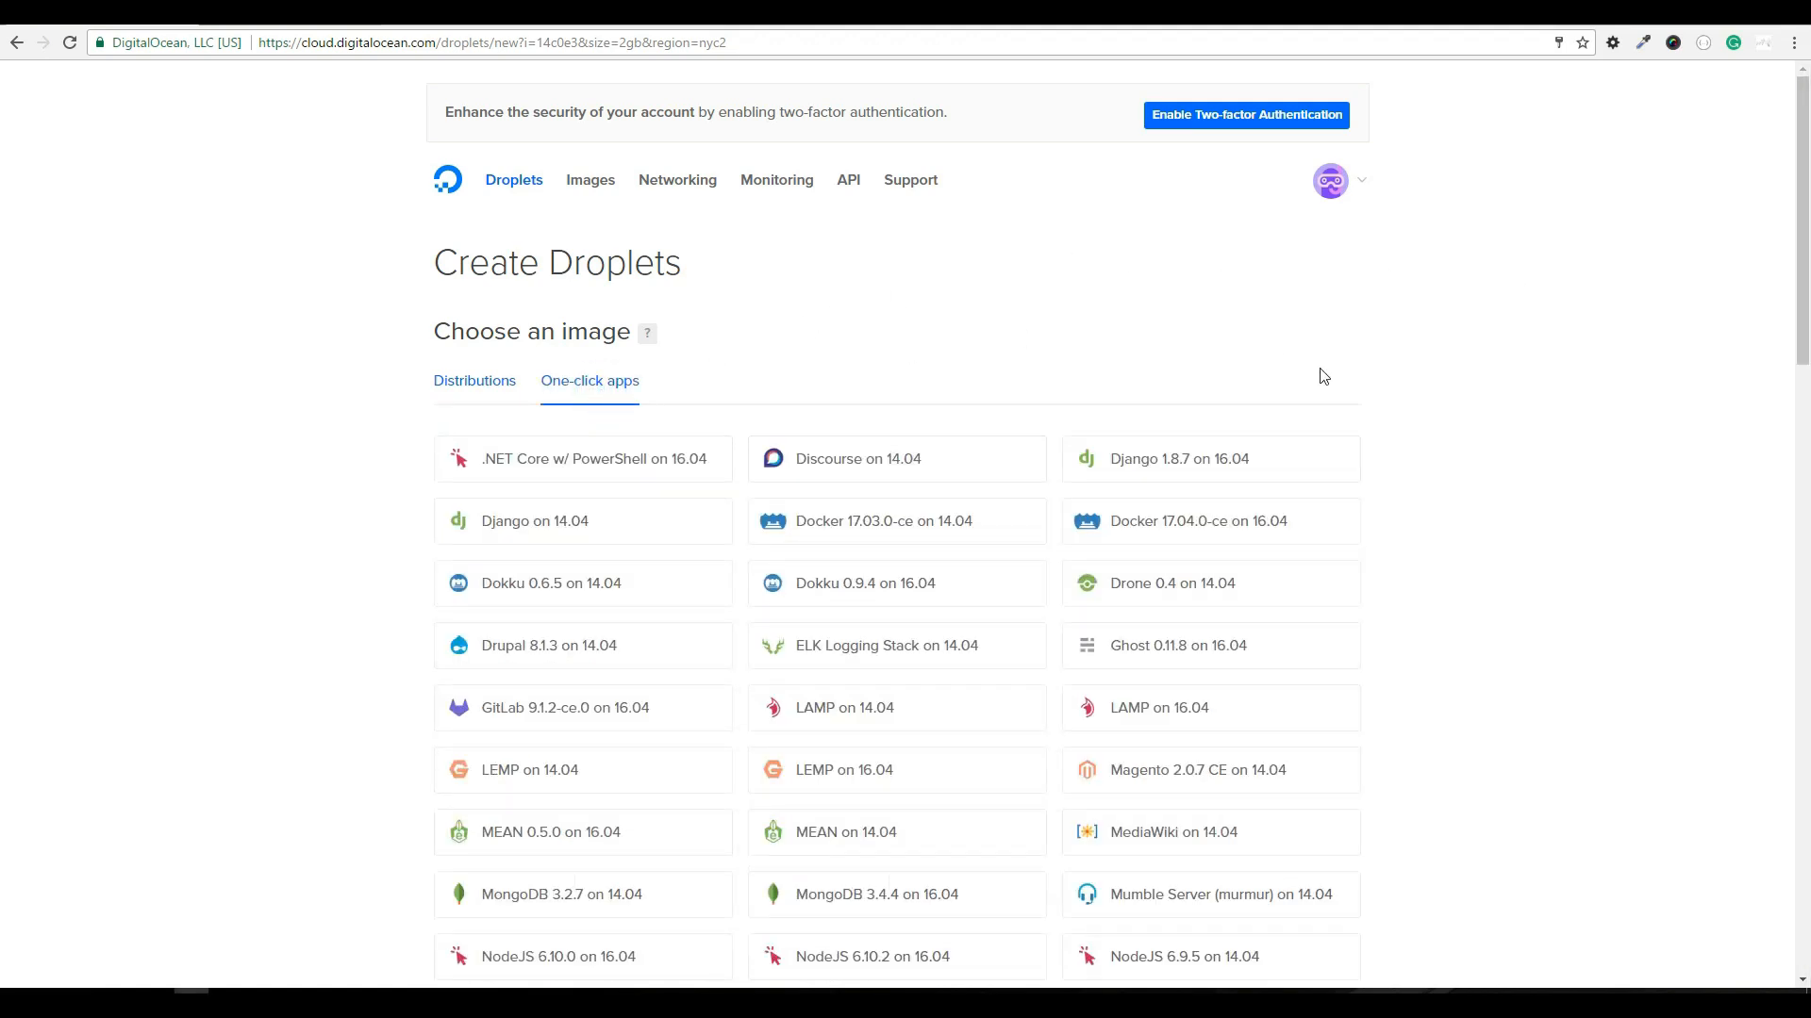
# Select the 'Wordpress 4.7 on 16.04' one-click image for the droplet.
pyautogui.scroll(-3)
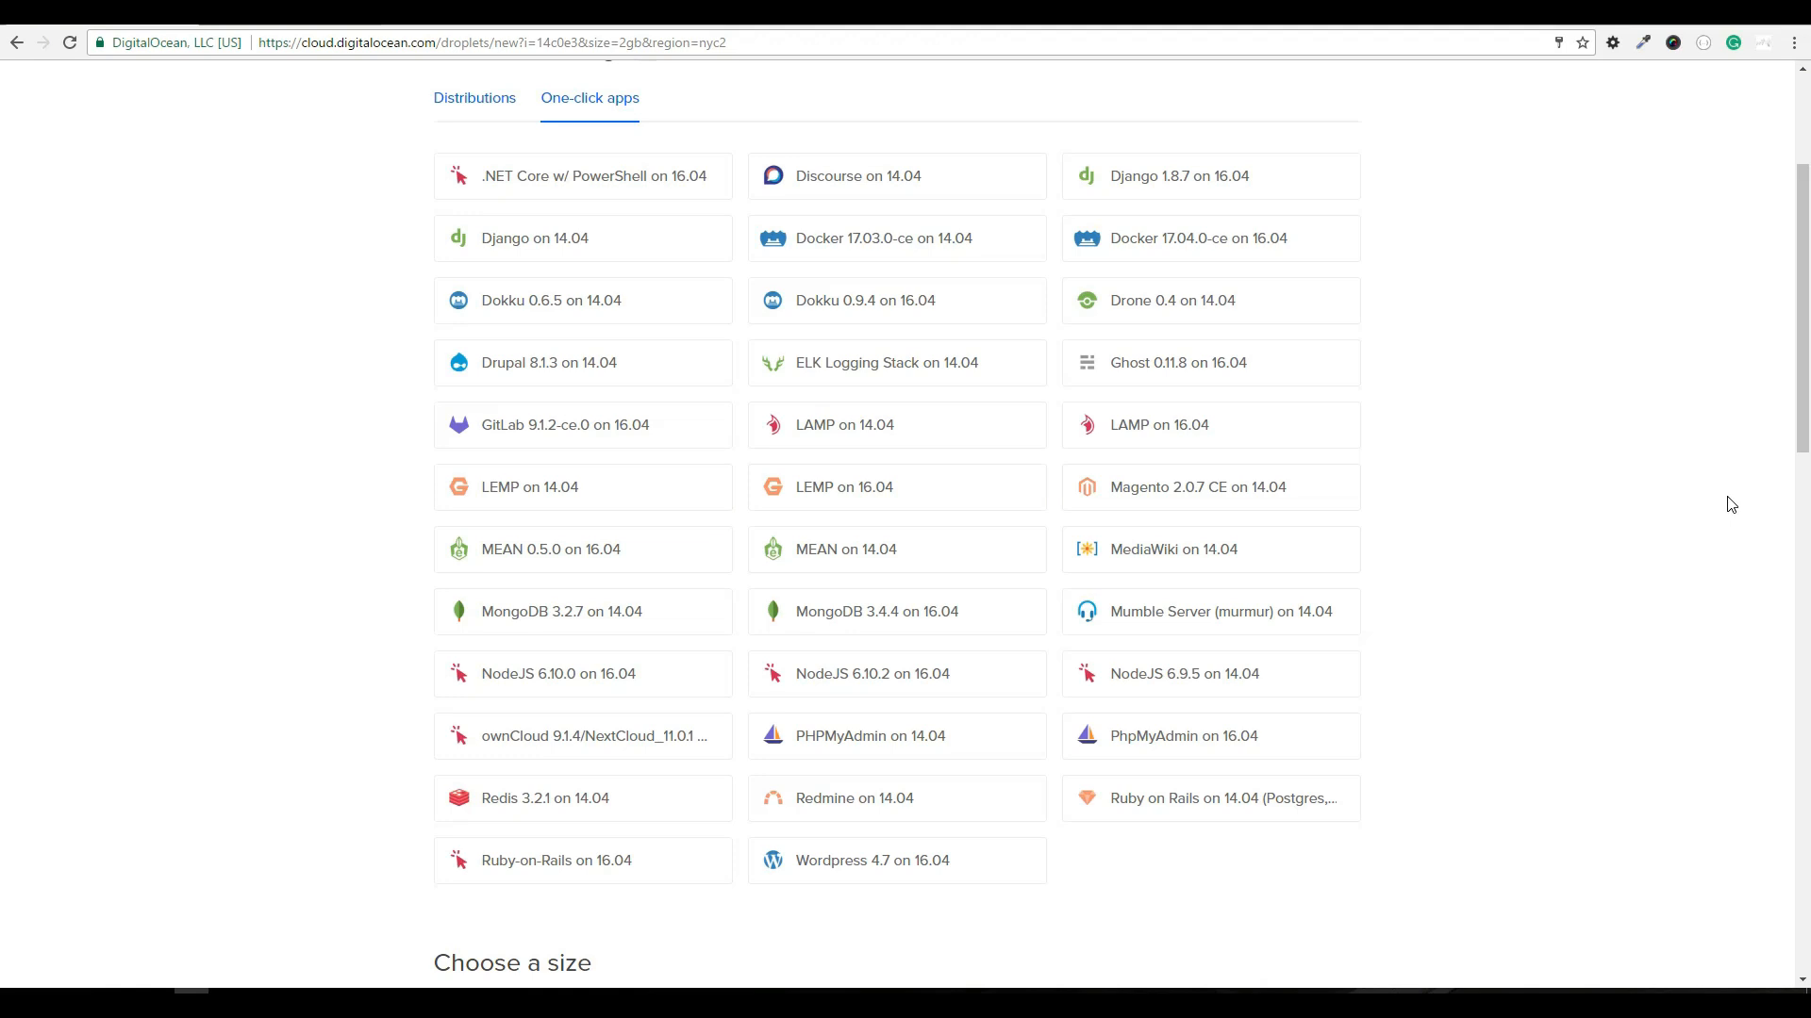
pyautogui.moveTo(1471, 673)
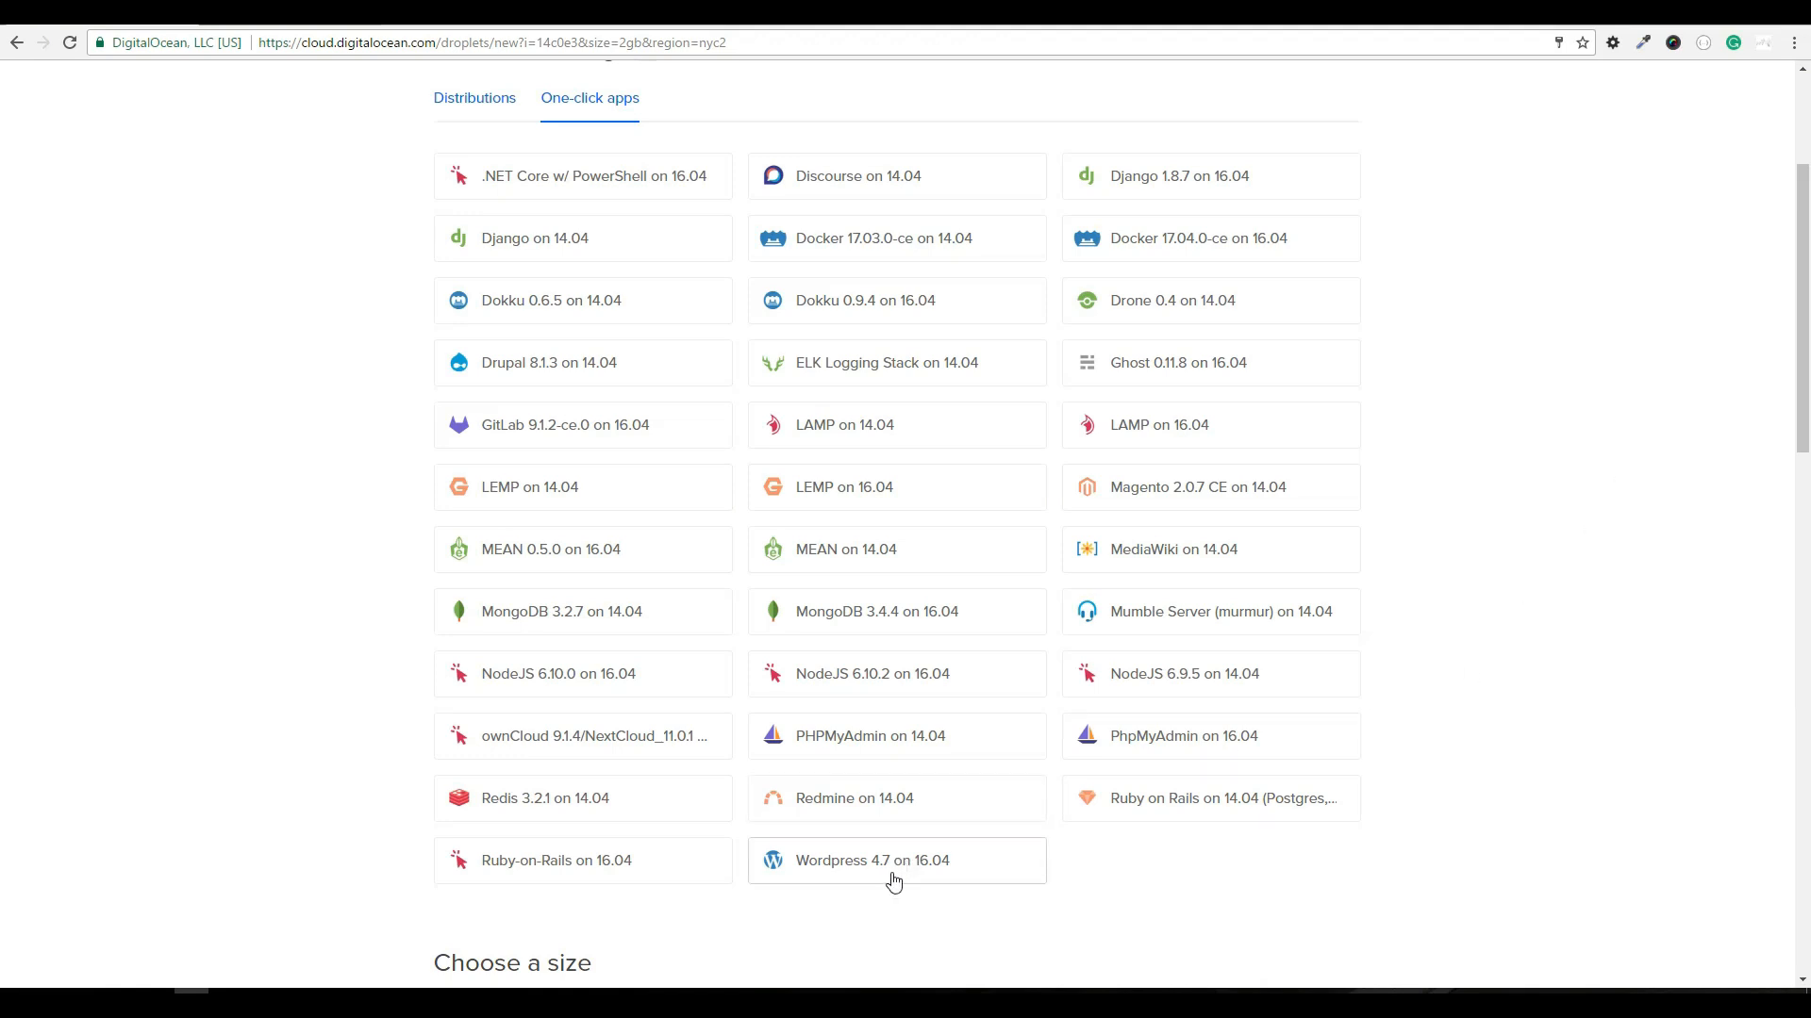
pyautogui.moveTo(943, 879)
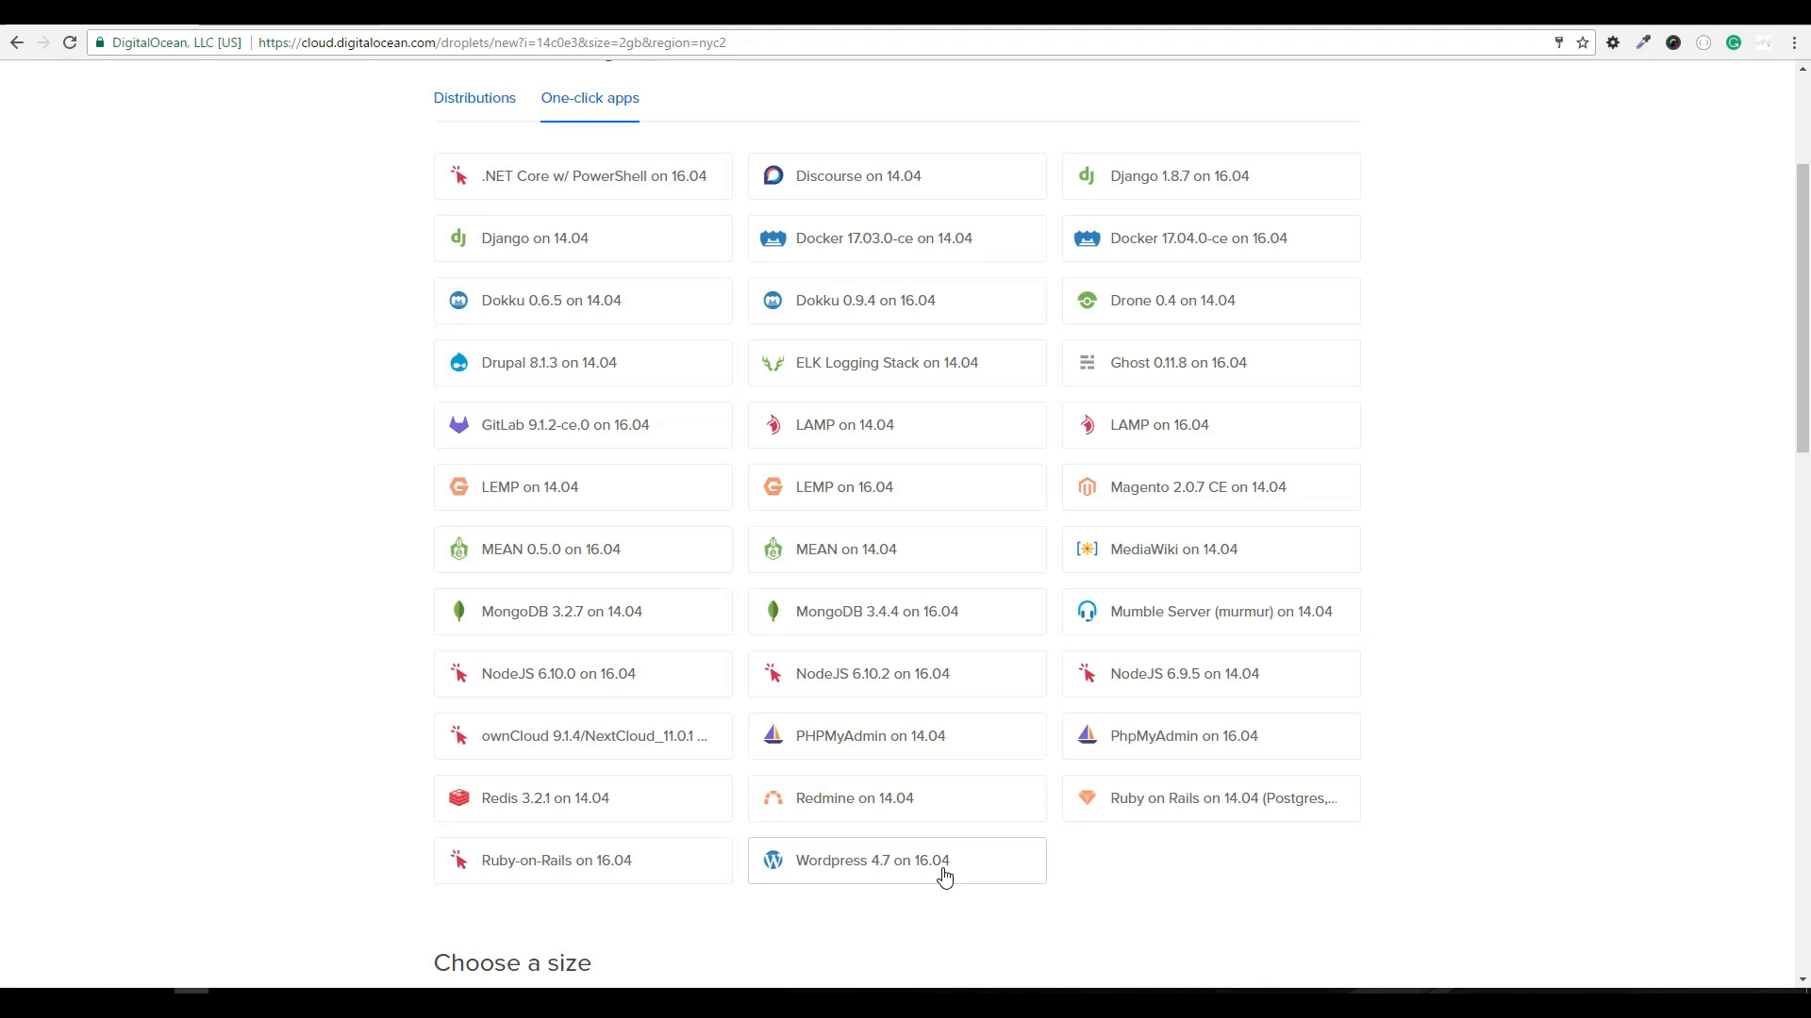
pyautogui.click(896, 860)
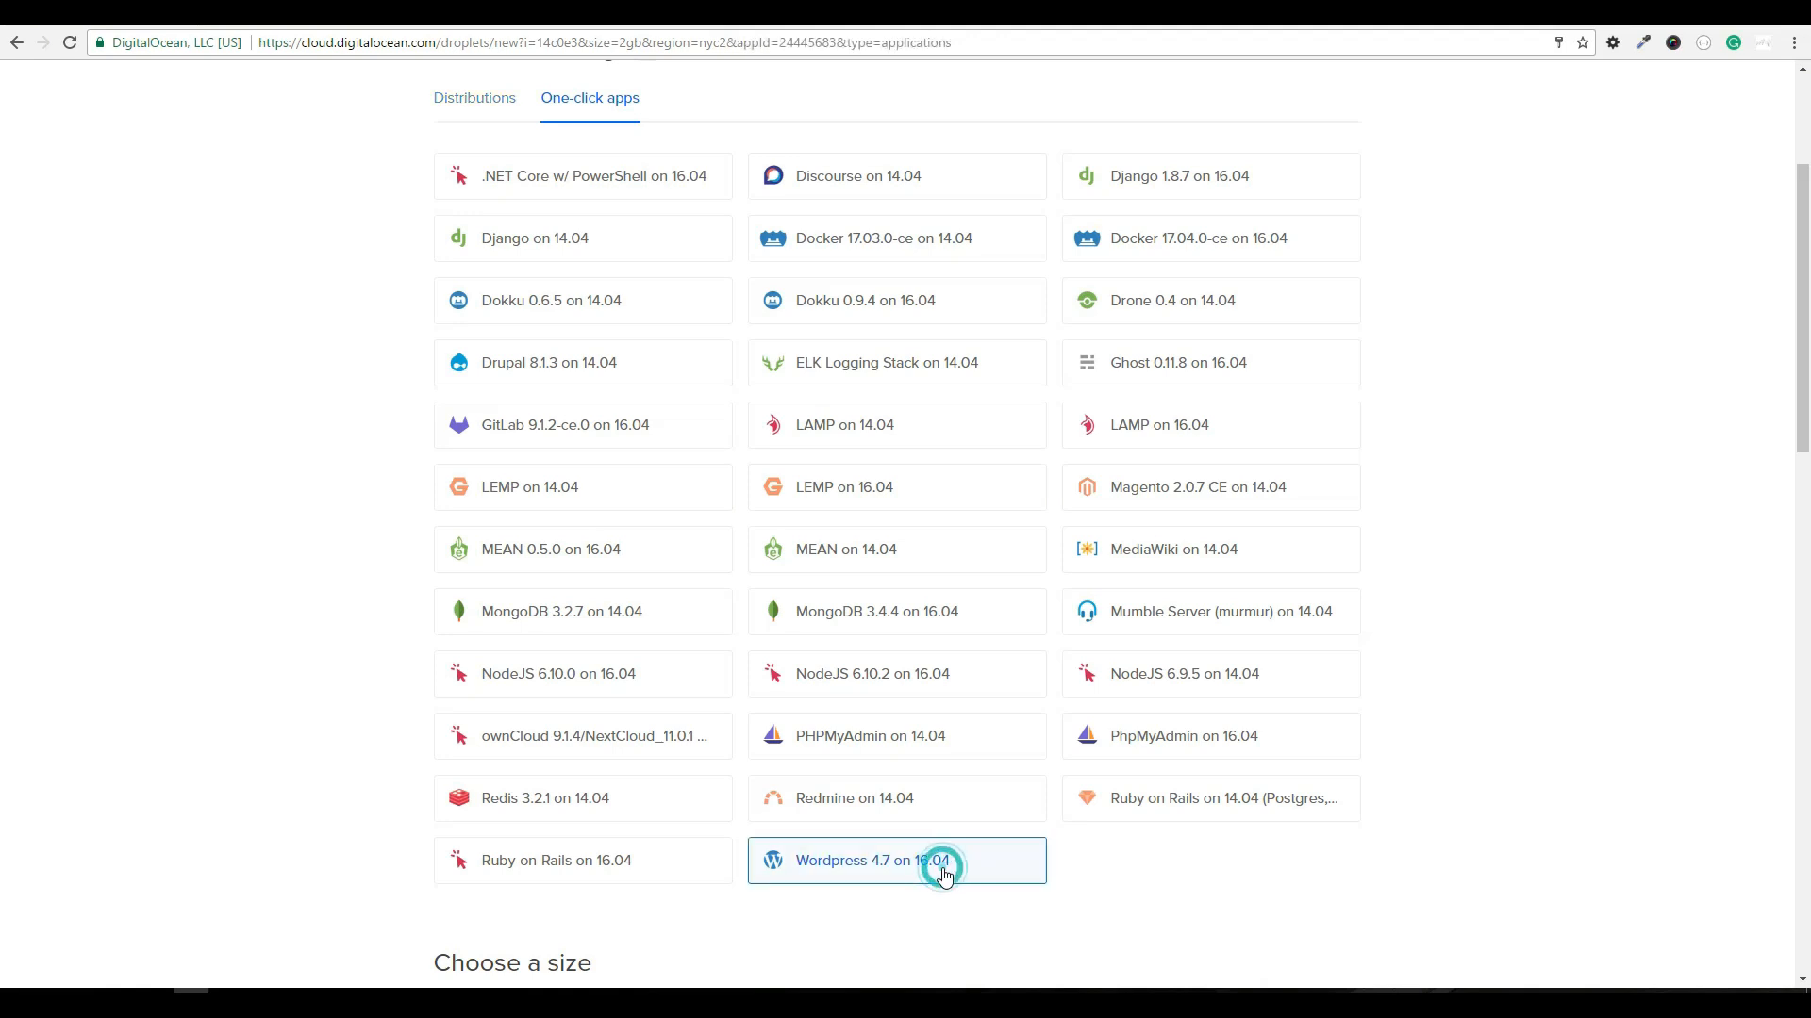
pyautogui.click(895, 860)
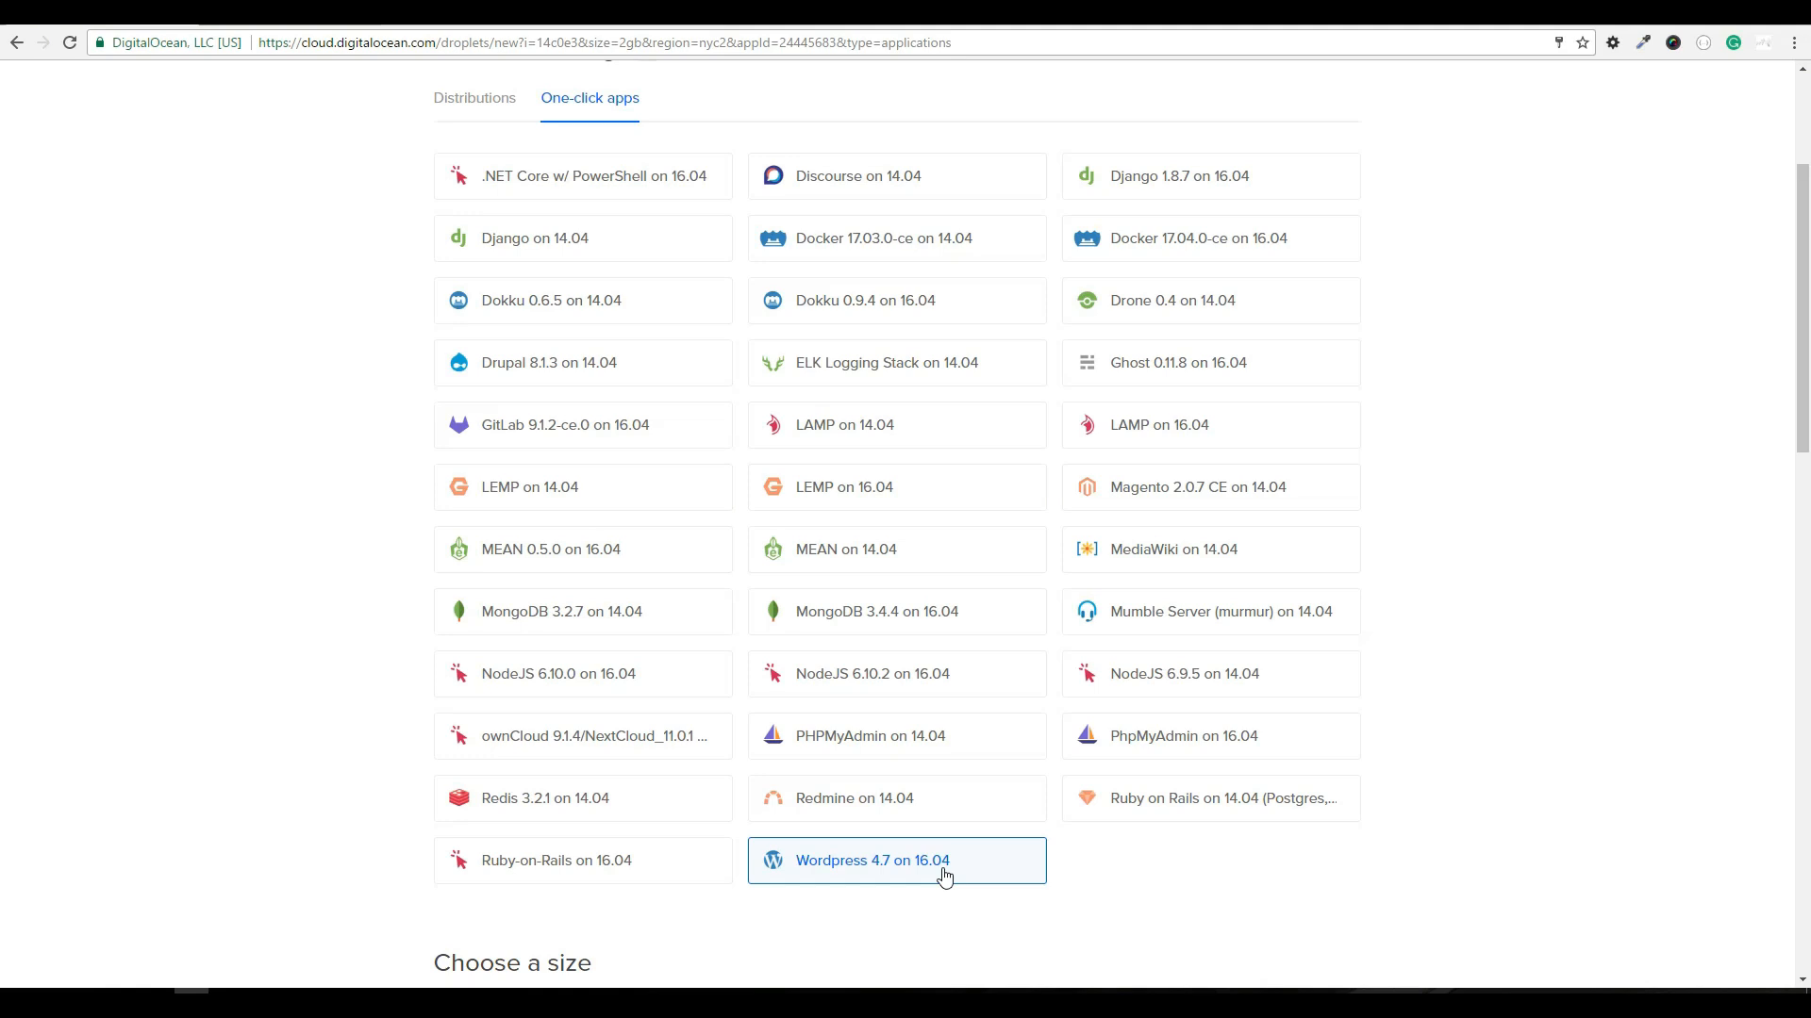
pyautogui.moveTo(909, 867)
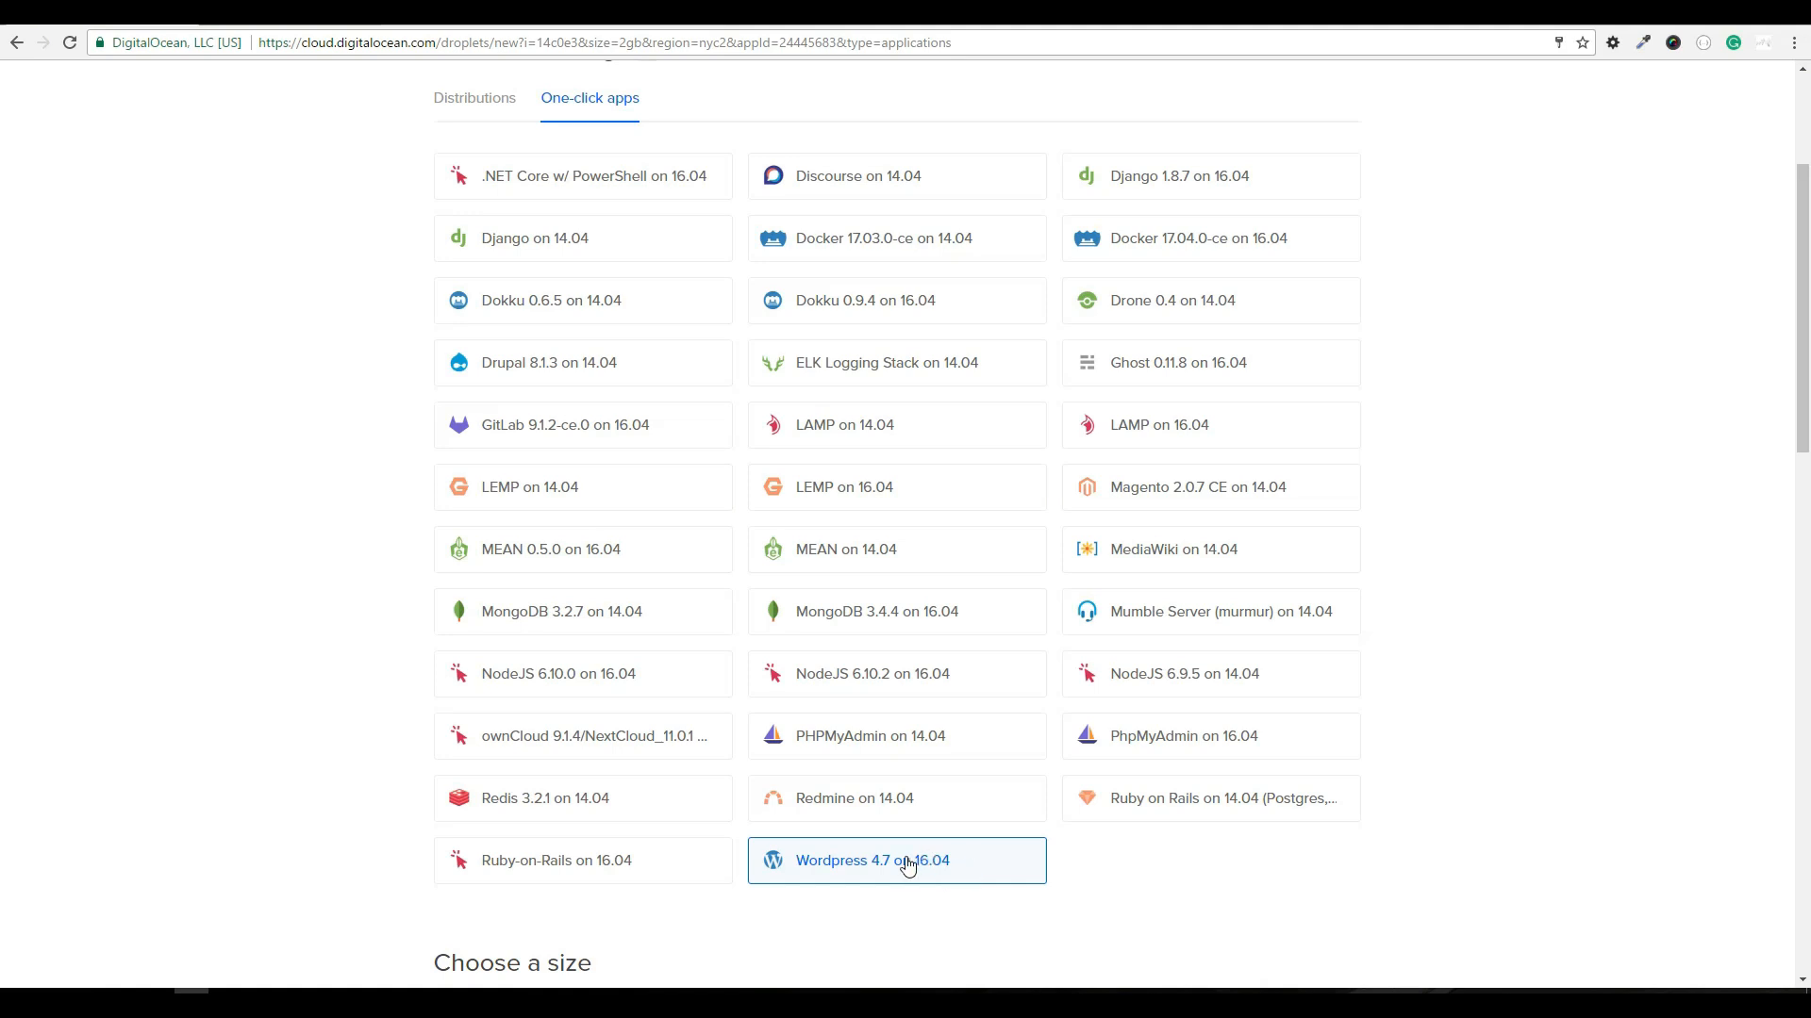
pyautogui.scroll(-3)
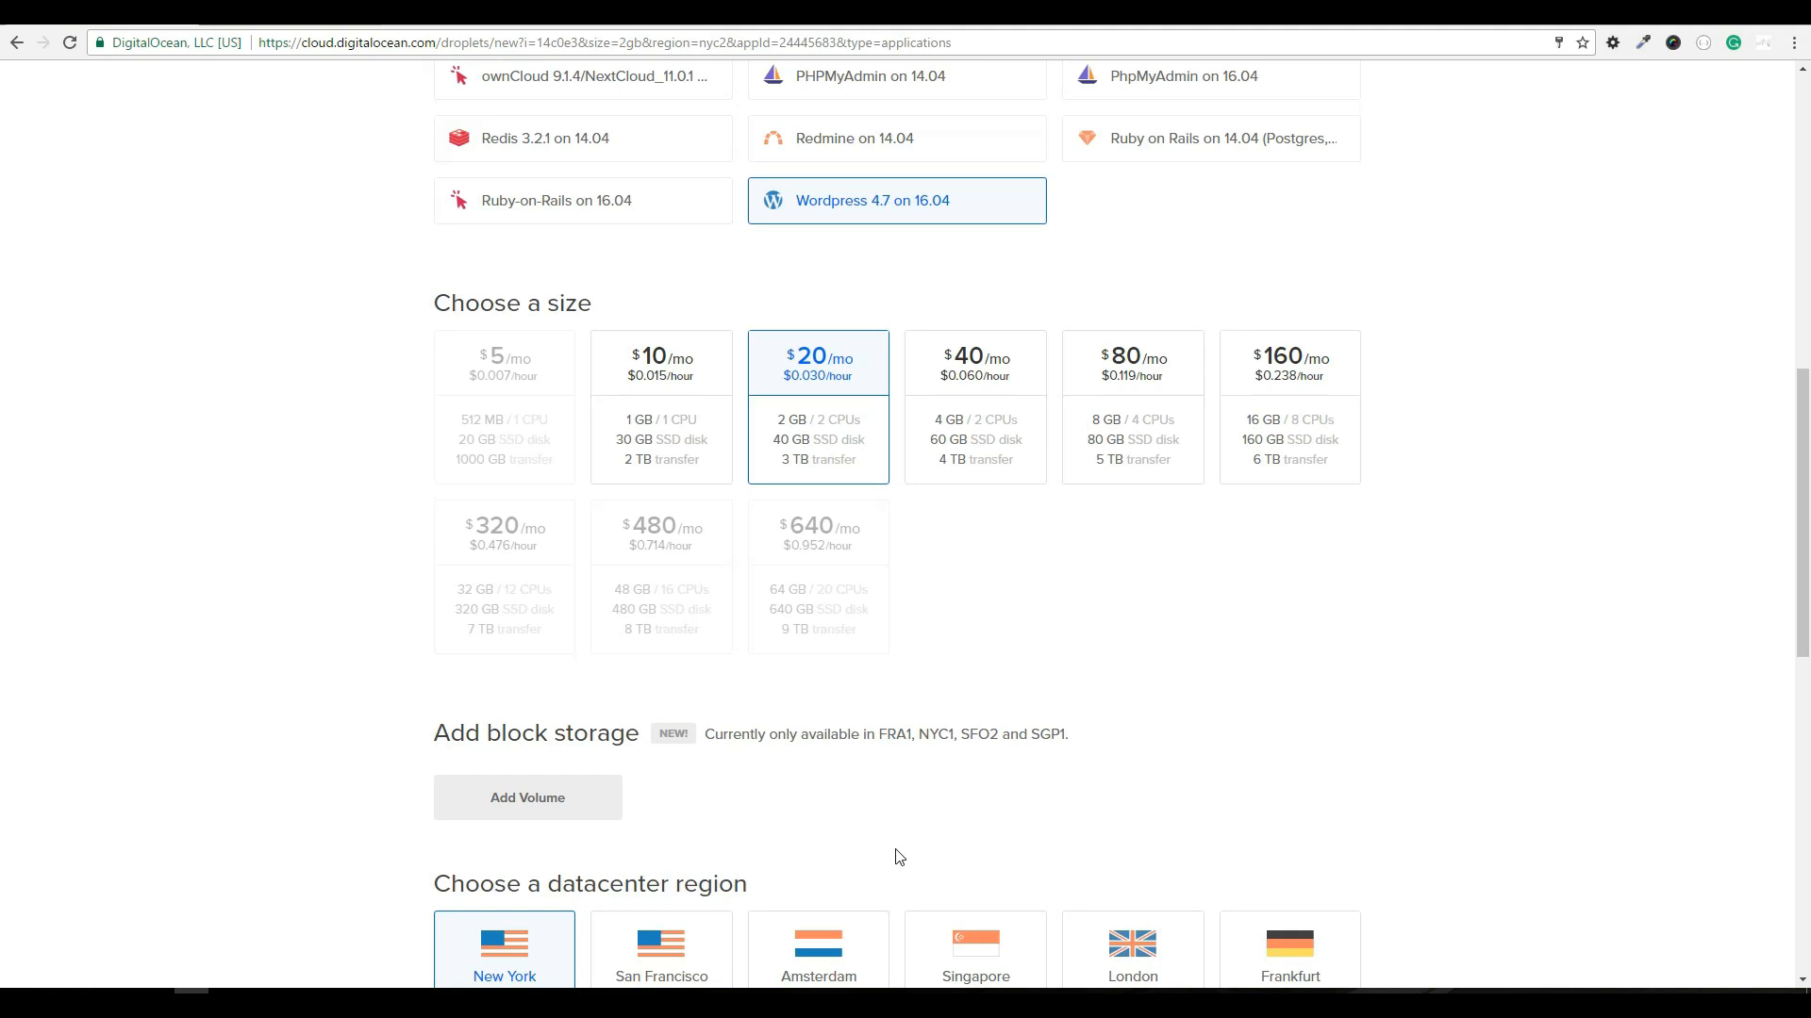
# Pick the $10/mo droplet size: 1 GB memory, 1 CPU, 30 GB SSD.
pyautogui.click(662, 362)
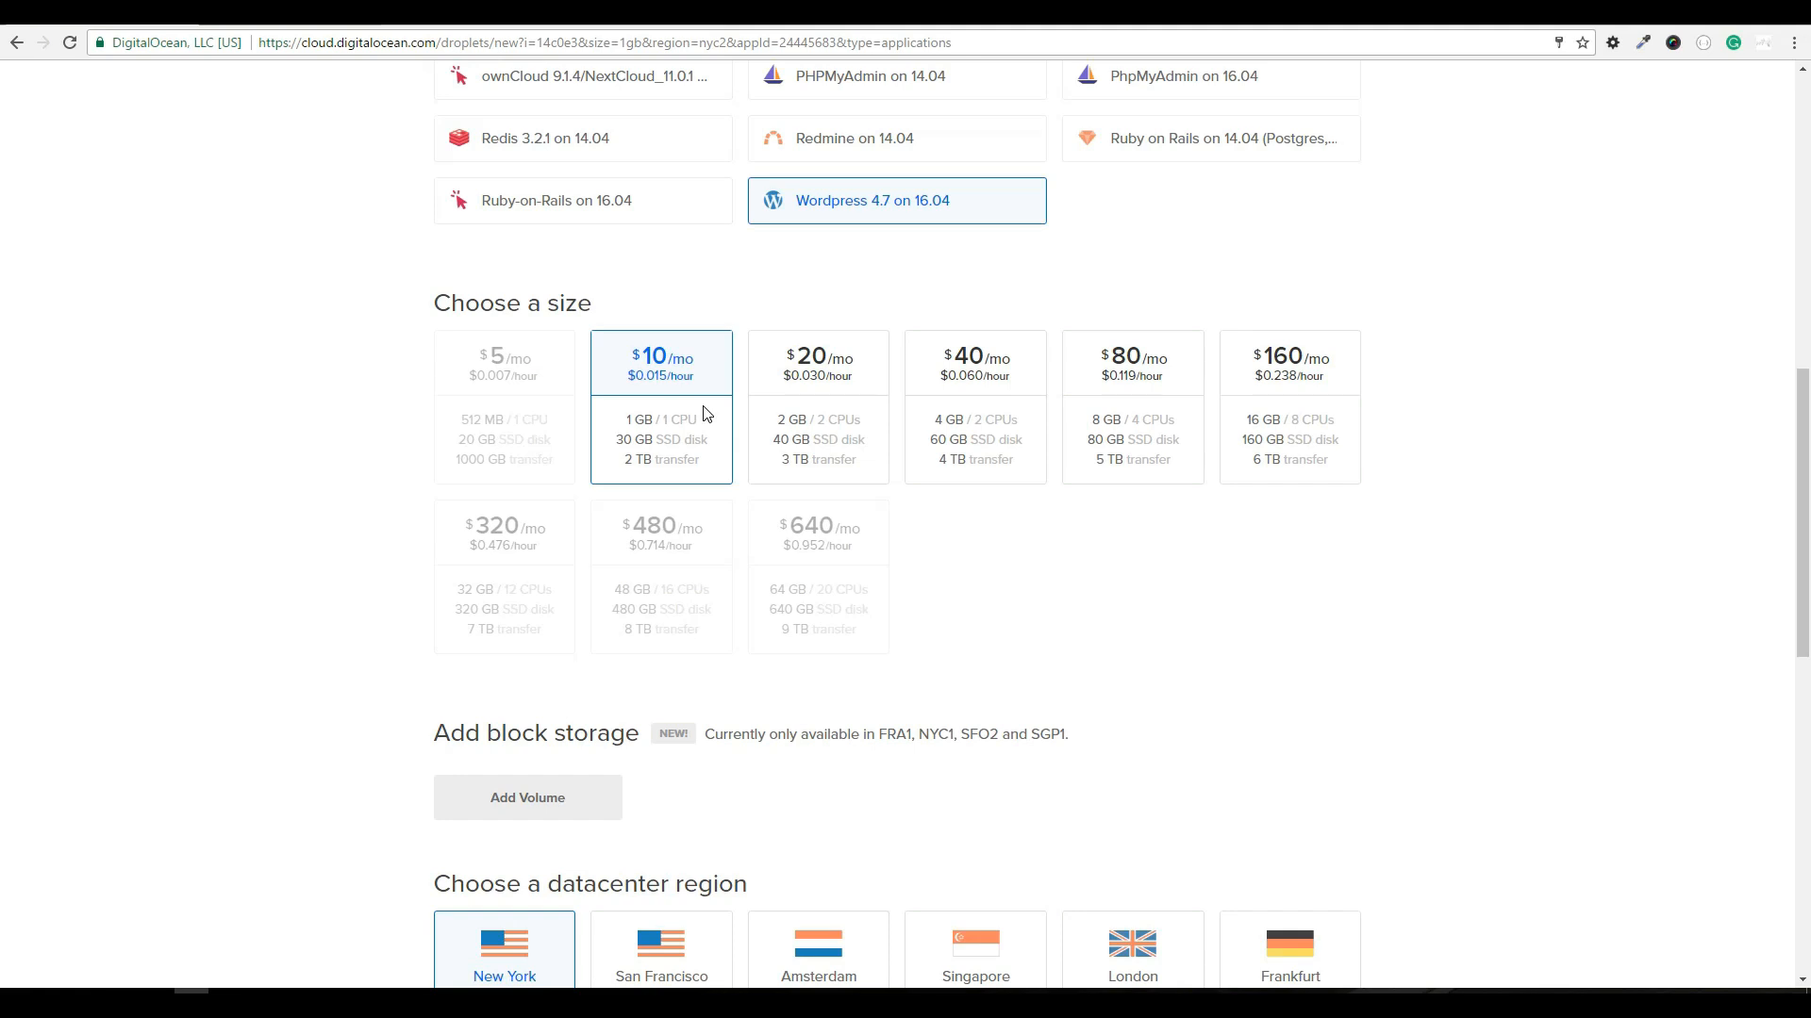
pyautogui.moveTo(696, 401)
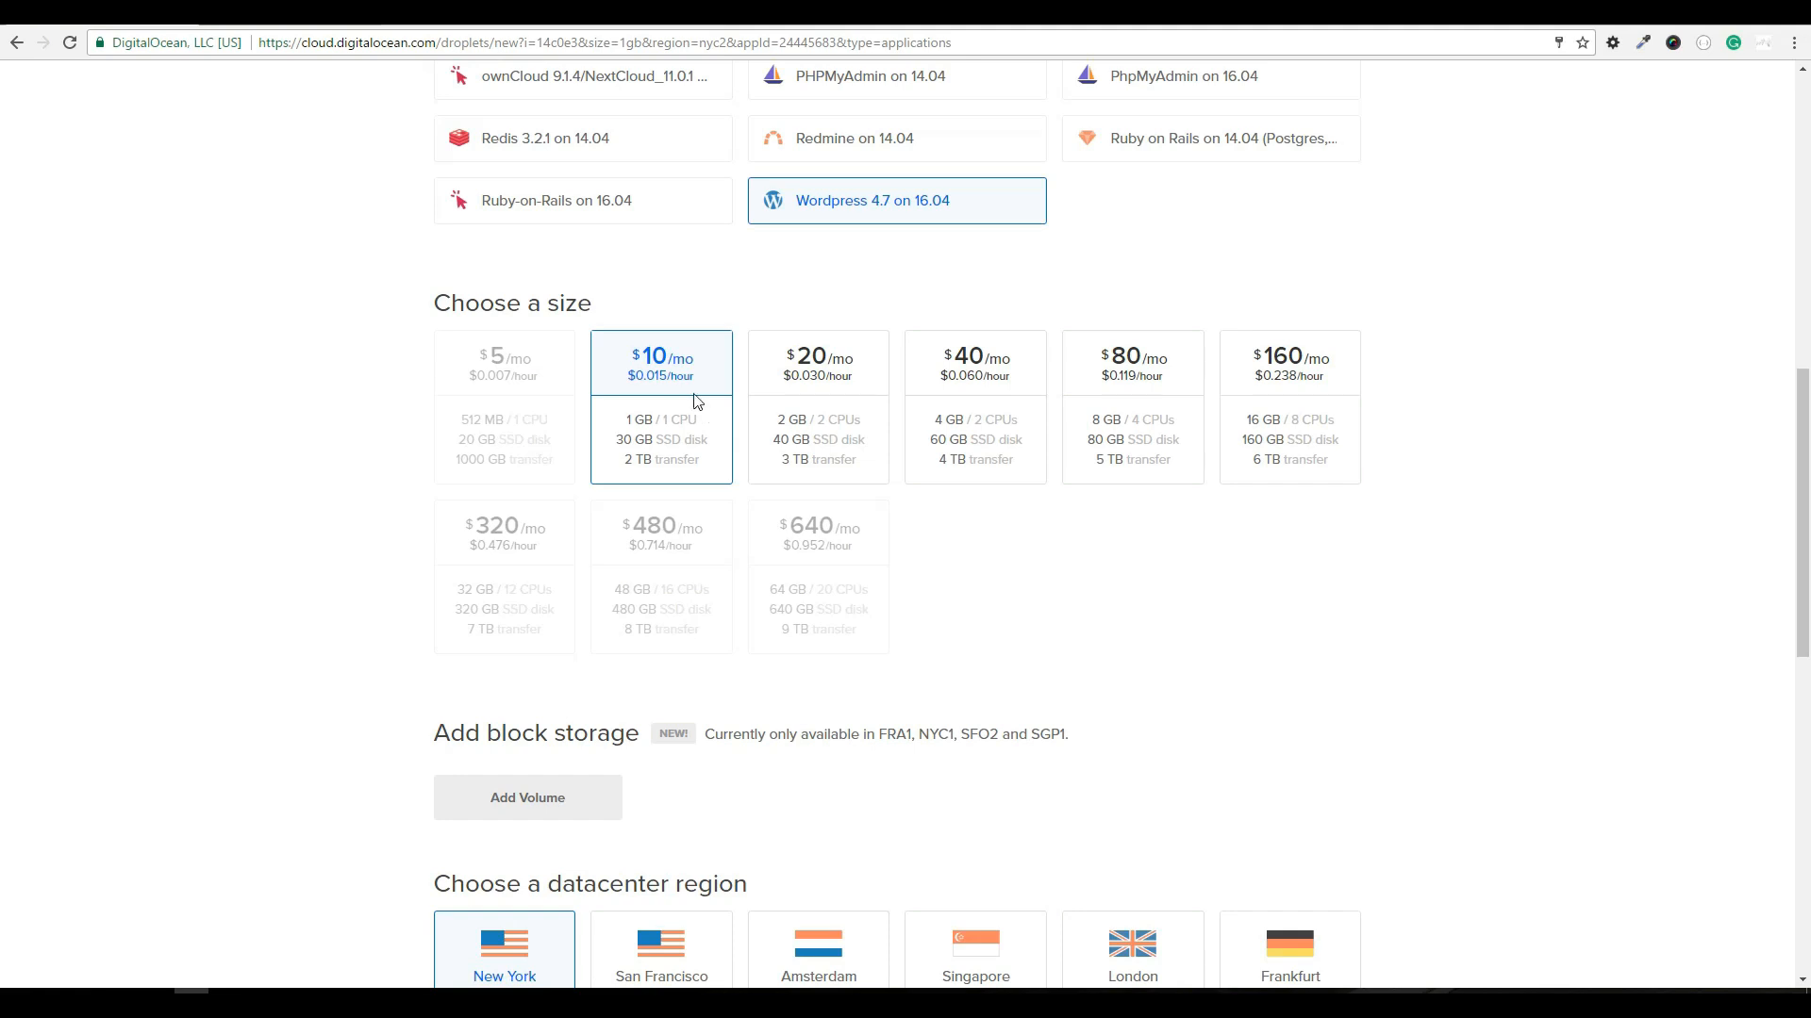
pyautogui.moveTo(674, 370)
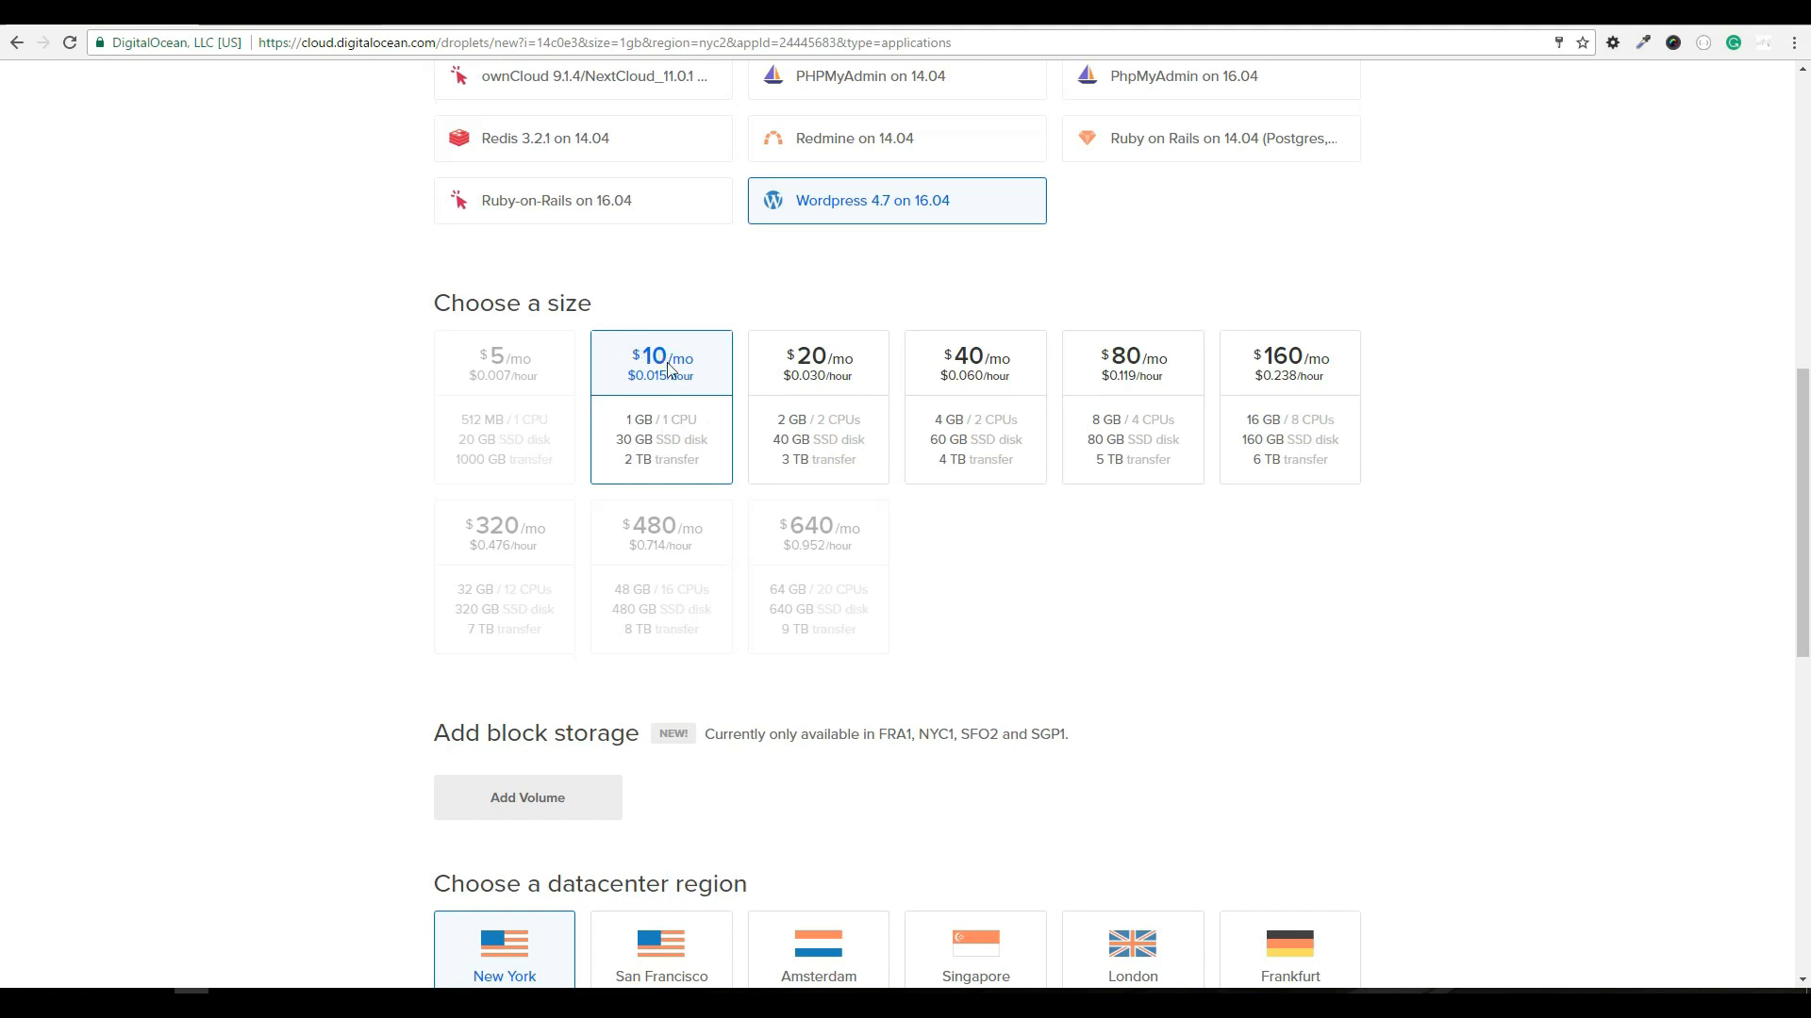
pyautogui.scroll(-3)
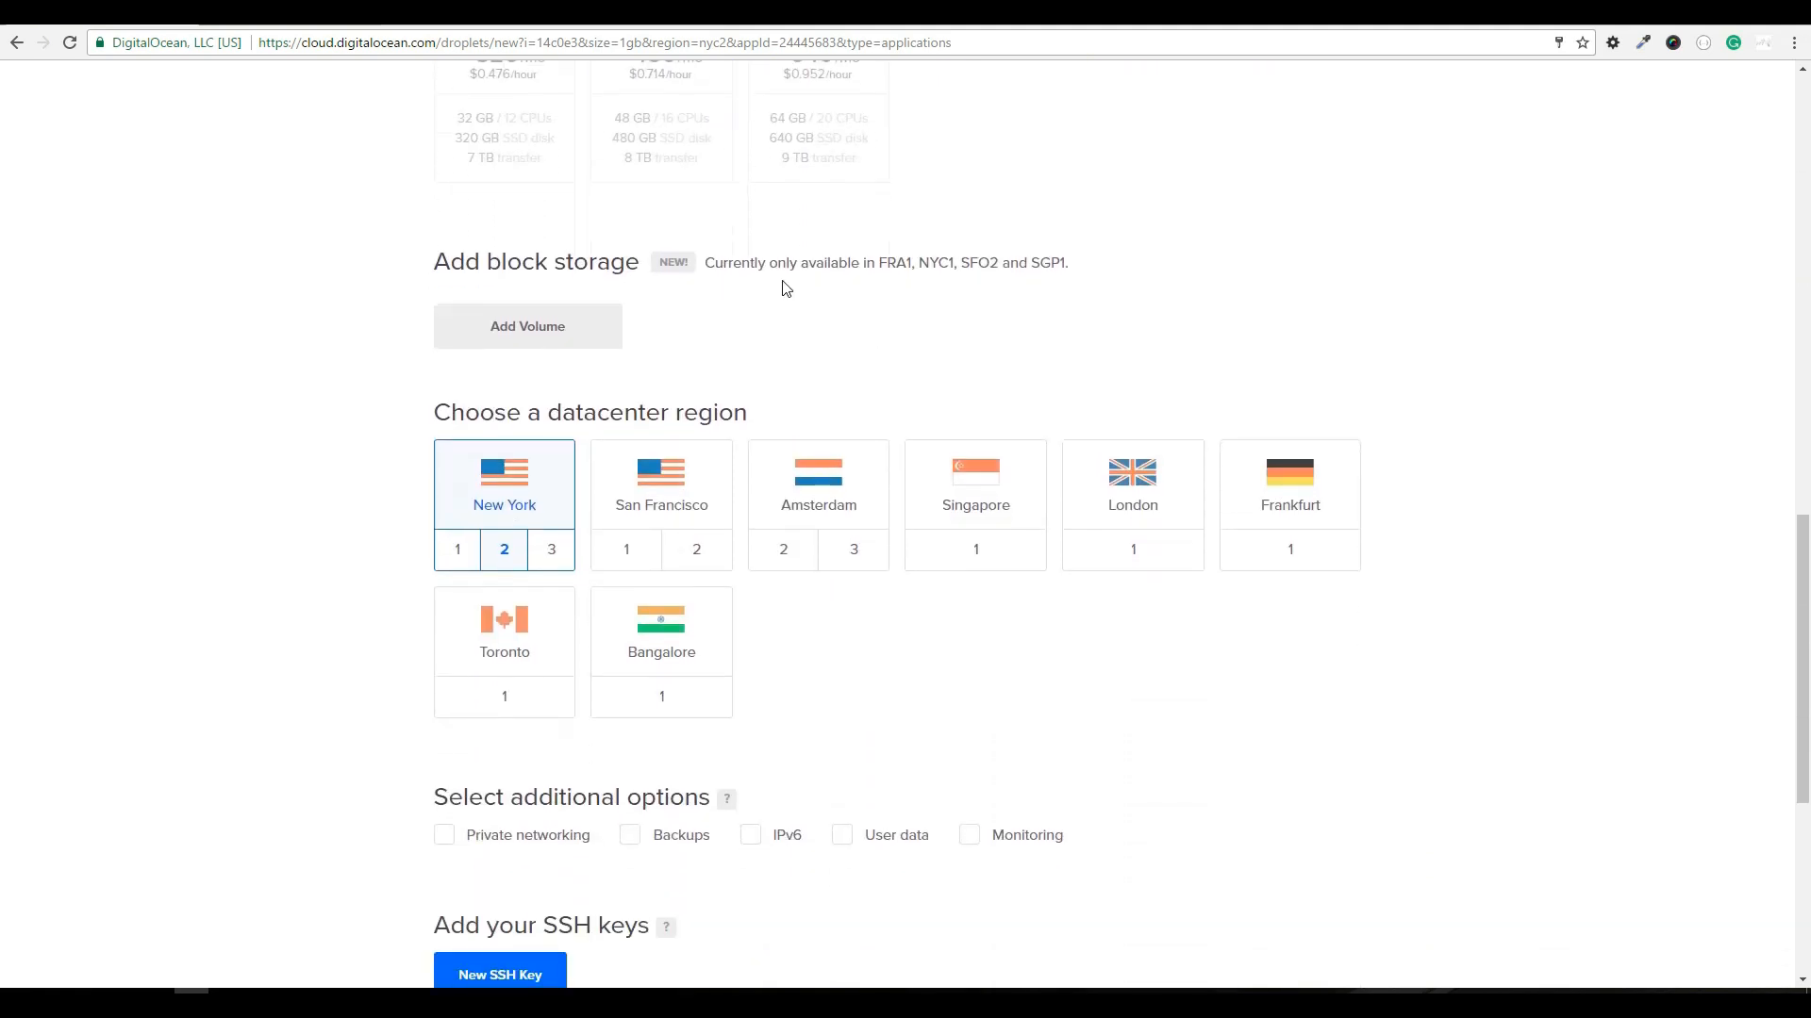
pyautogui.moveTo(1205, 336)
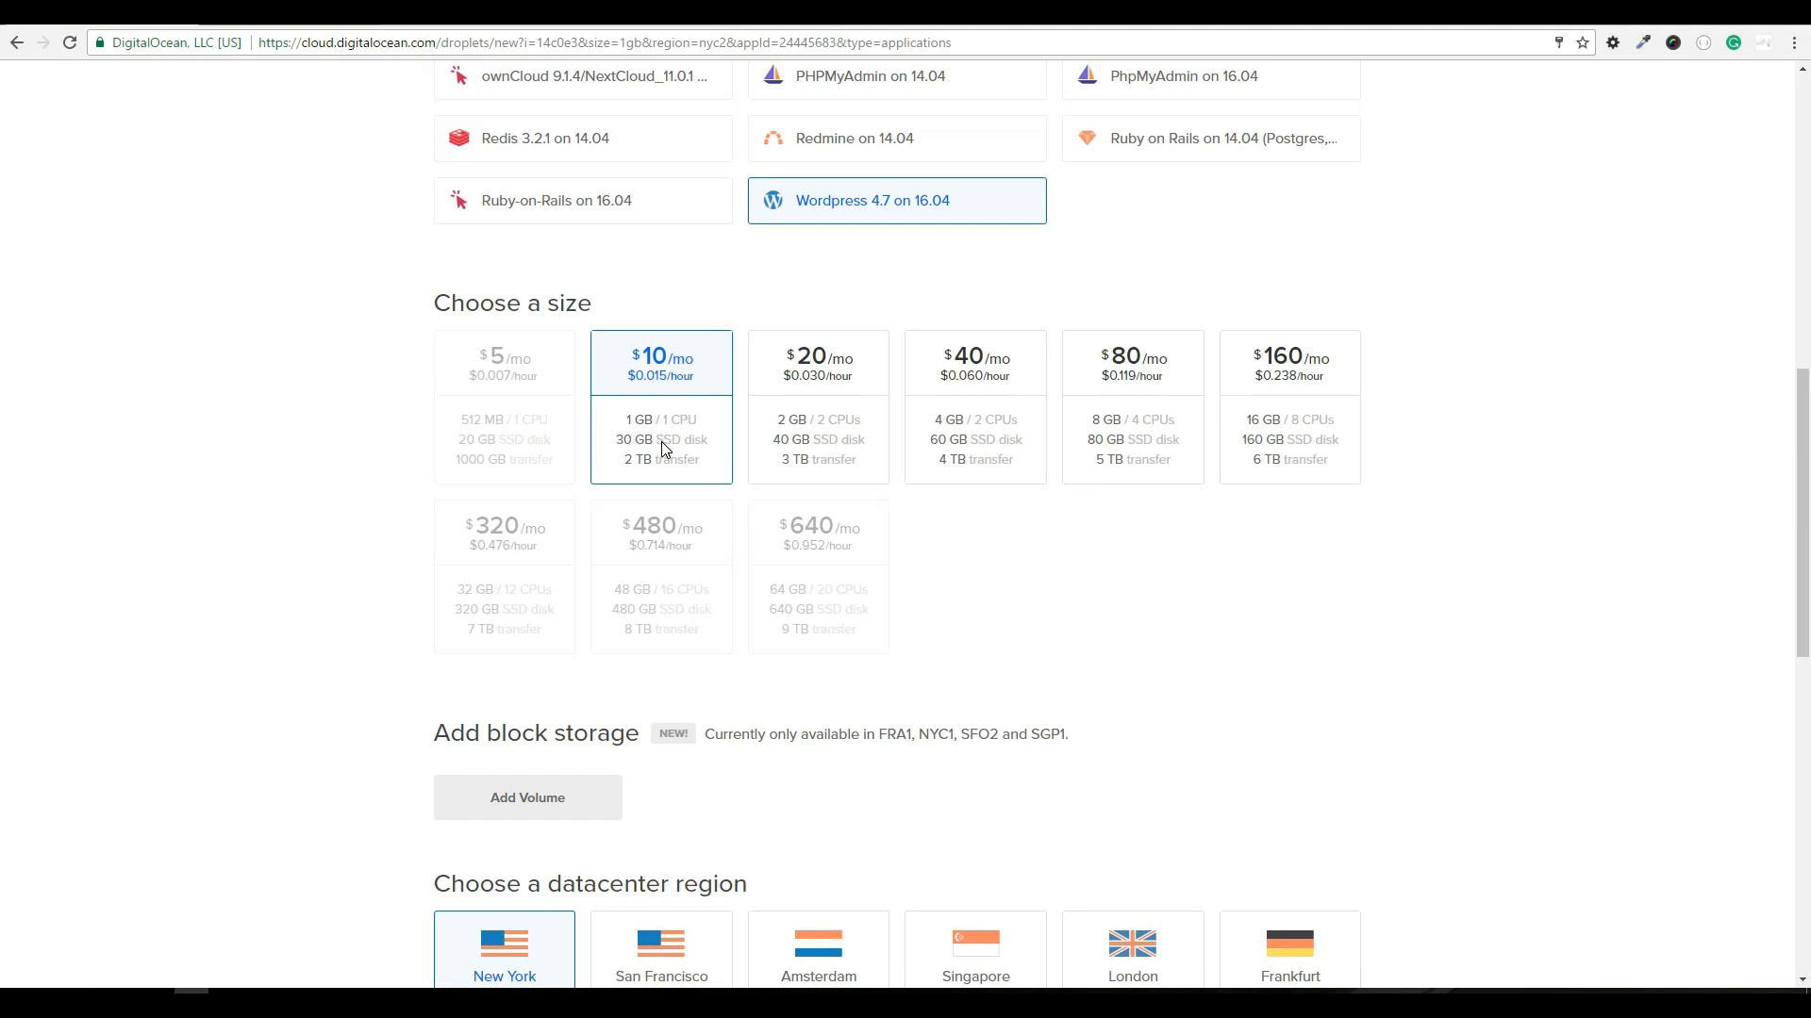
pyautogui.scroll(-3)
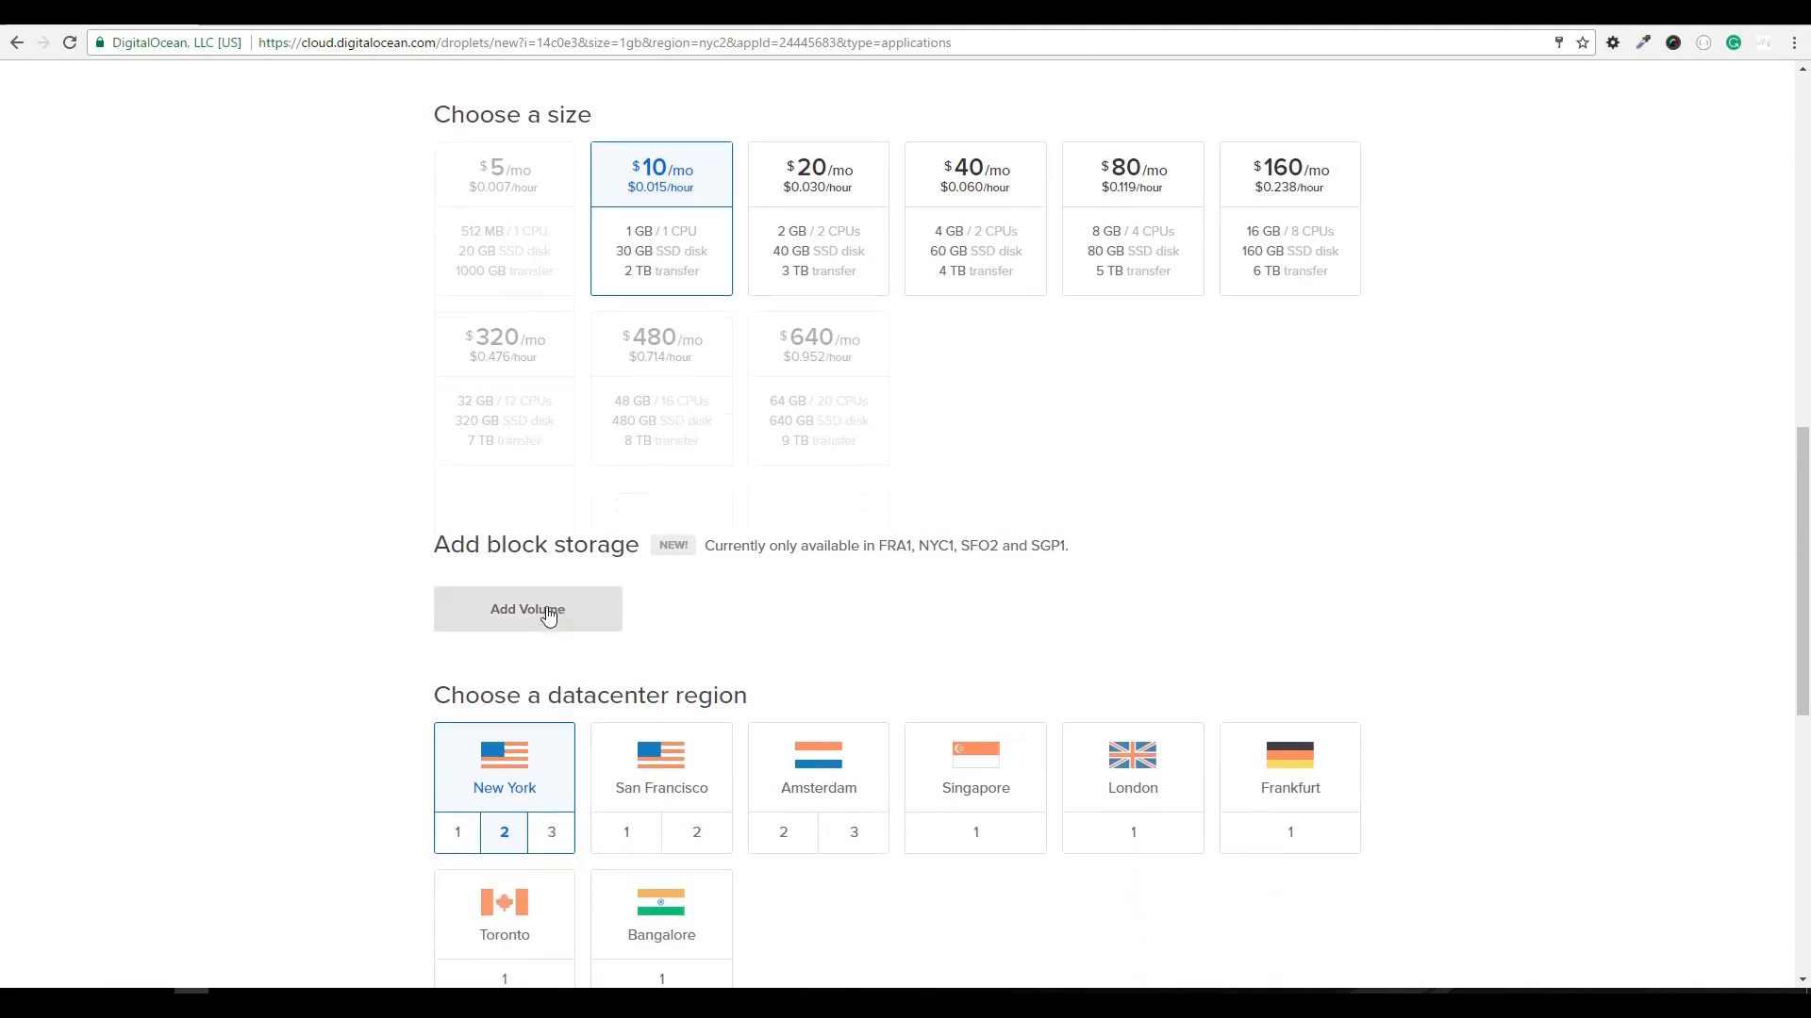
pyautogui.moveTo(854, 631)
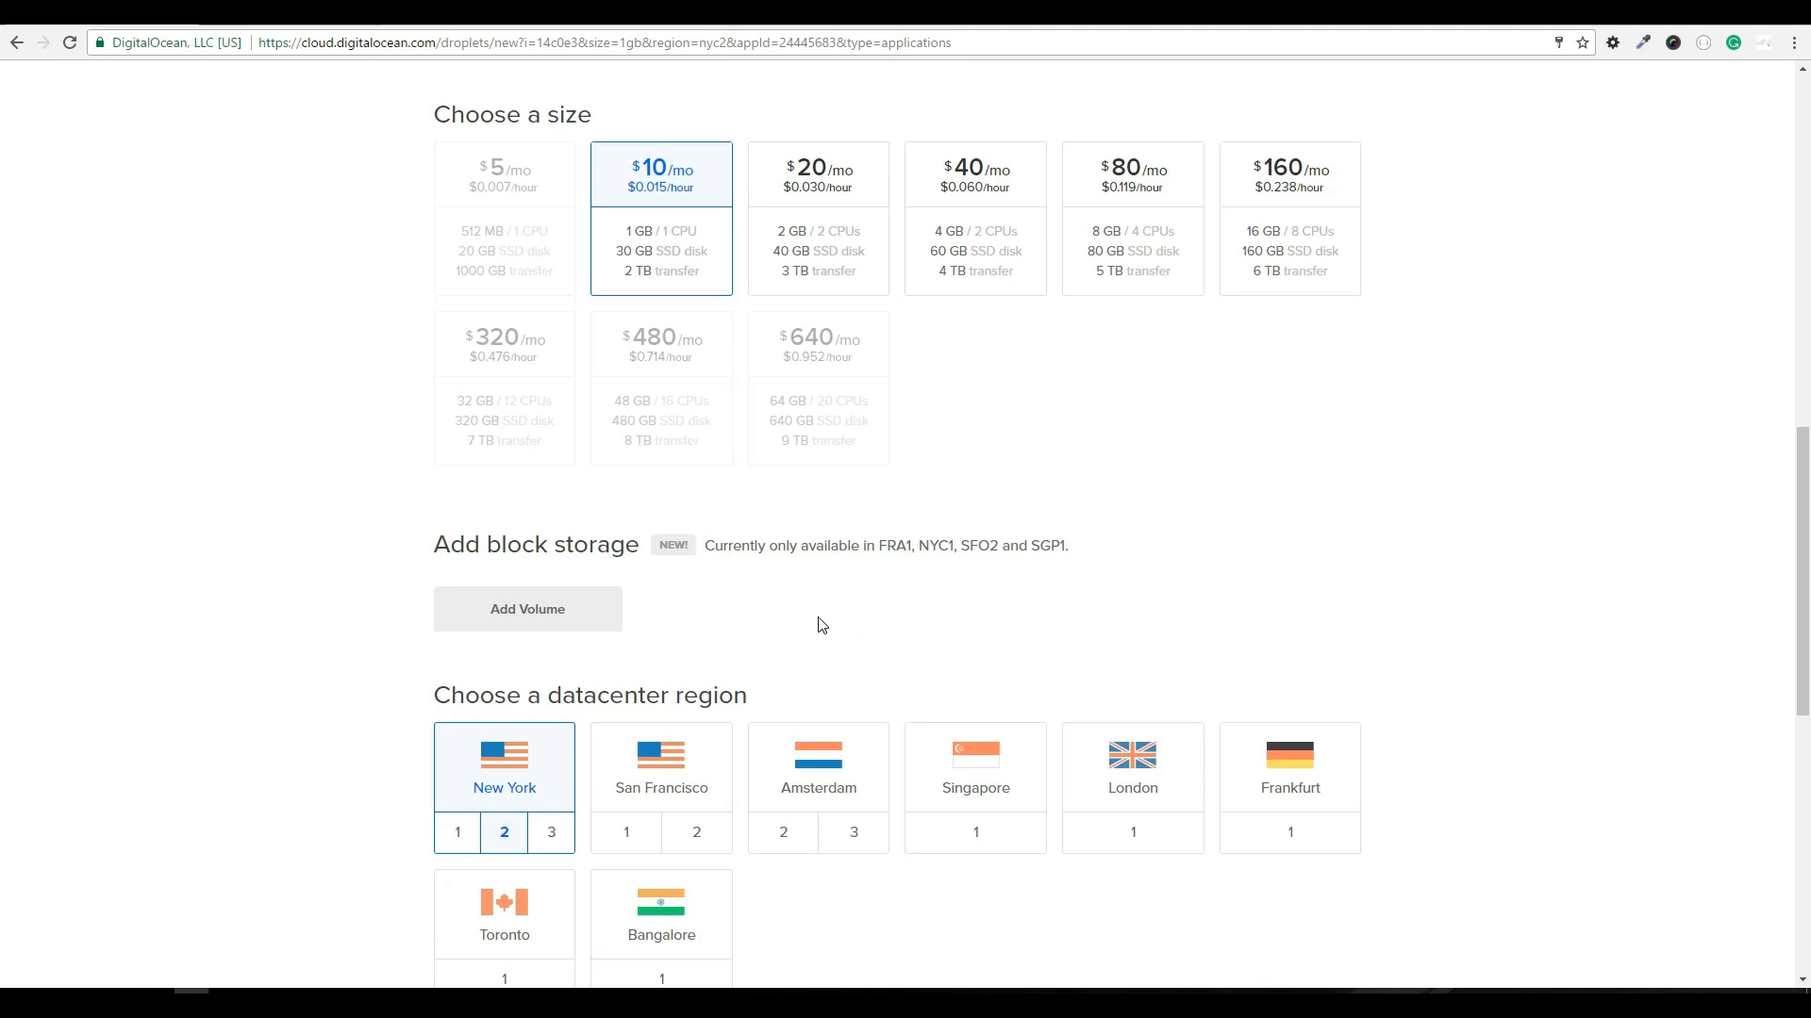
pyautogui.scroll(-3)
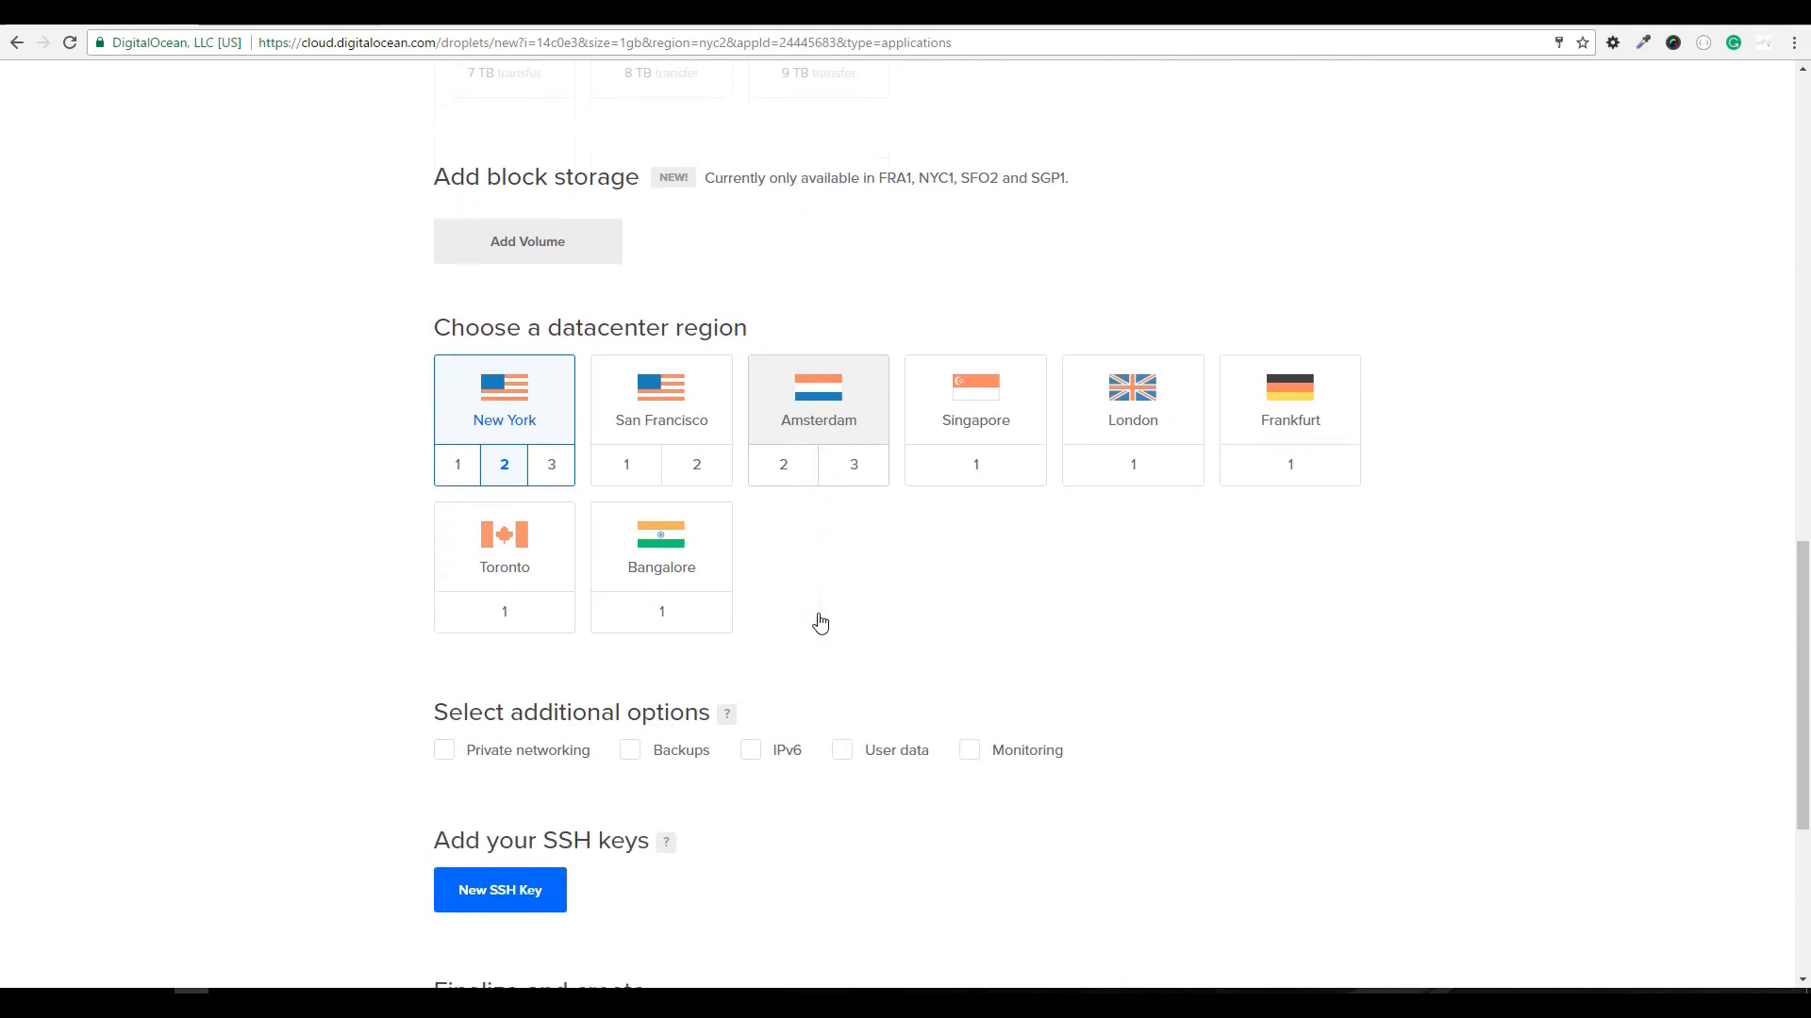
pyautogui.scroll(-3)
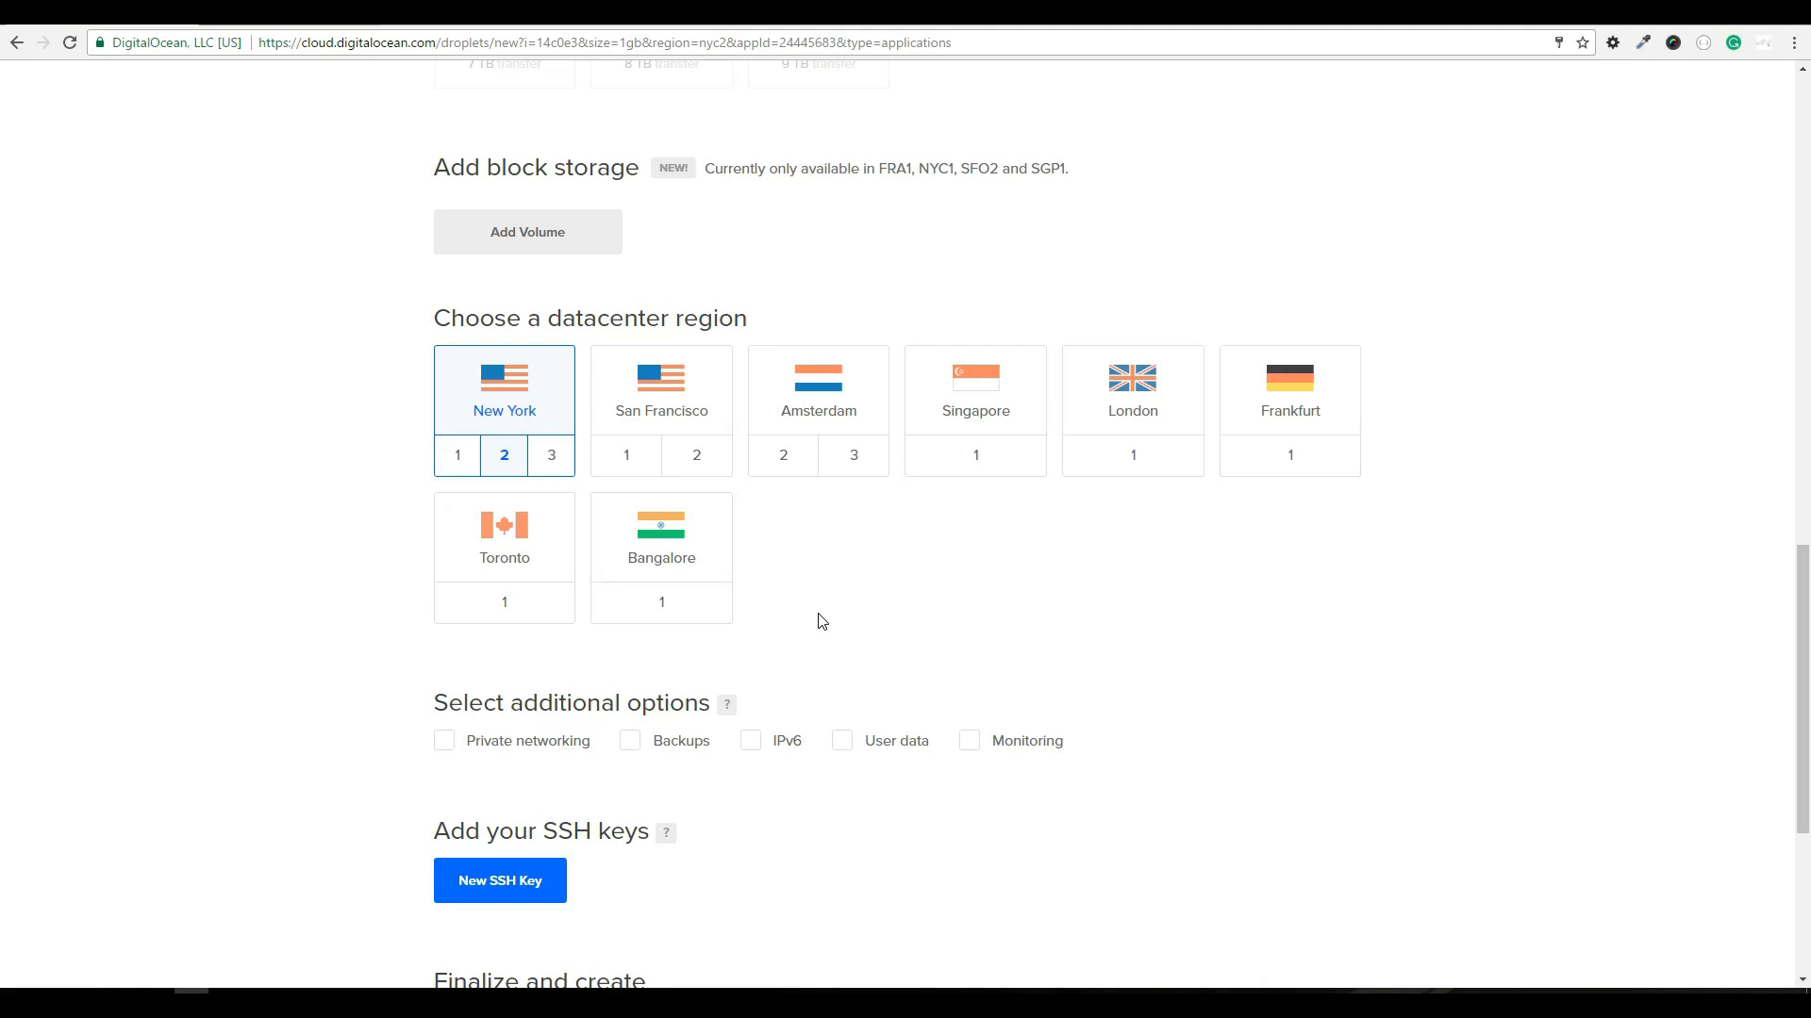
pyautogui.moveTo(851, 499)
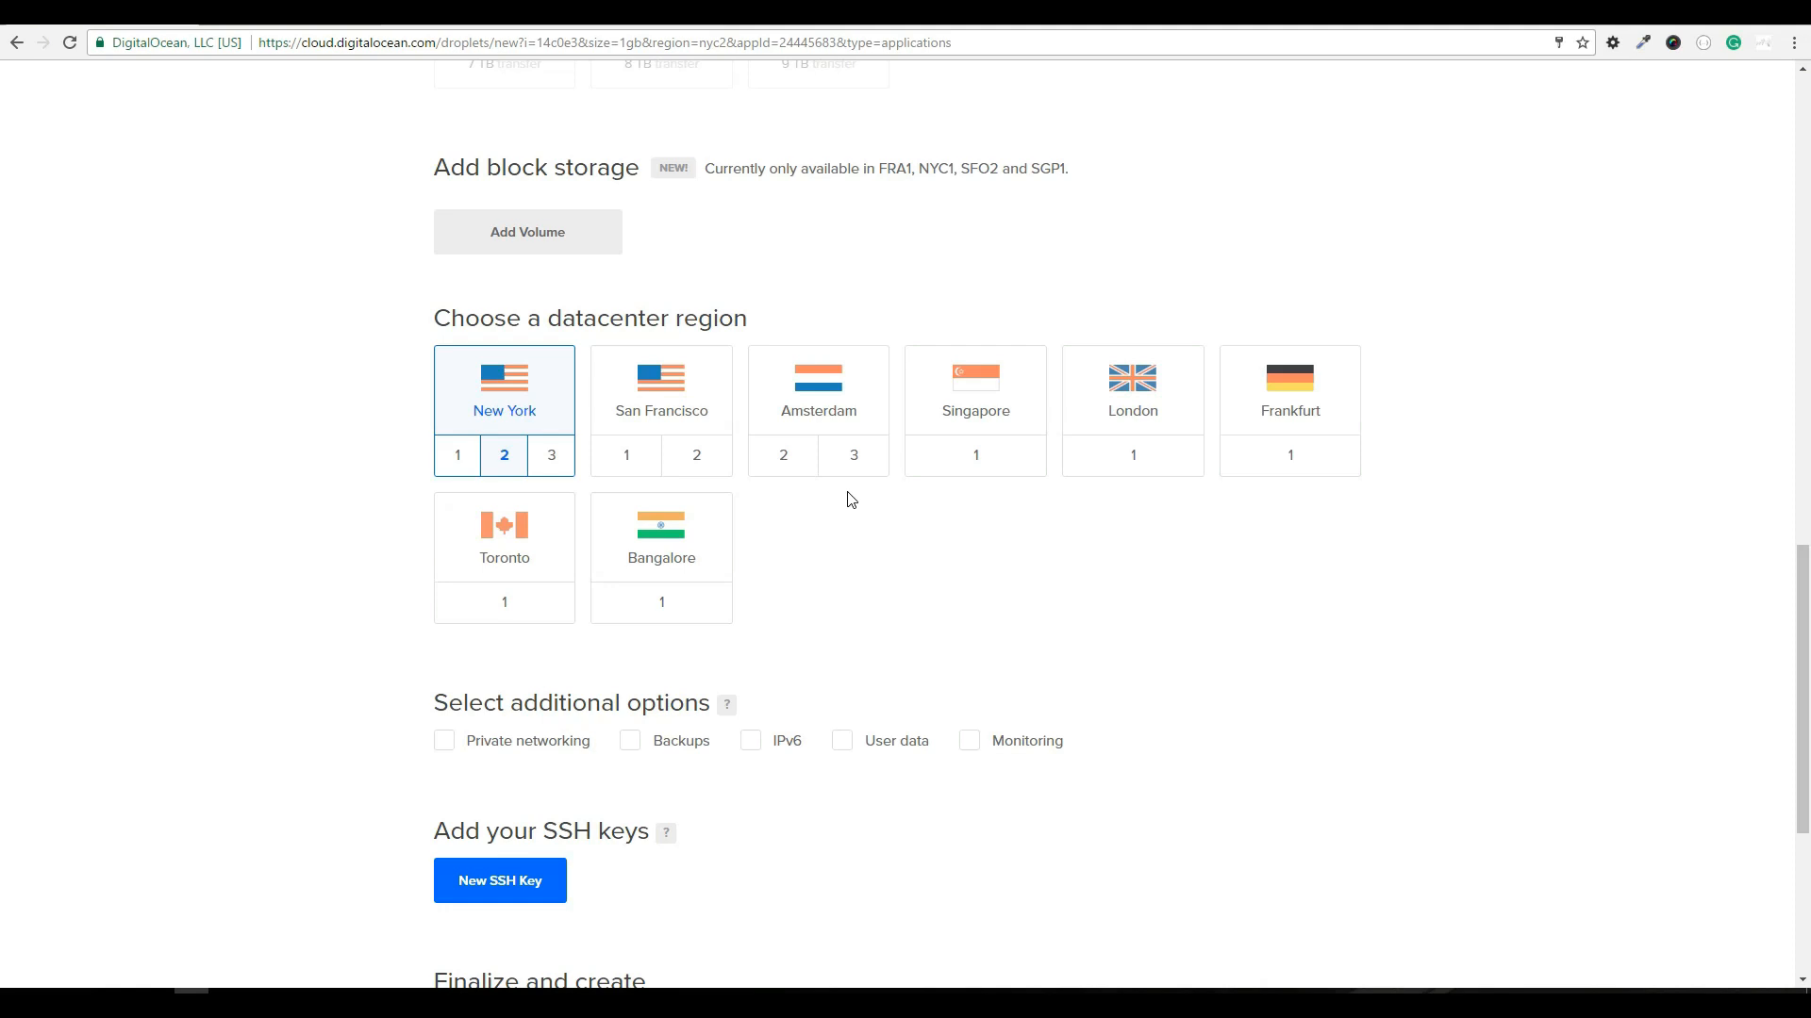
pyautogui.moveTo(323, 449)
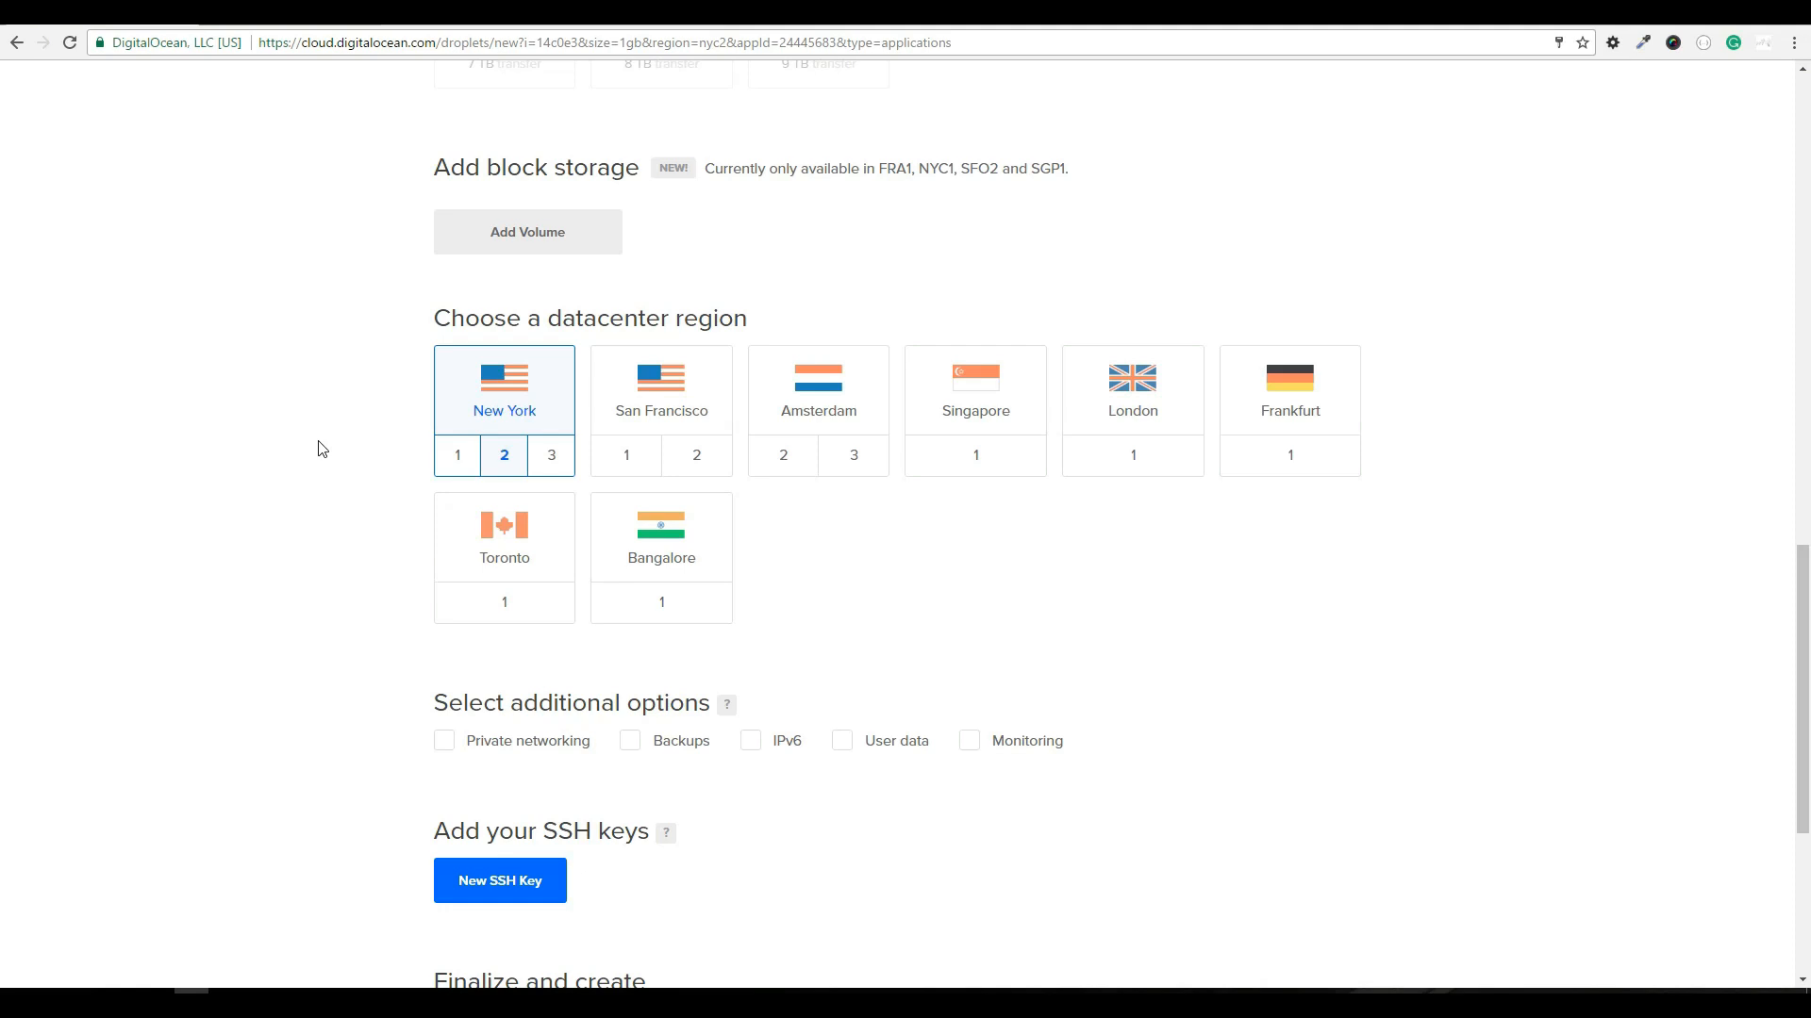
pyautogui.moveTo(510, 421)
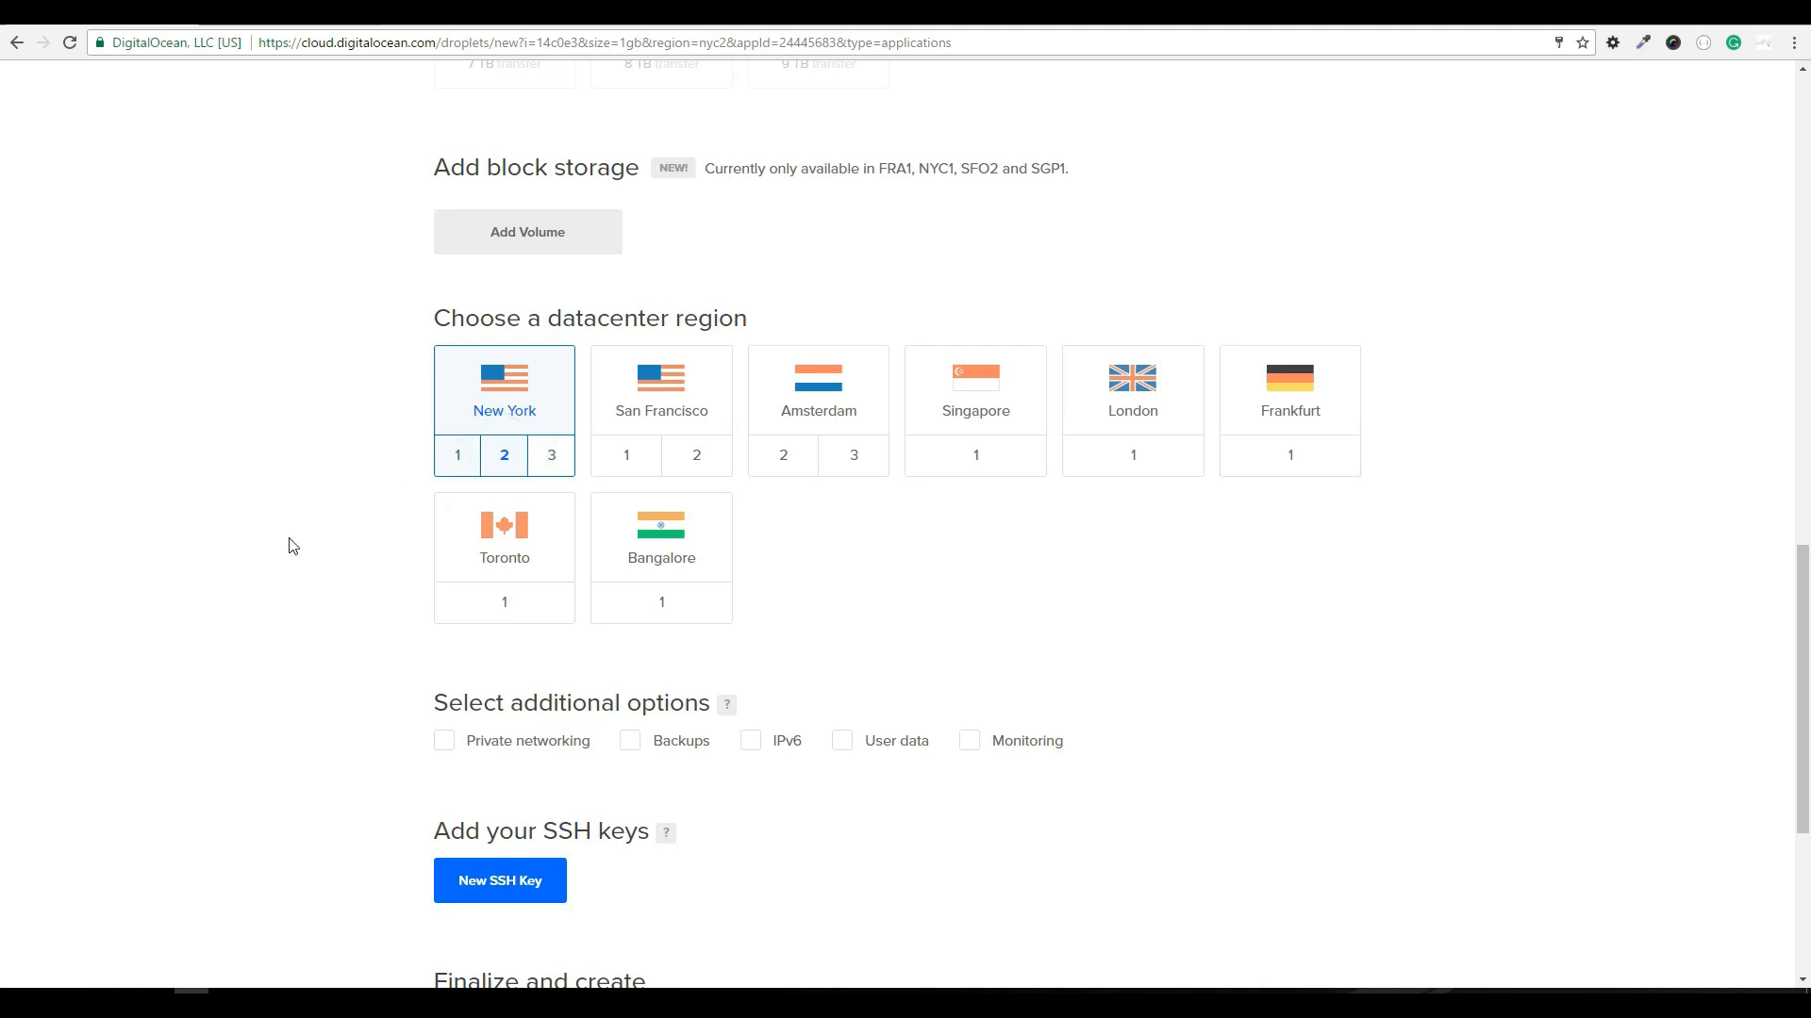
pyautogui.scroll(-3)
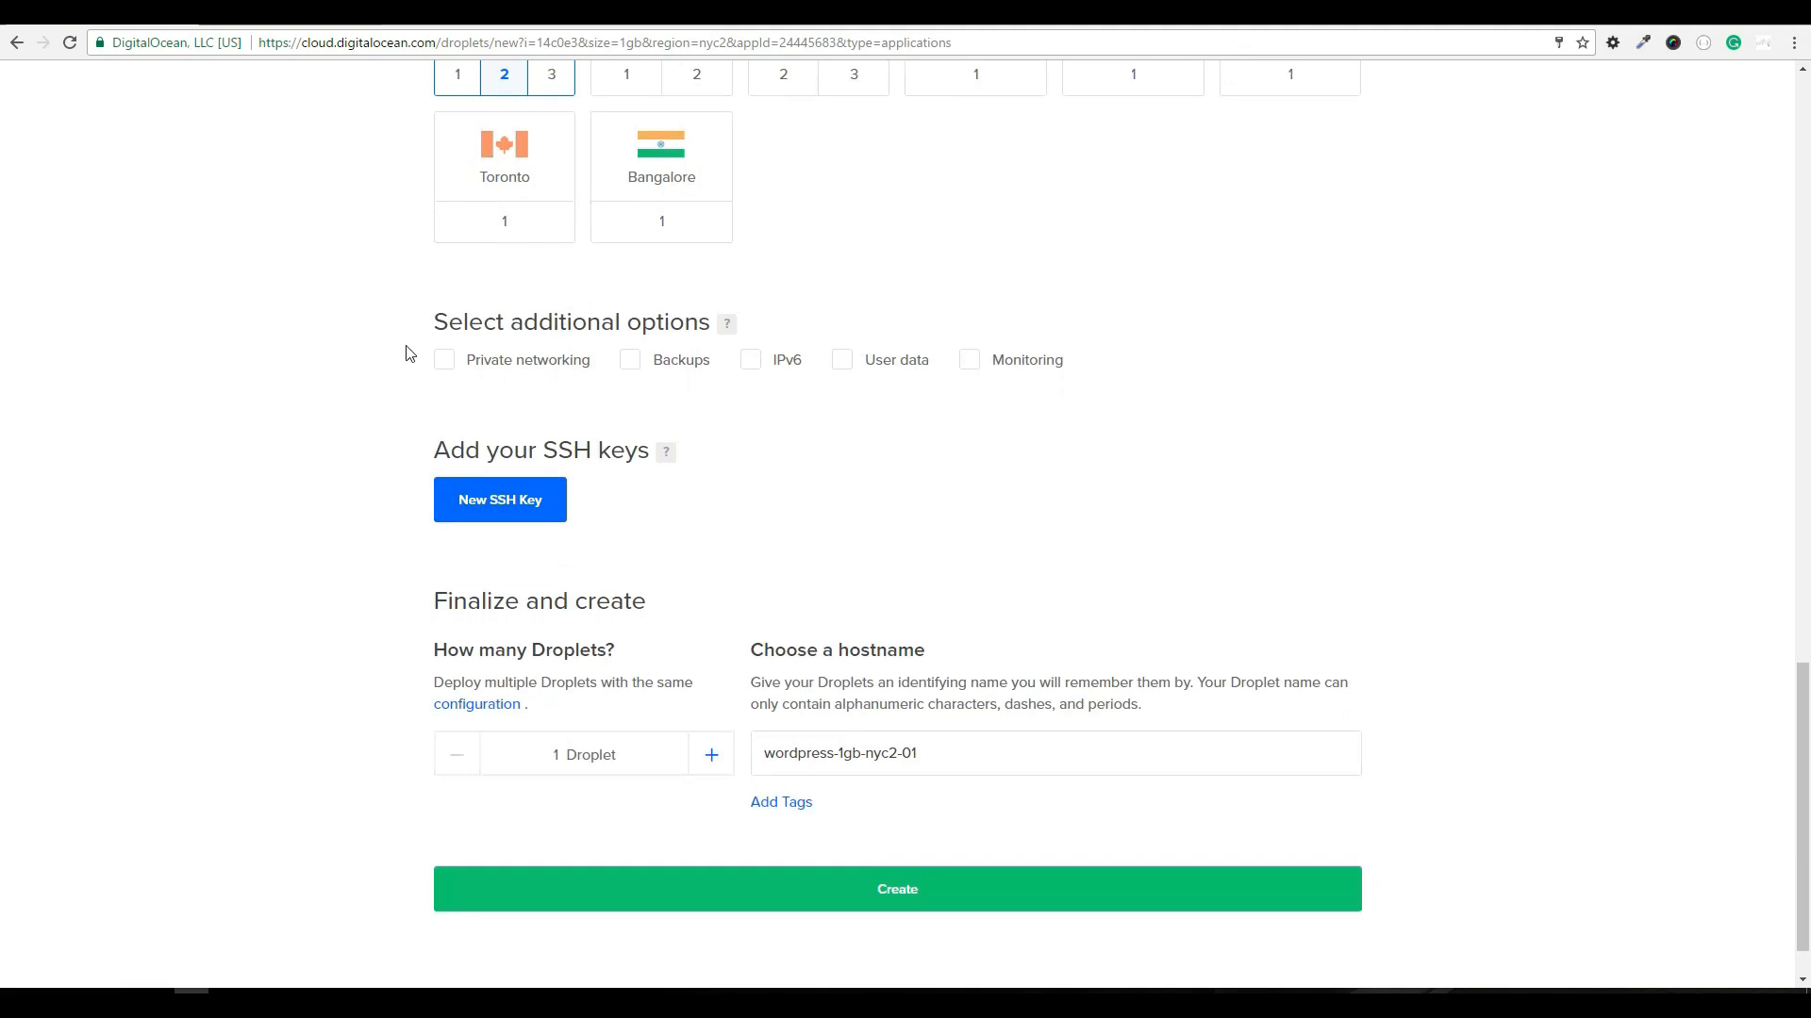
pyautogui.moveTo(775, 408)
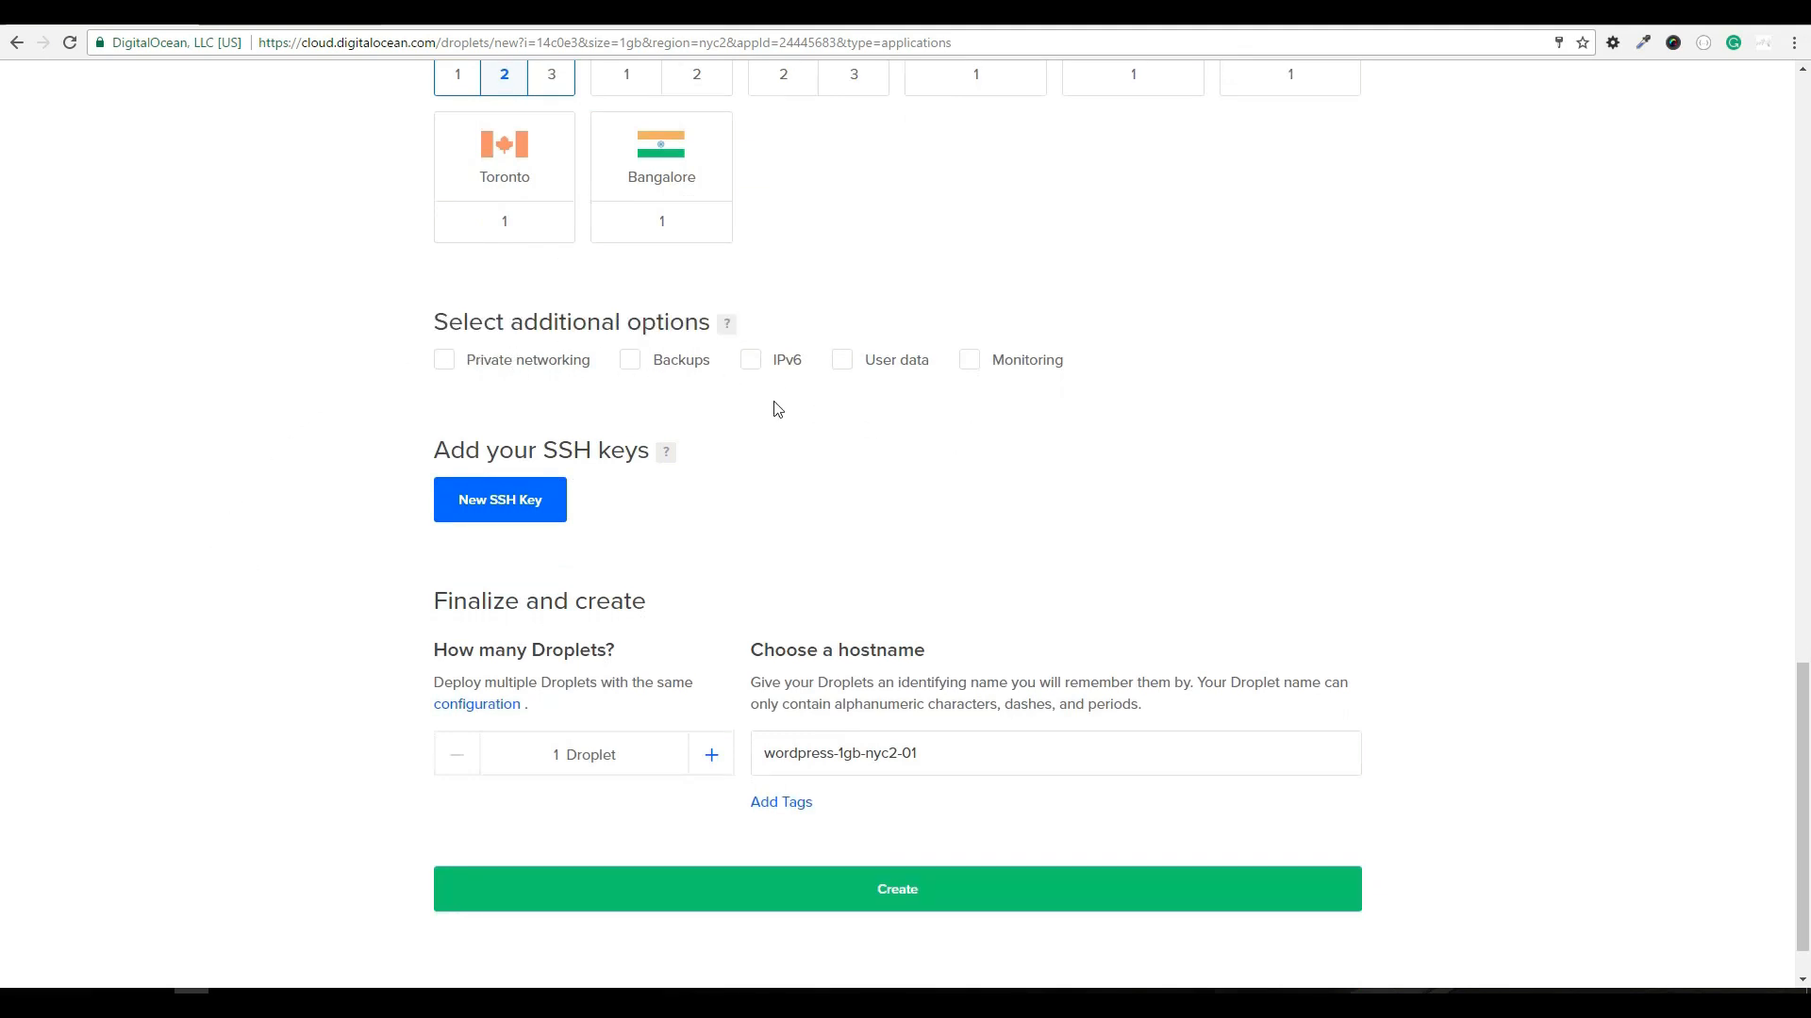
pyautogui.moveTo(941, 463)
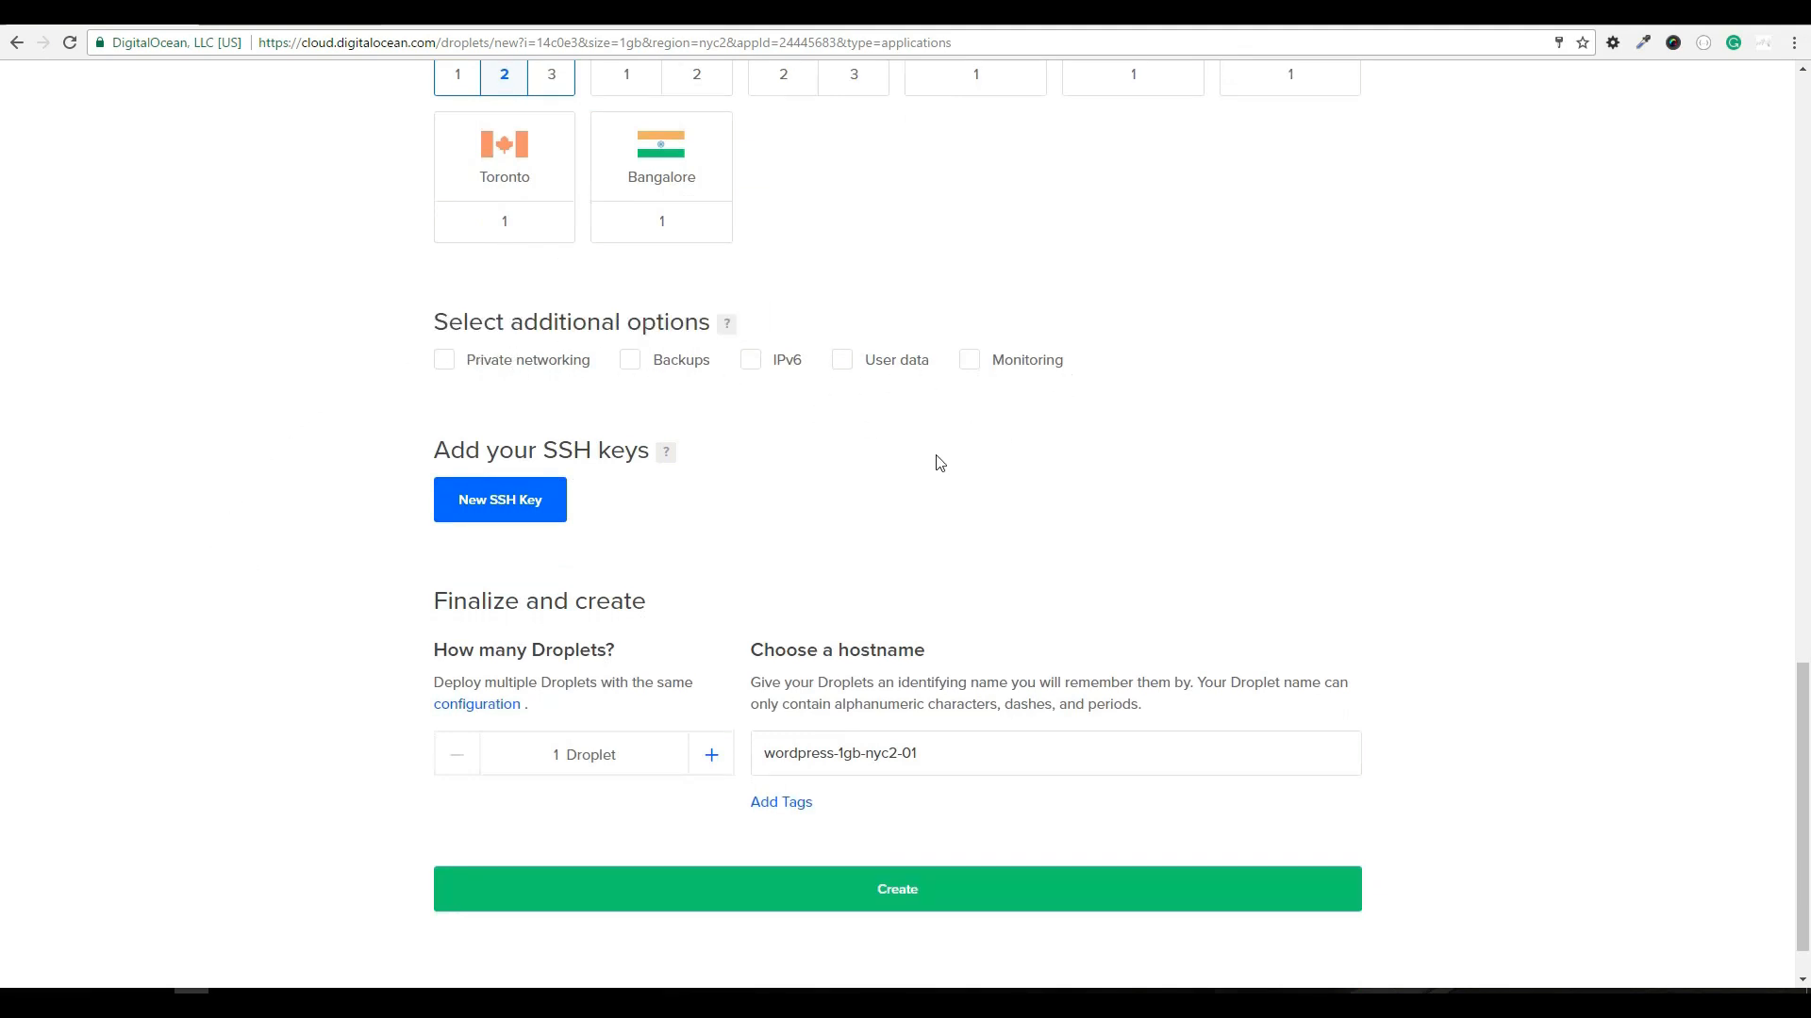
pyautogui.moveTo(668, 370)
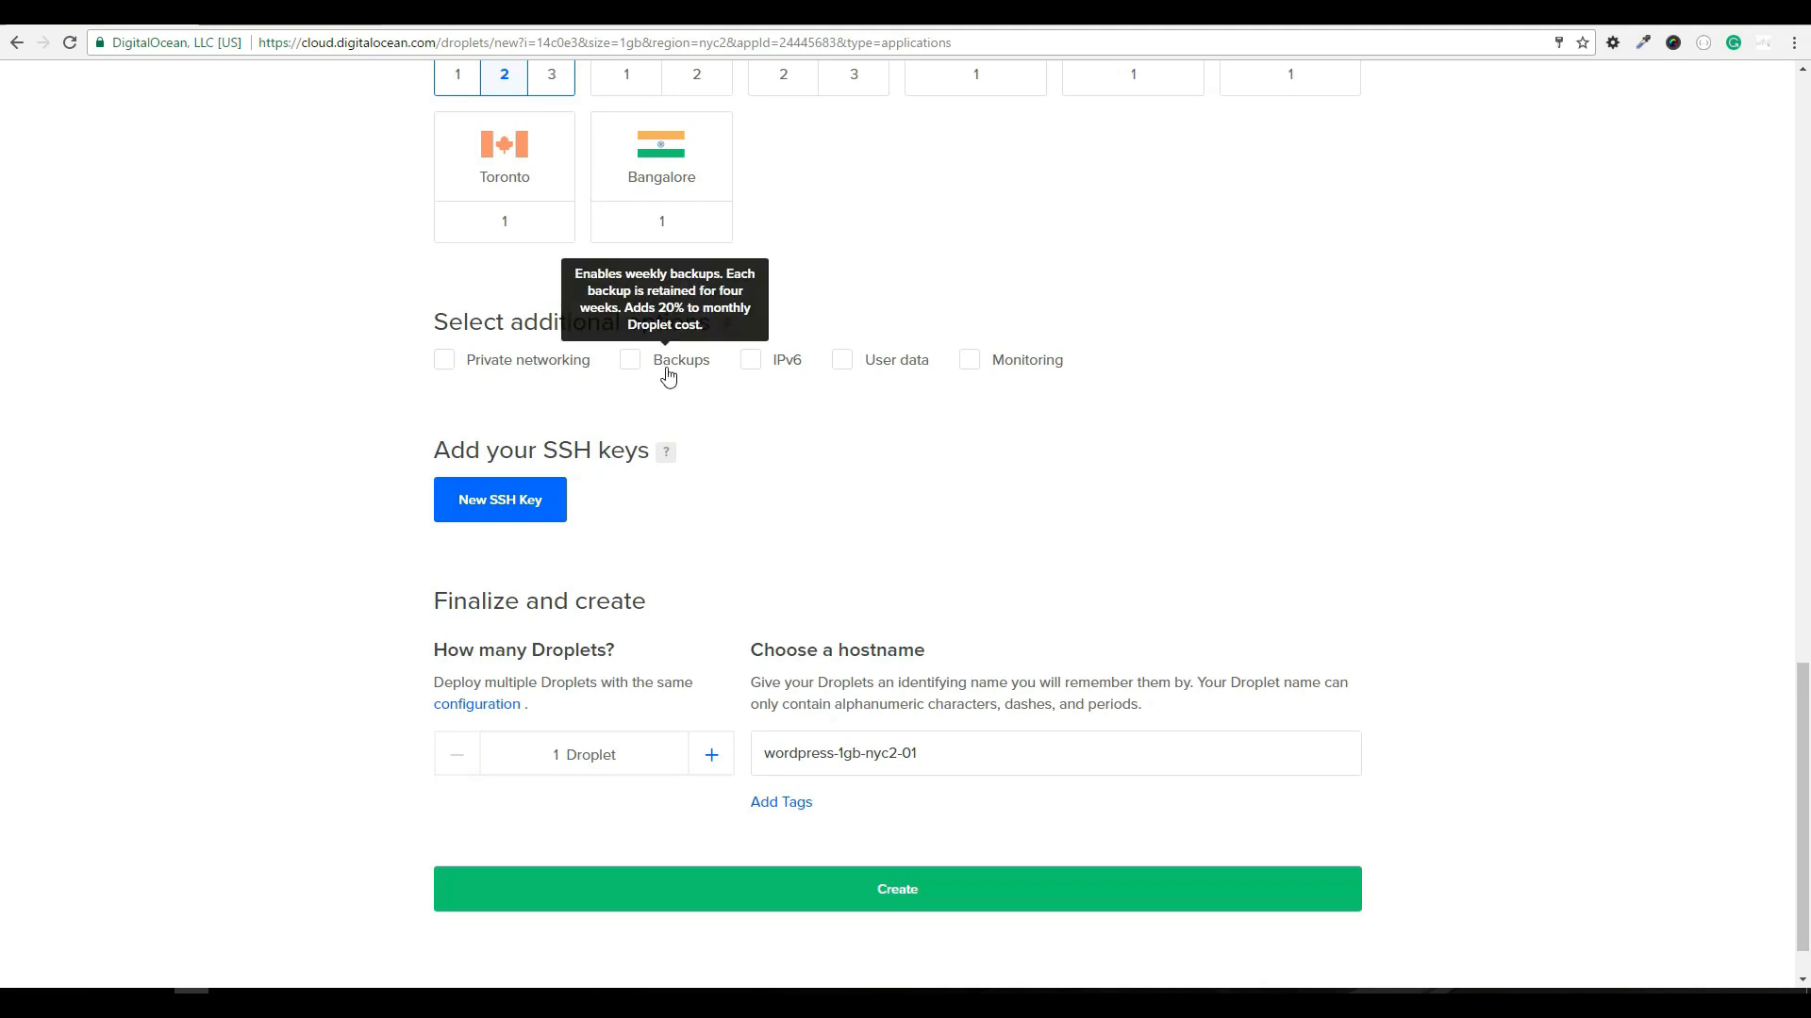
pyautogui.moveTo(710, 401)
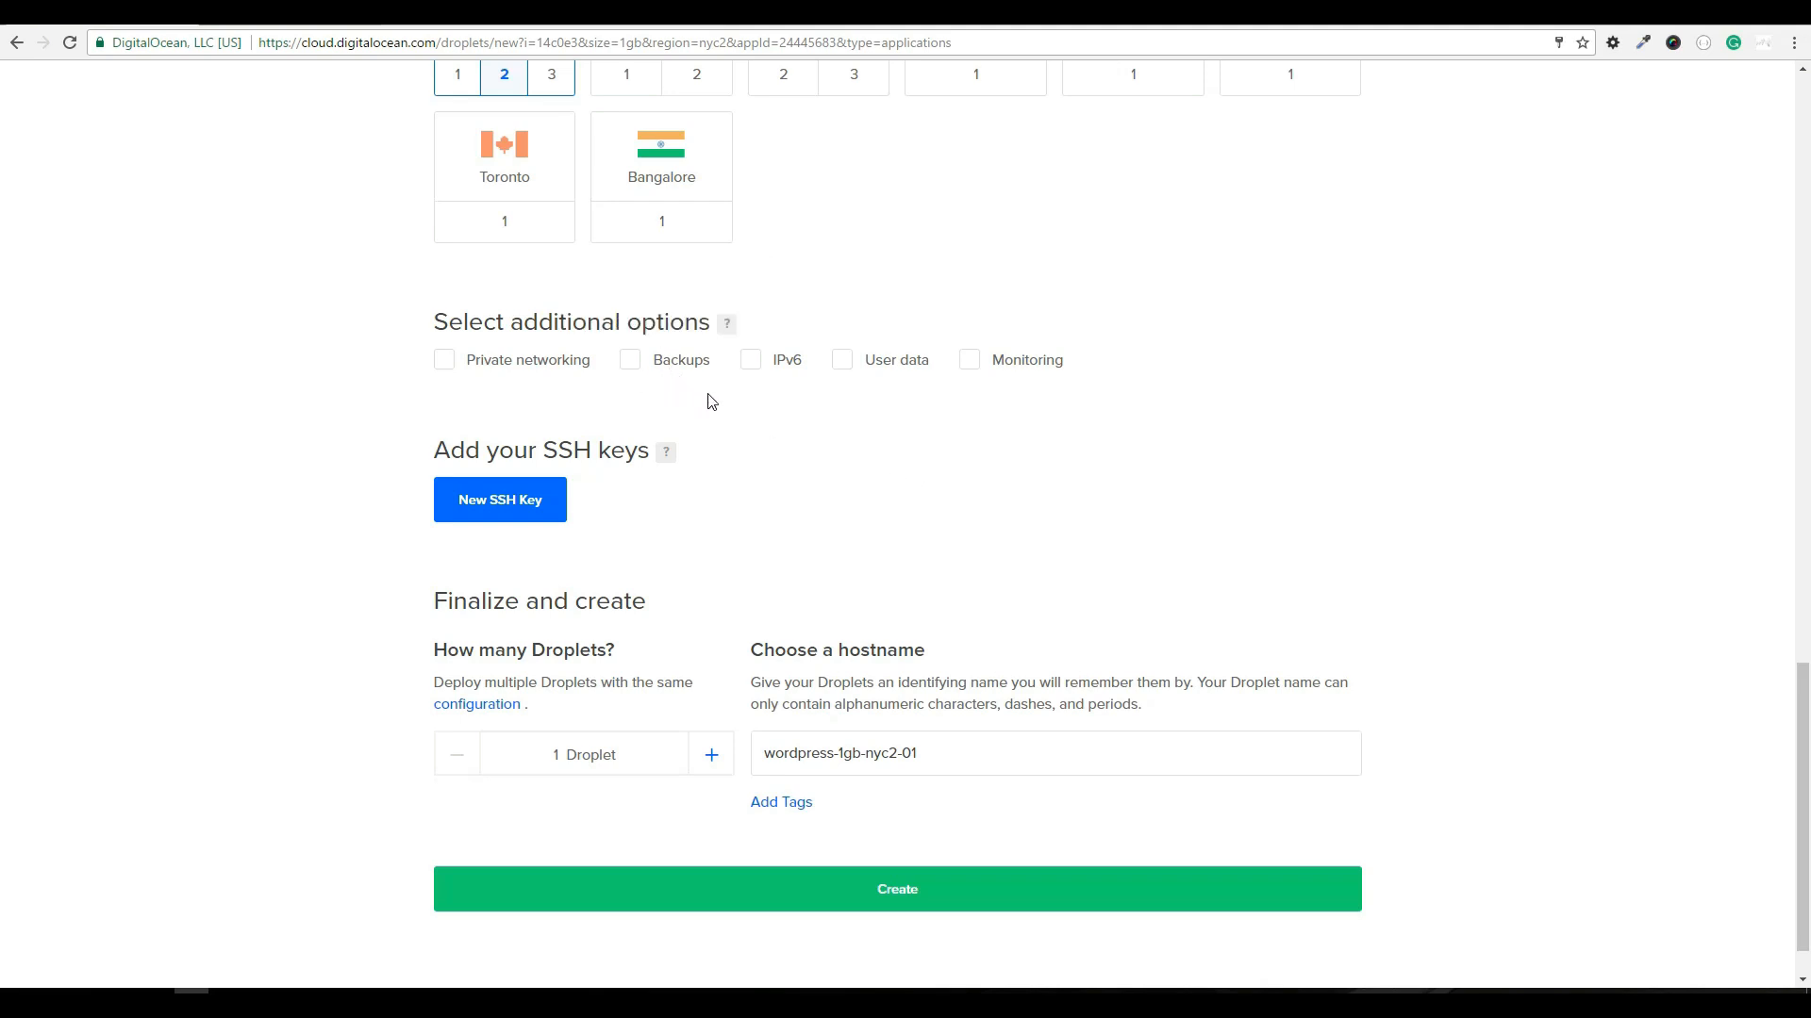
pyautogui.moveTo(751, 425)
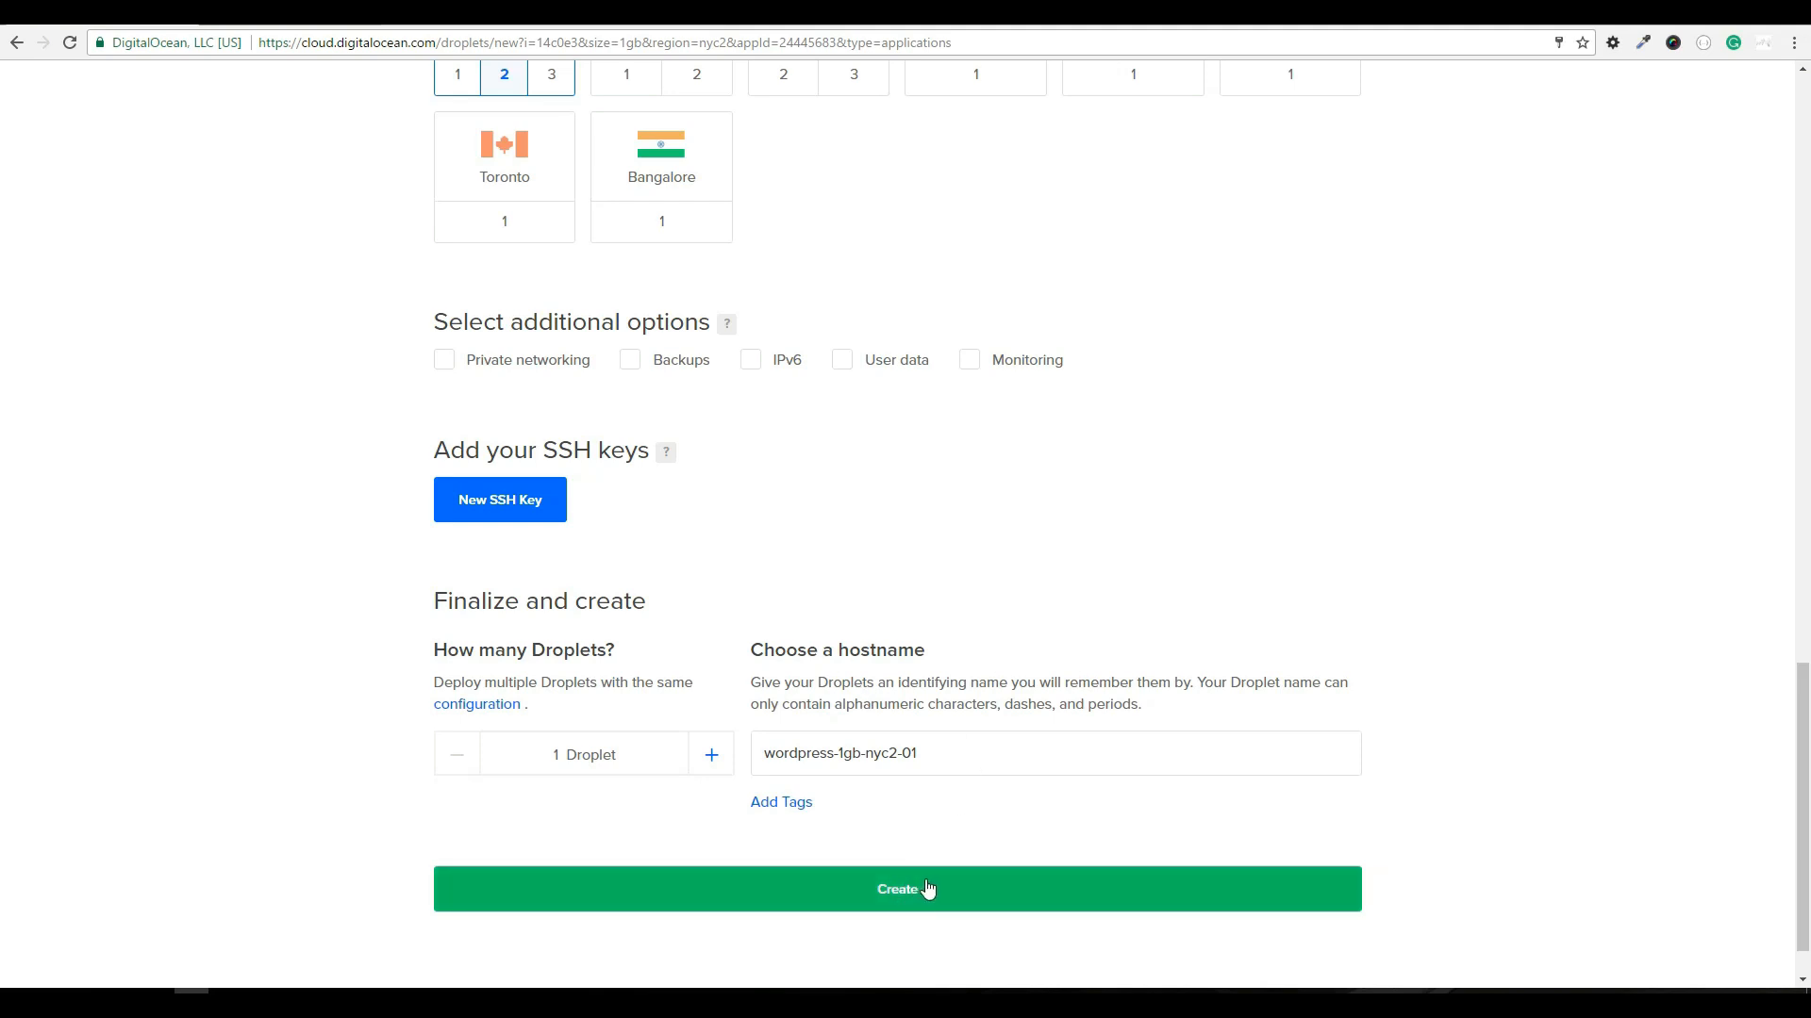
# Replace the default hostname wordpress-1gb-nyc2-01 with sleepexam.org.
pyautogui.tripleClick(837, 752)
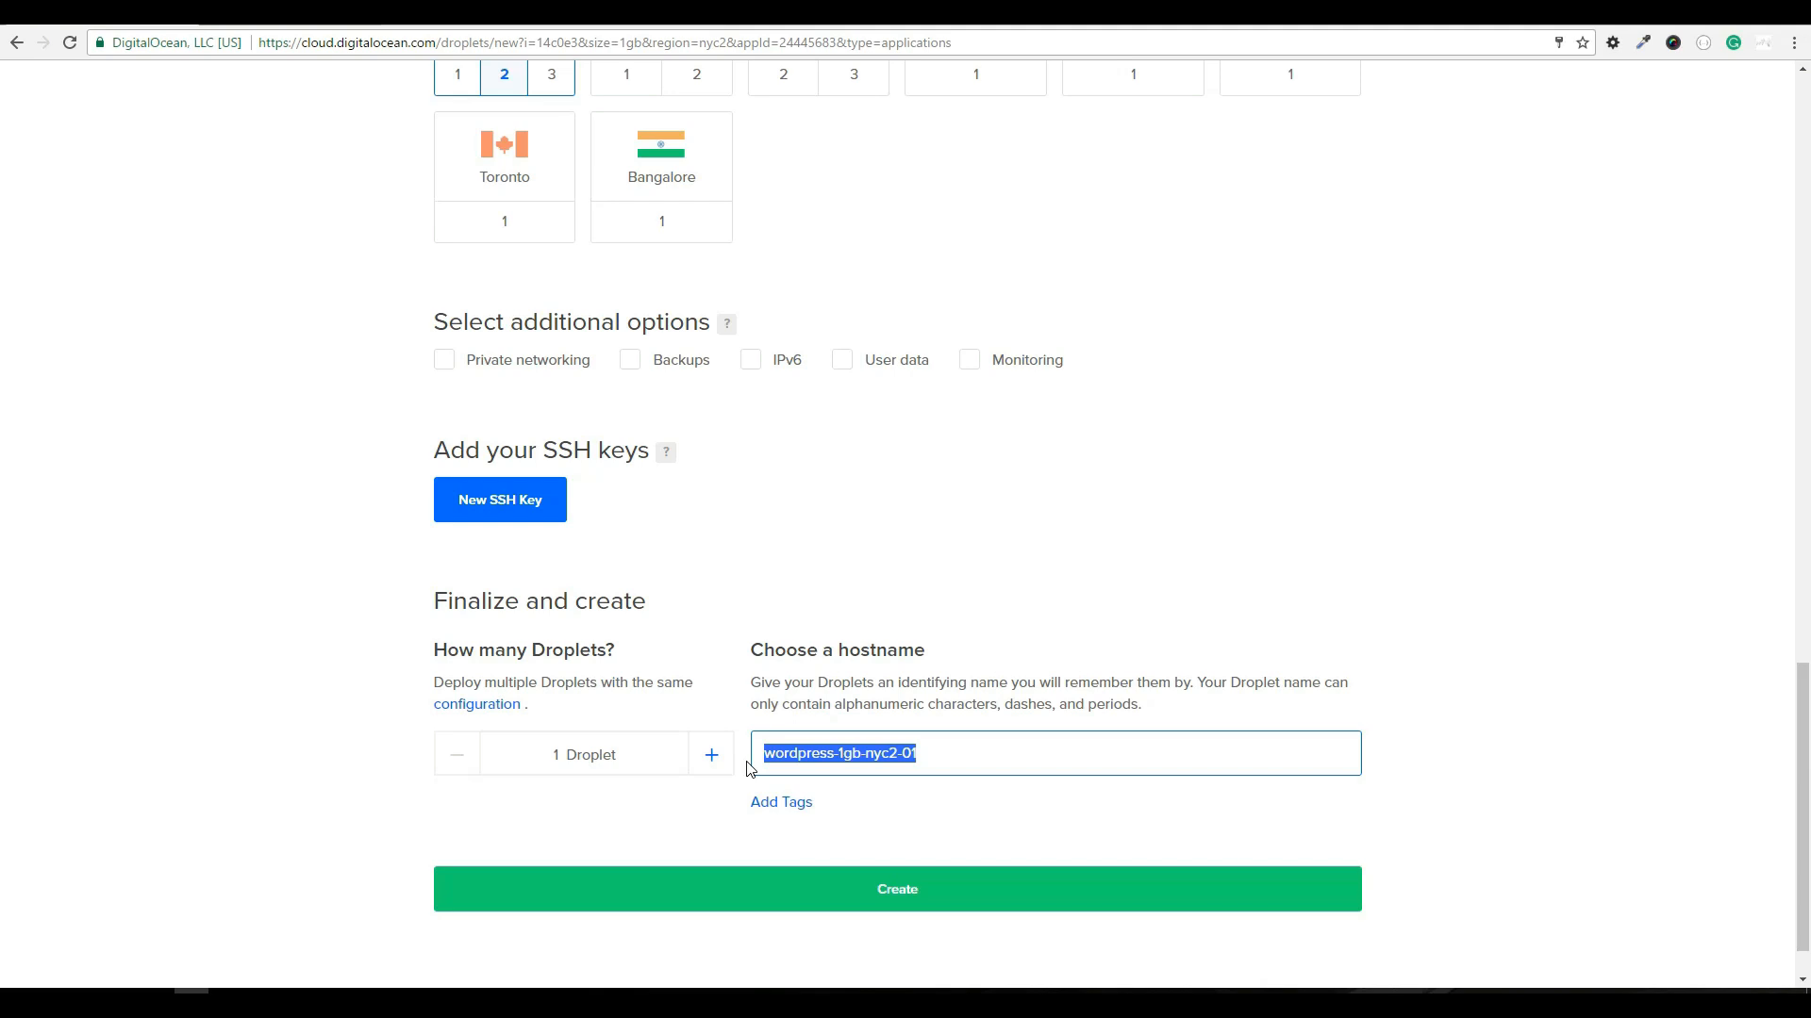
pyautogui.write('sleep')
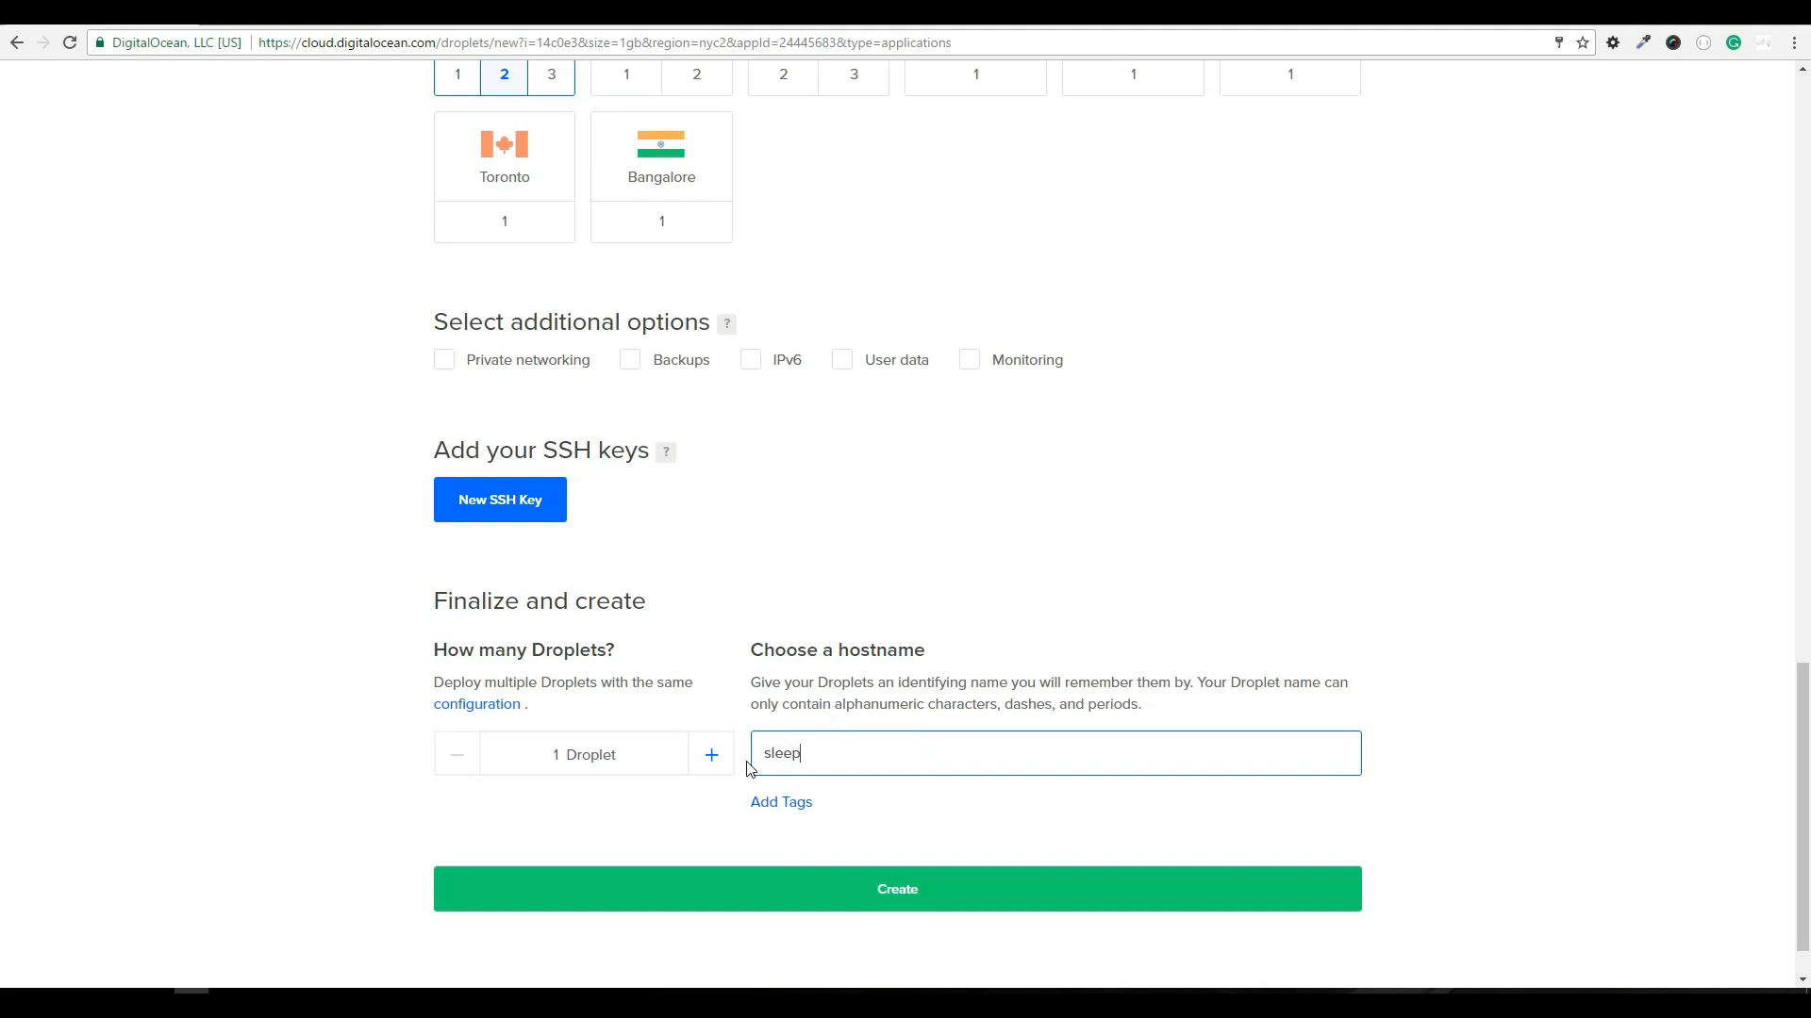
pyautogui.write('exam.org')
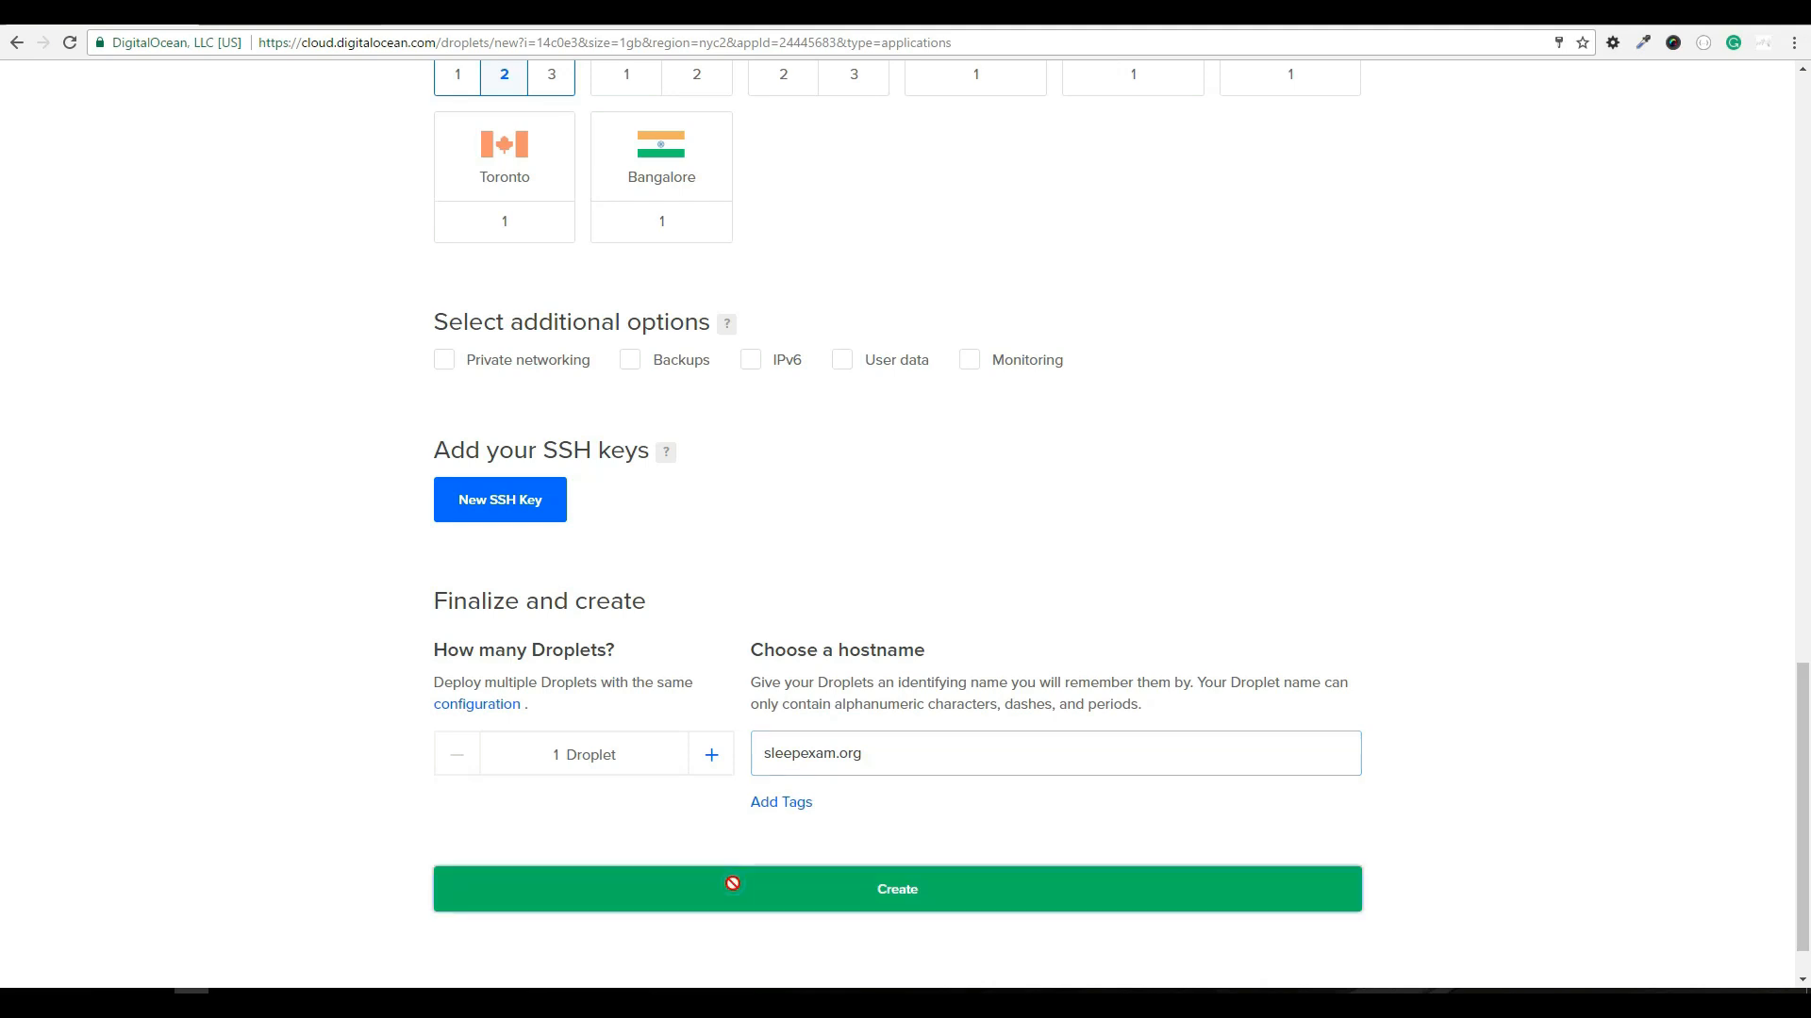
pyautogui.click(896, 890)
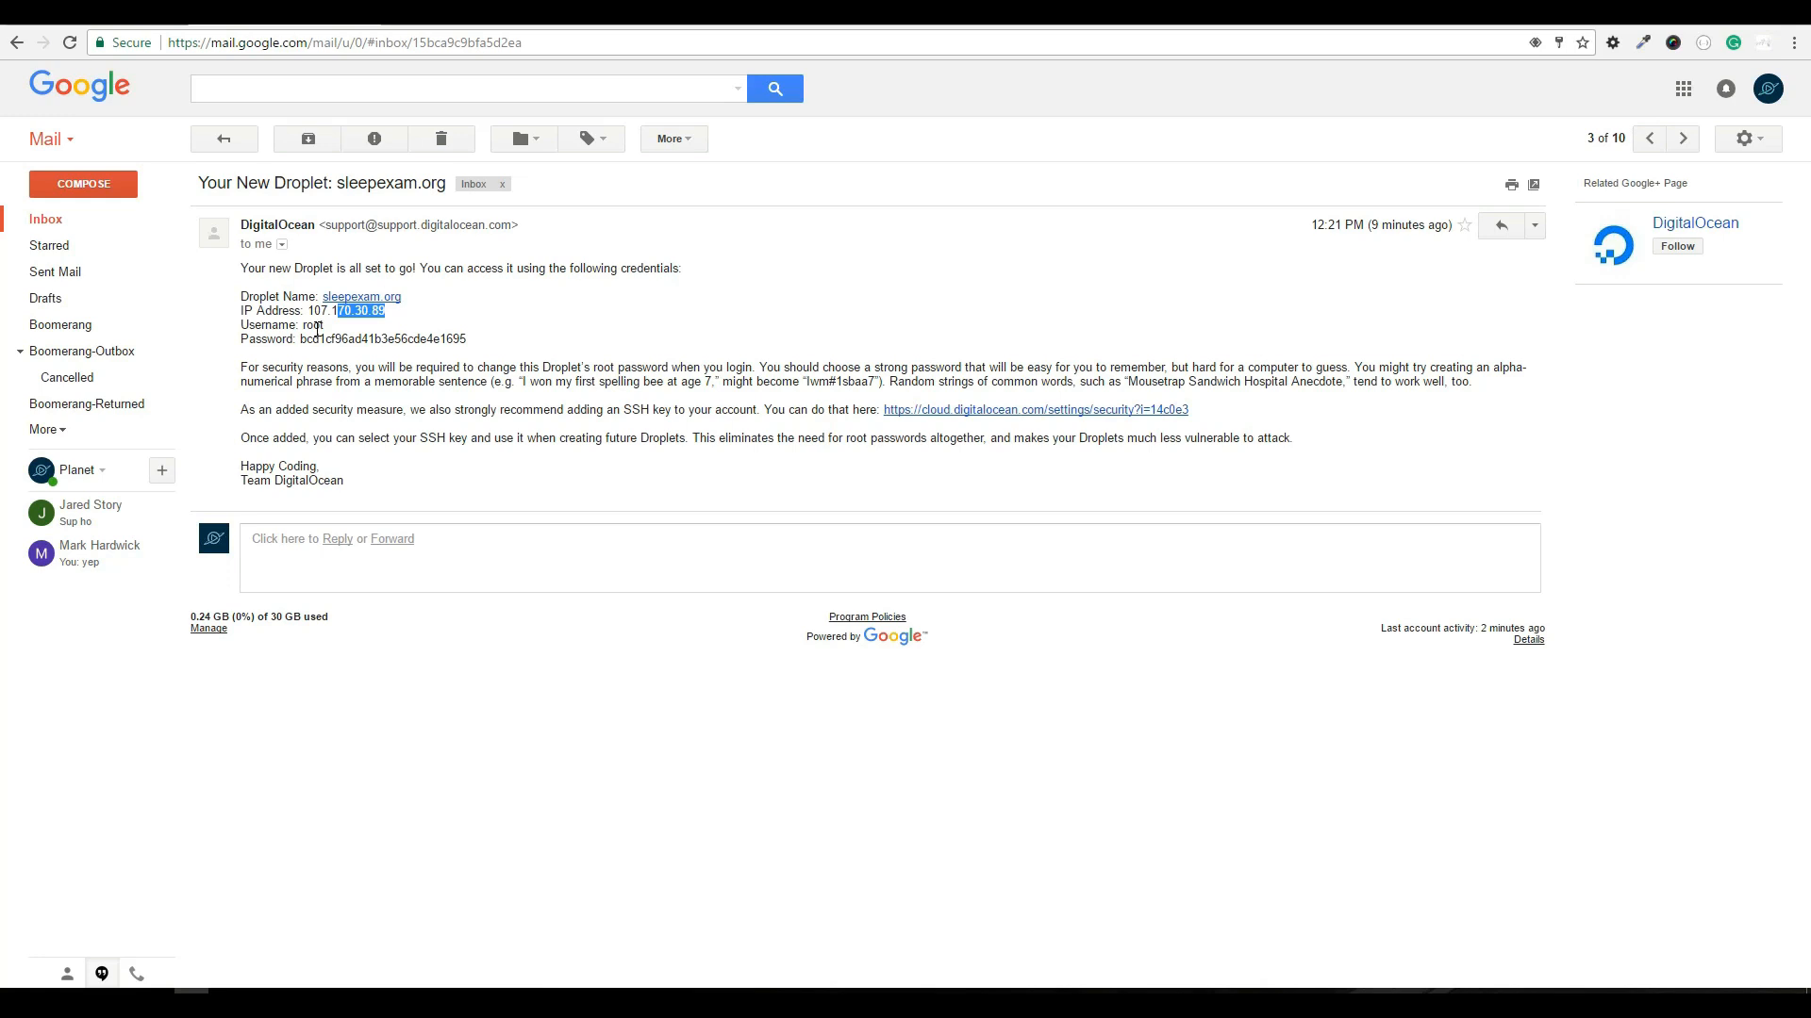
# Select the droplet's IP address and root password in the 'Your New Droplet' email.
pyautogui.doubleClick(387, 338)
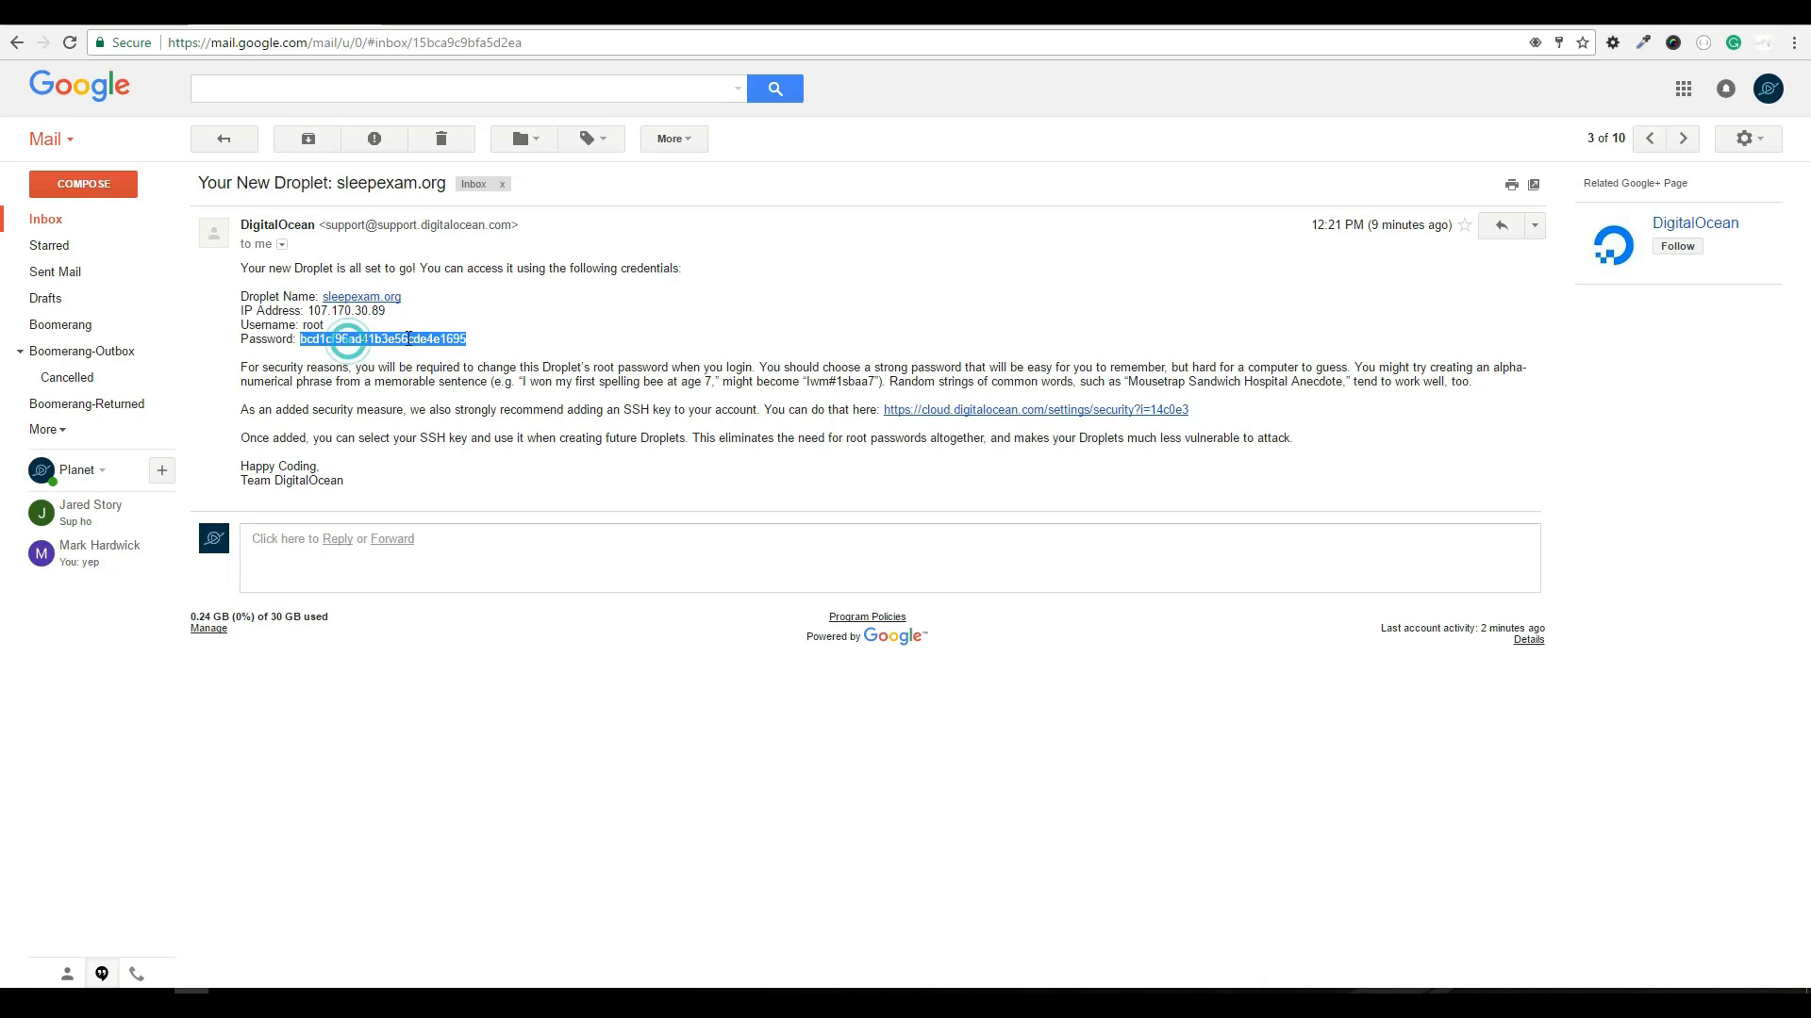
pyautogui.click(490, 334)
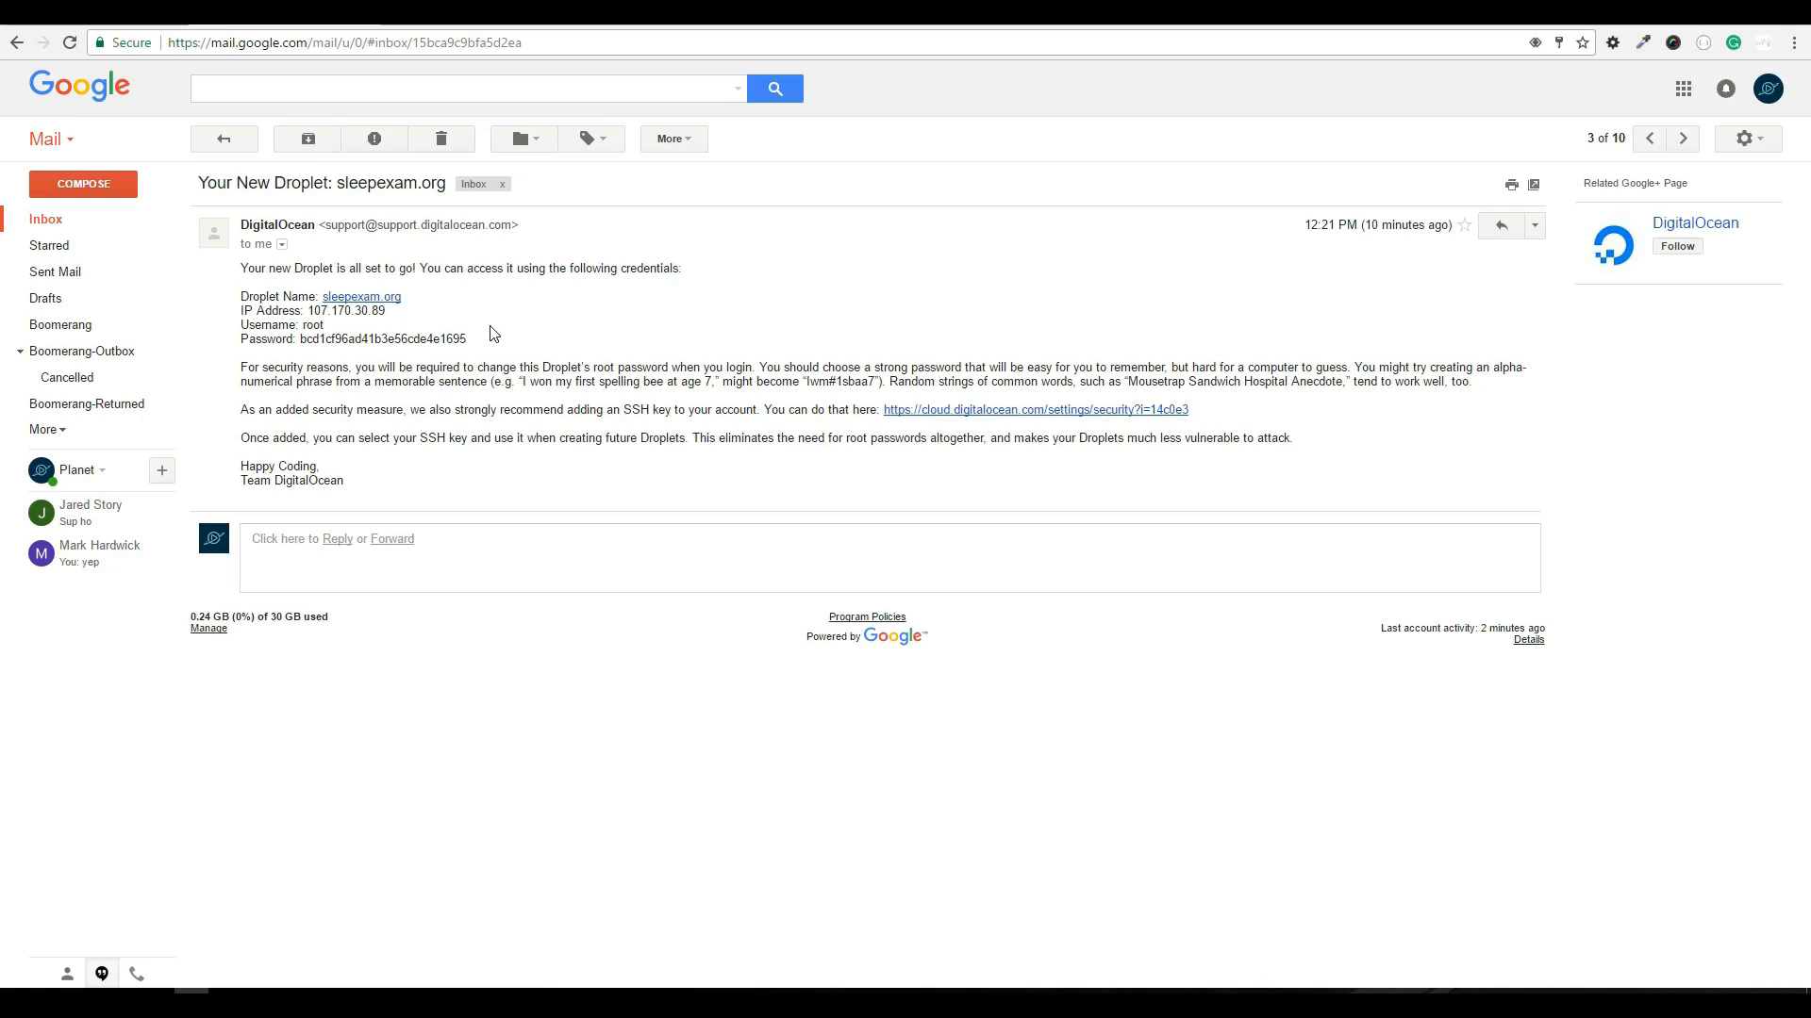
pyautogui.moveTo(652, 404)
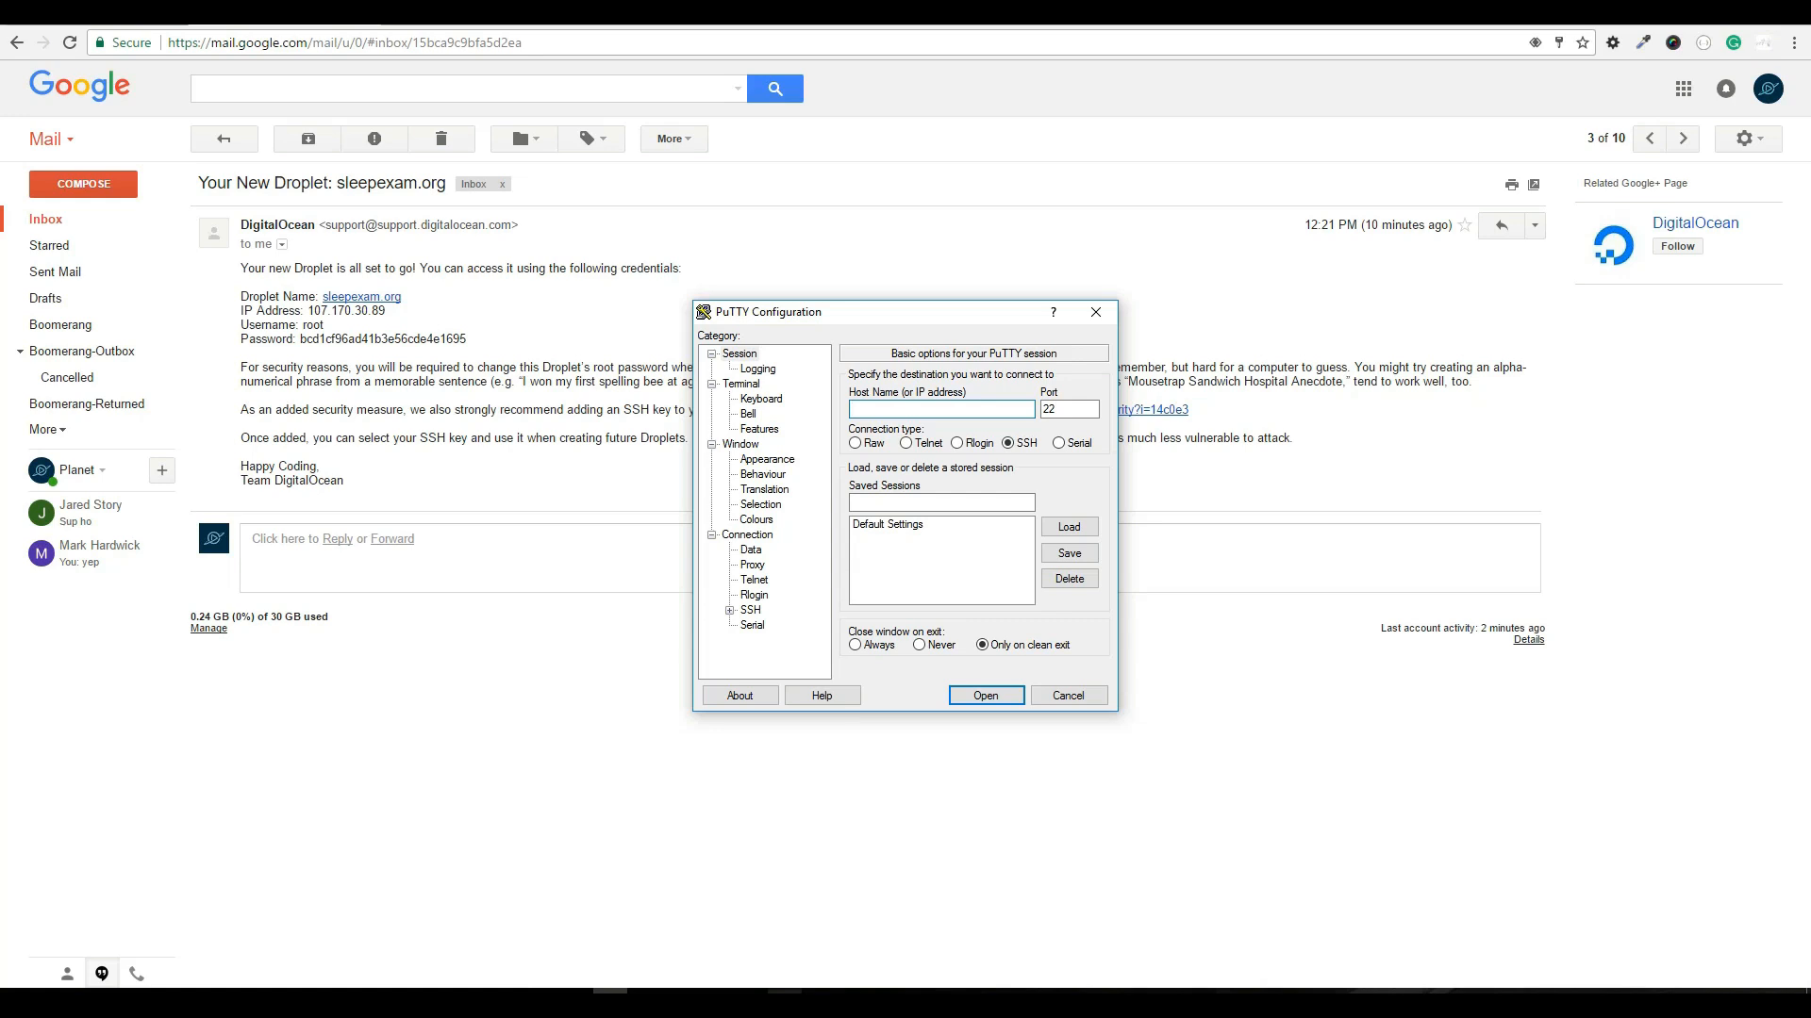
pyautogui.moveTo(631, 981)
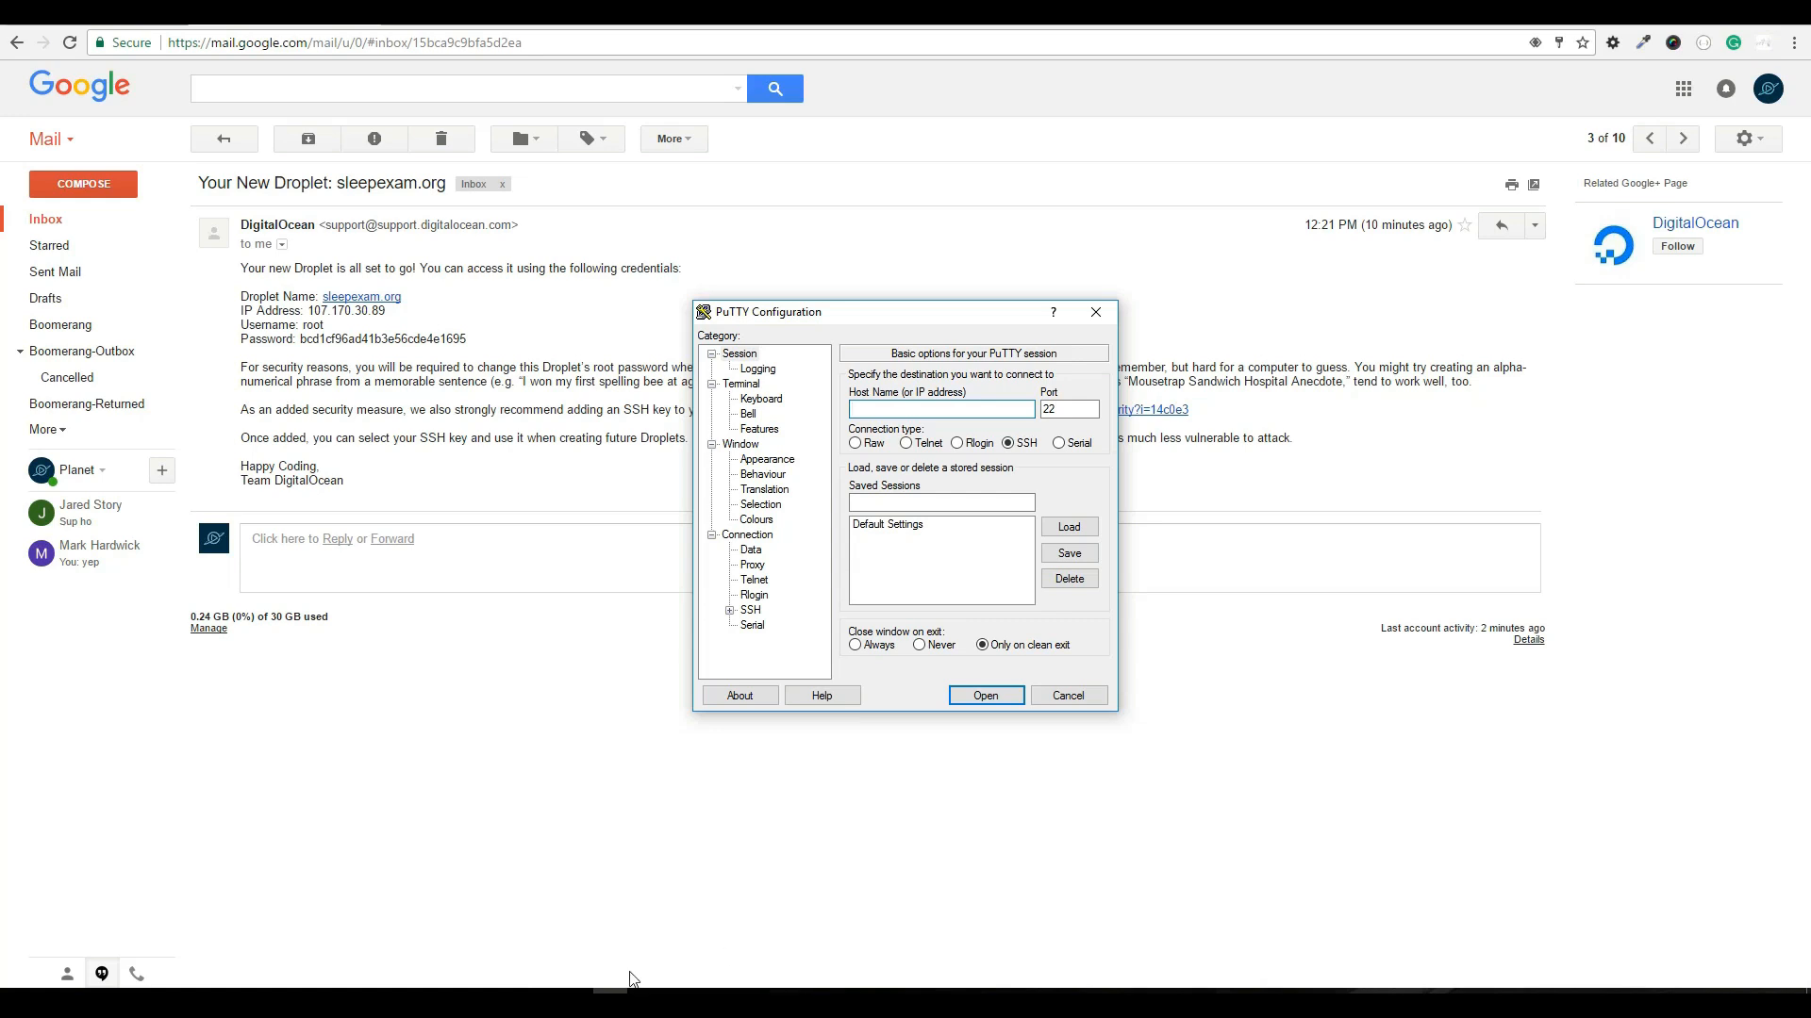
# Open a PuTTY SSH session to 107.170.30.89 on port 22.
pyautogui.click(940, 408)
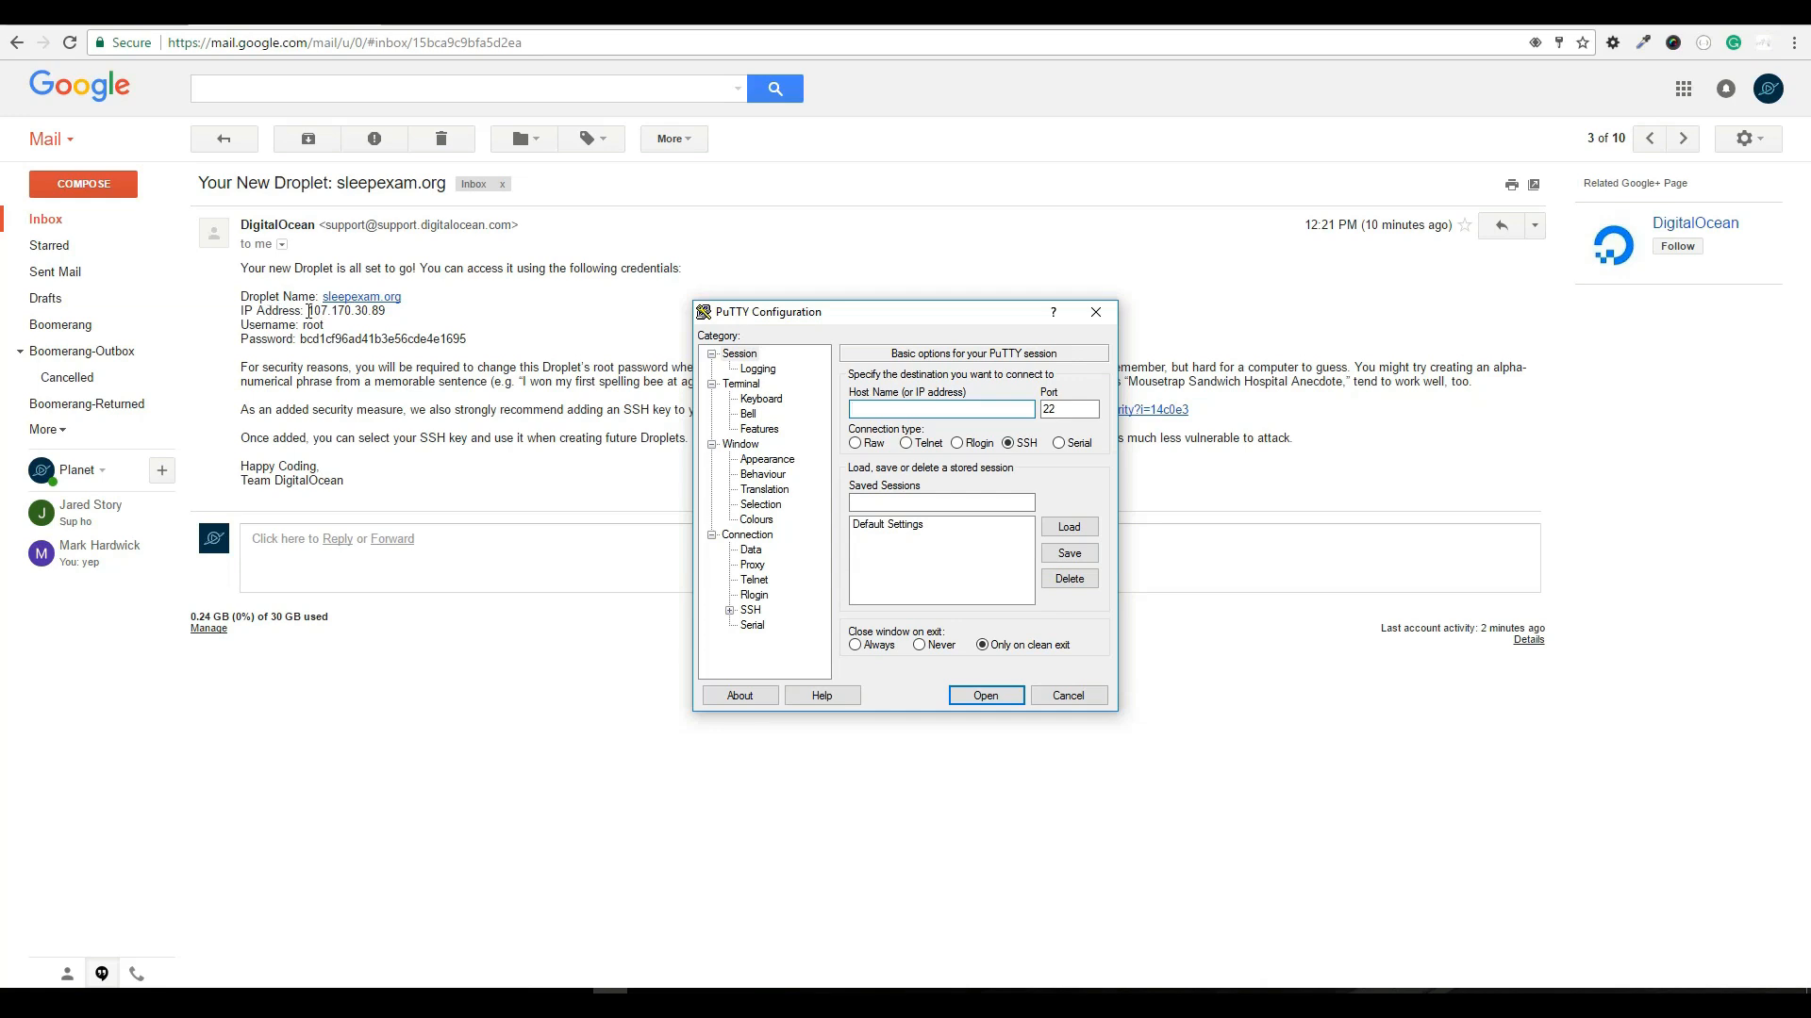
pyautogui.rightClick(346, 310)
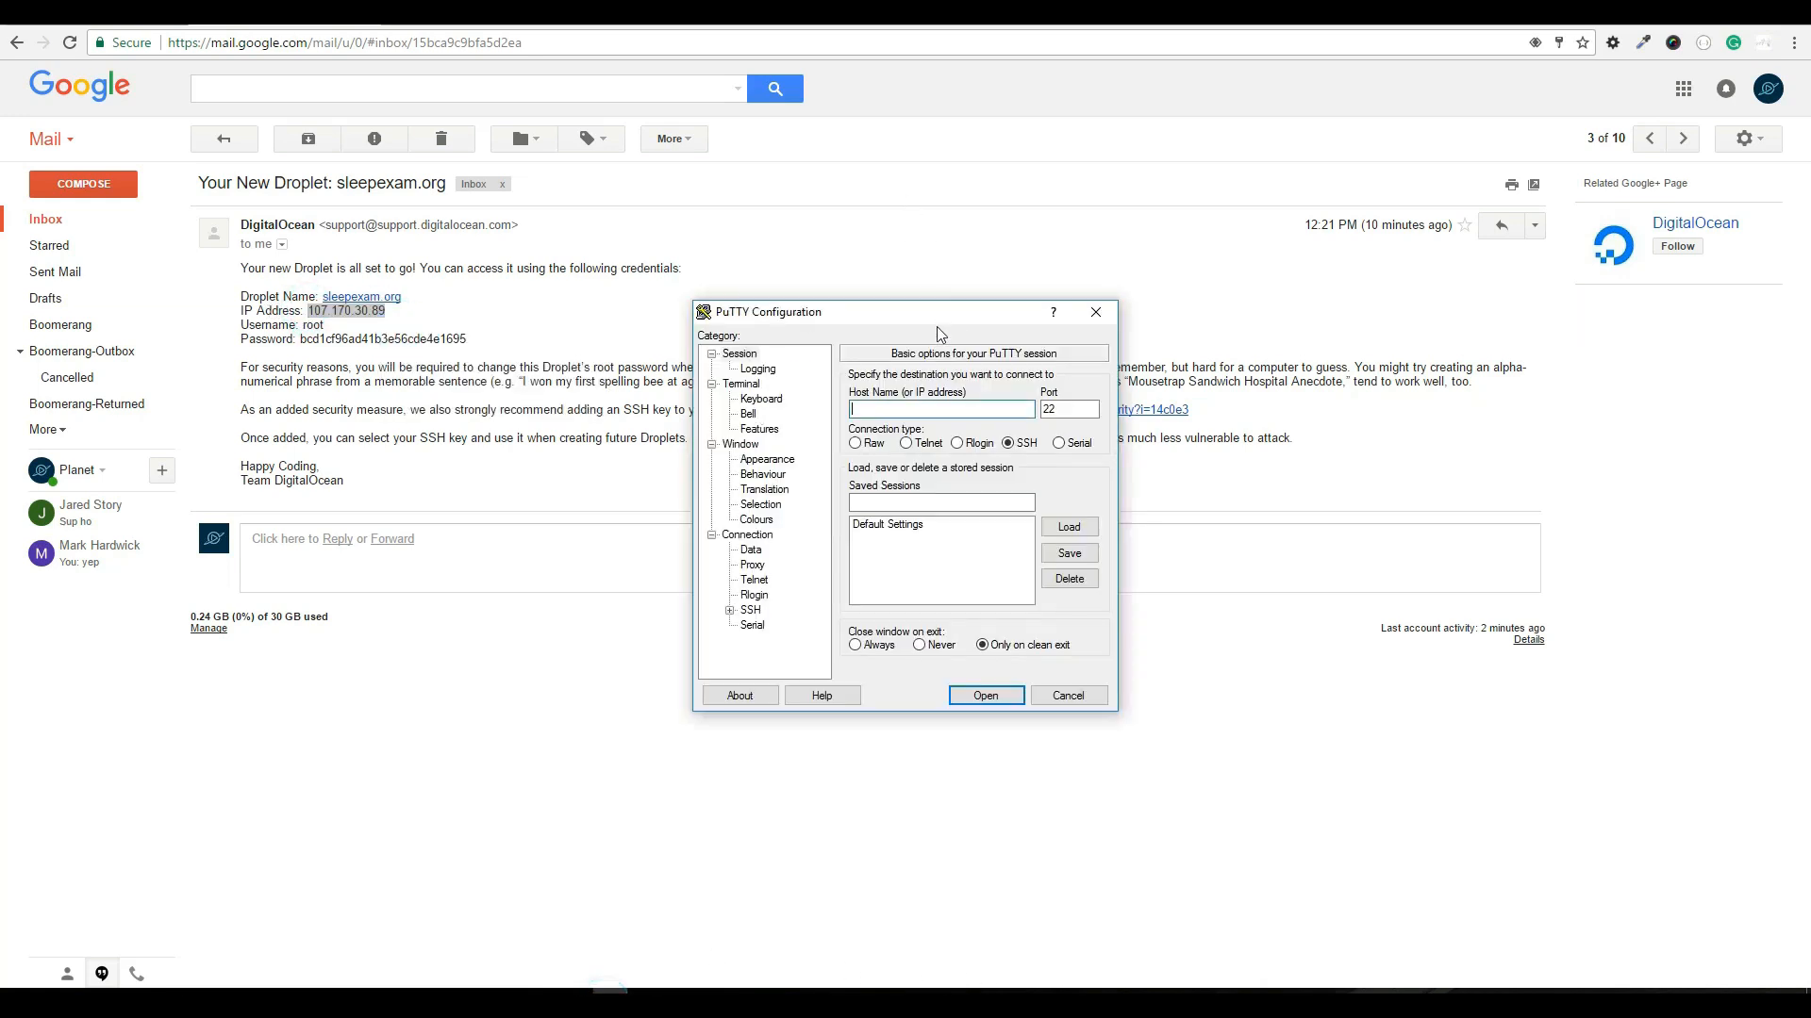
pyautogui.write('107.170.30.89')
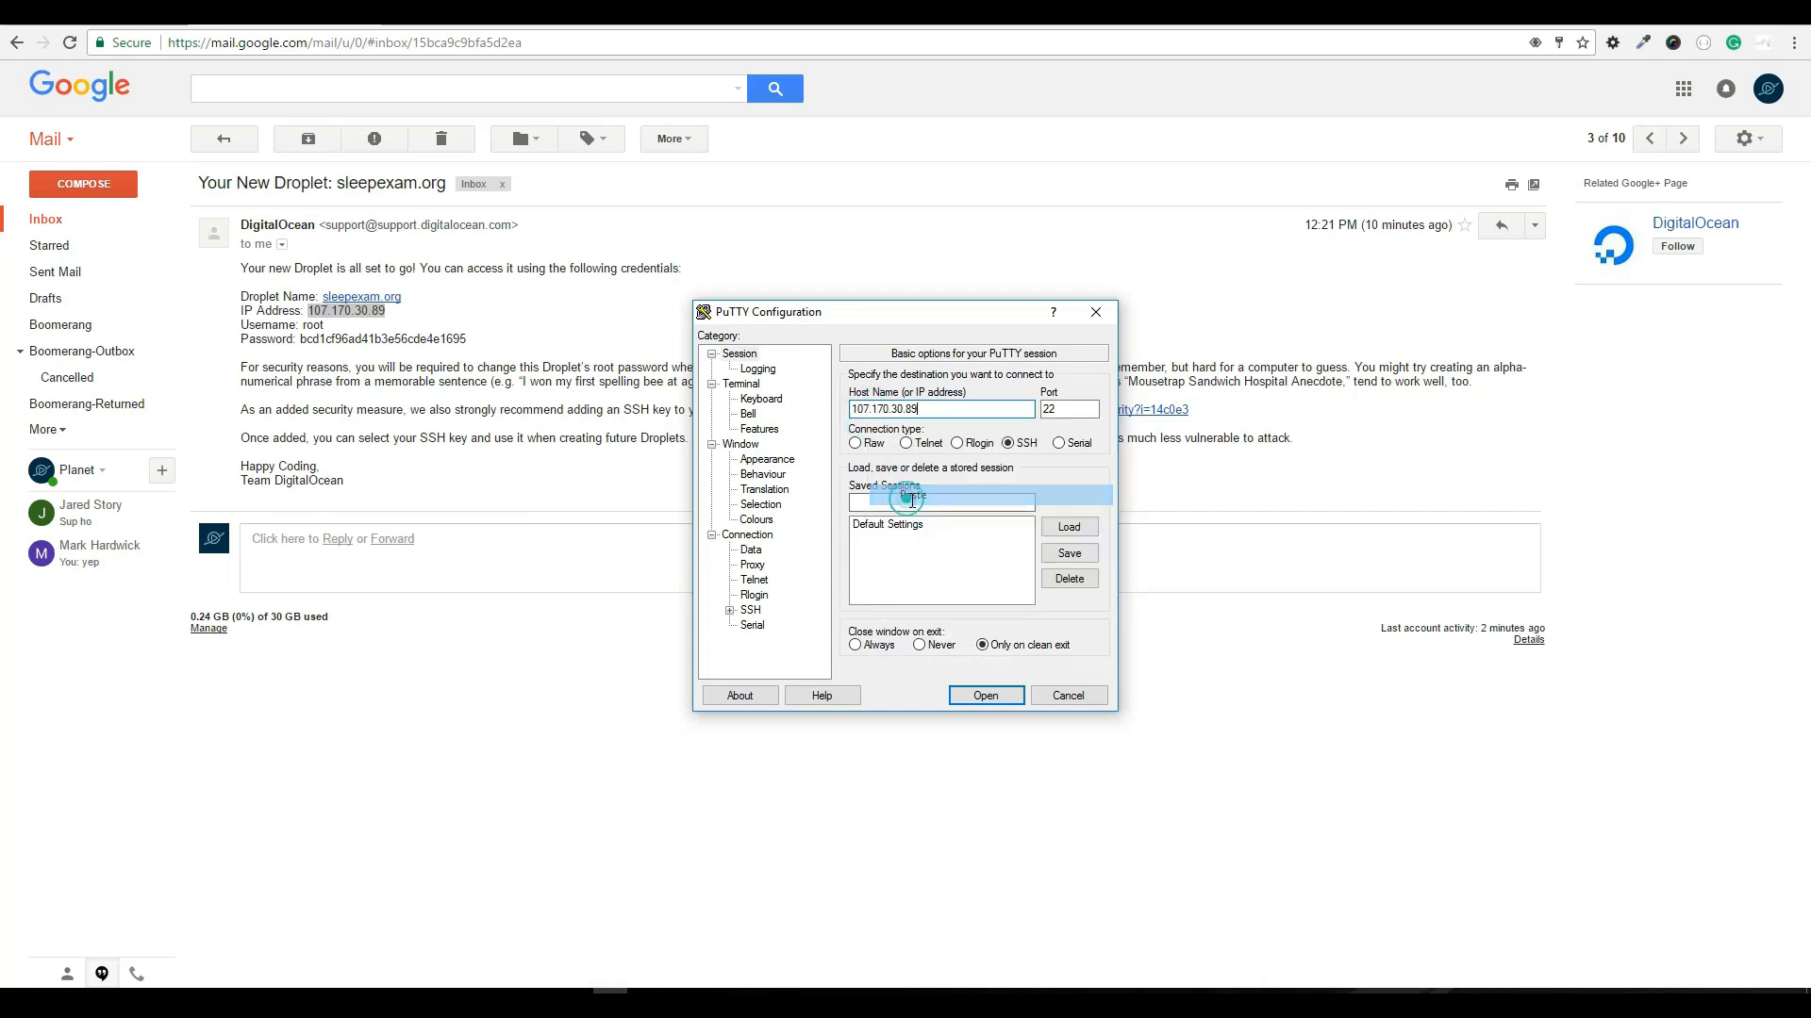
pyautogui.click(984, 695)
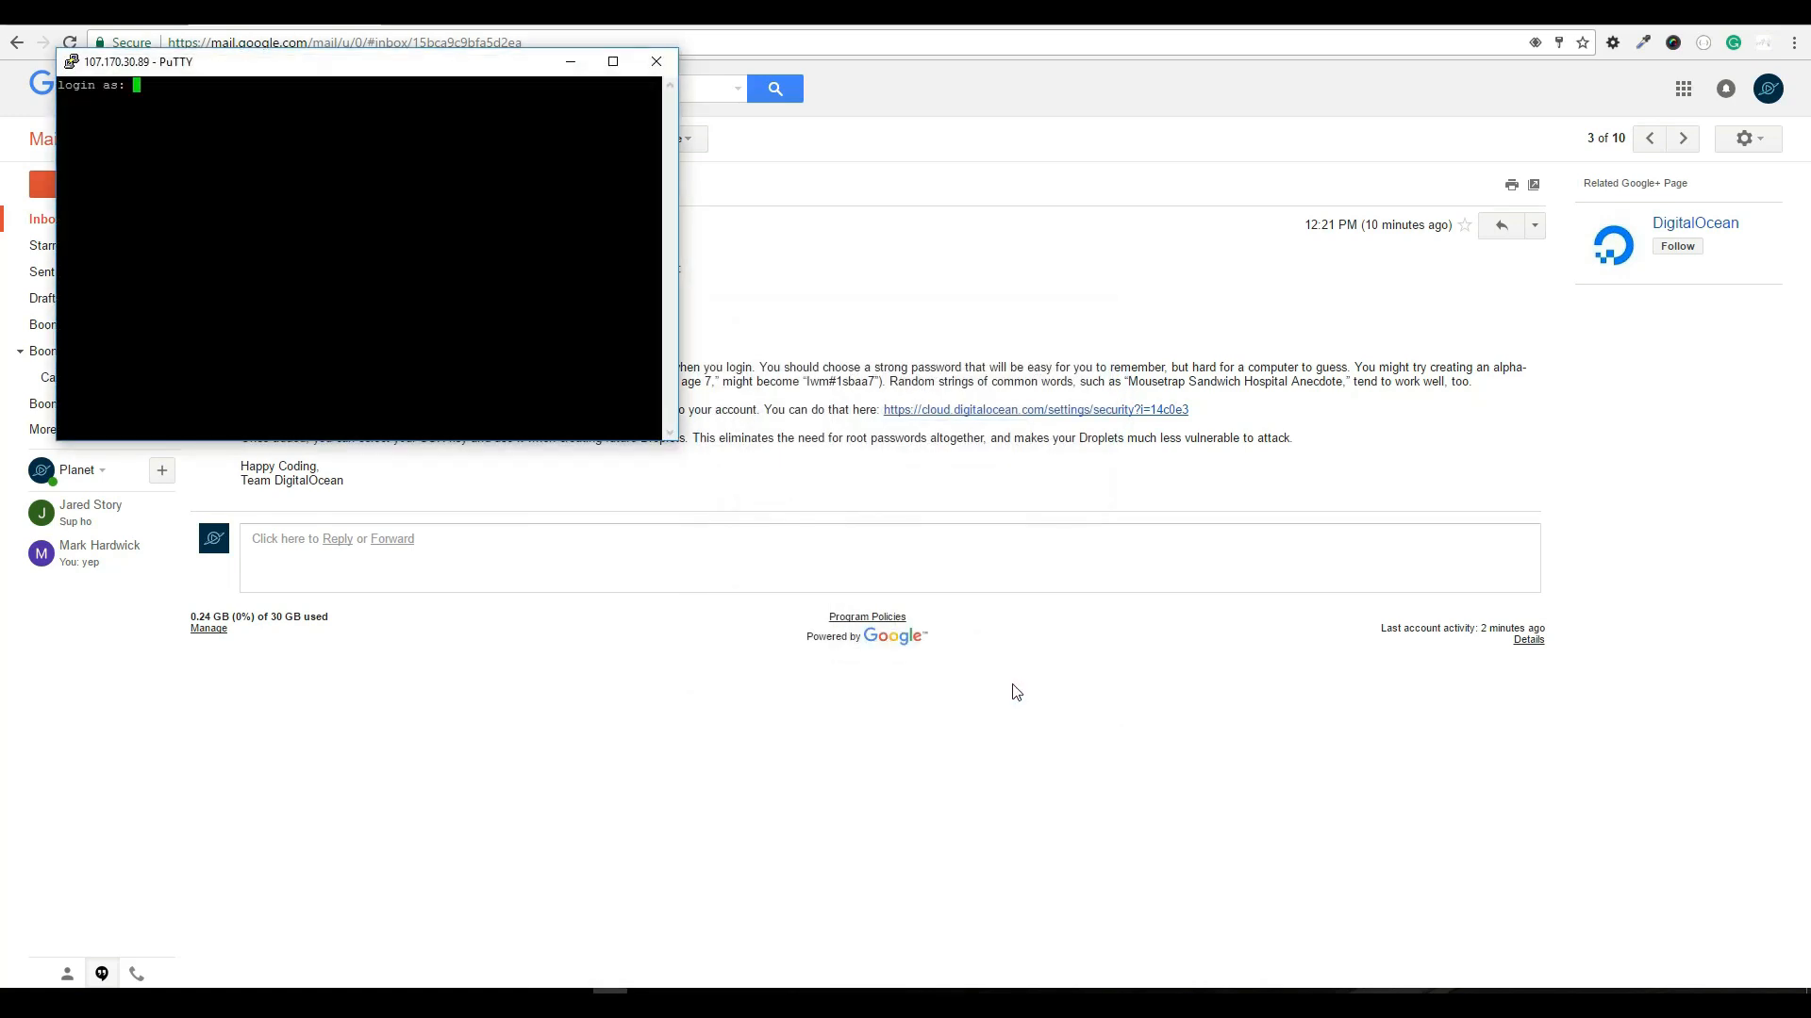
# Enter root as the login name and paste the emailed password.
pyautogui.write('root')
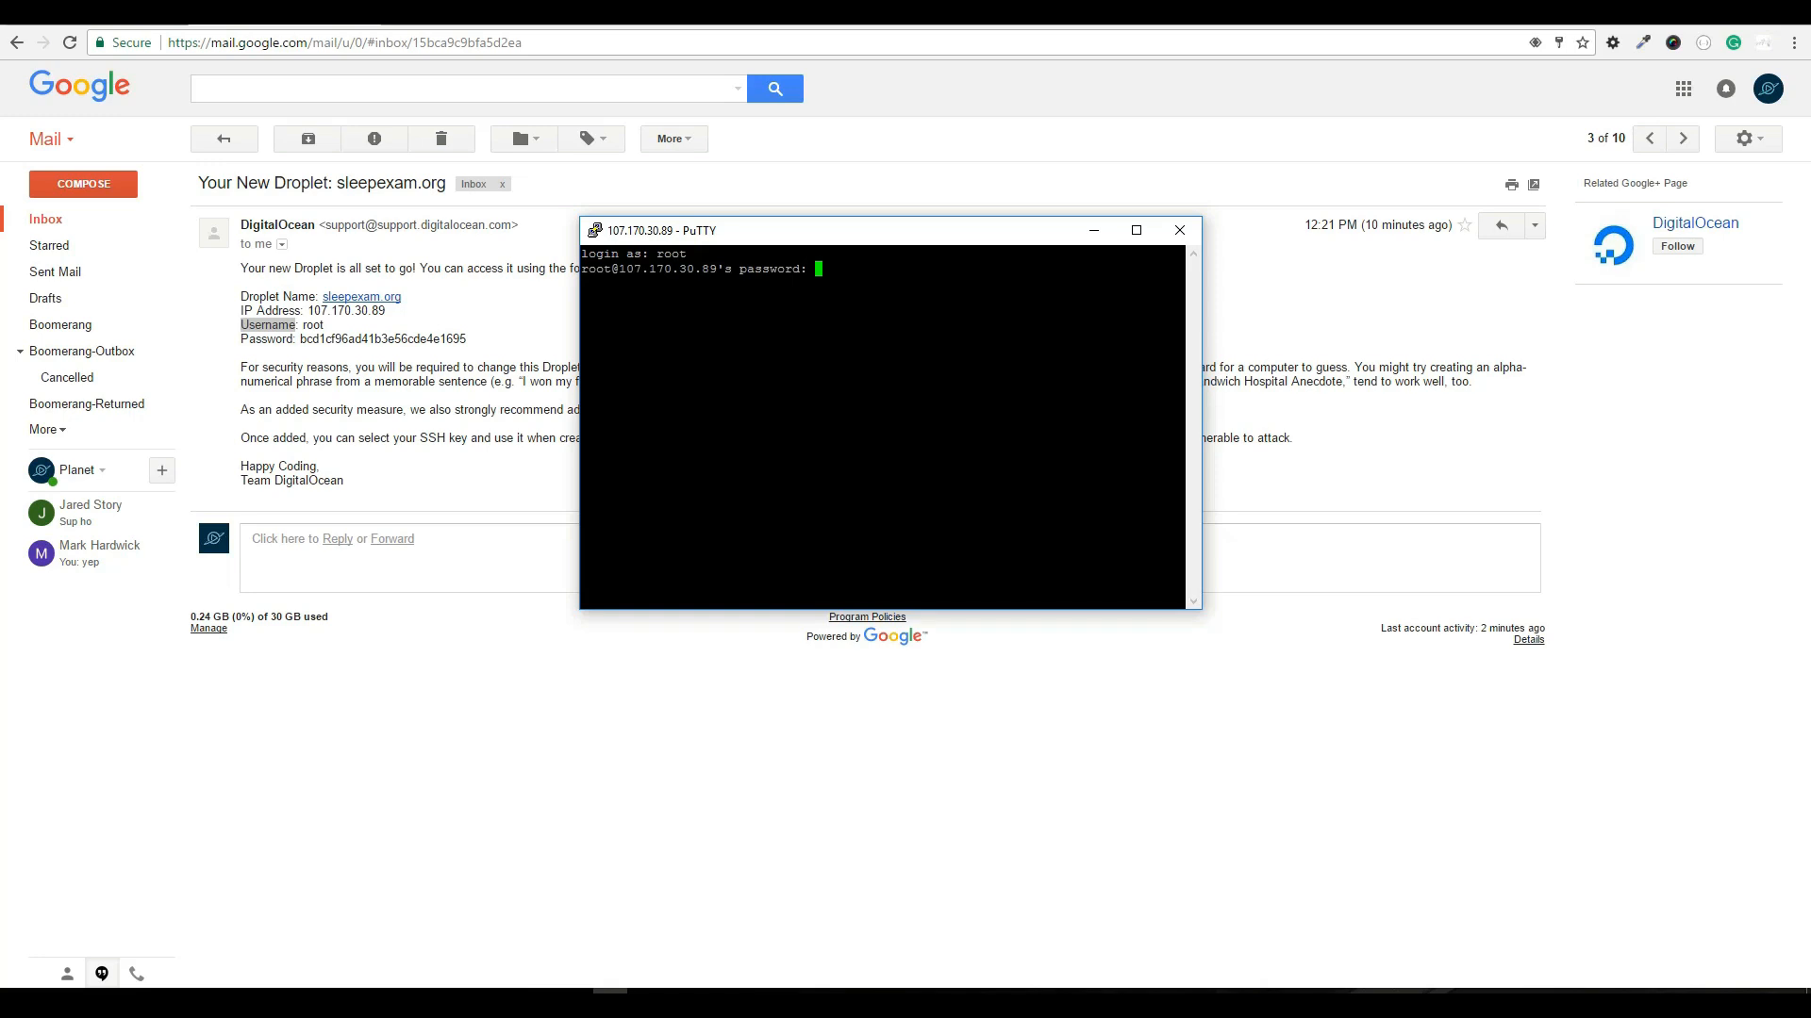
pyautogui.rightClick(335, 339)
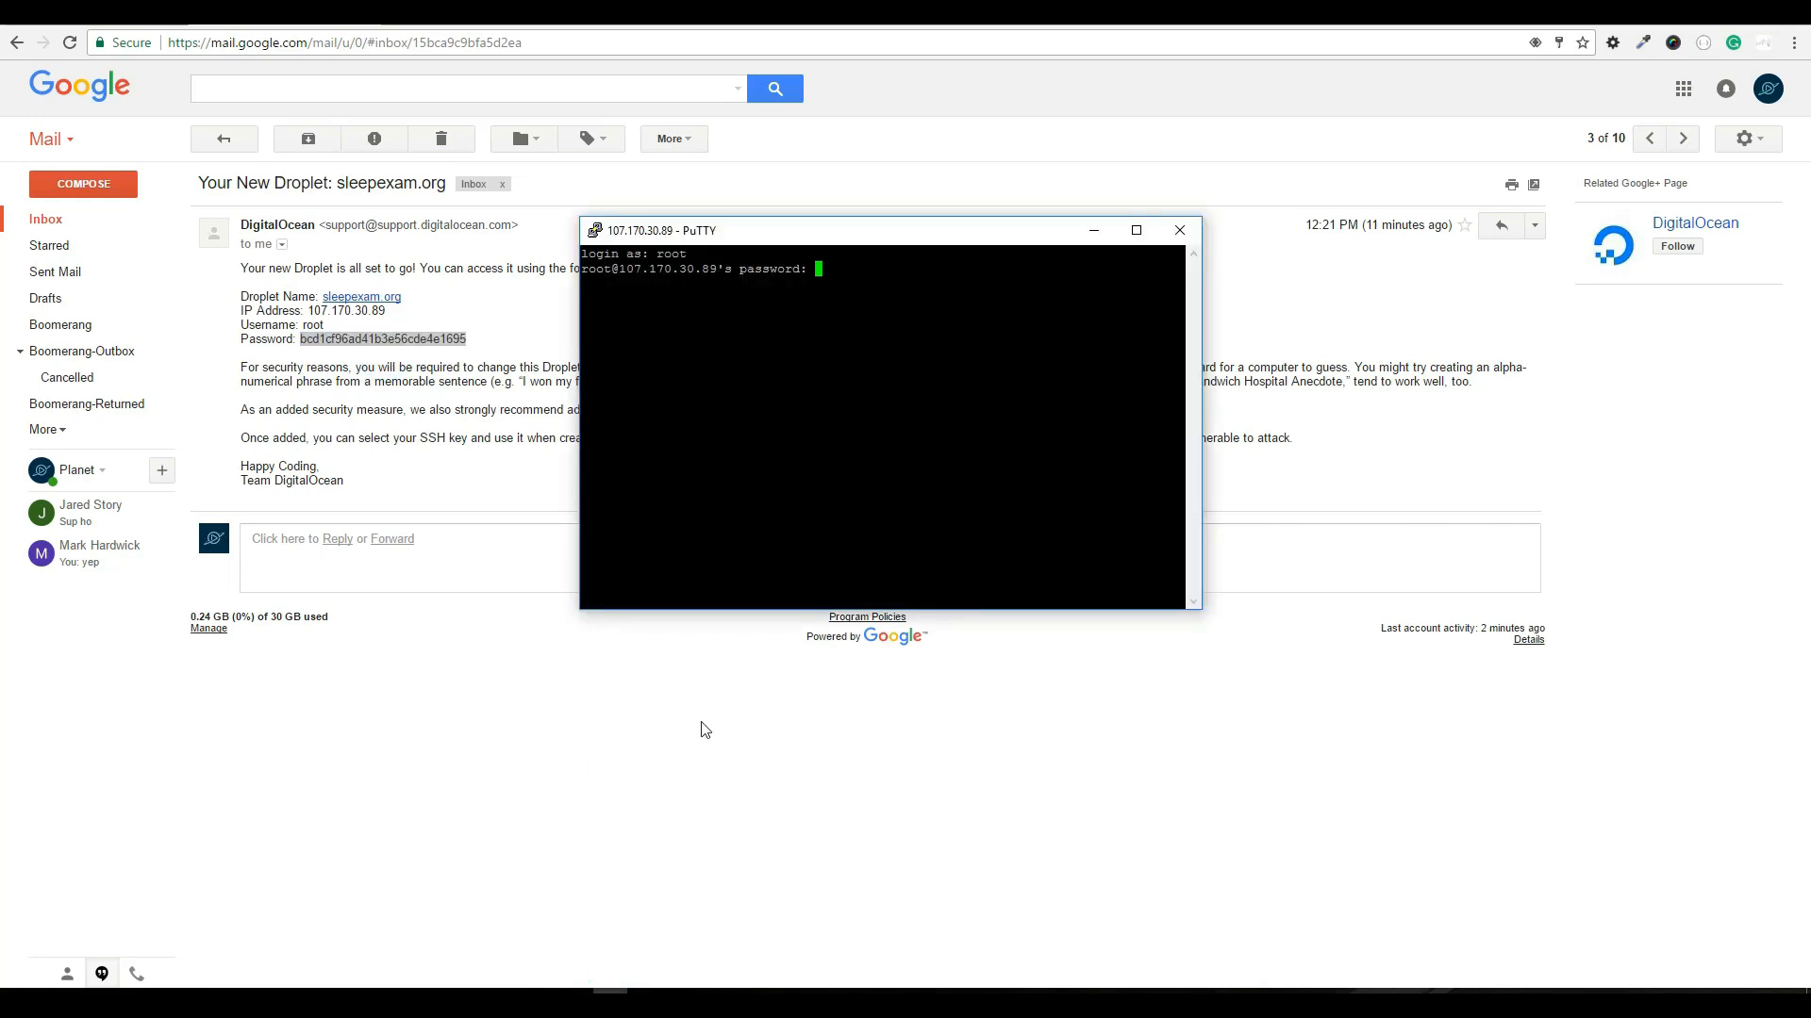
pyautogui.moveTo(728, 678)
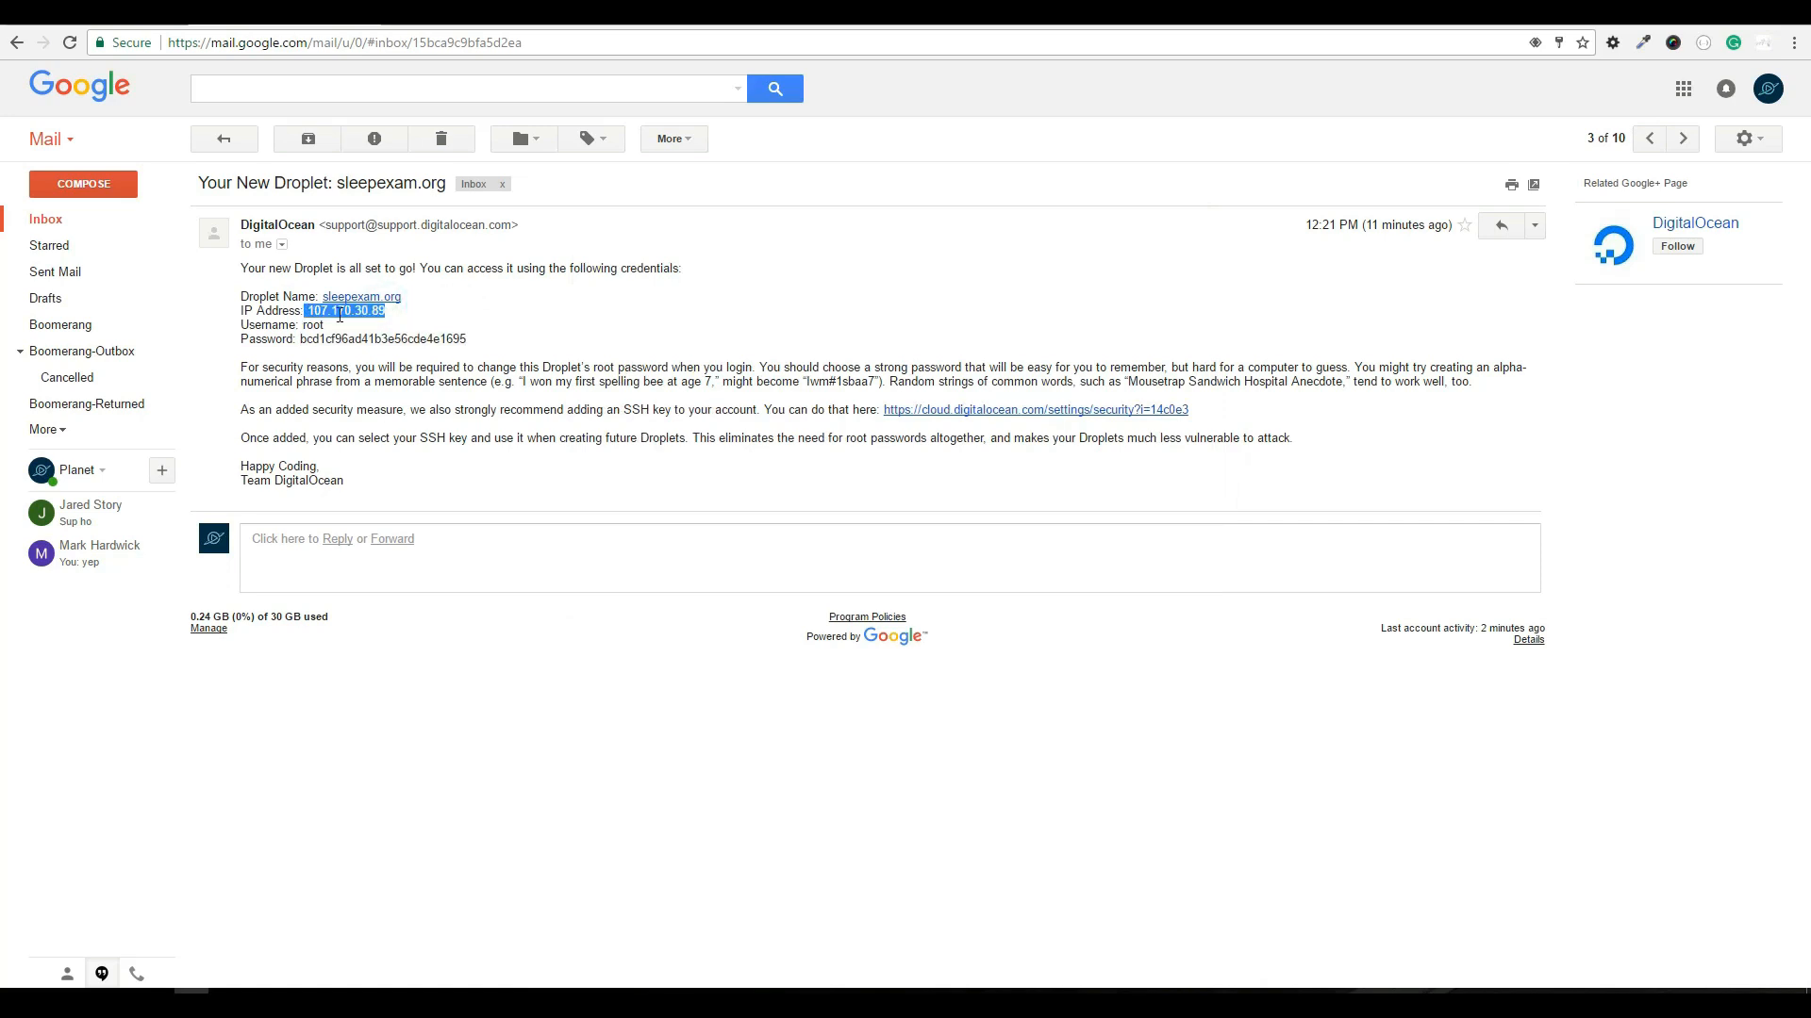
# Load the WordPress installer at 107.170.30.89 in a new browser tab.
pyautogui.click(308, 43)
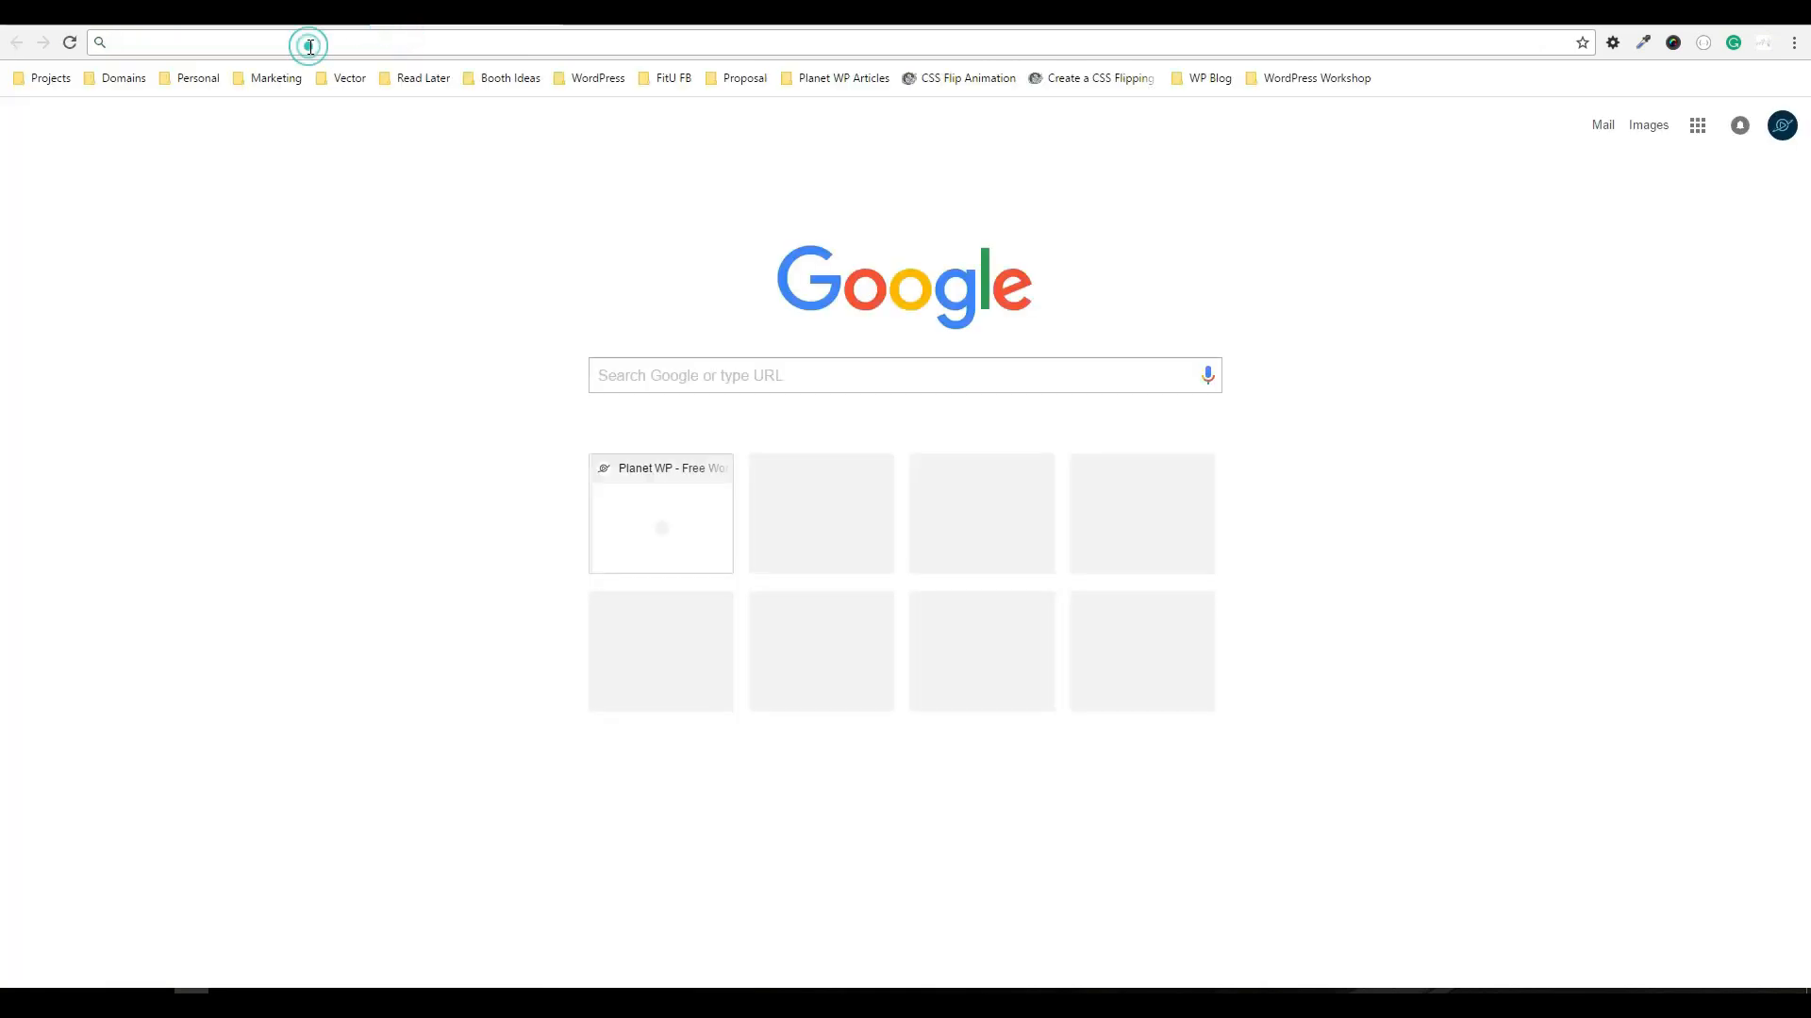
pyautogui.write('107.170.30.89/wp-admin/install.php')
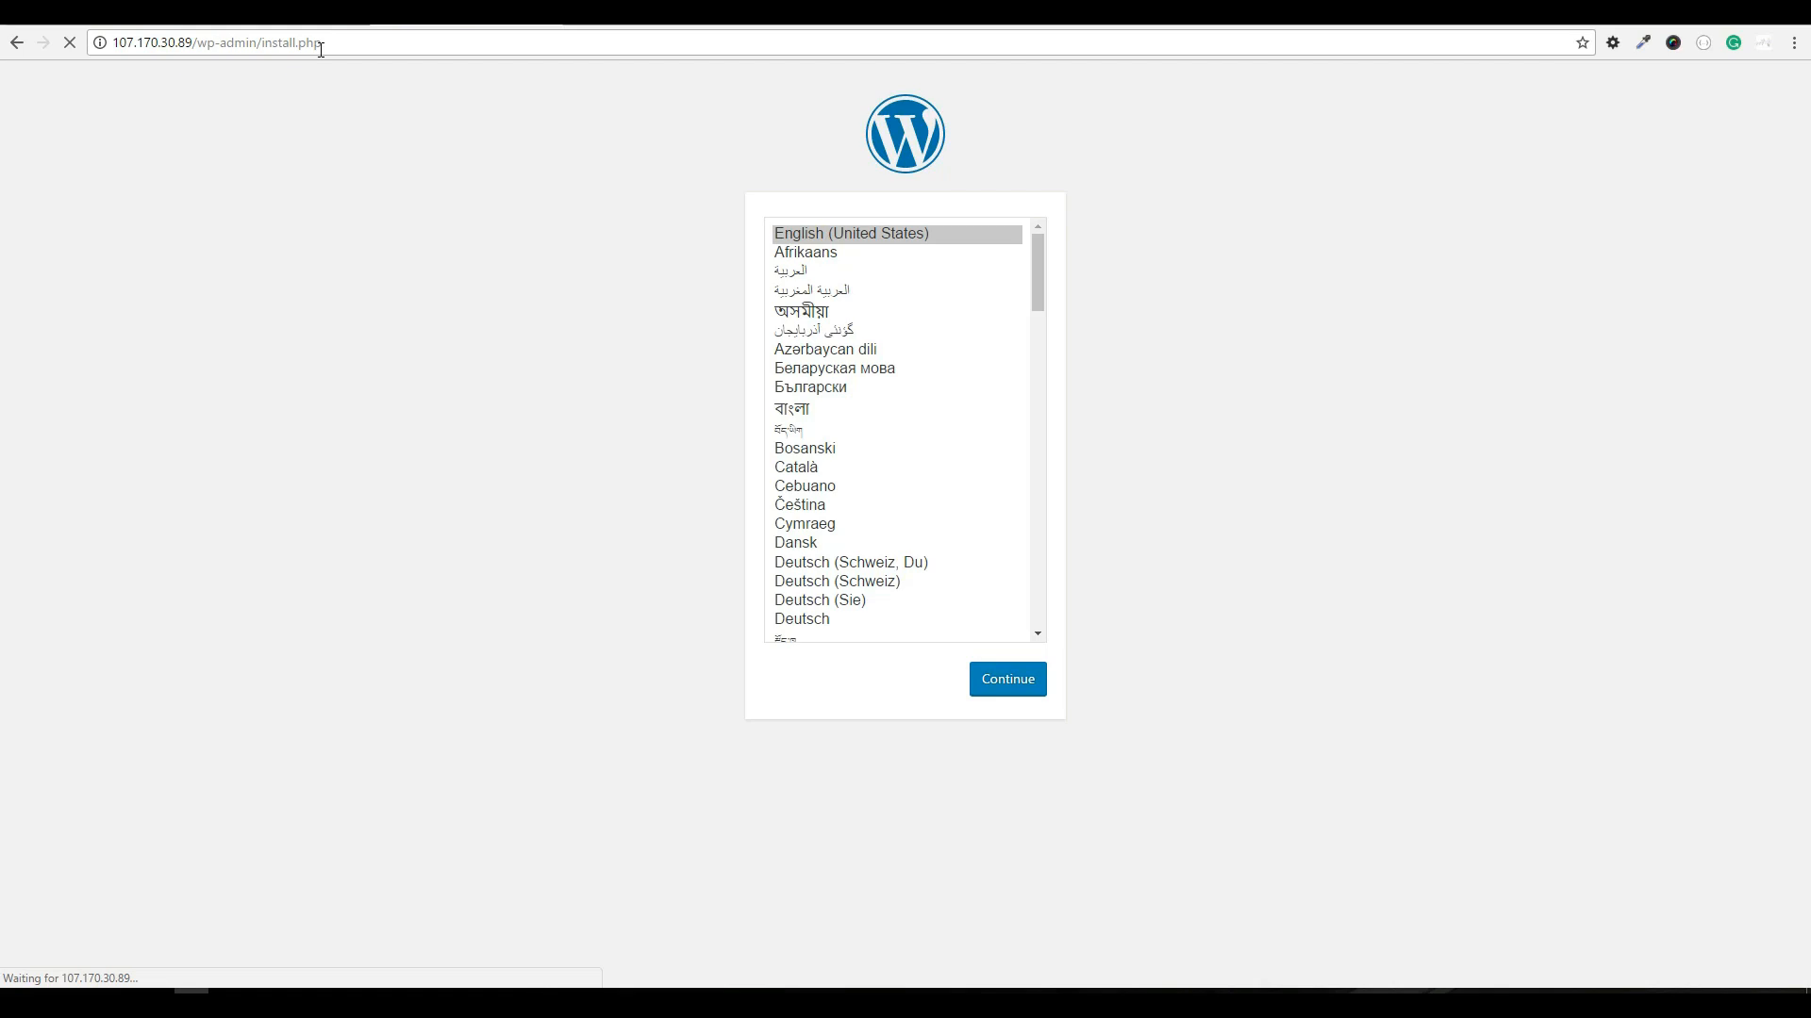
pyautogui.click(850, 233)
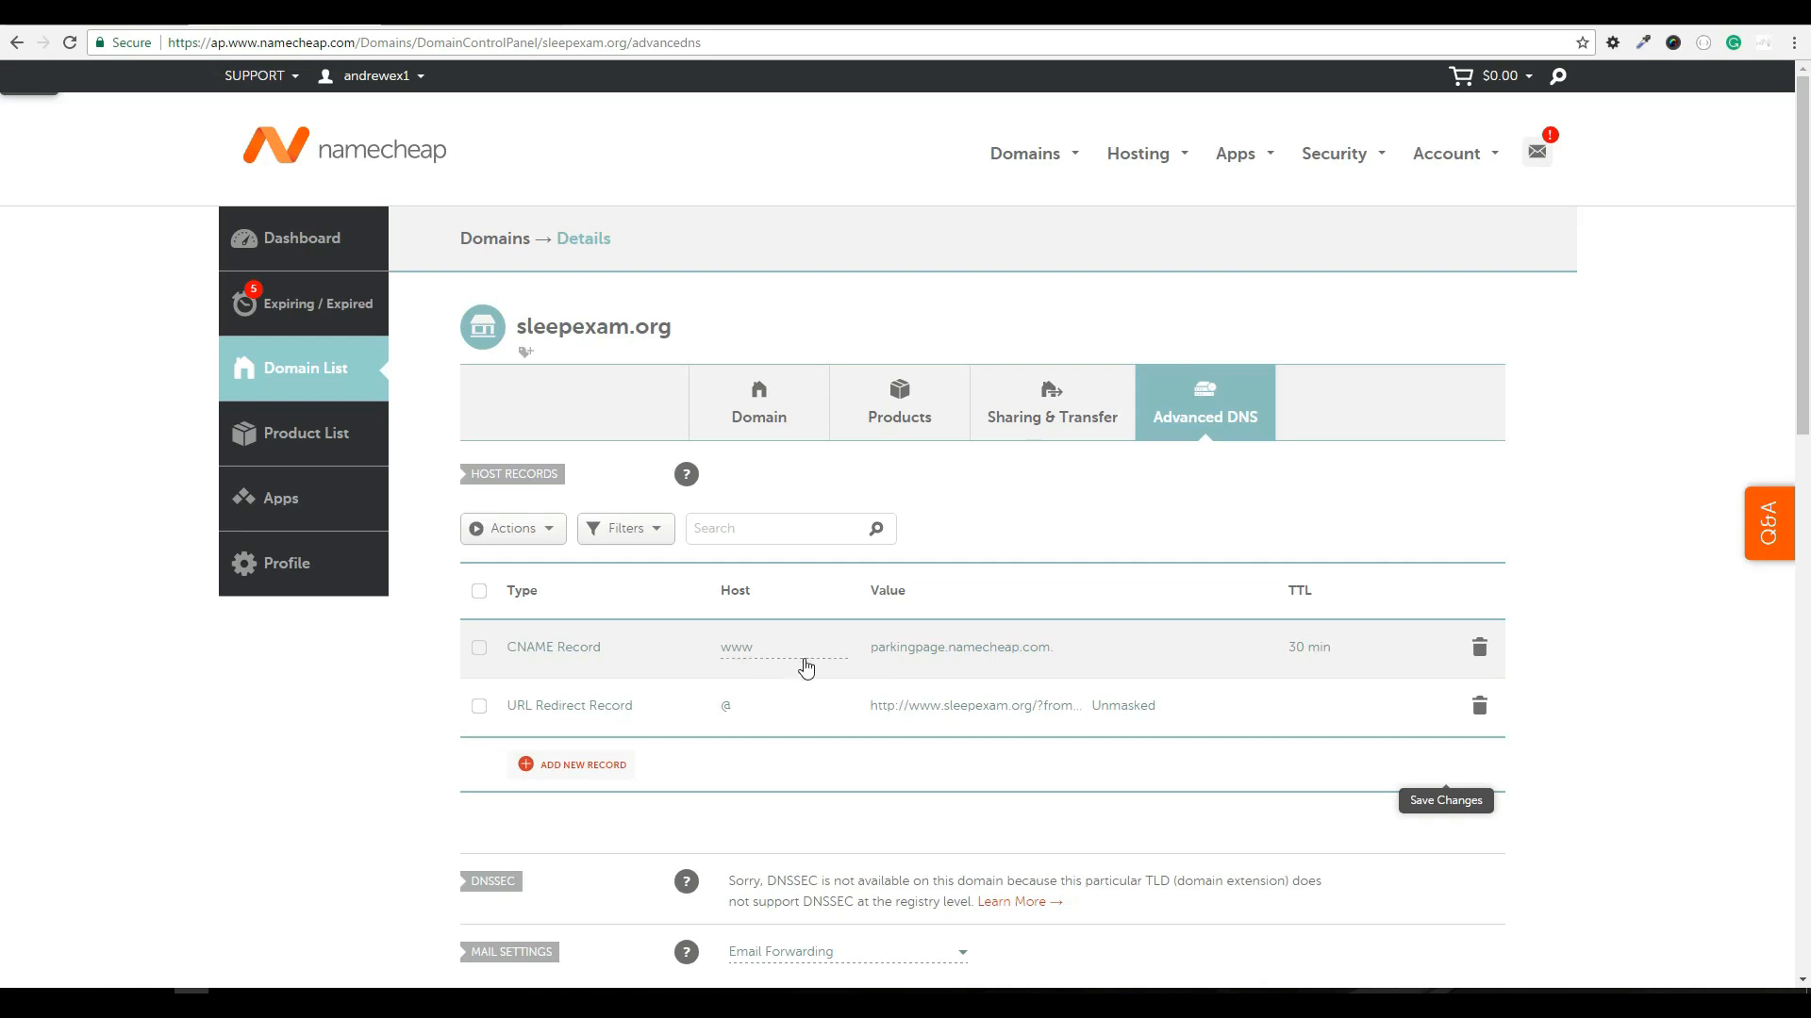
pyautogui.moveTo(803, 667)
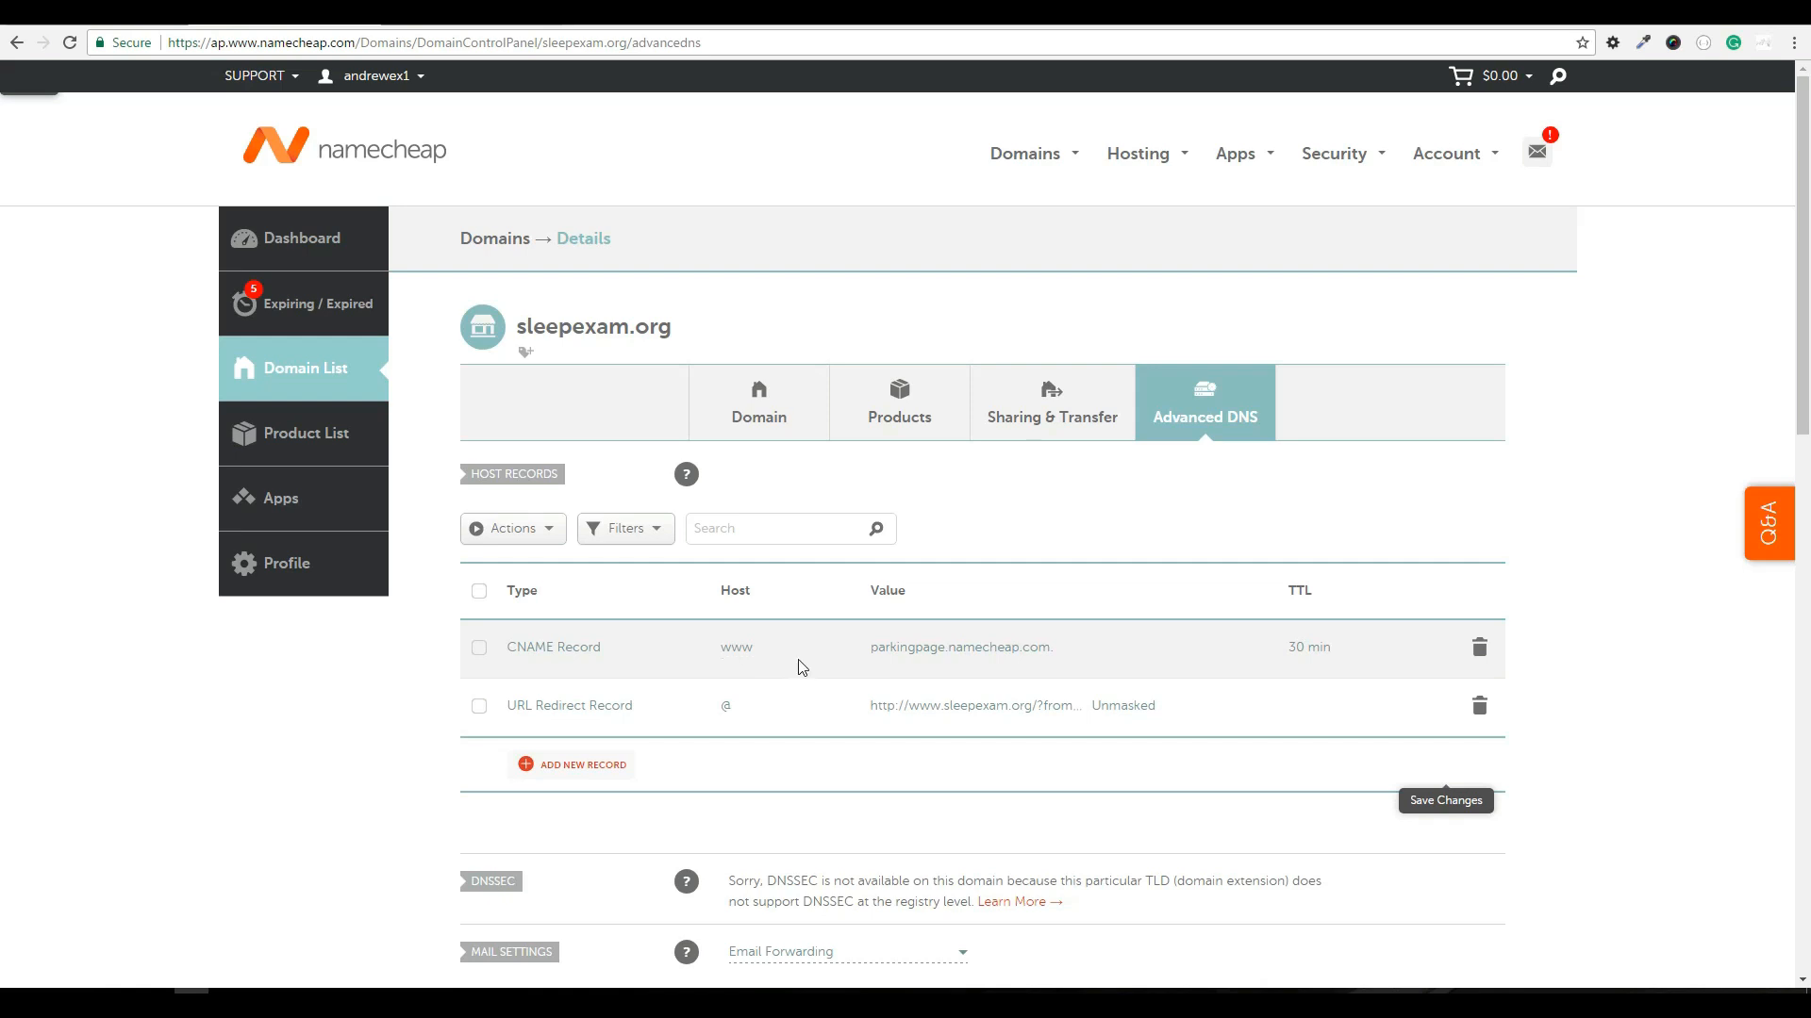
pyautogui.moveTo(802, 669)
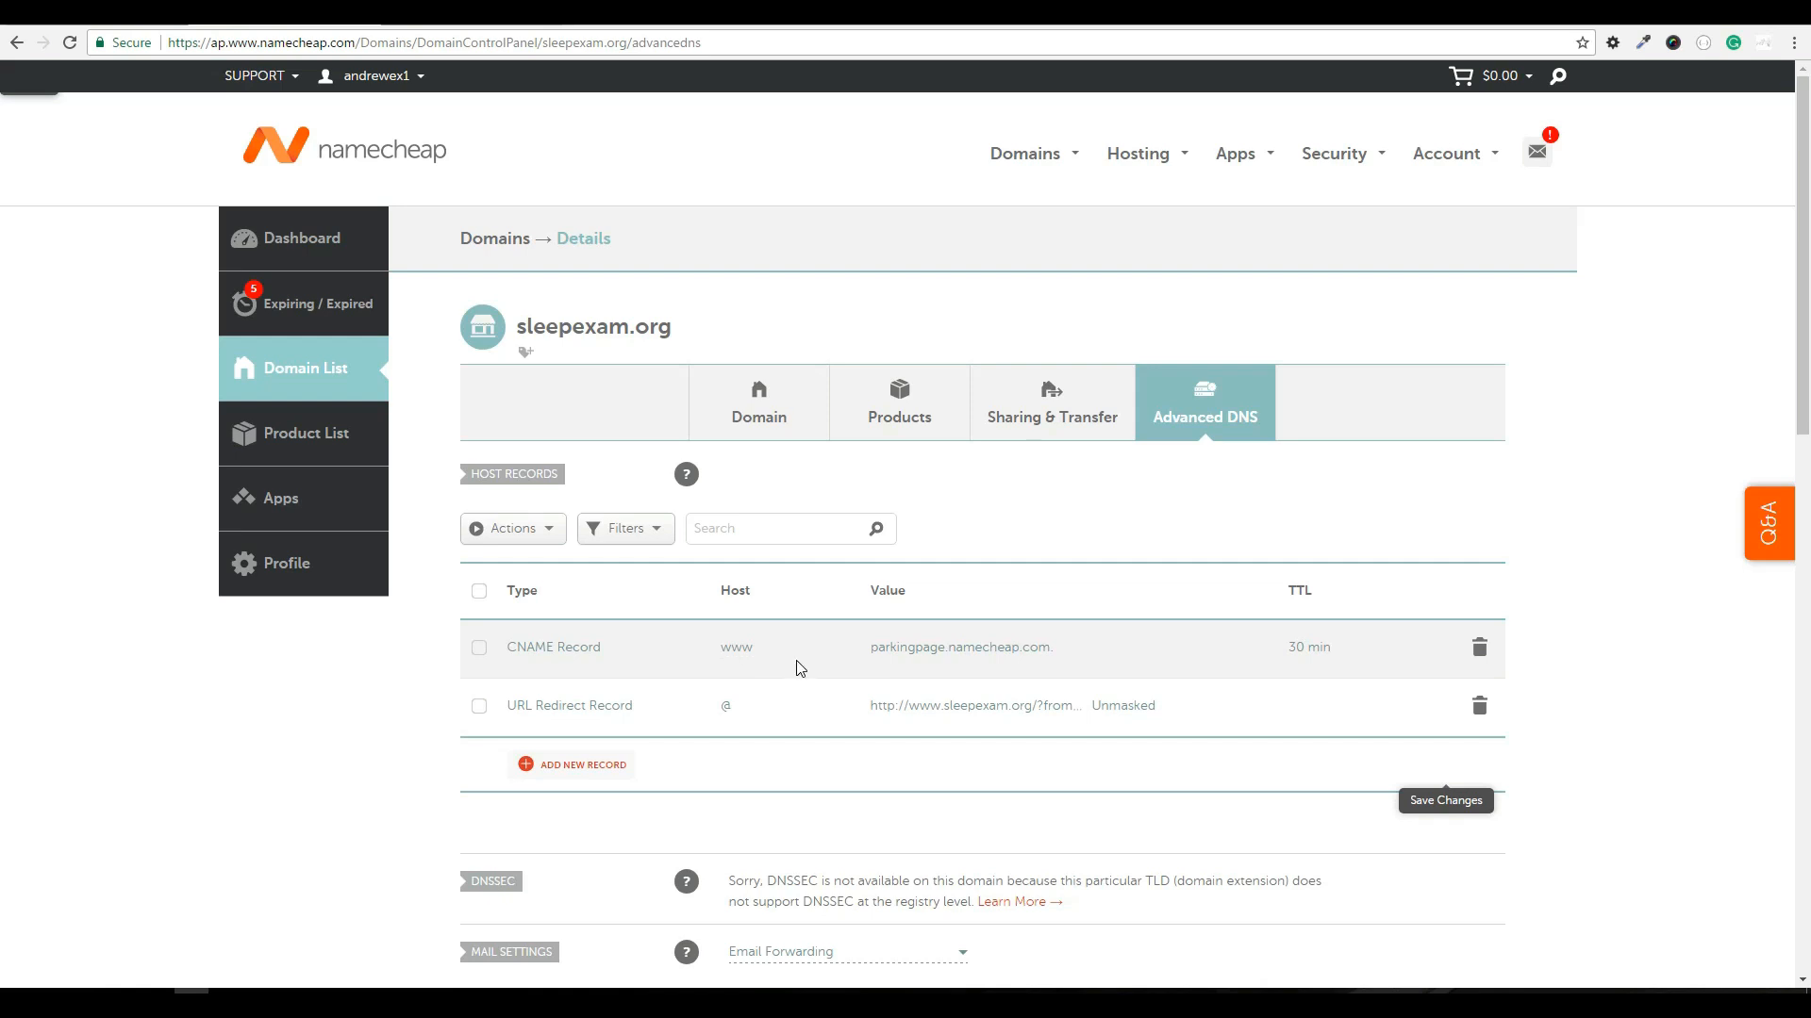
pyautogui.moveTo(735, 745)
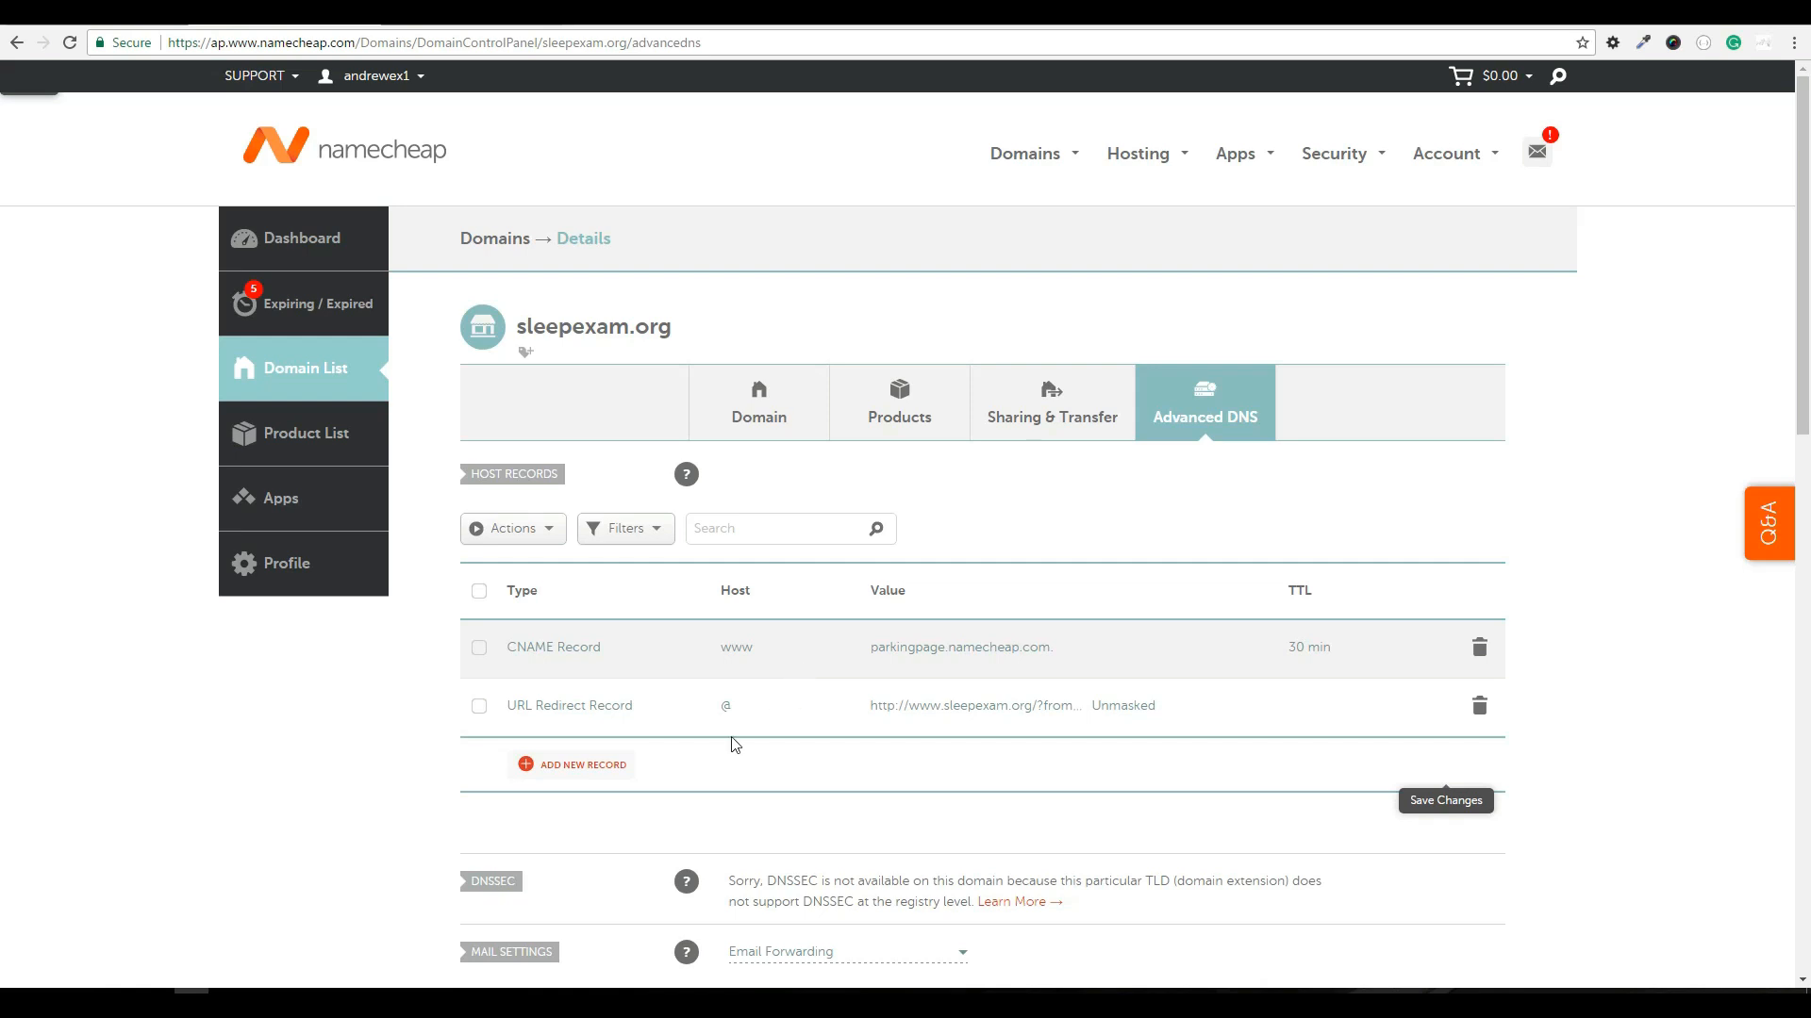
pyautogui.moveTo(531, 775)
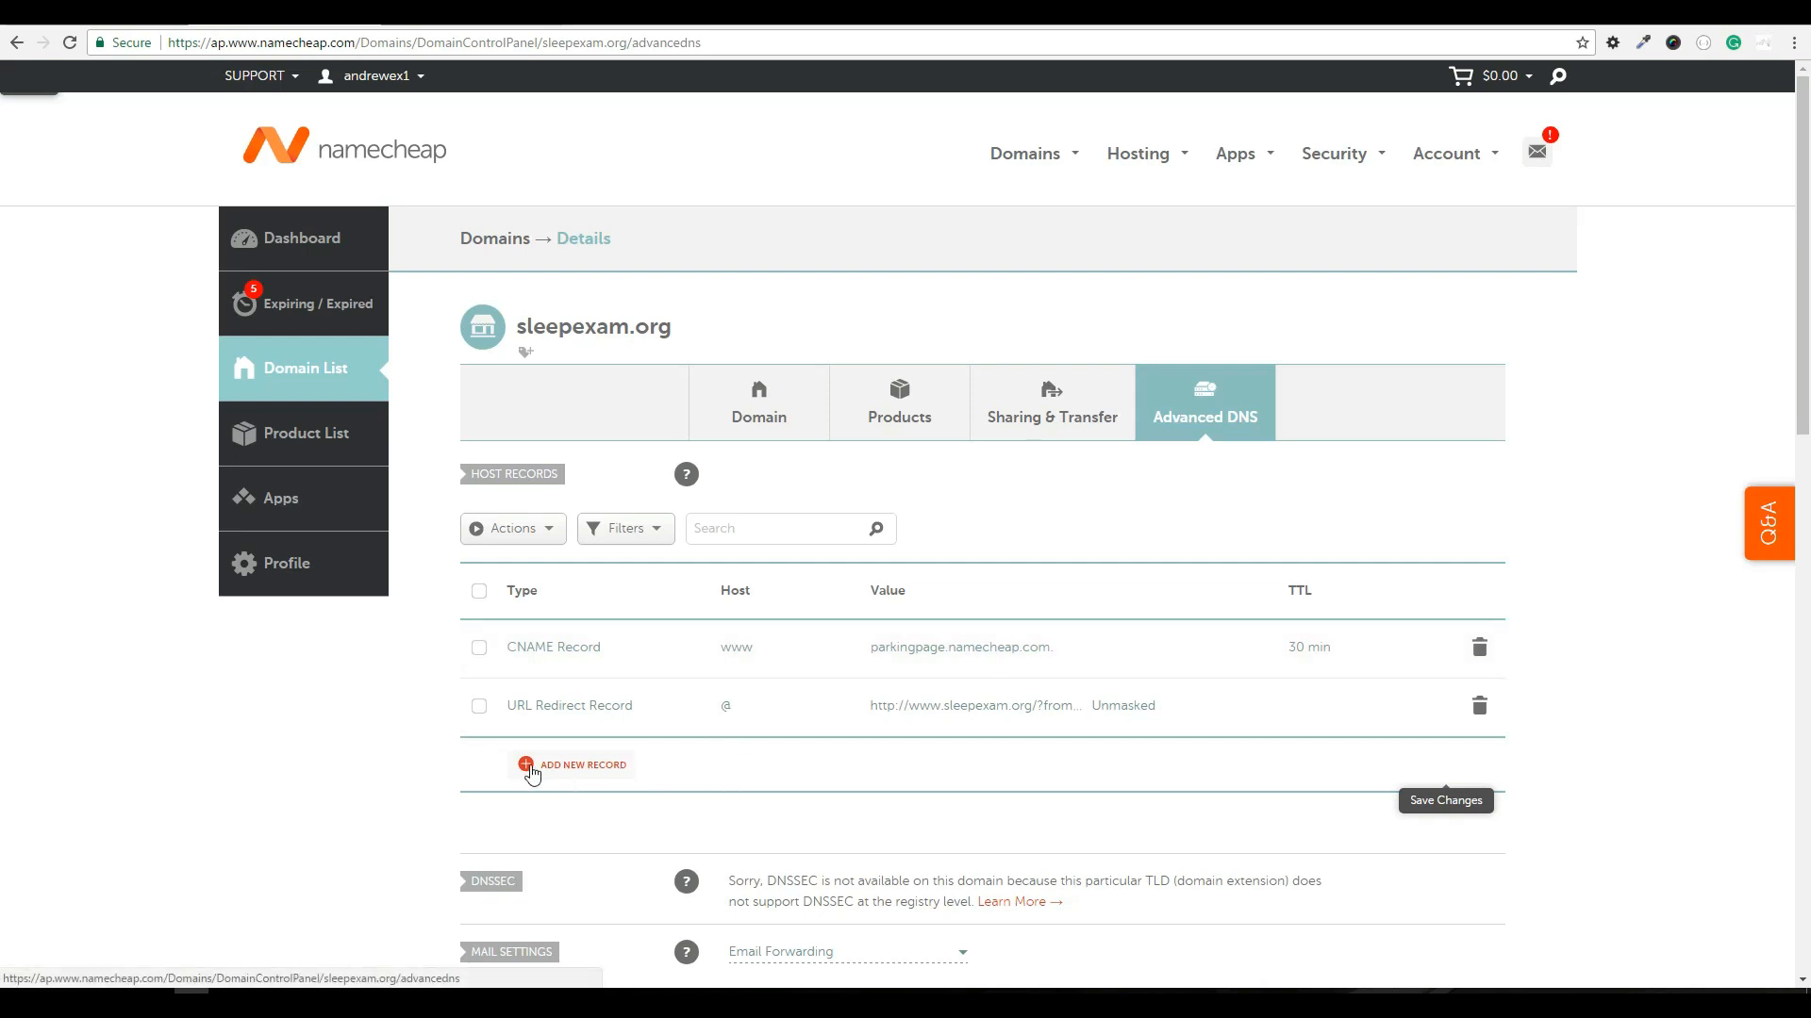
# Create a new A record: host @, value 107.170.30.89, TTL 5 min.
pyautogui.click(570, 765)
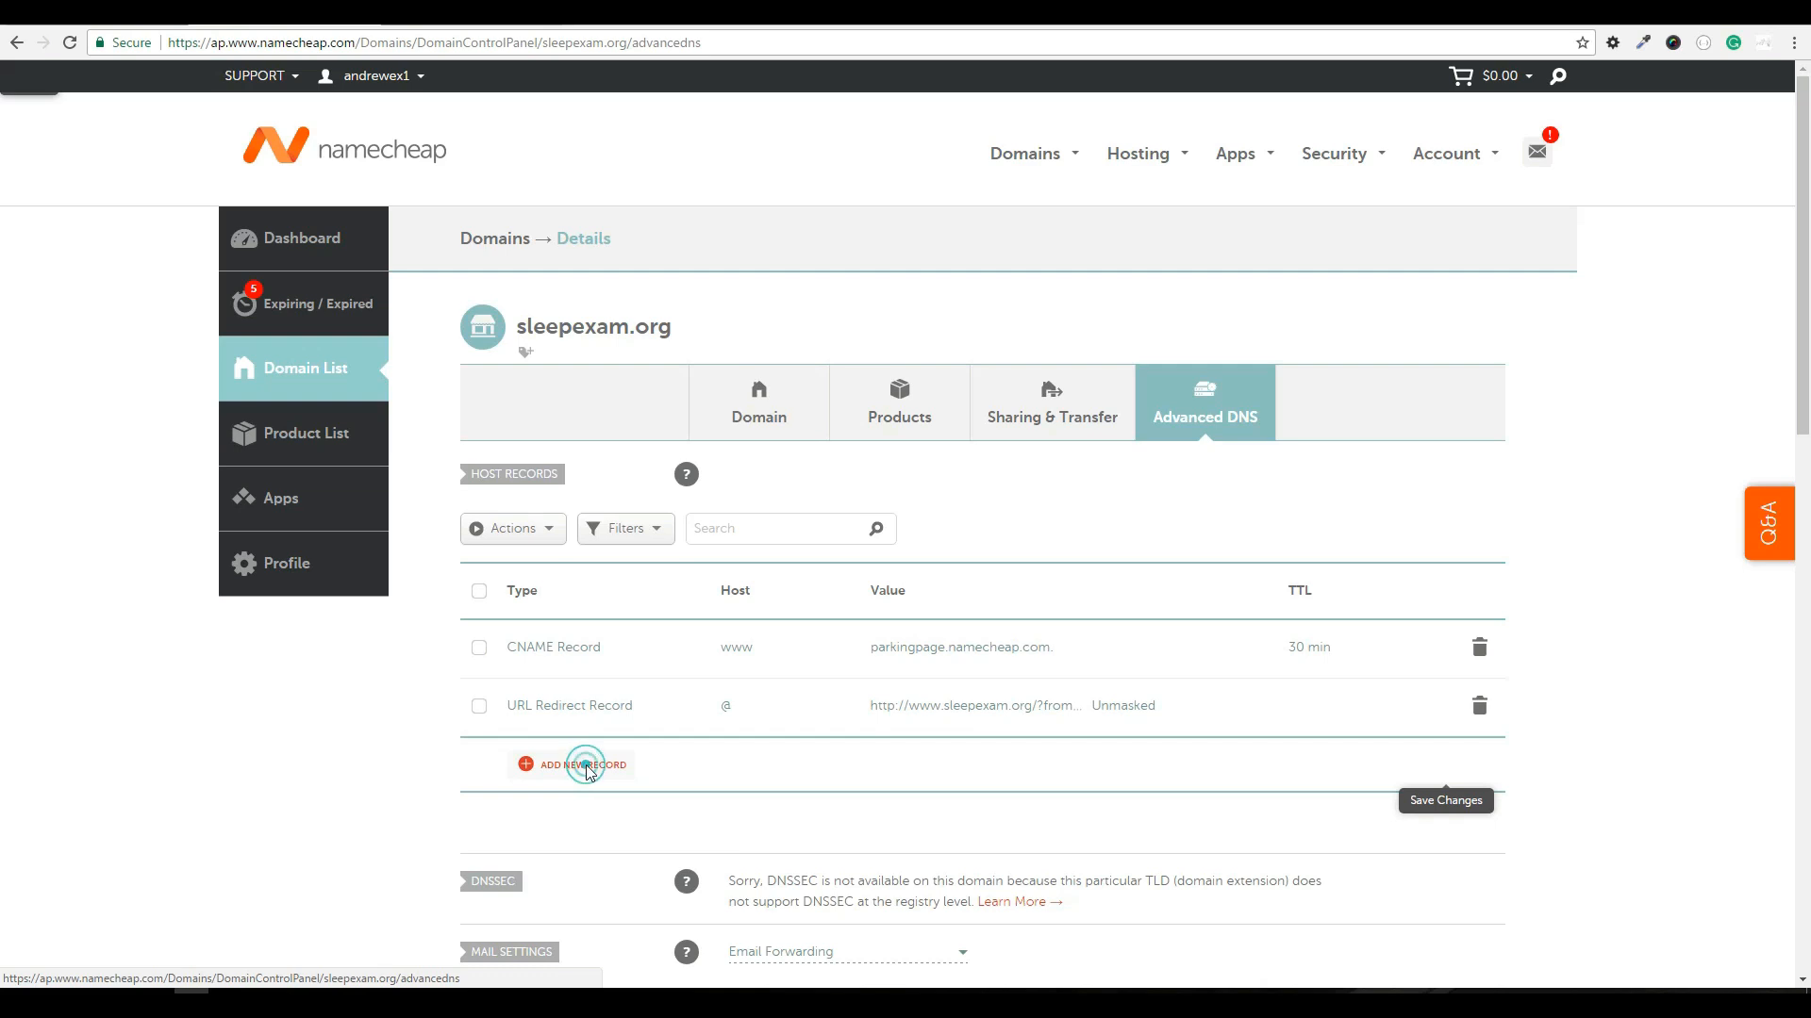
pyautogui.click(582, 764)
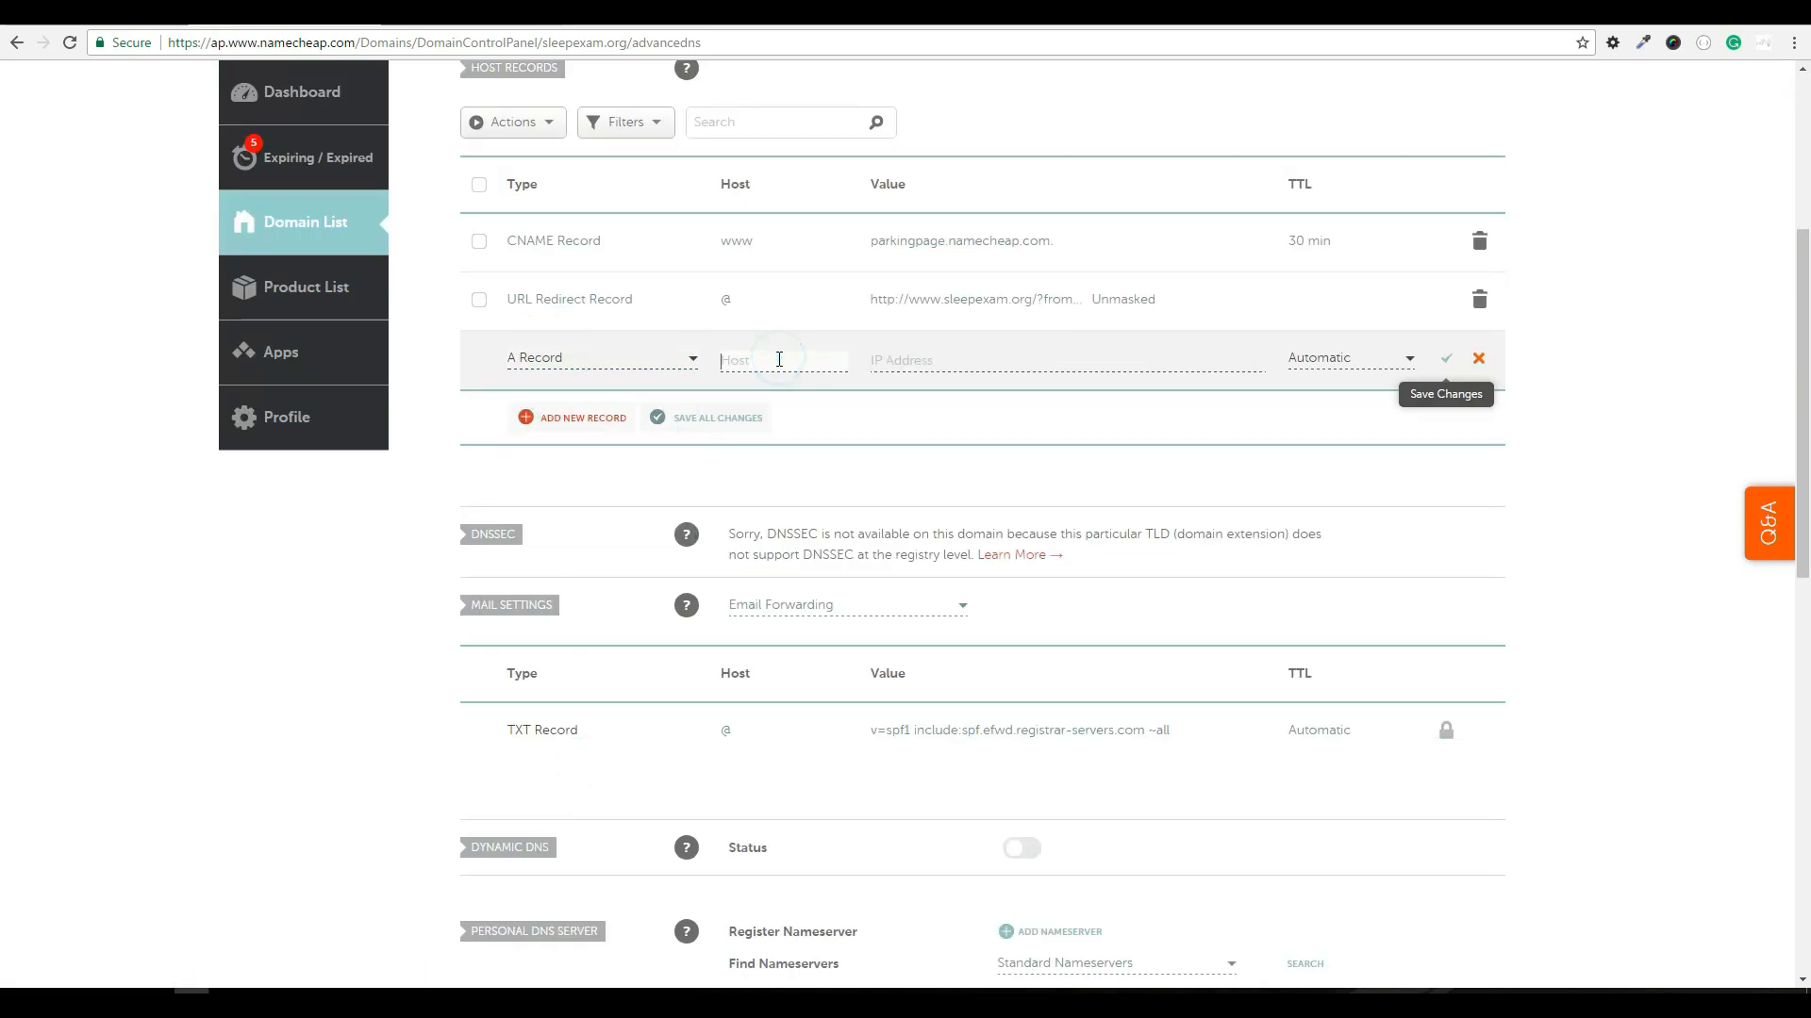
pyautogui.write('@')
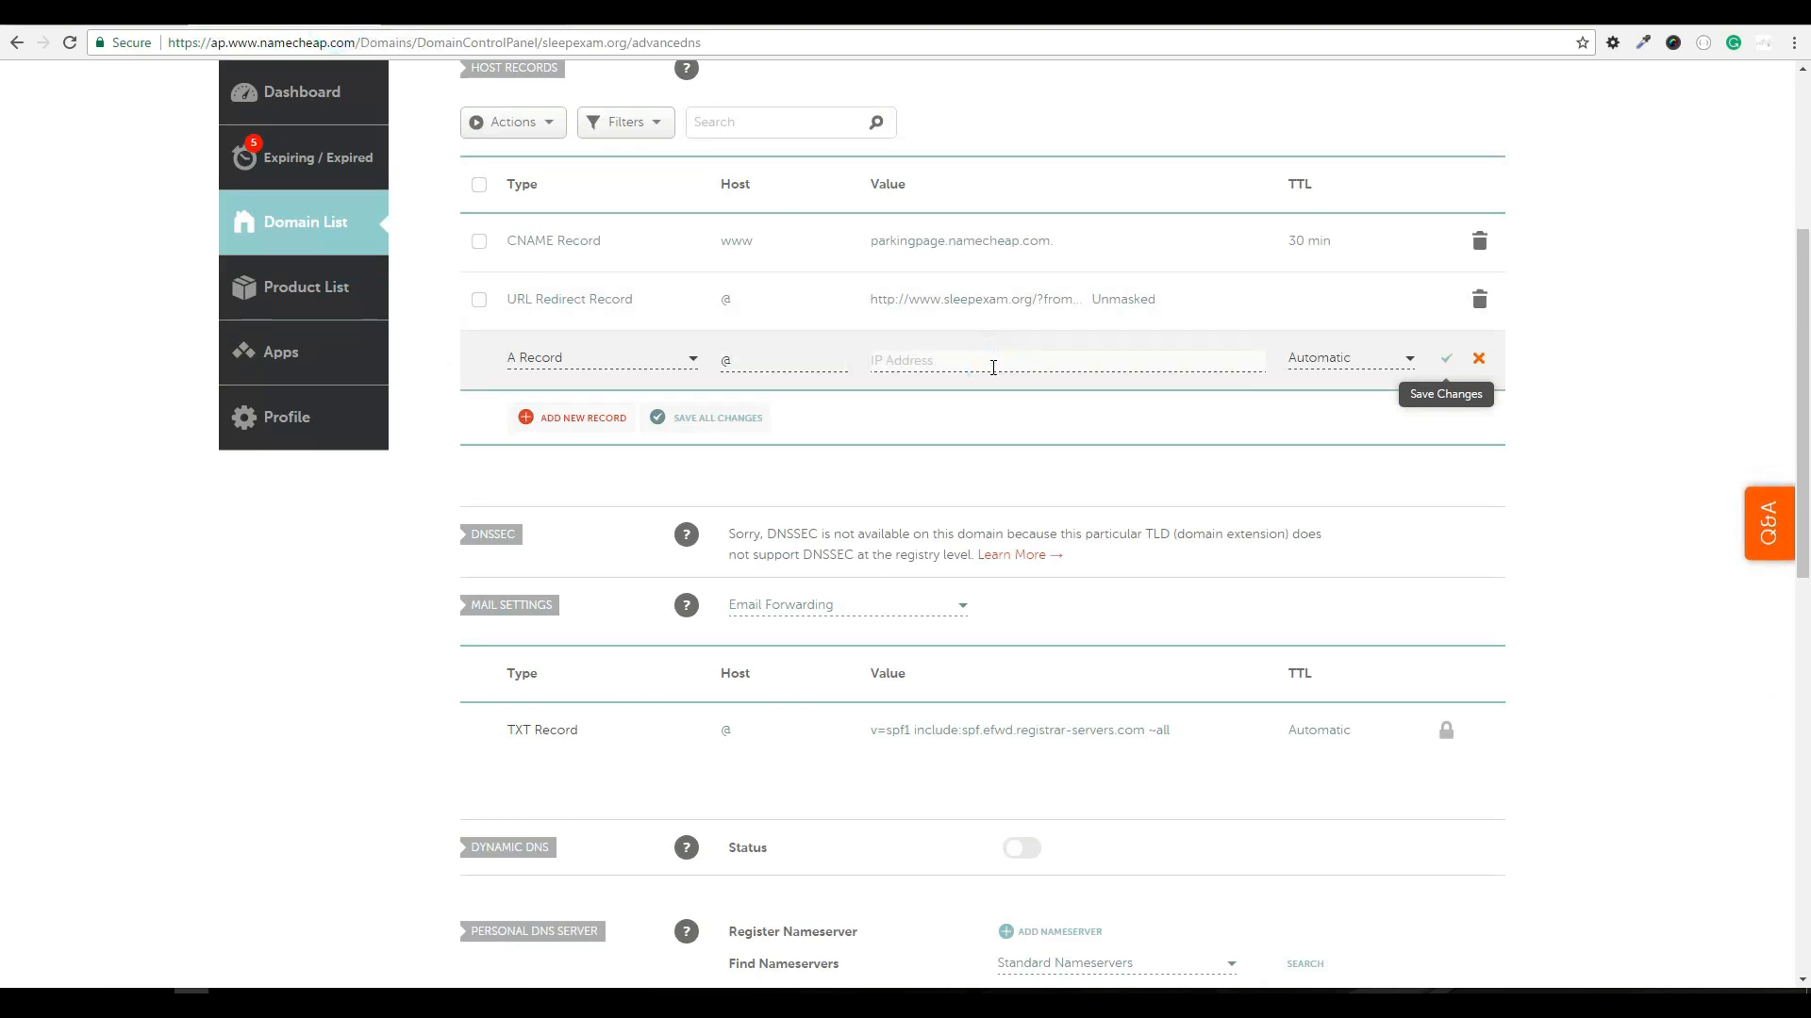
pyautogui.write('107.170.30.89')
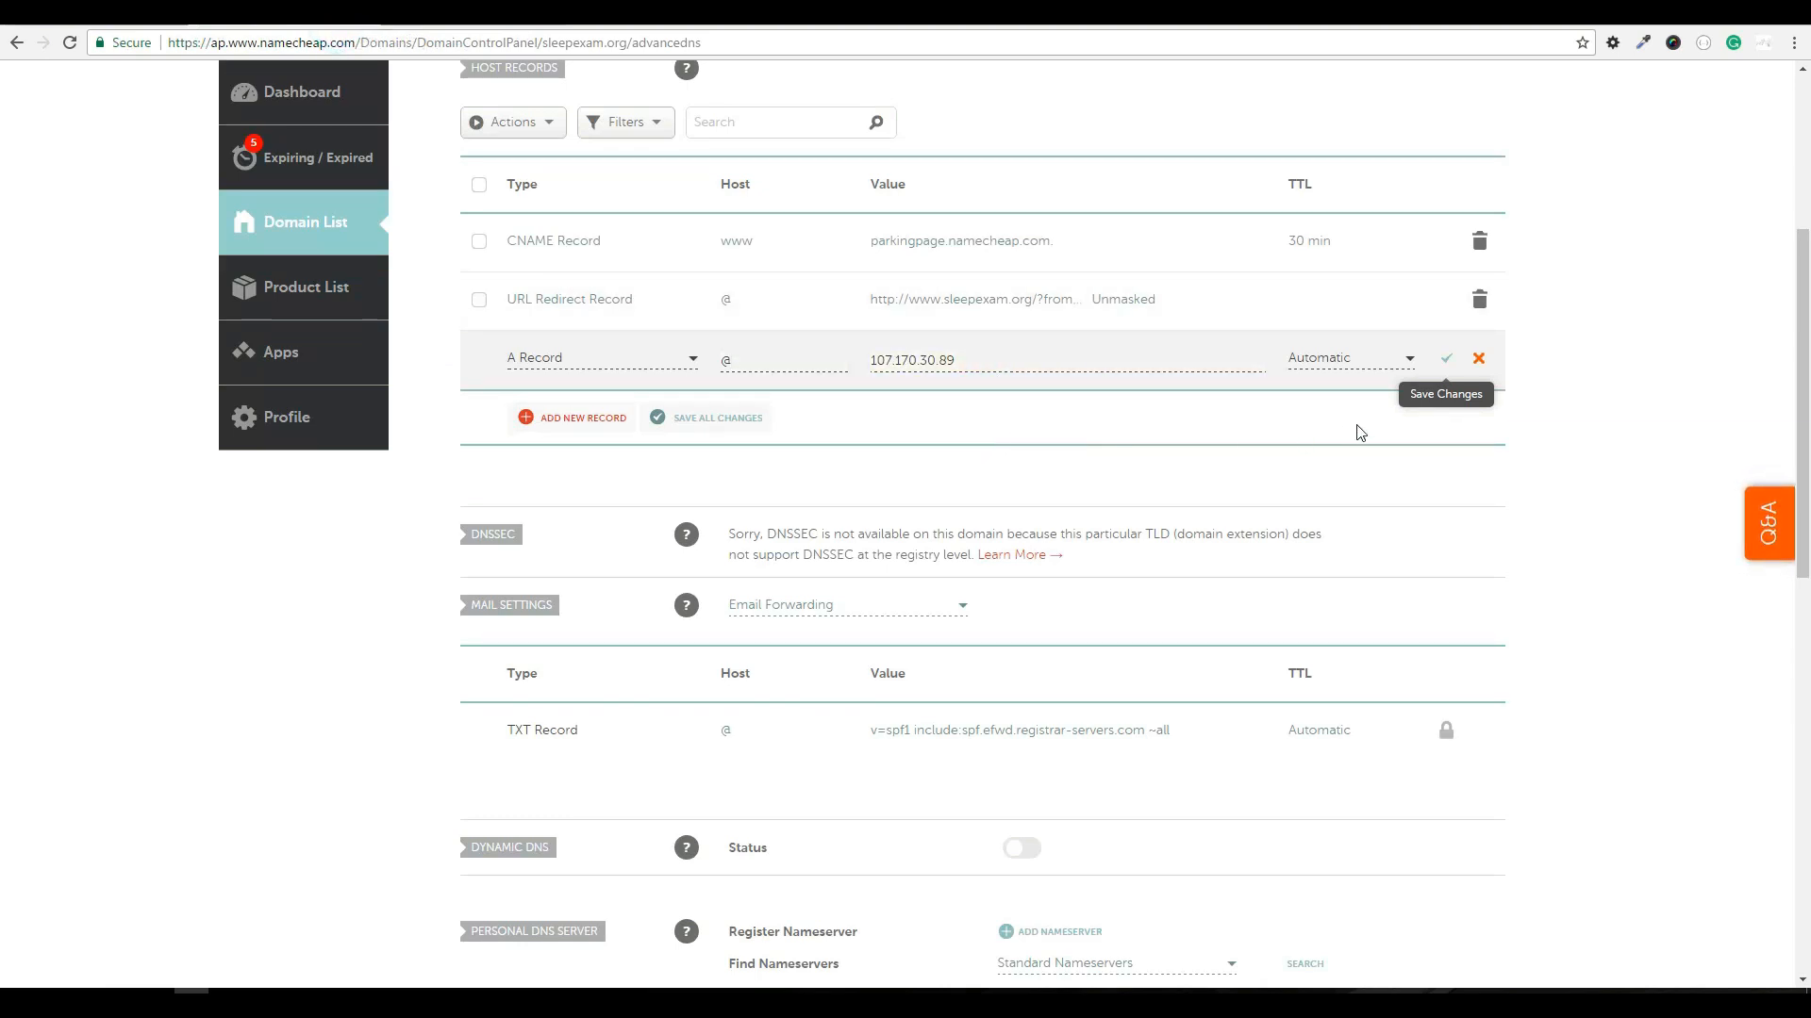
pyautogui.click(1348, 356)
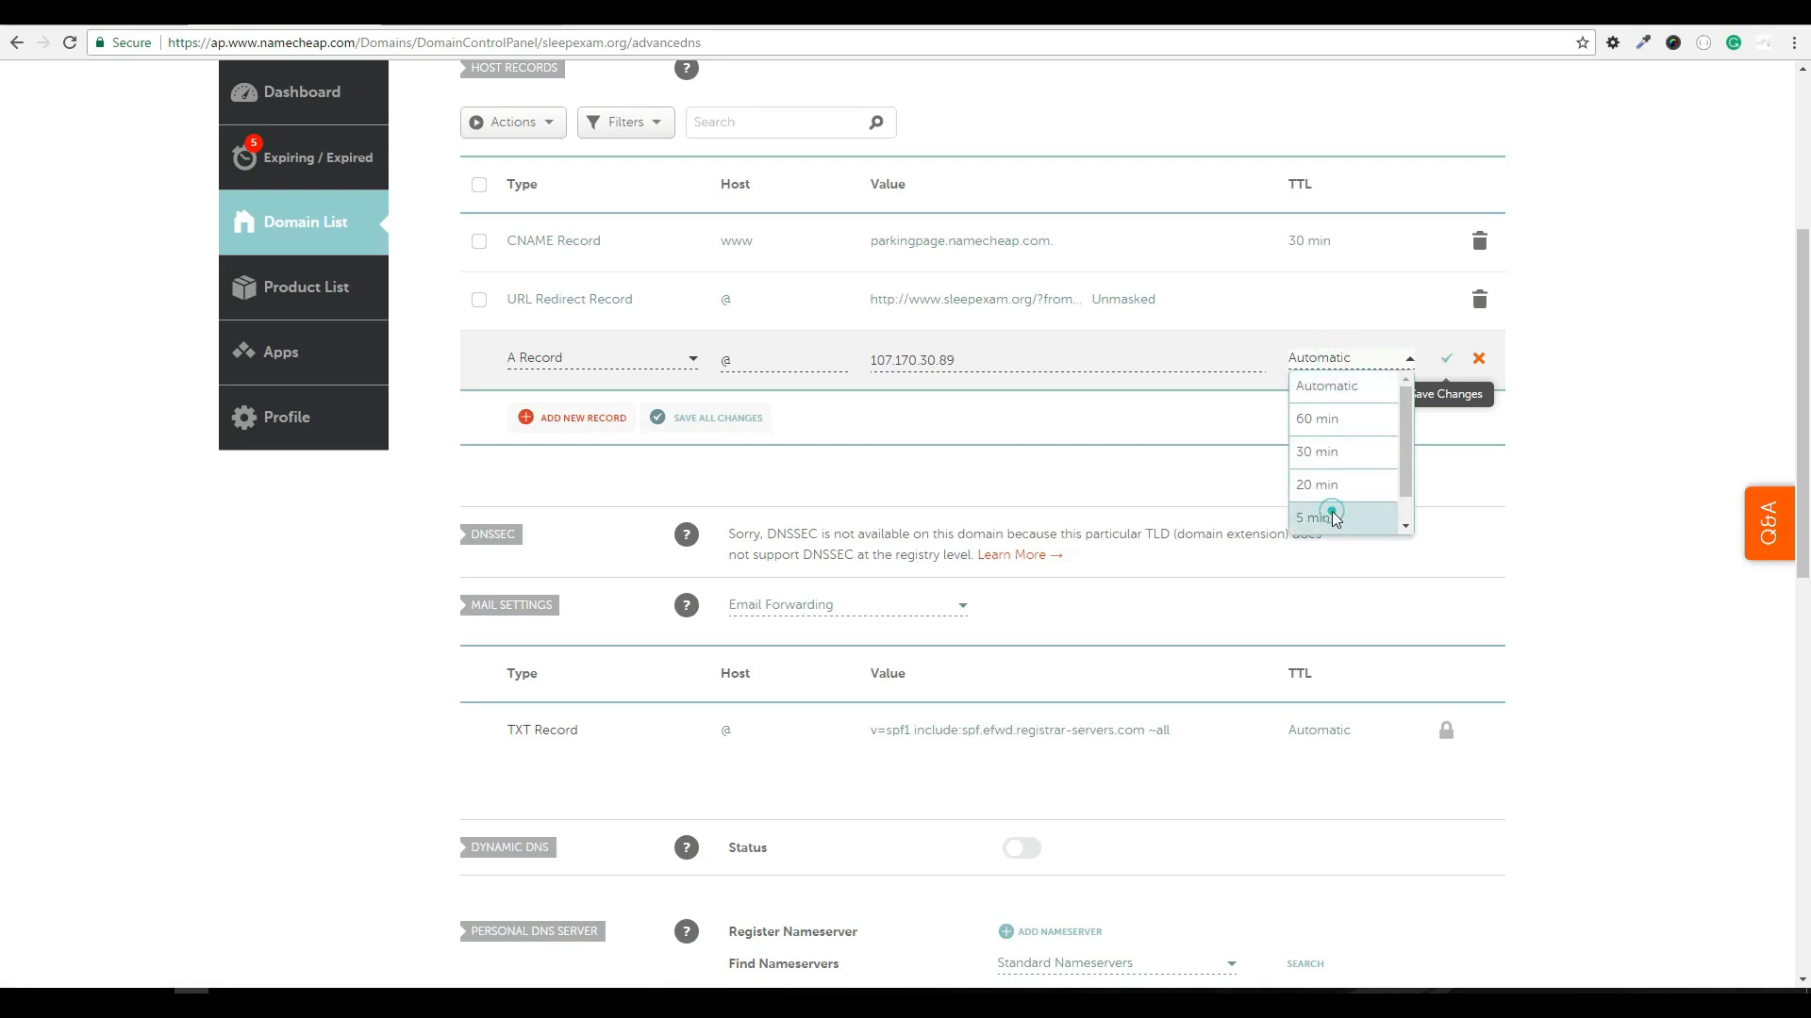
pyautogui.click(1314, 517)
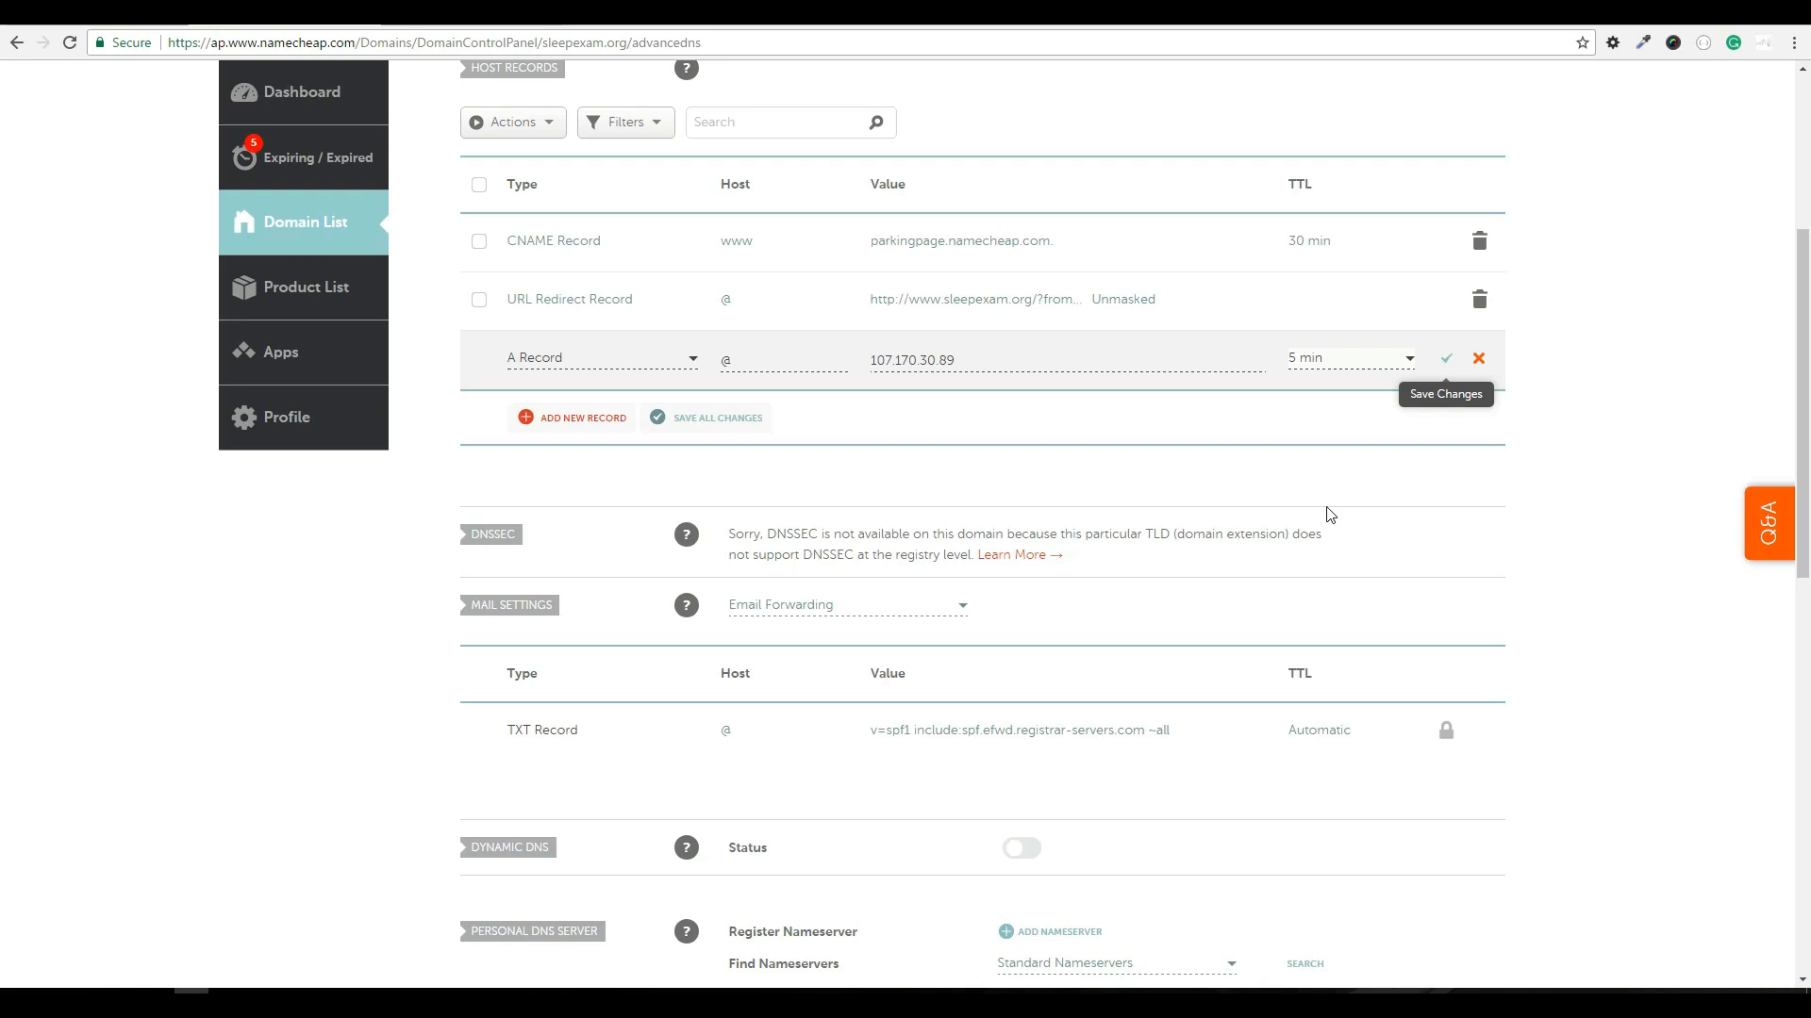
pyautogui.moveTo(1291, 500)
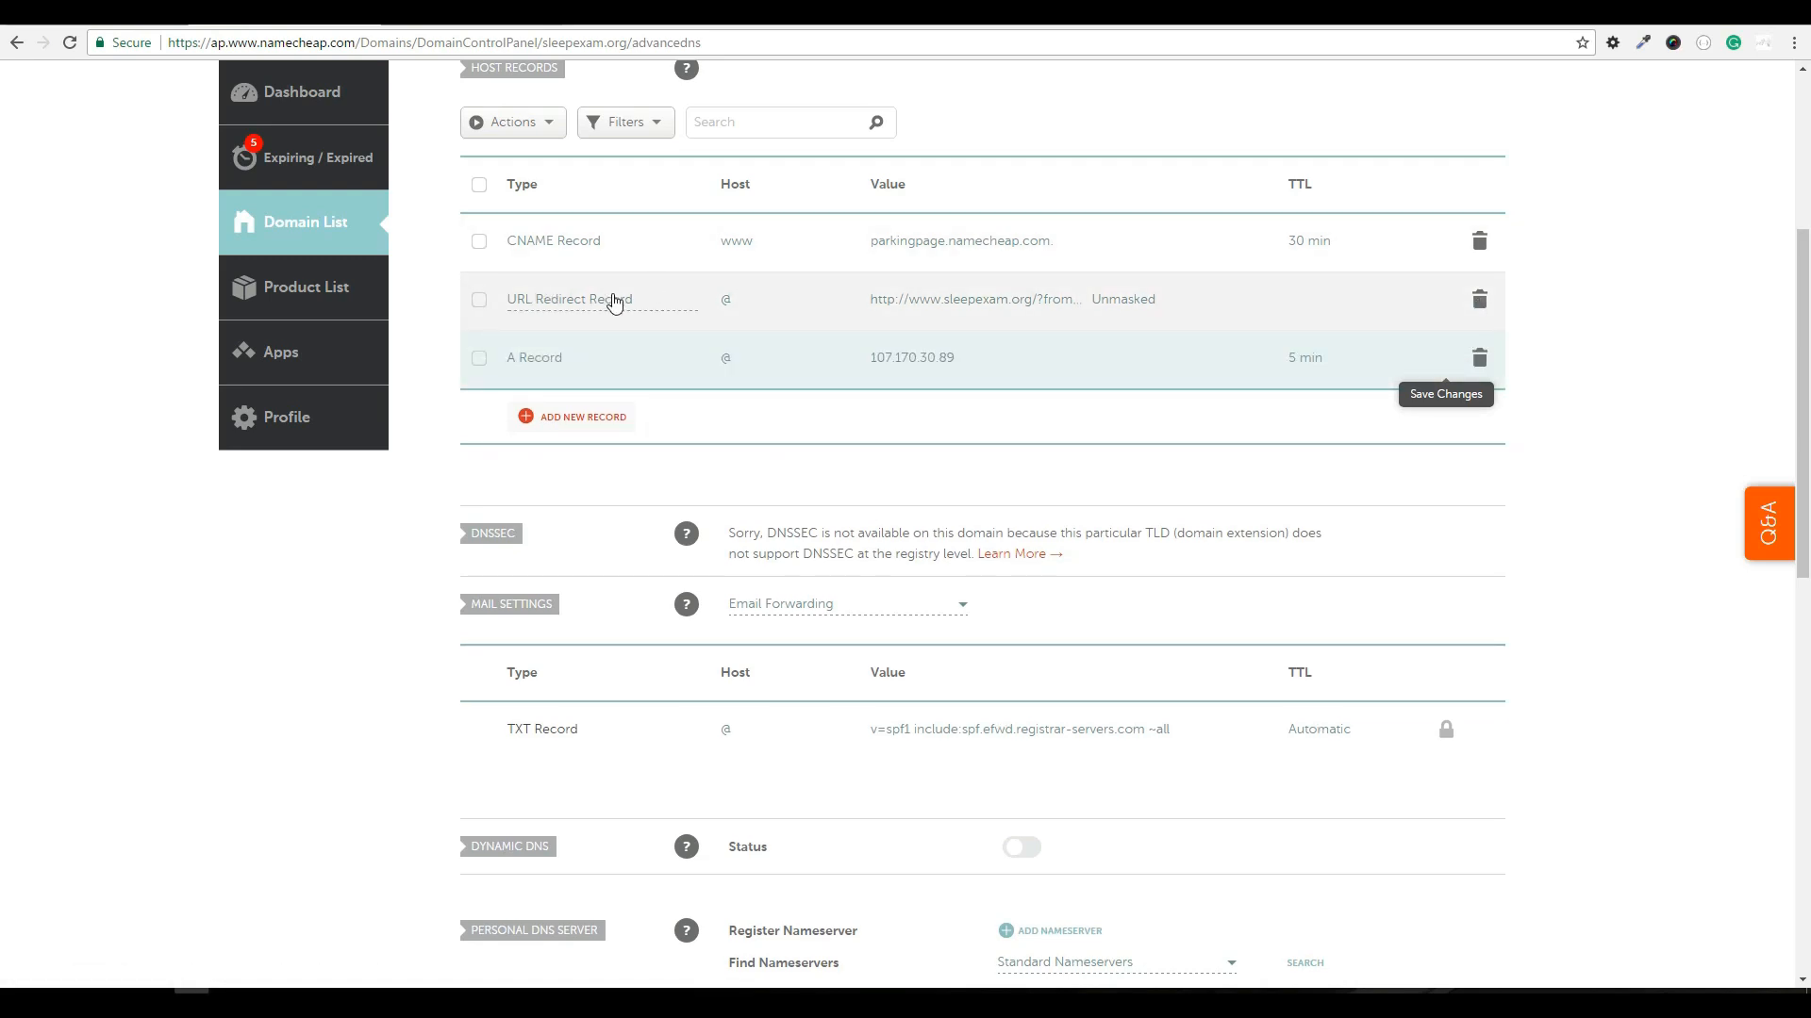
# Delete the URL Redirect record and save the www CNAME as sleepexam.org with 5 min TTL.
pyautogui.click(1394, 381)
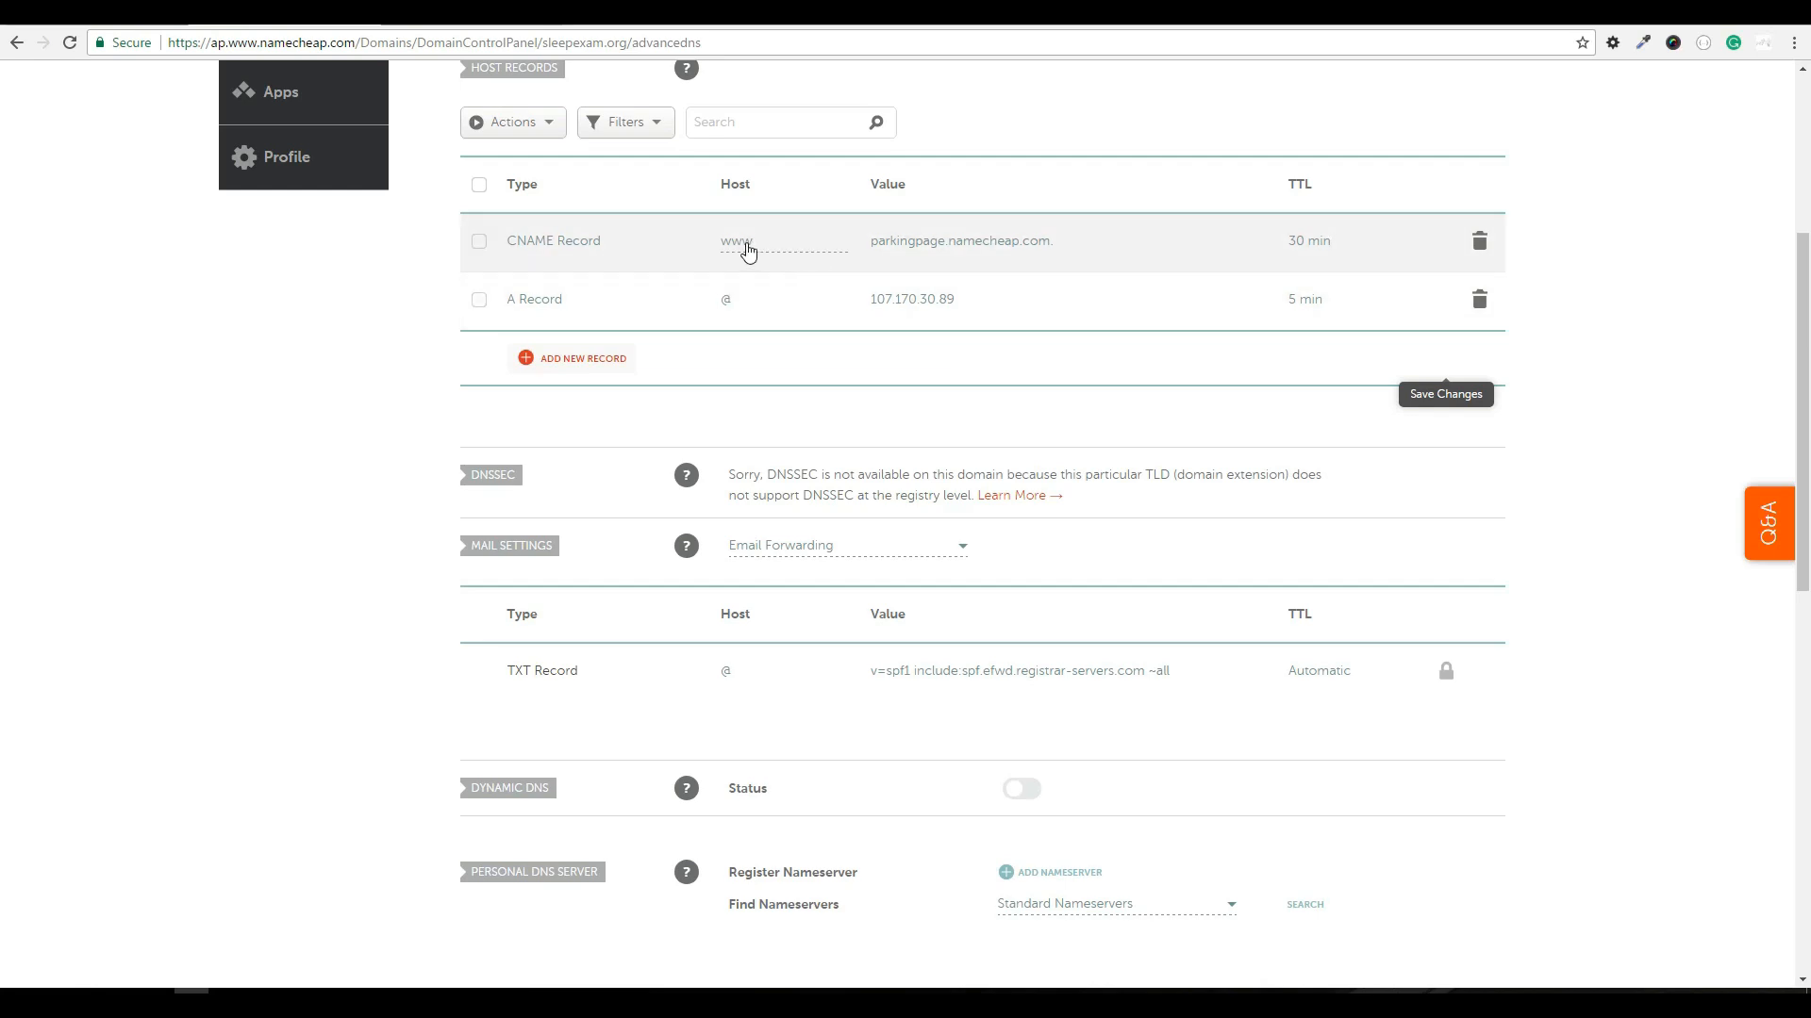
pyautogui.moveTo(777, 272)
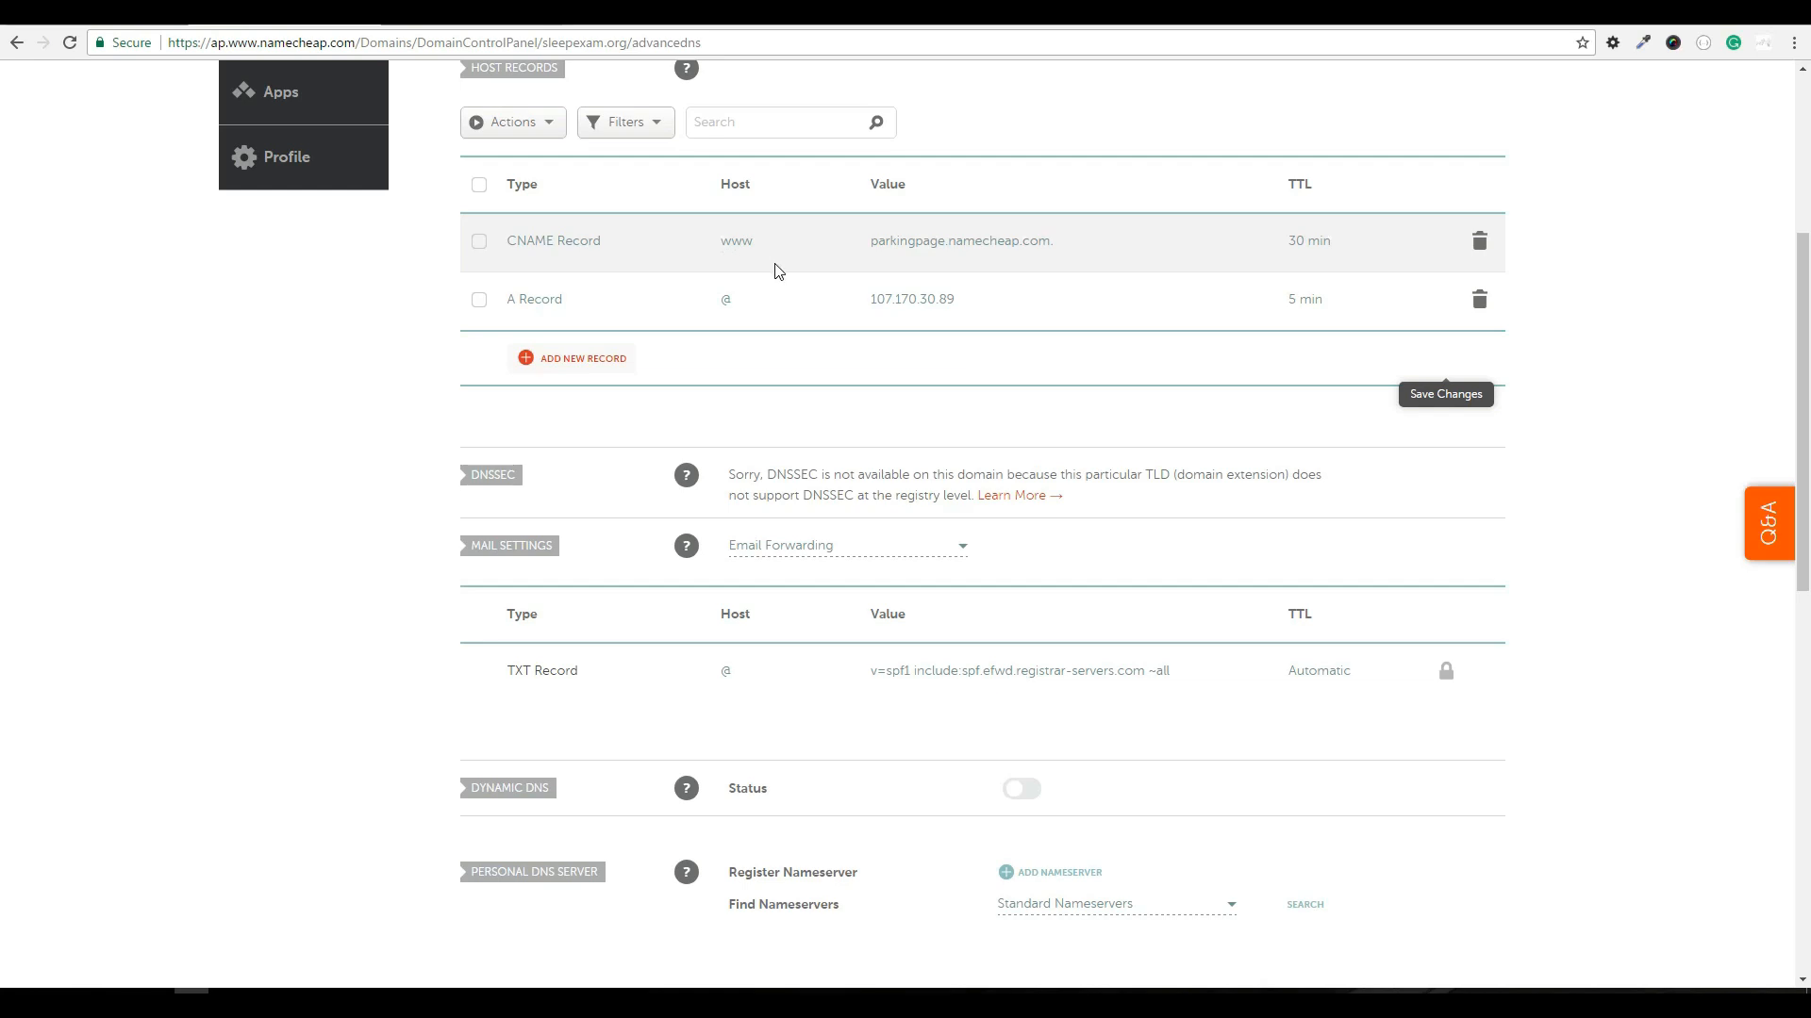
pyautogui.click(960, 240)
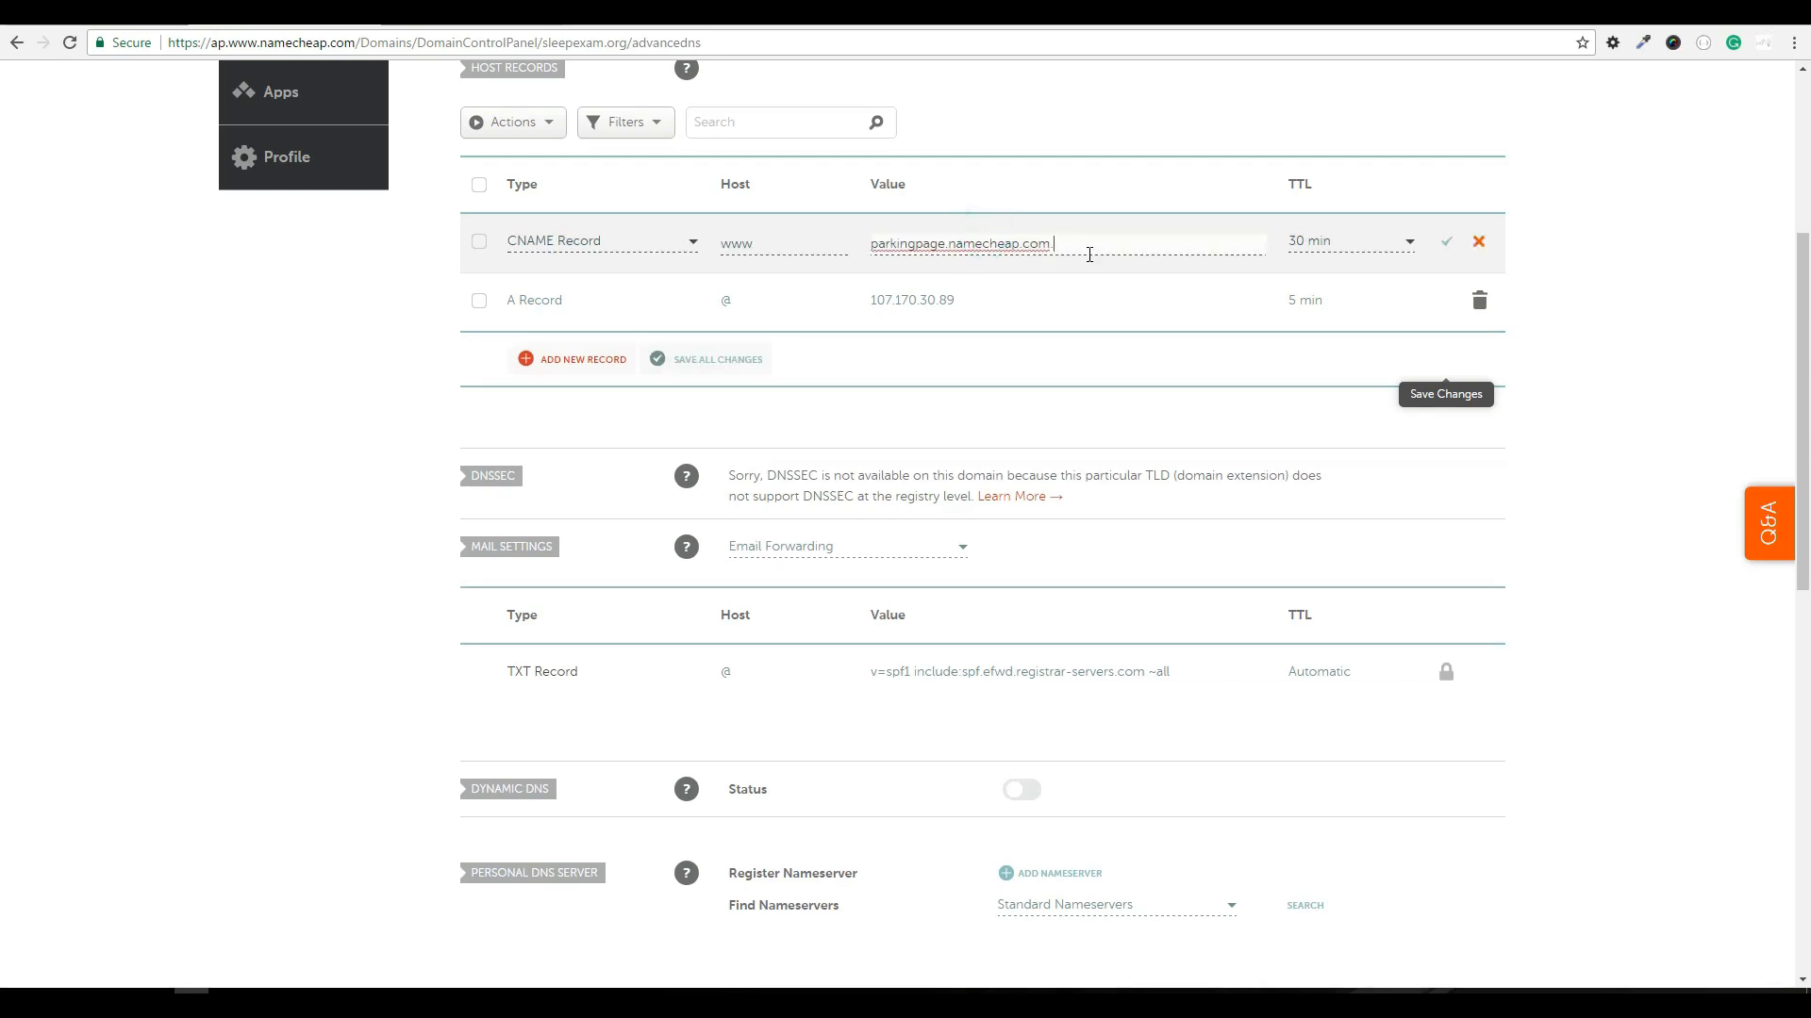
pyautogui.doubleClick(958, 243)
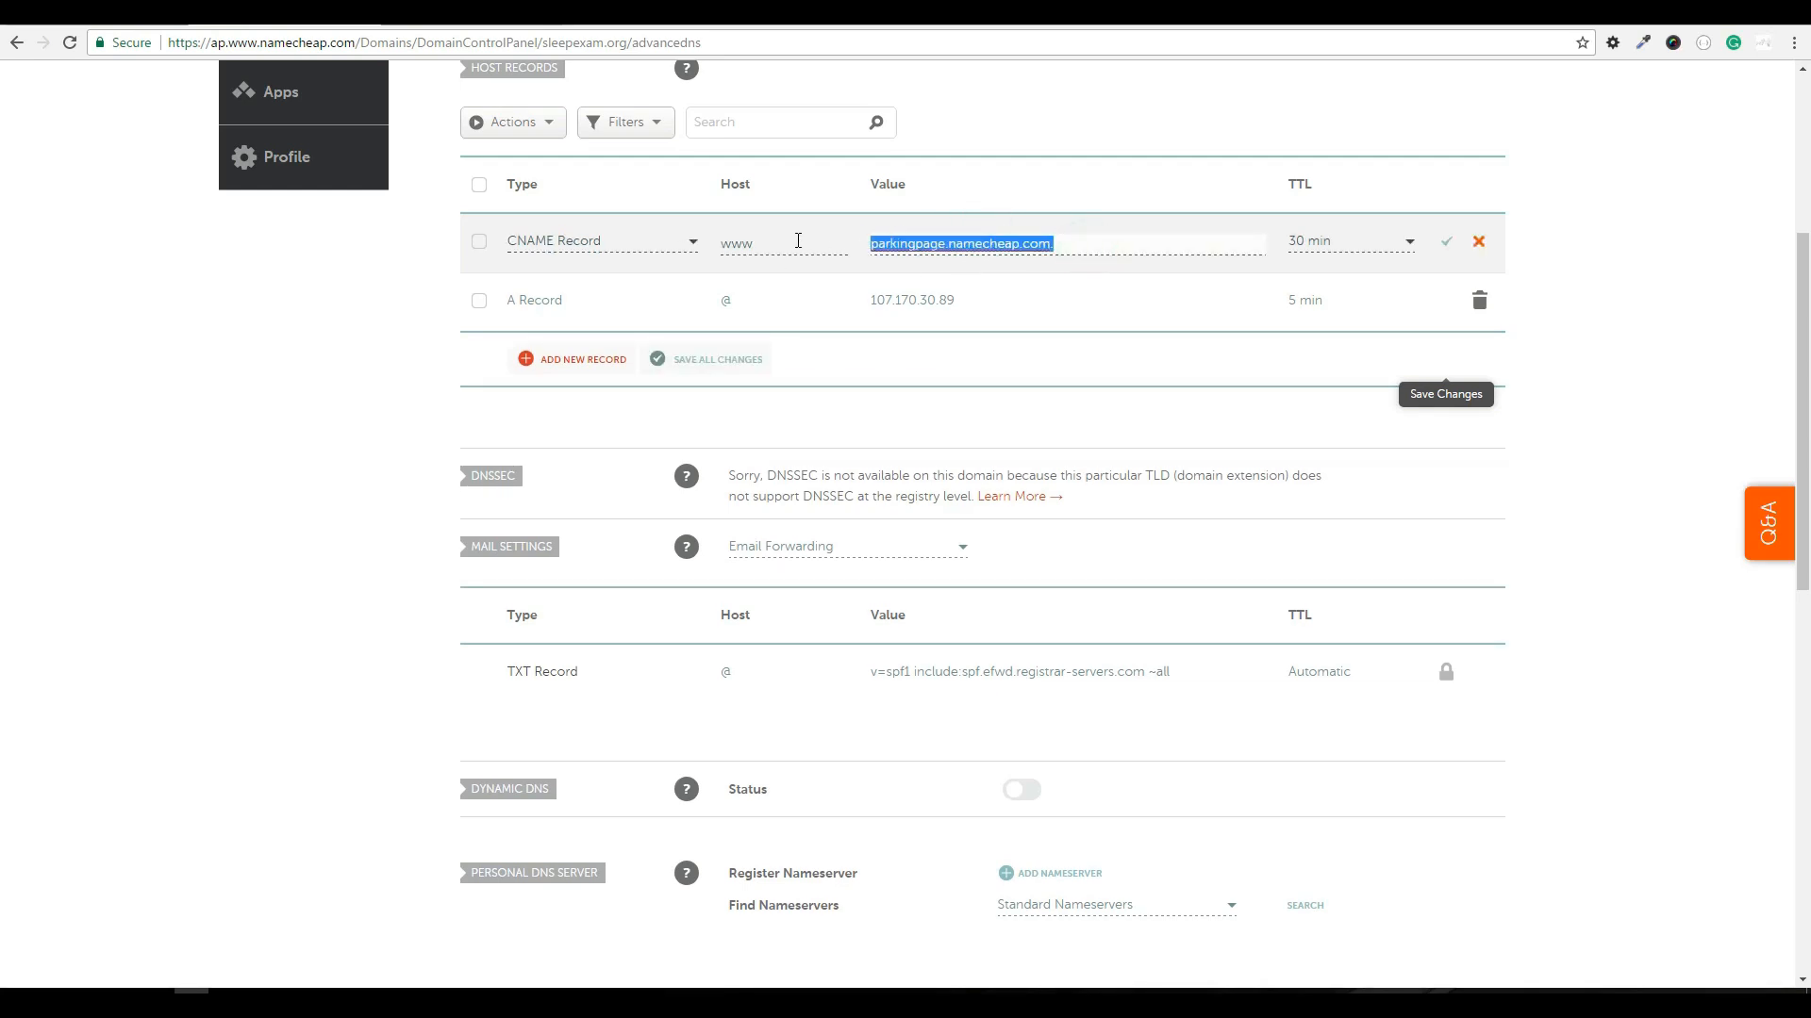
pyautogui.write('sleepexam.')
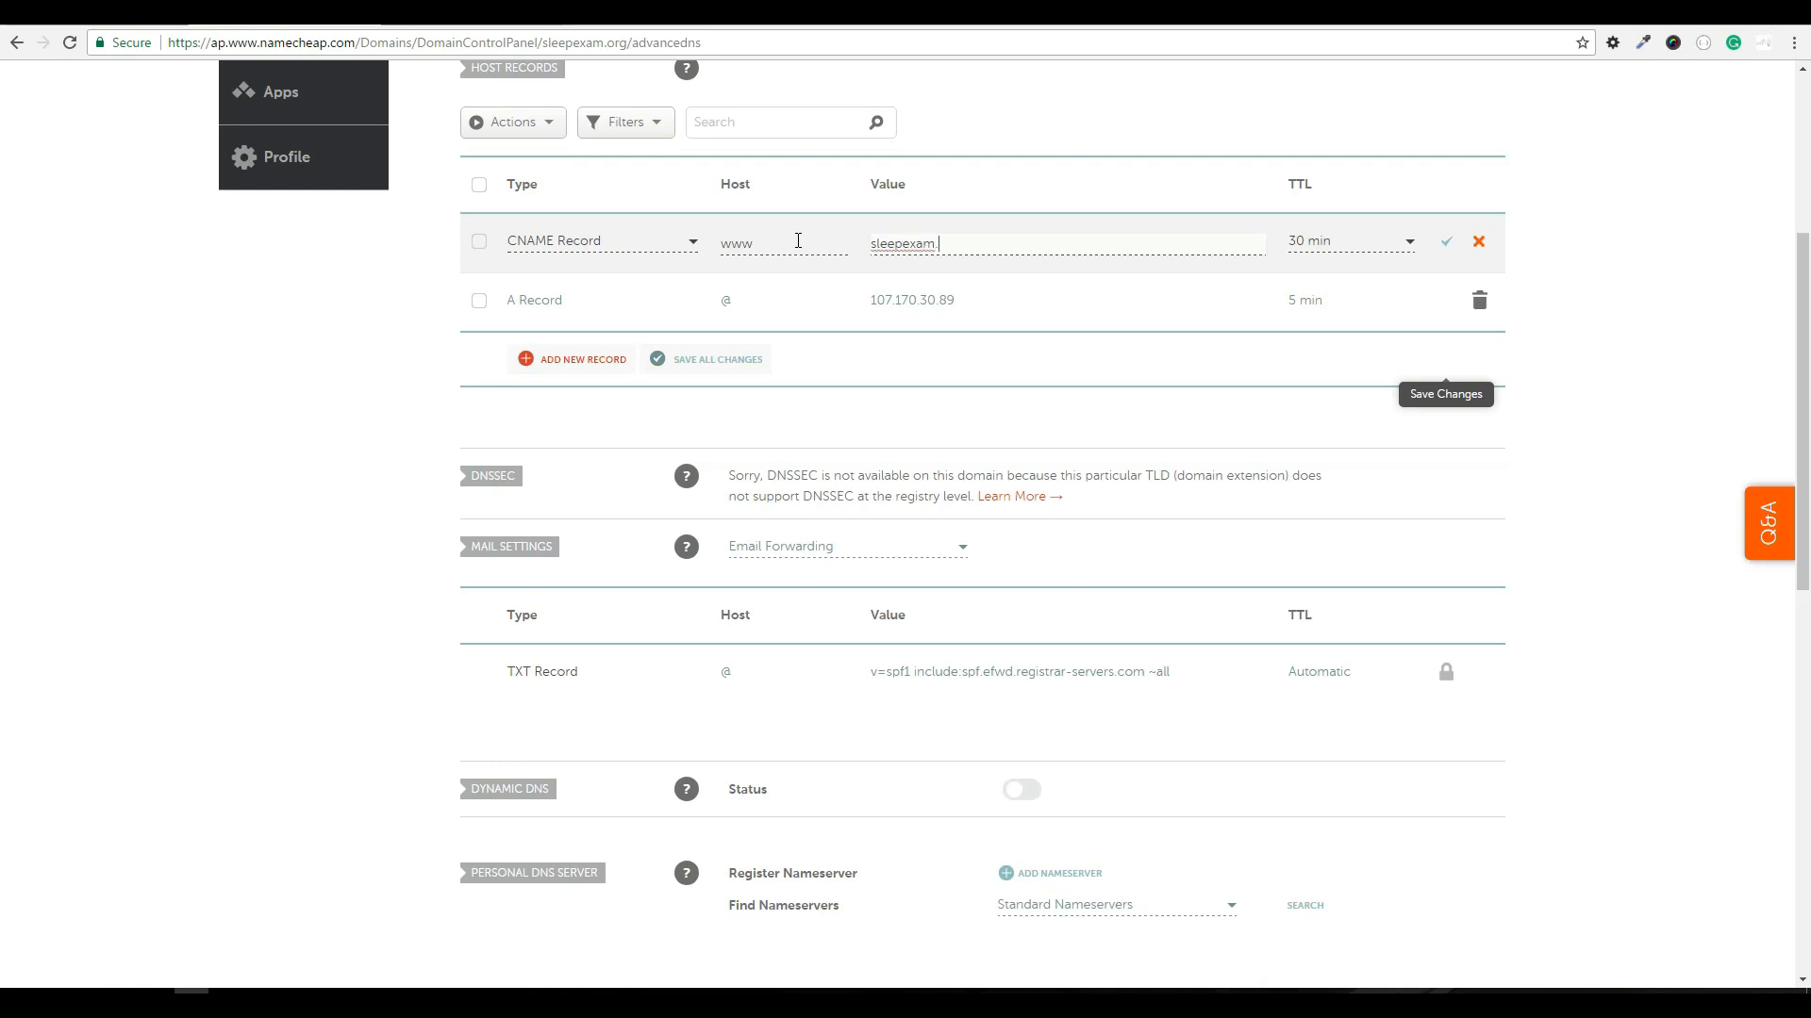
pyautogui.click(1348, 240)
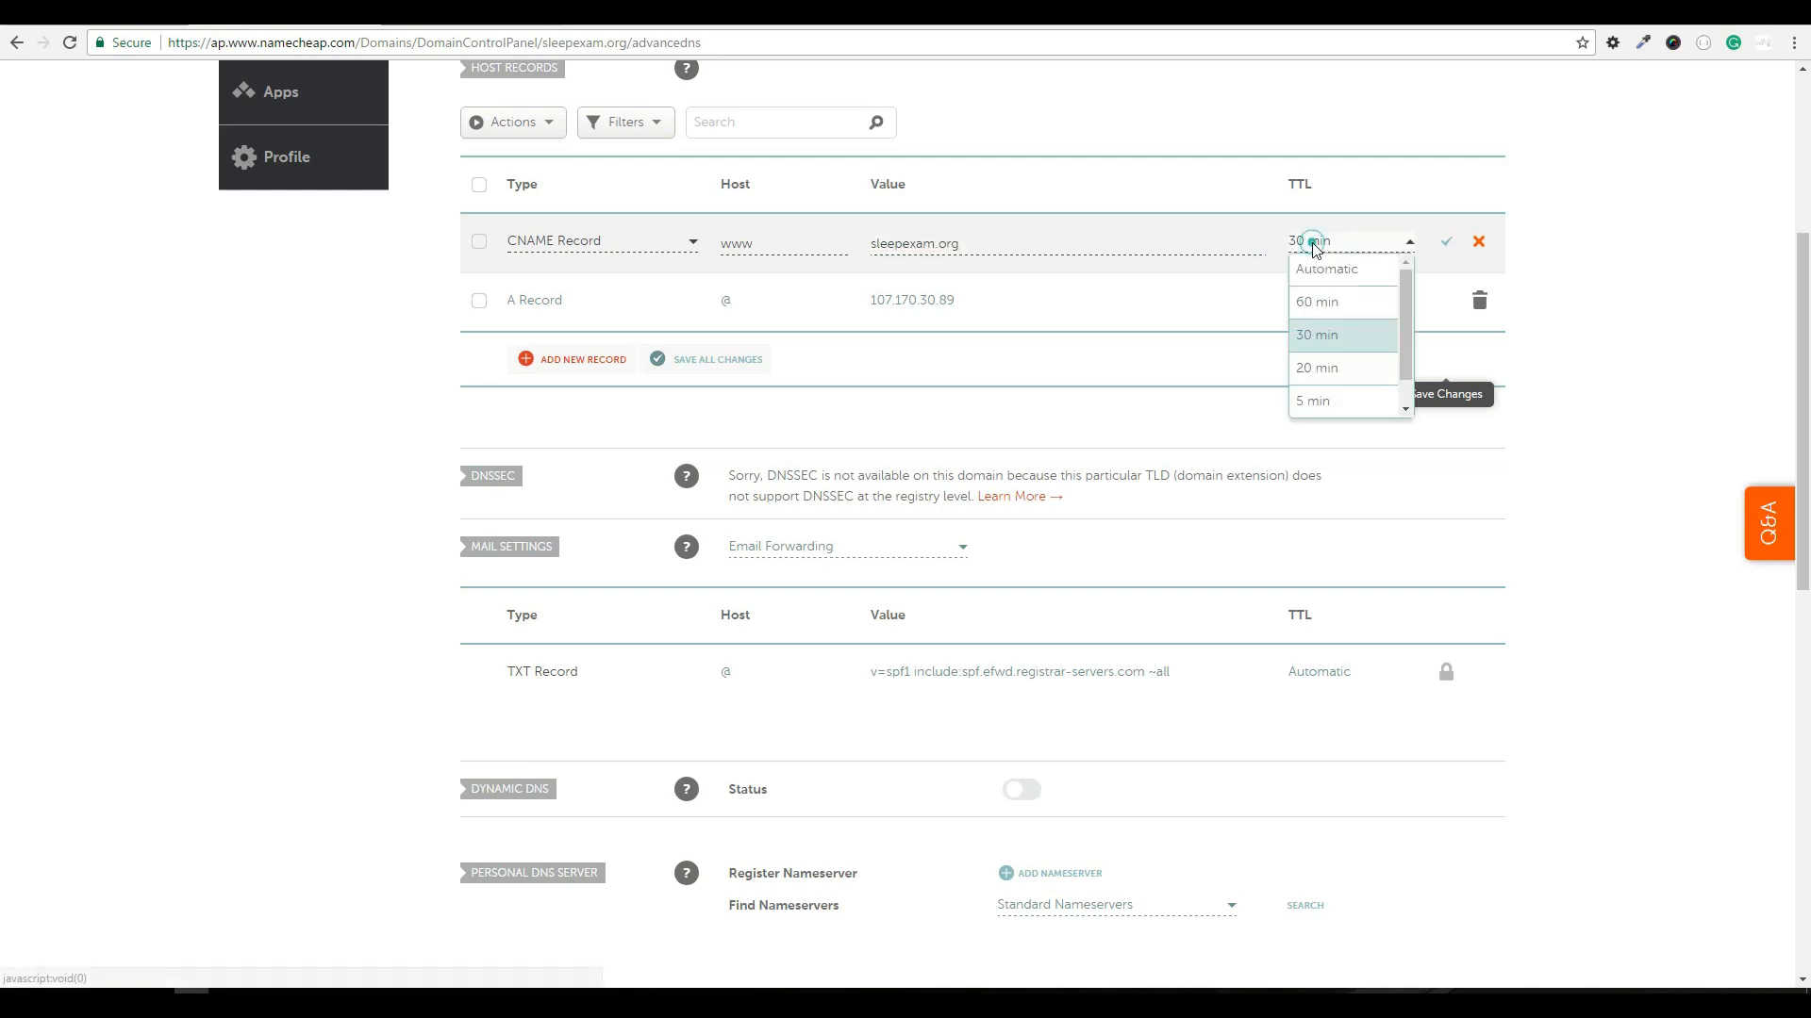
pyautogui.click(1313, 401)
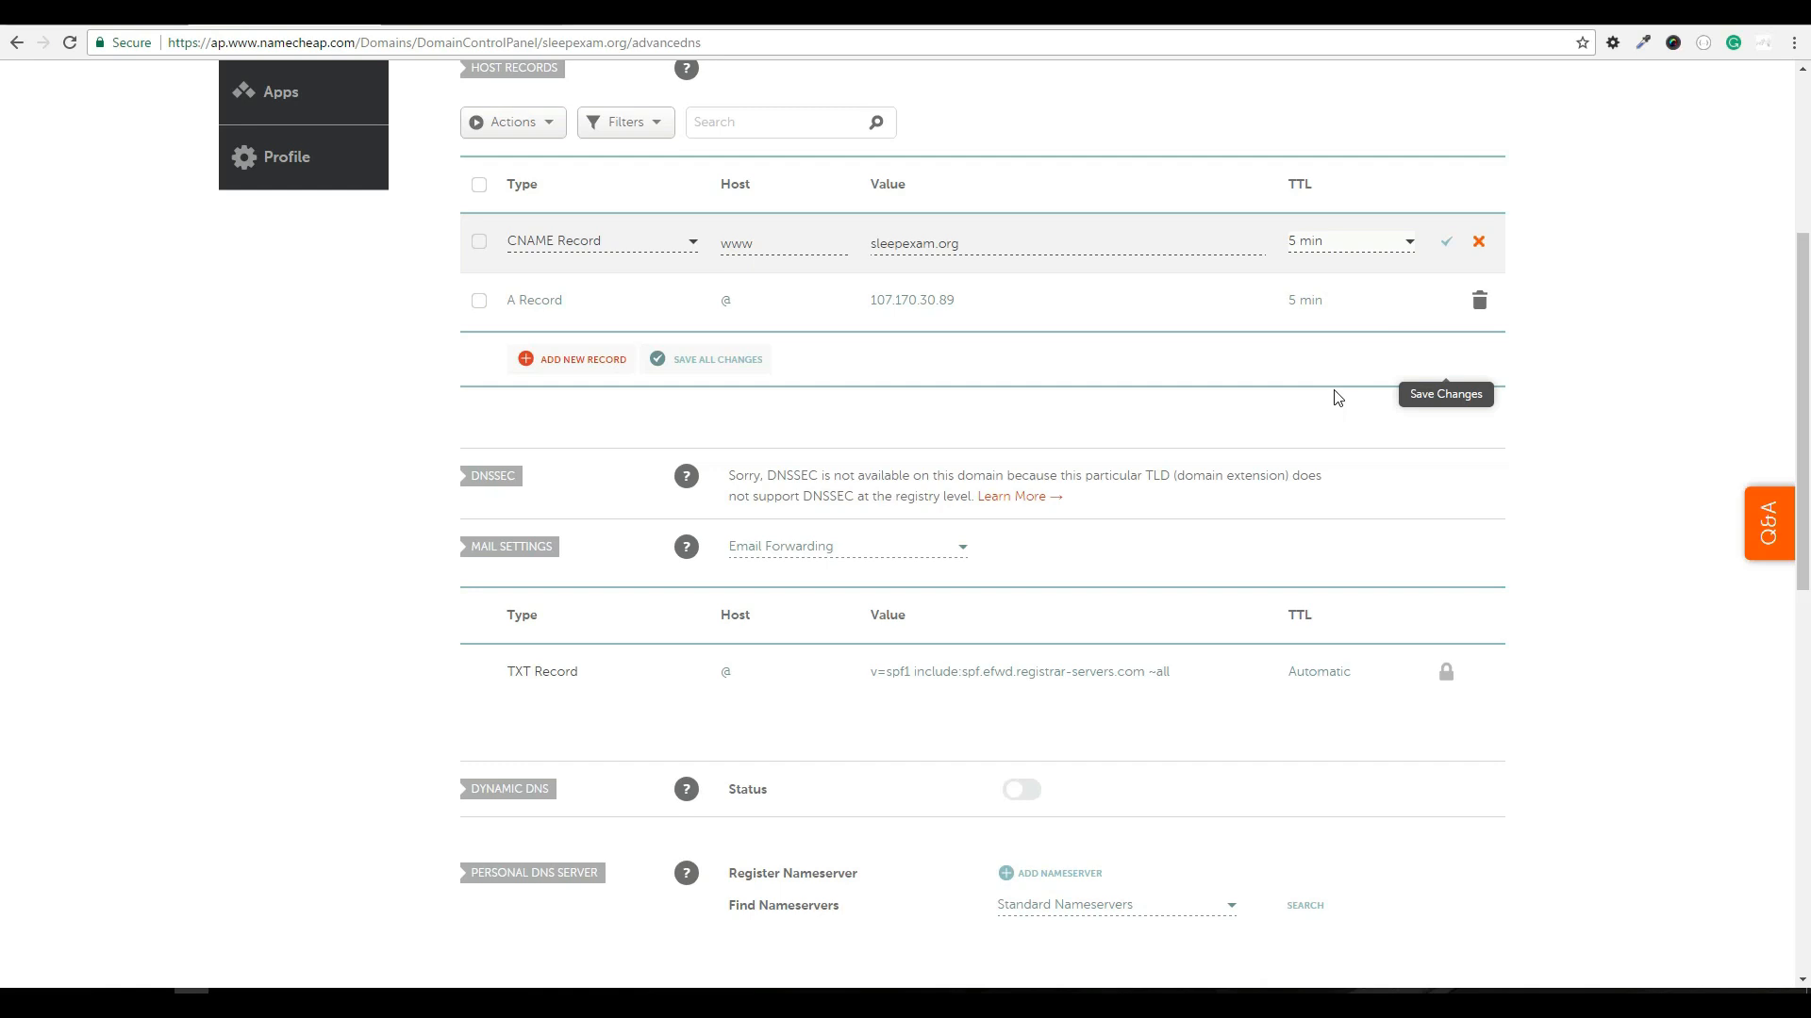
pyautogui.click(1446, 241)
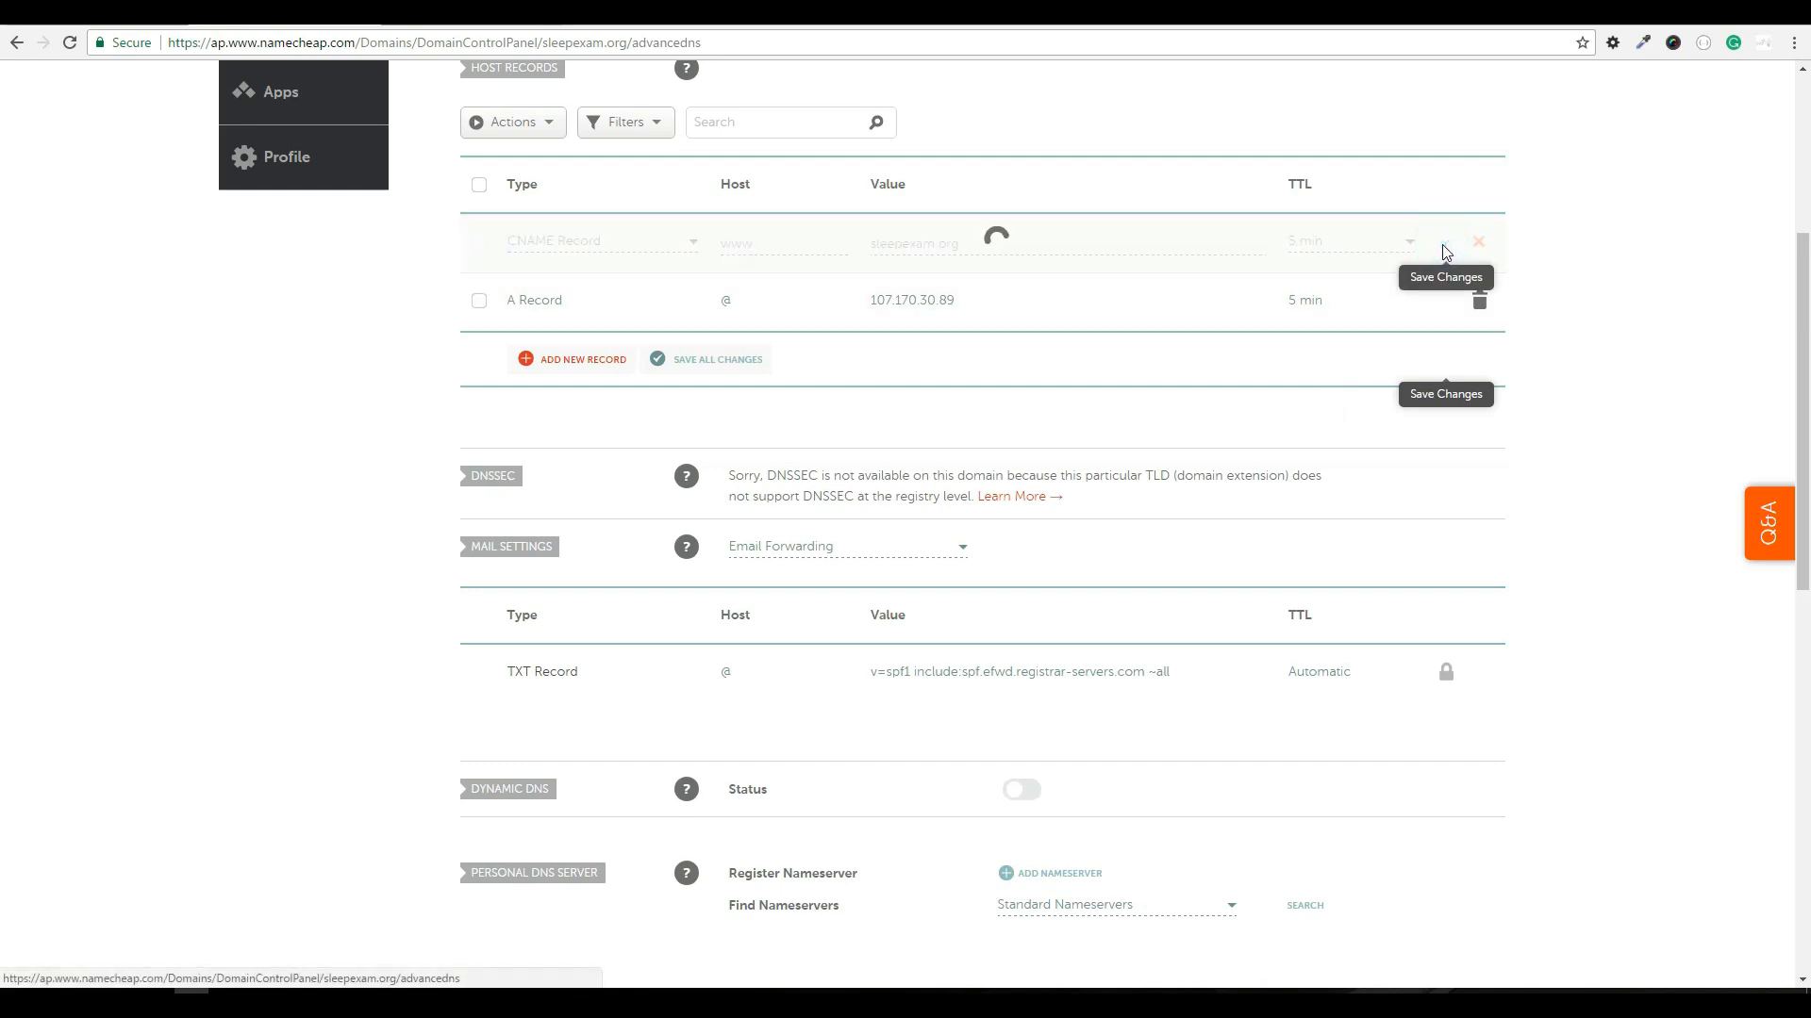
pyautogui.click(1445, 240)
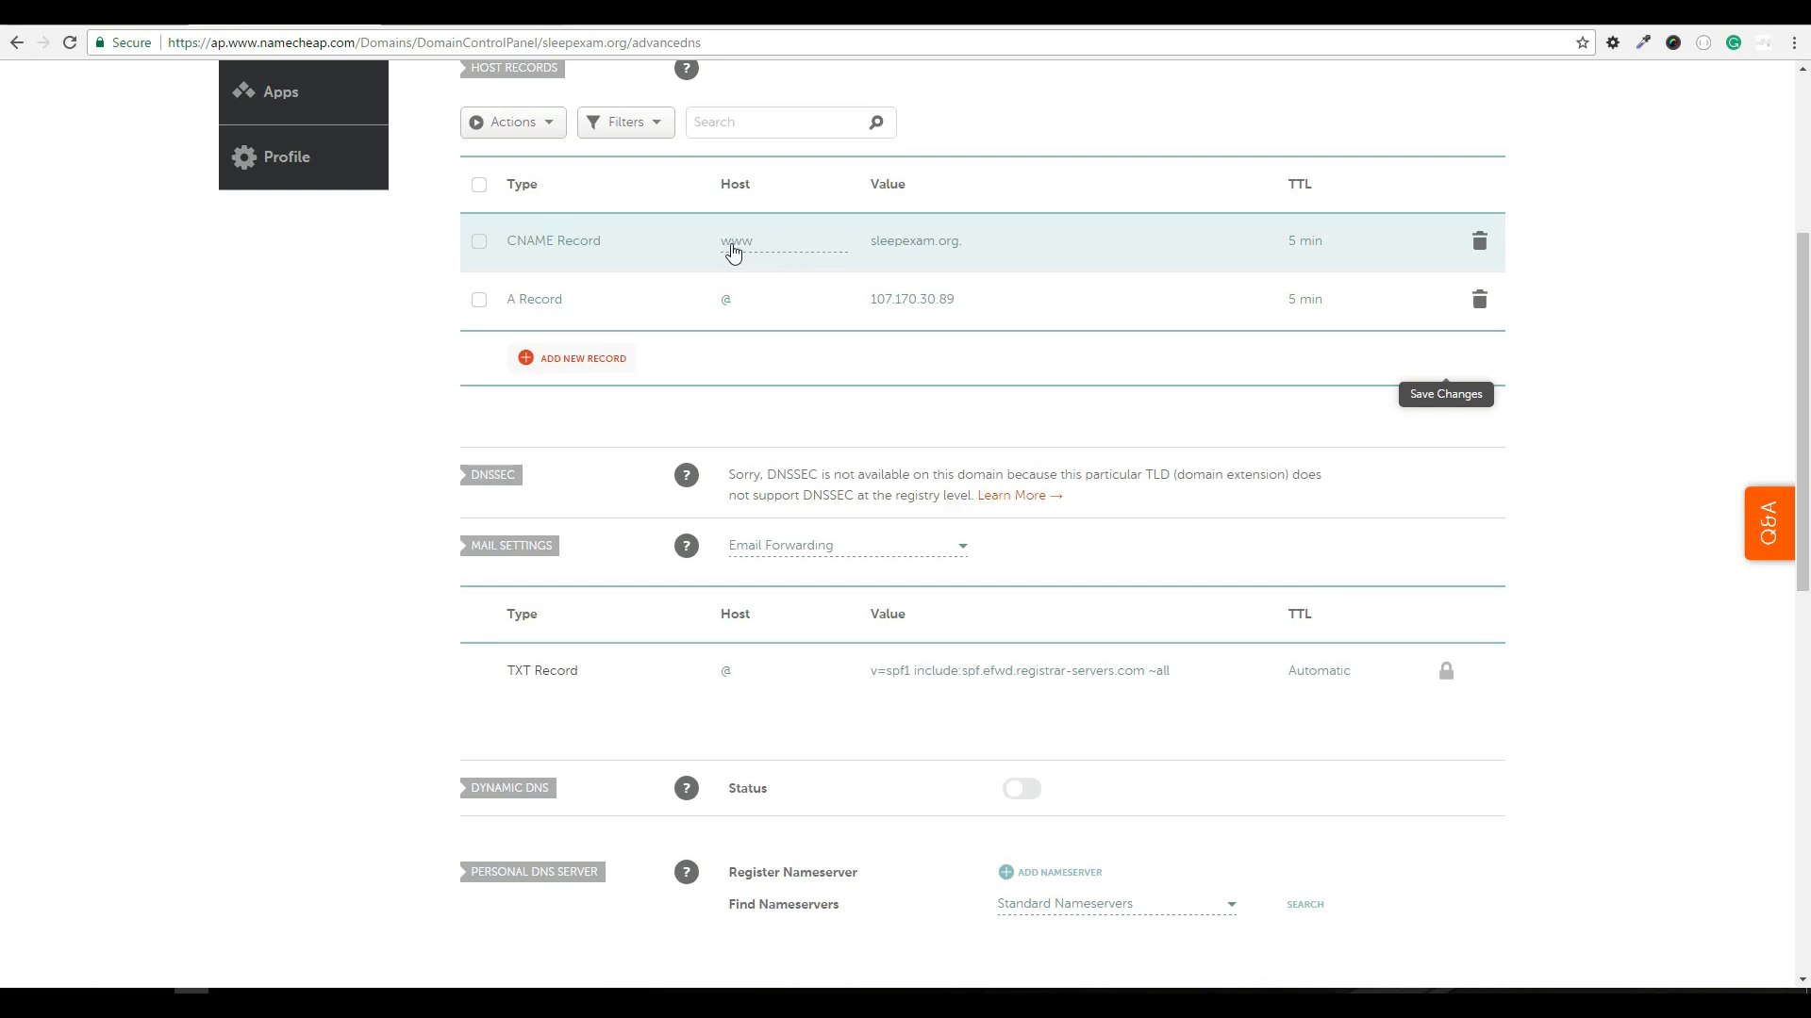
pyautogui.moveTo(805, 292)
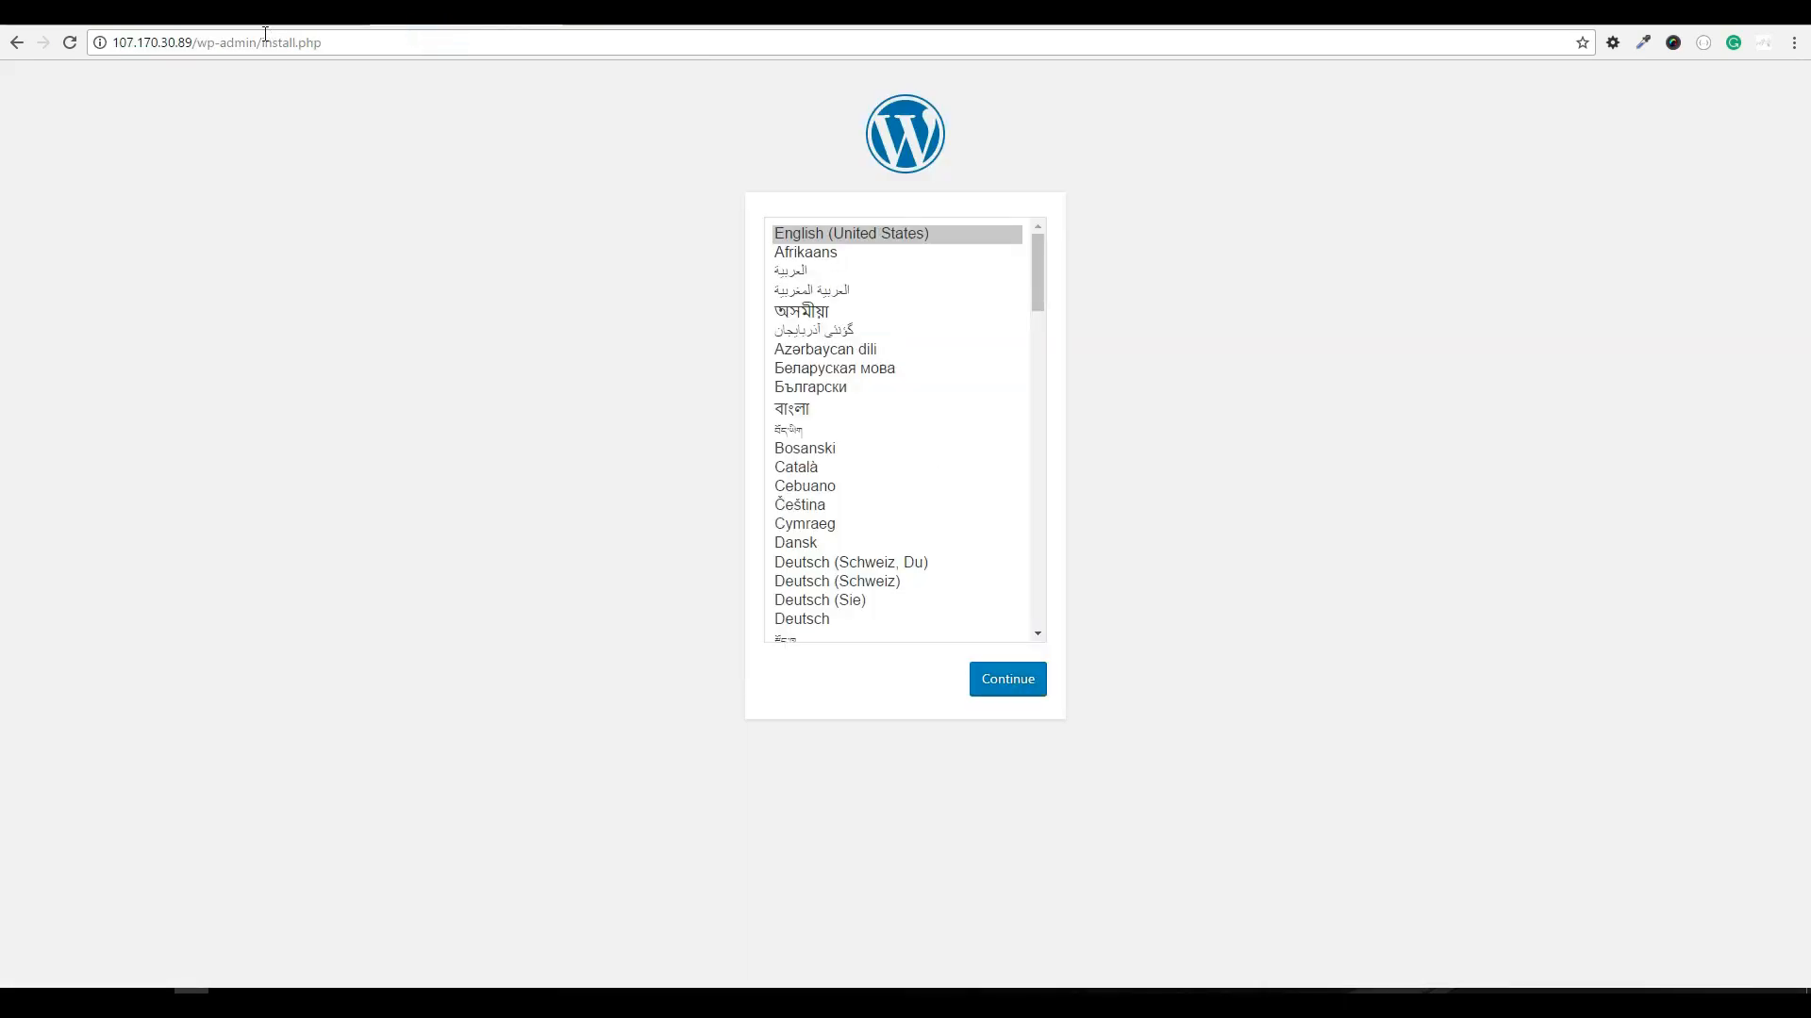
# Load sleepexam.org in Chrome, reaching an nginx 400 Bad Request page.
pyautogui.write('s')
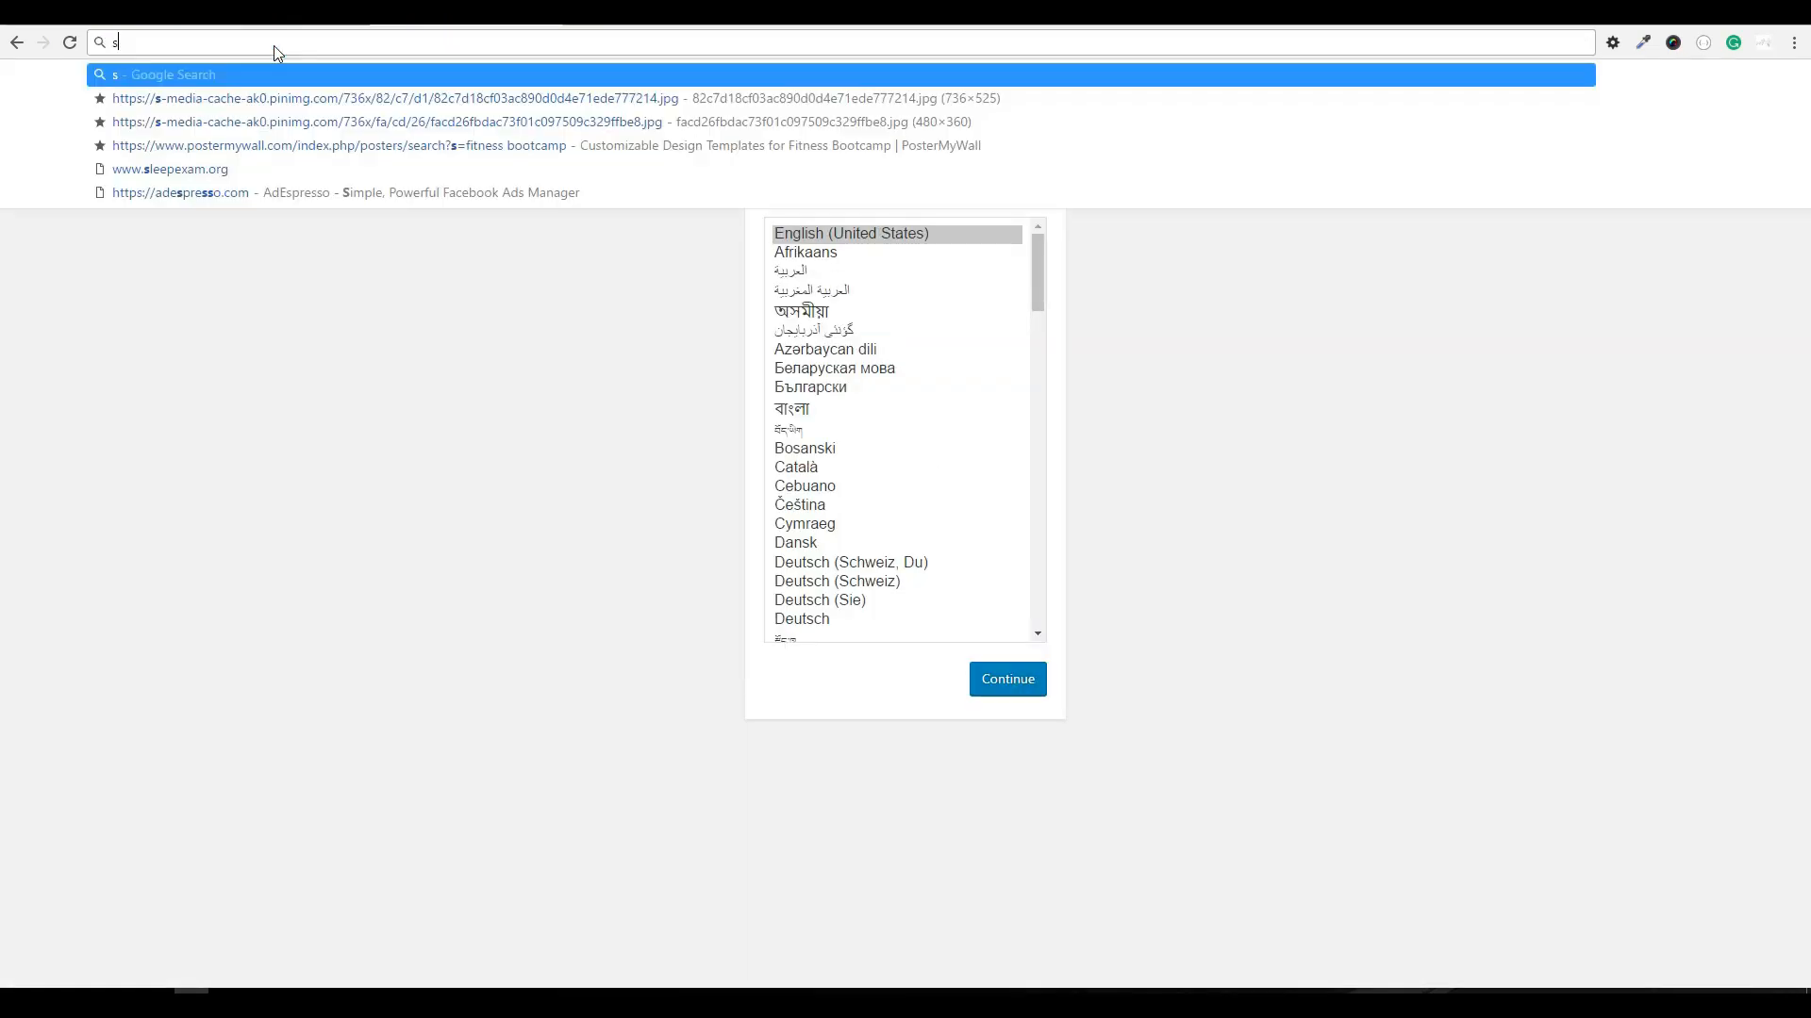
pyautogui.write('sleepexam.org')
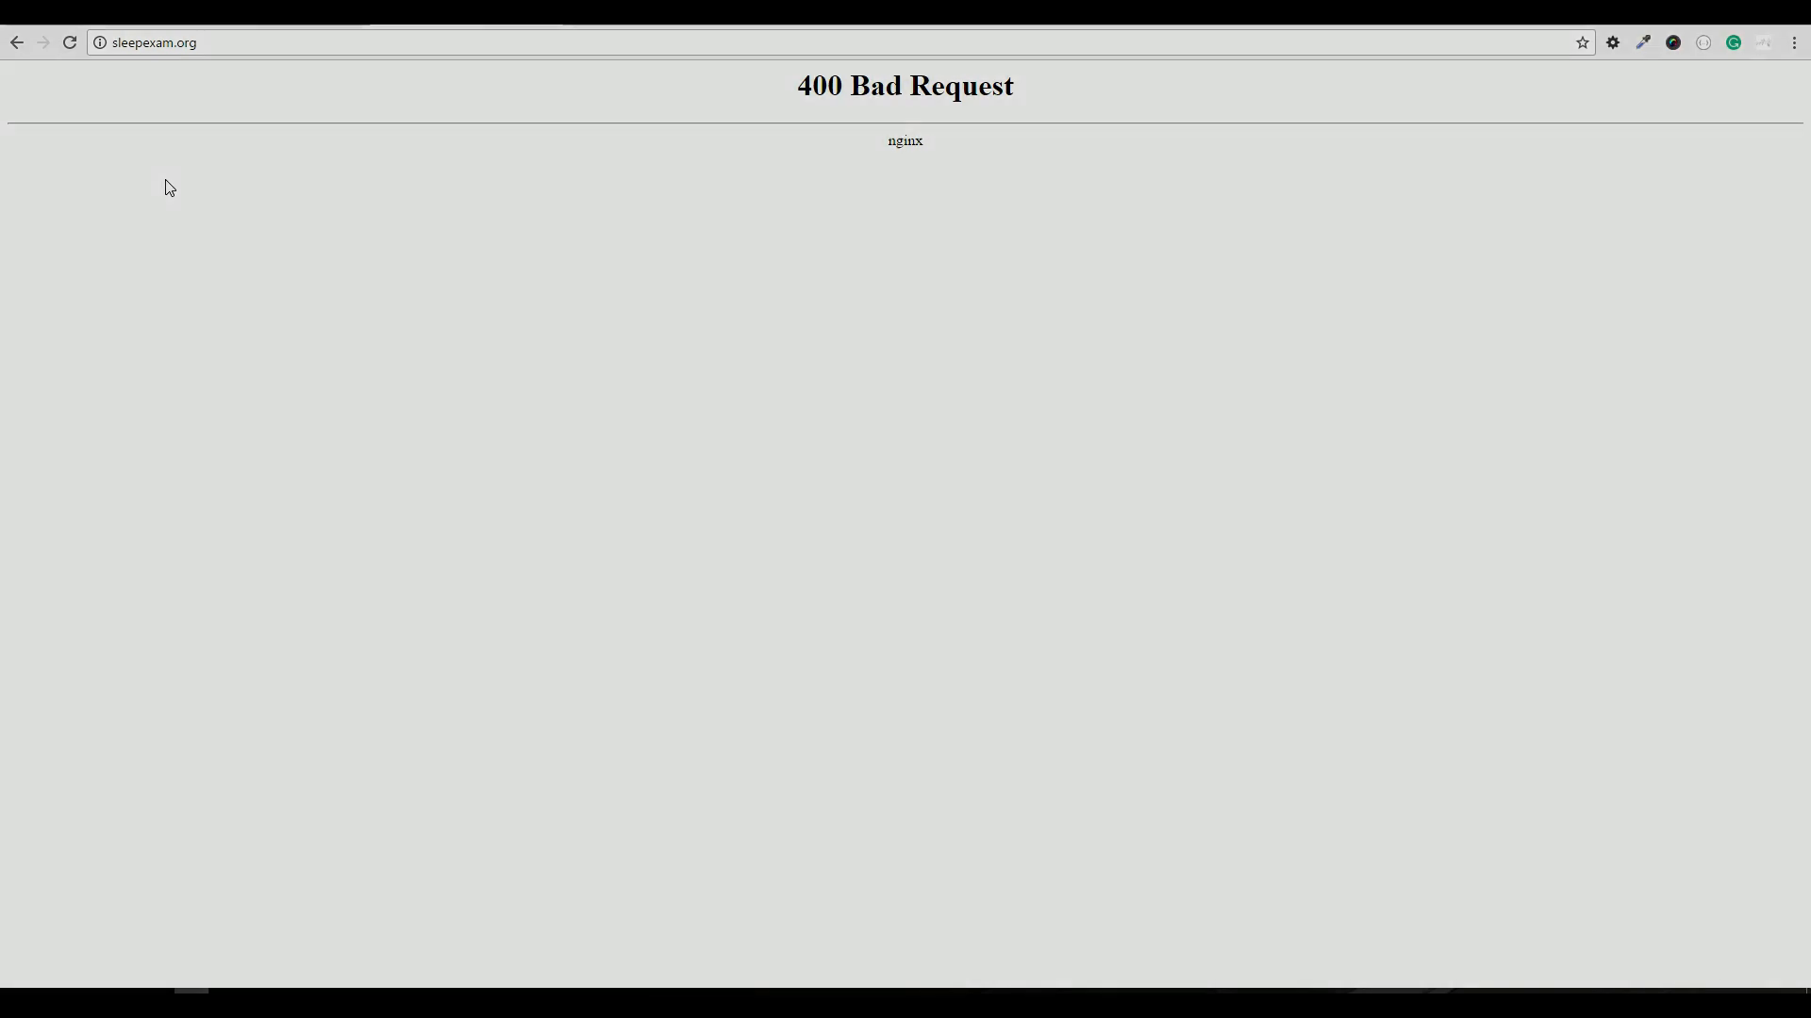
pyautogui.write('sleepexam.org/wp-admin/install.php')
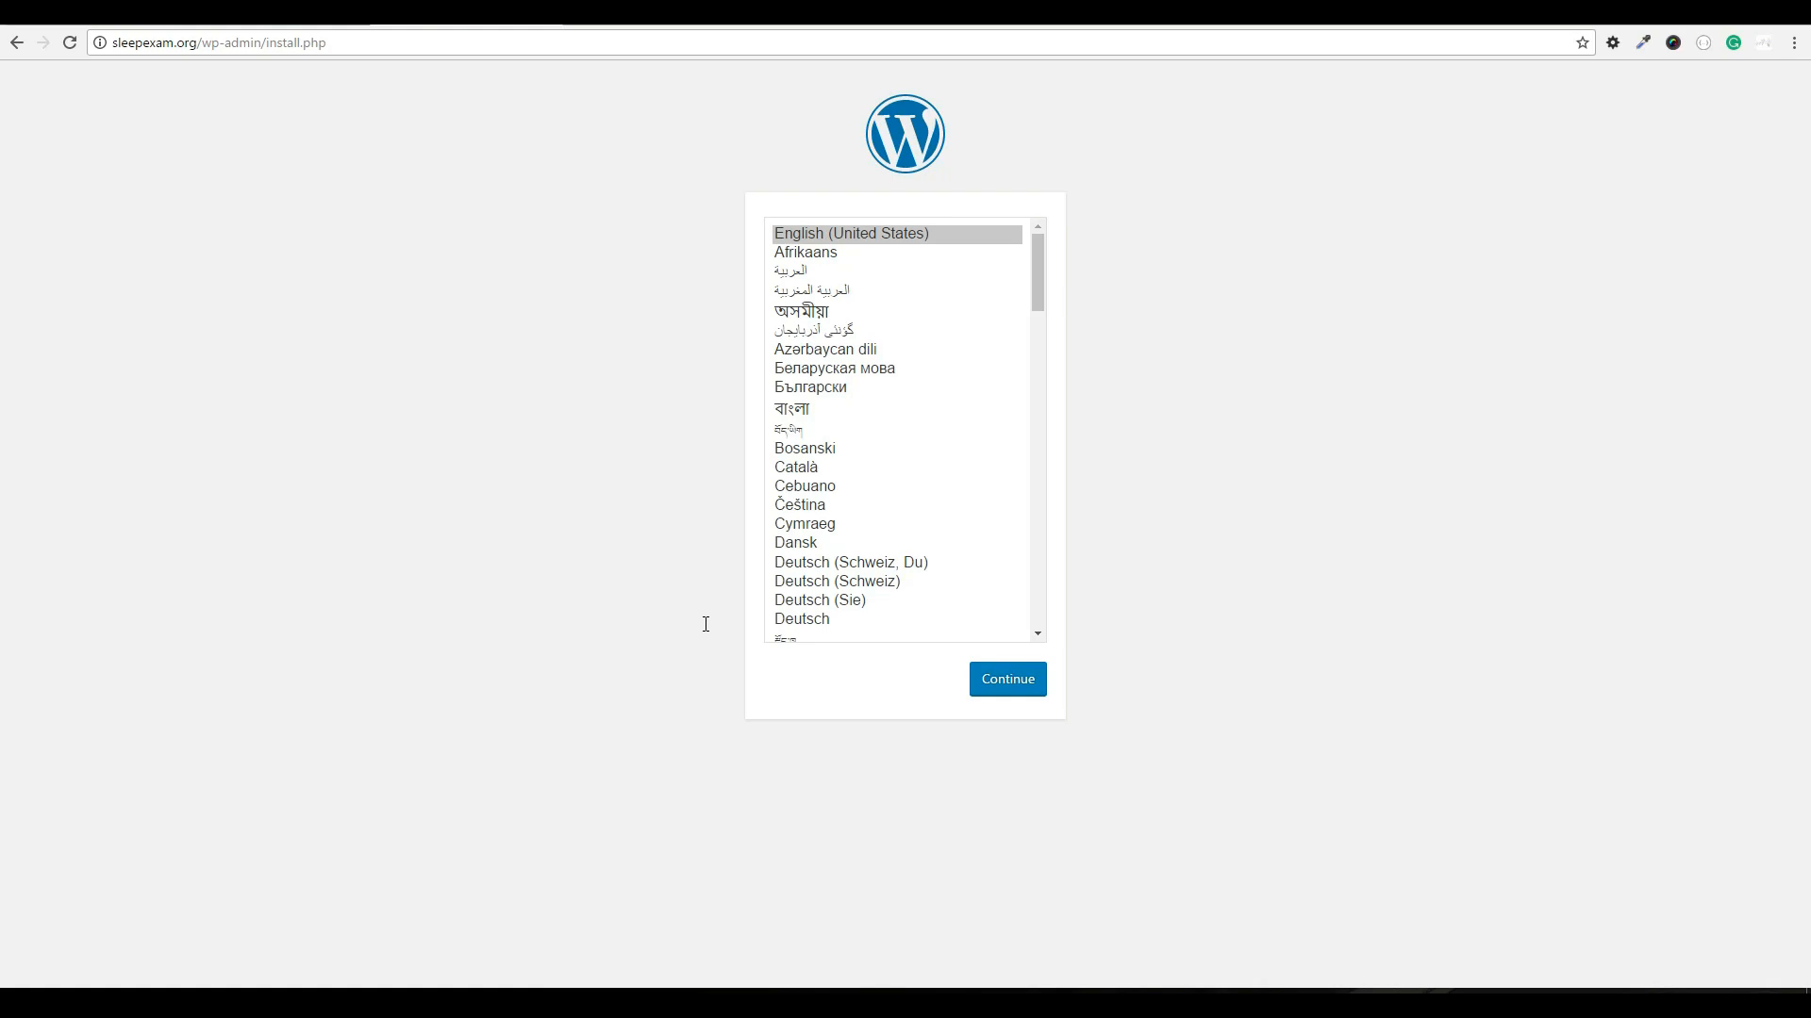
pyautogui.moveTo(1151, 729)
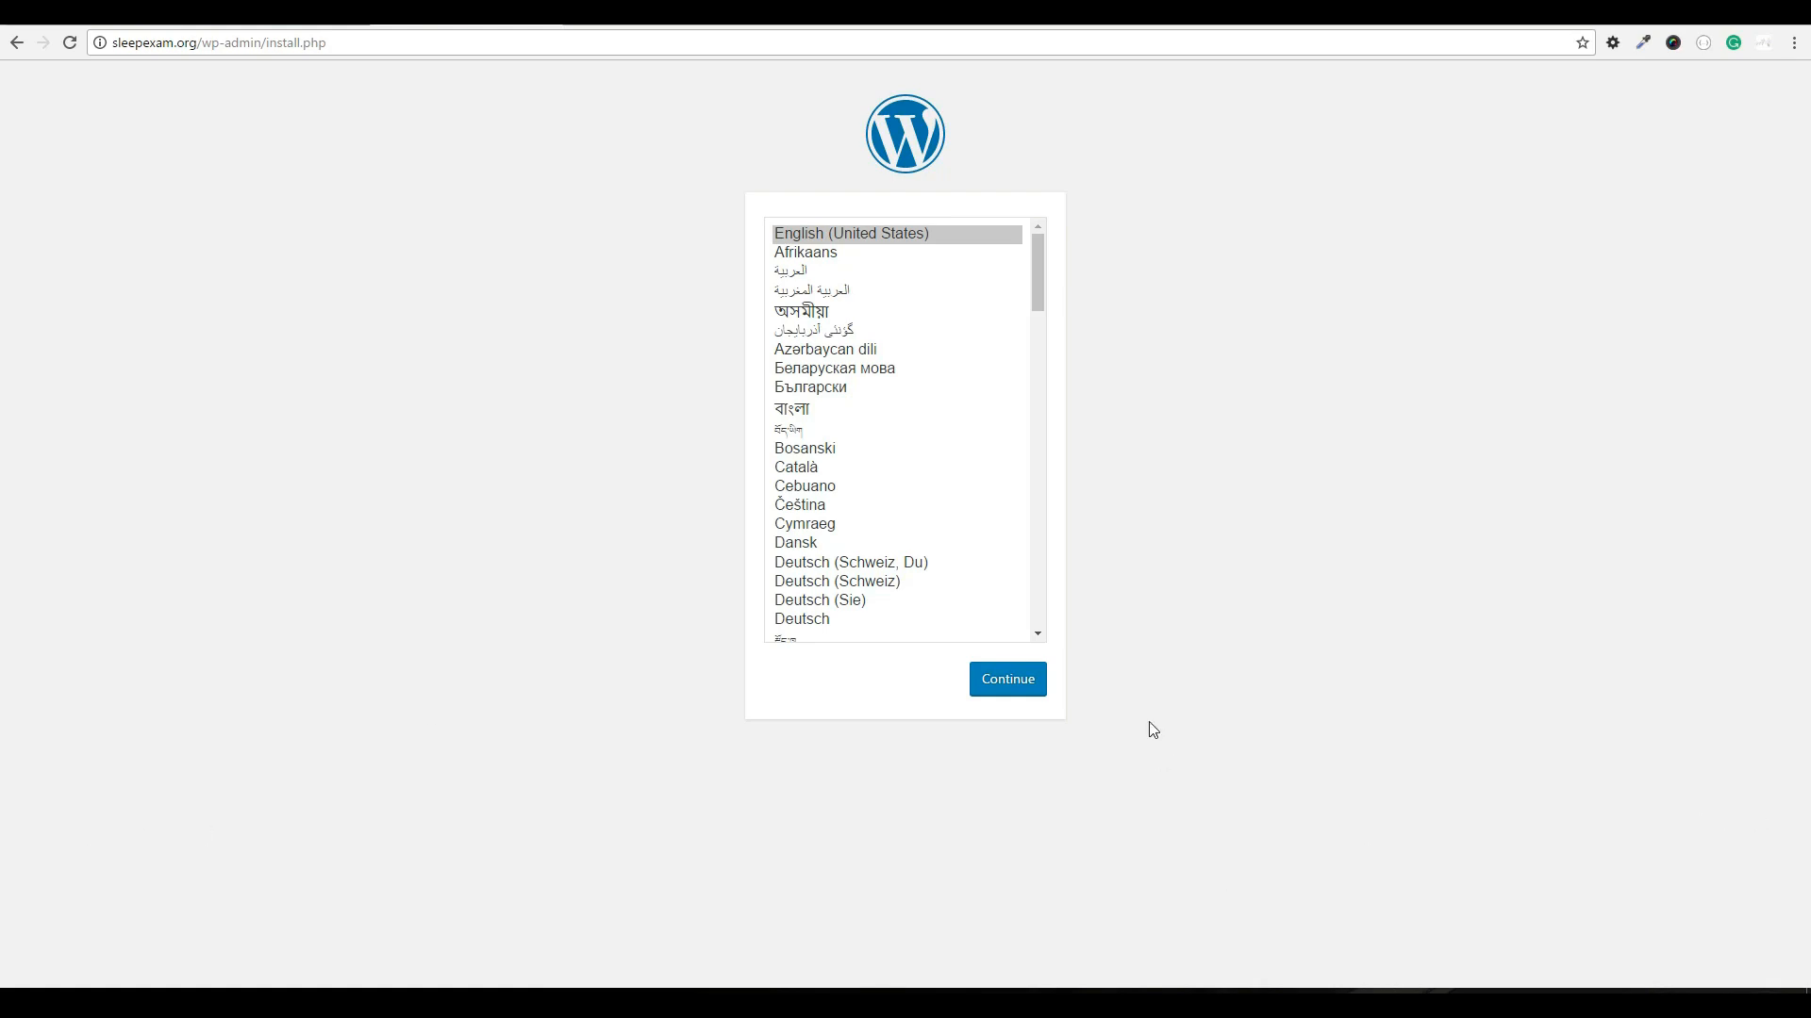
pyautogui.click(1004, 679)
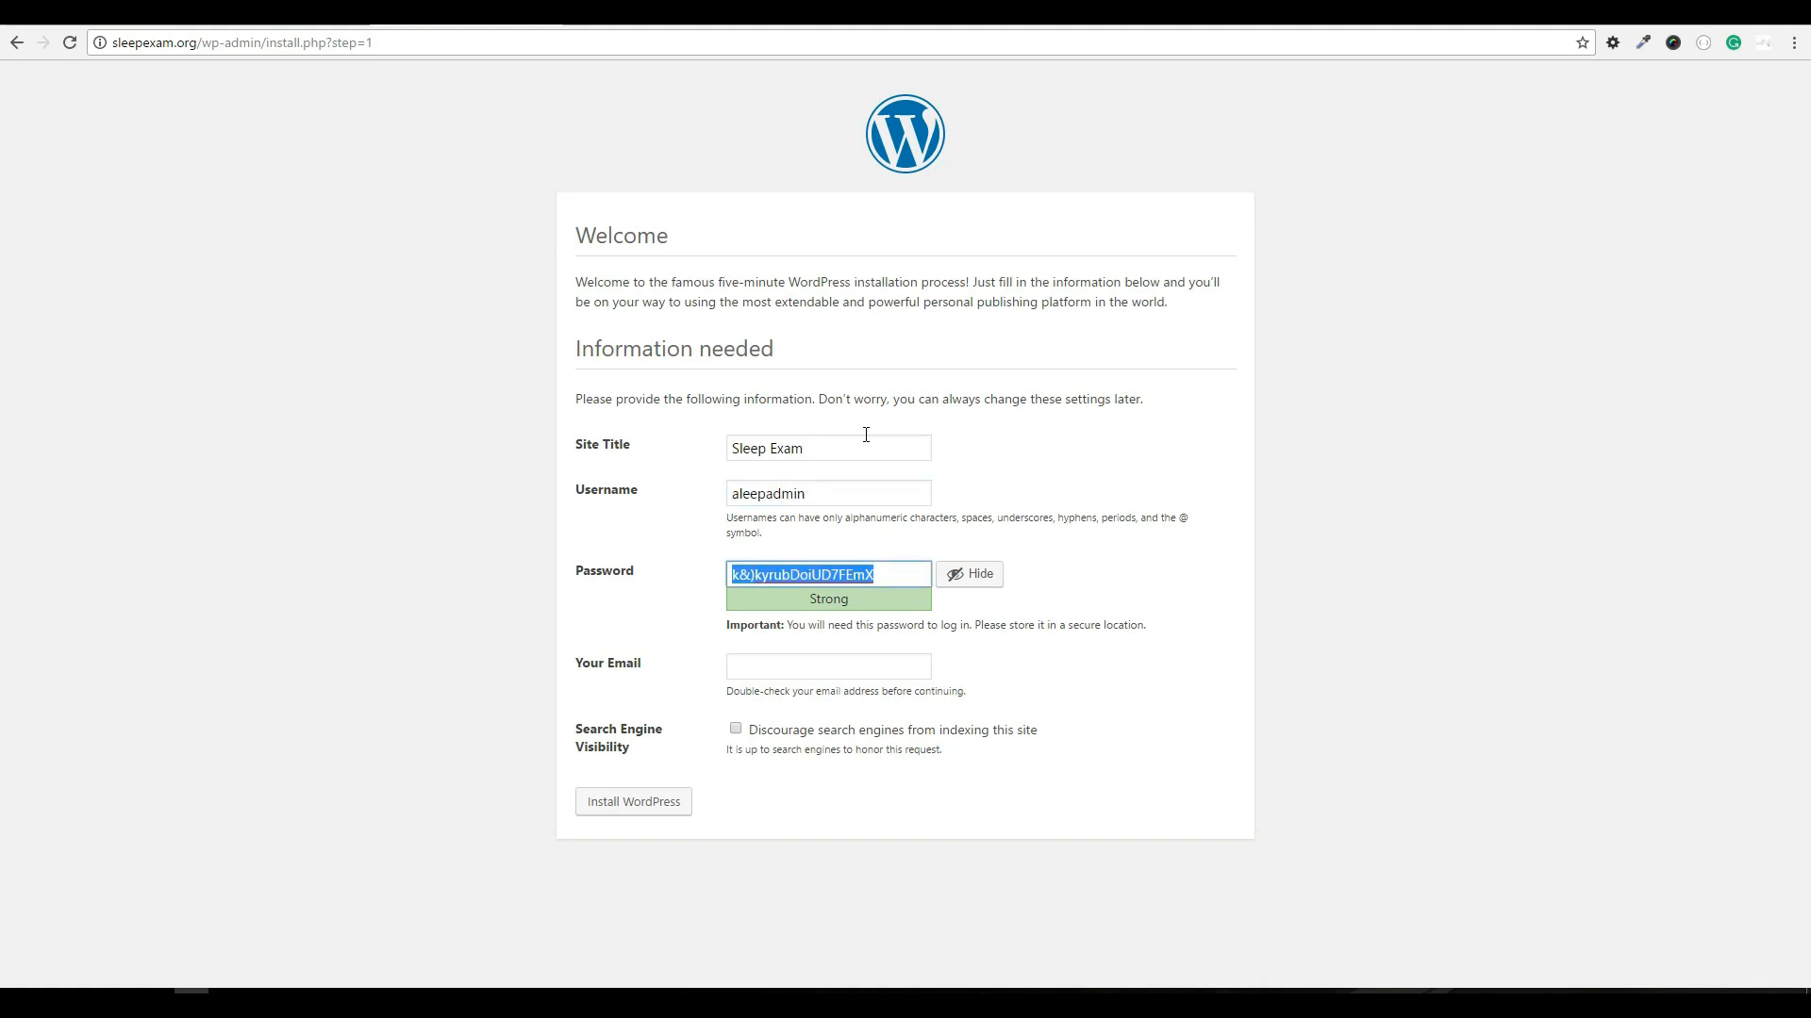
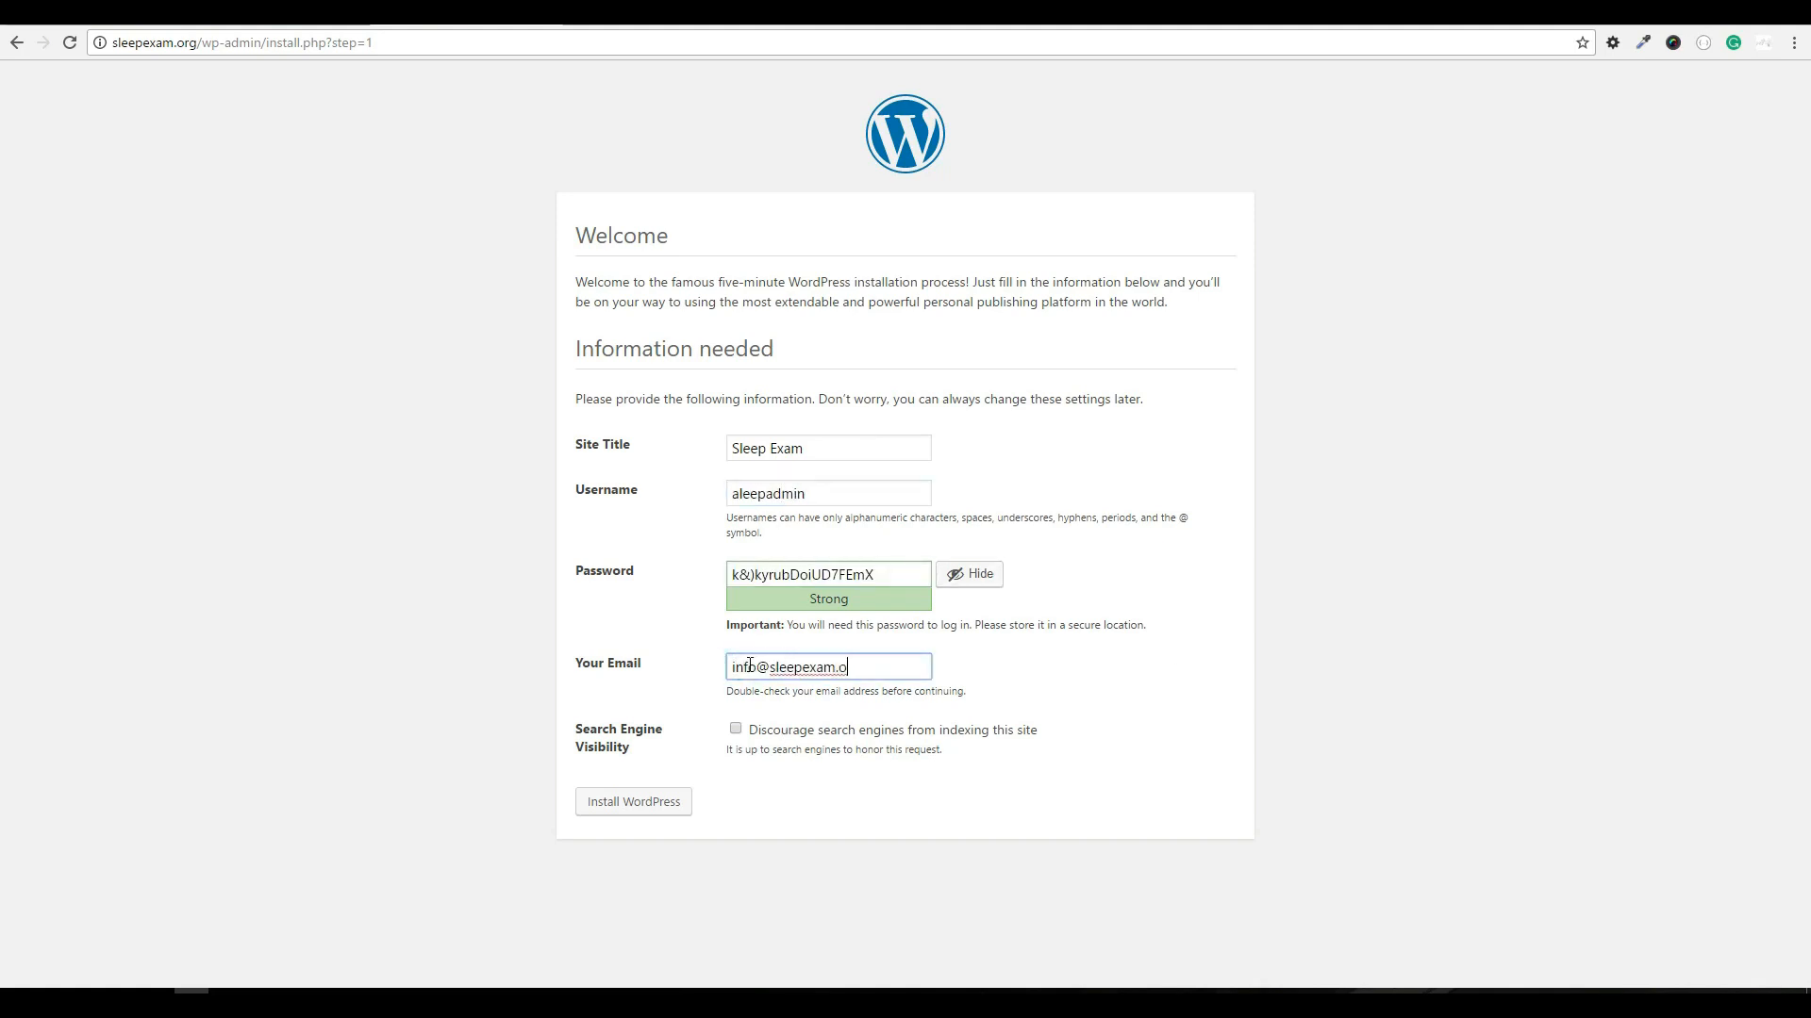
pyautogui.click(632, 801)
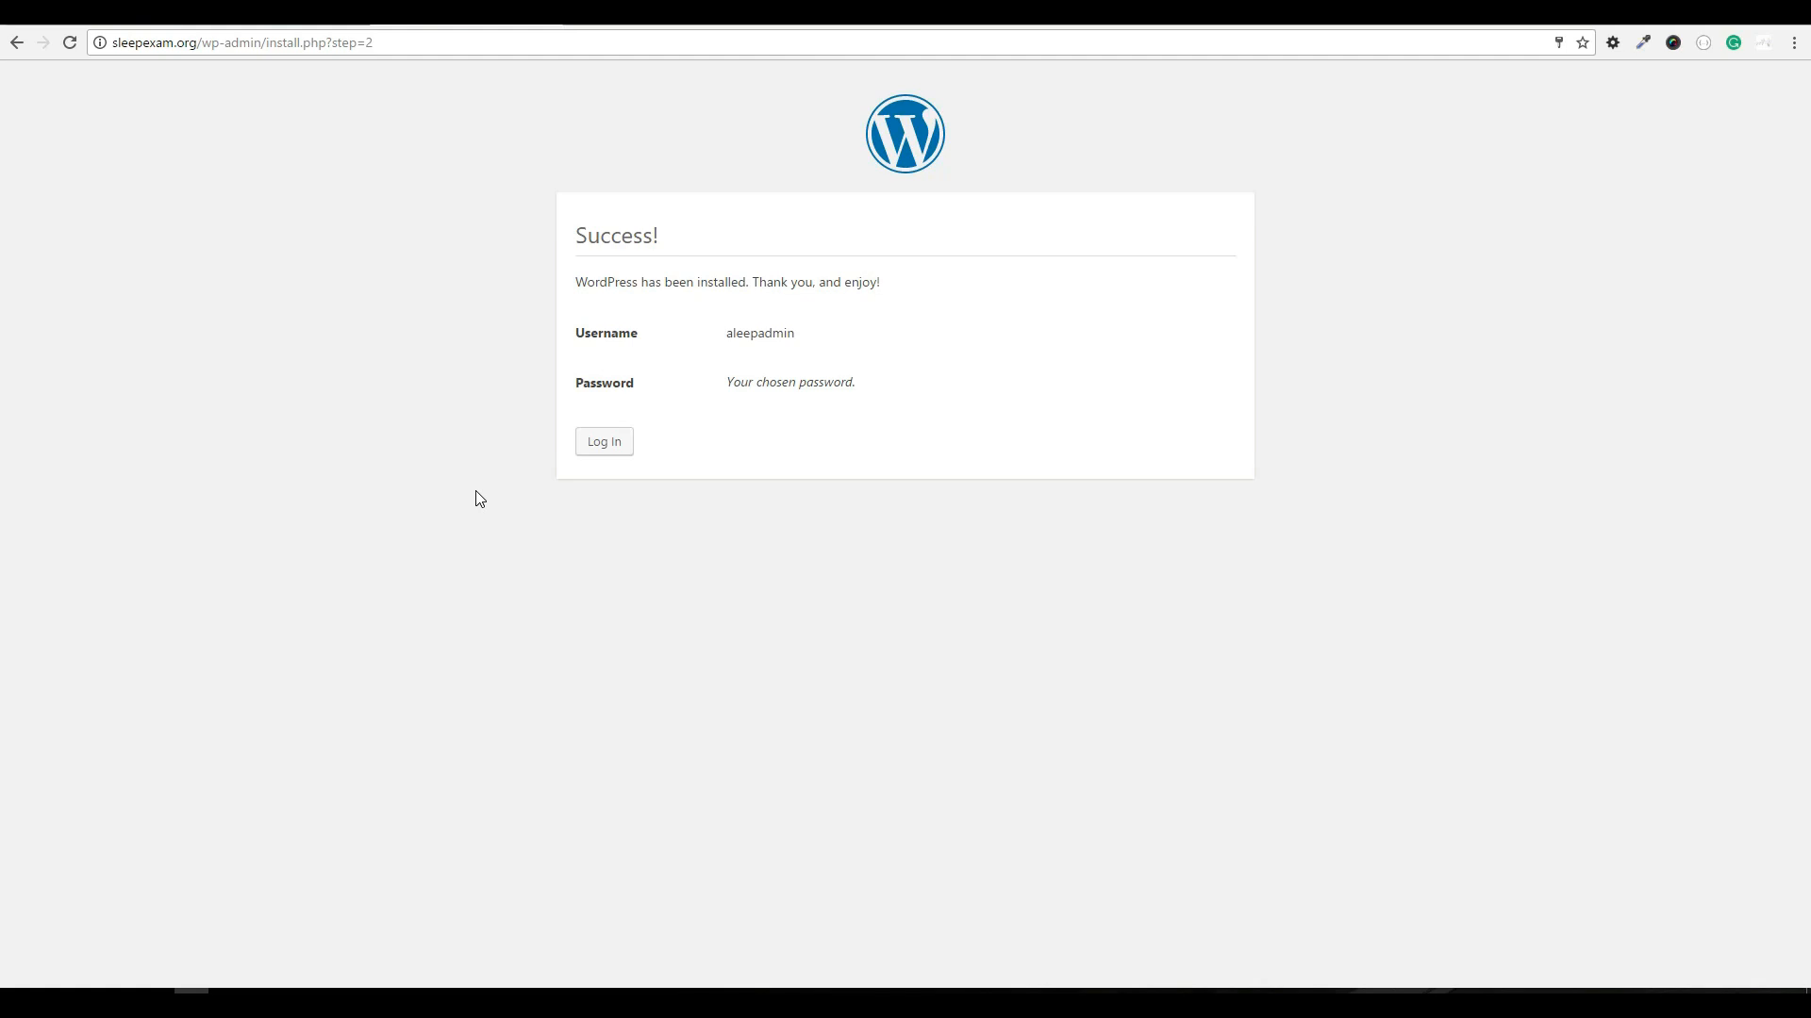
pyautogui.click(603, 441)
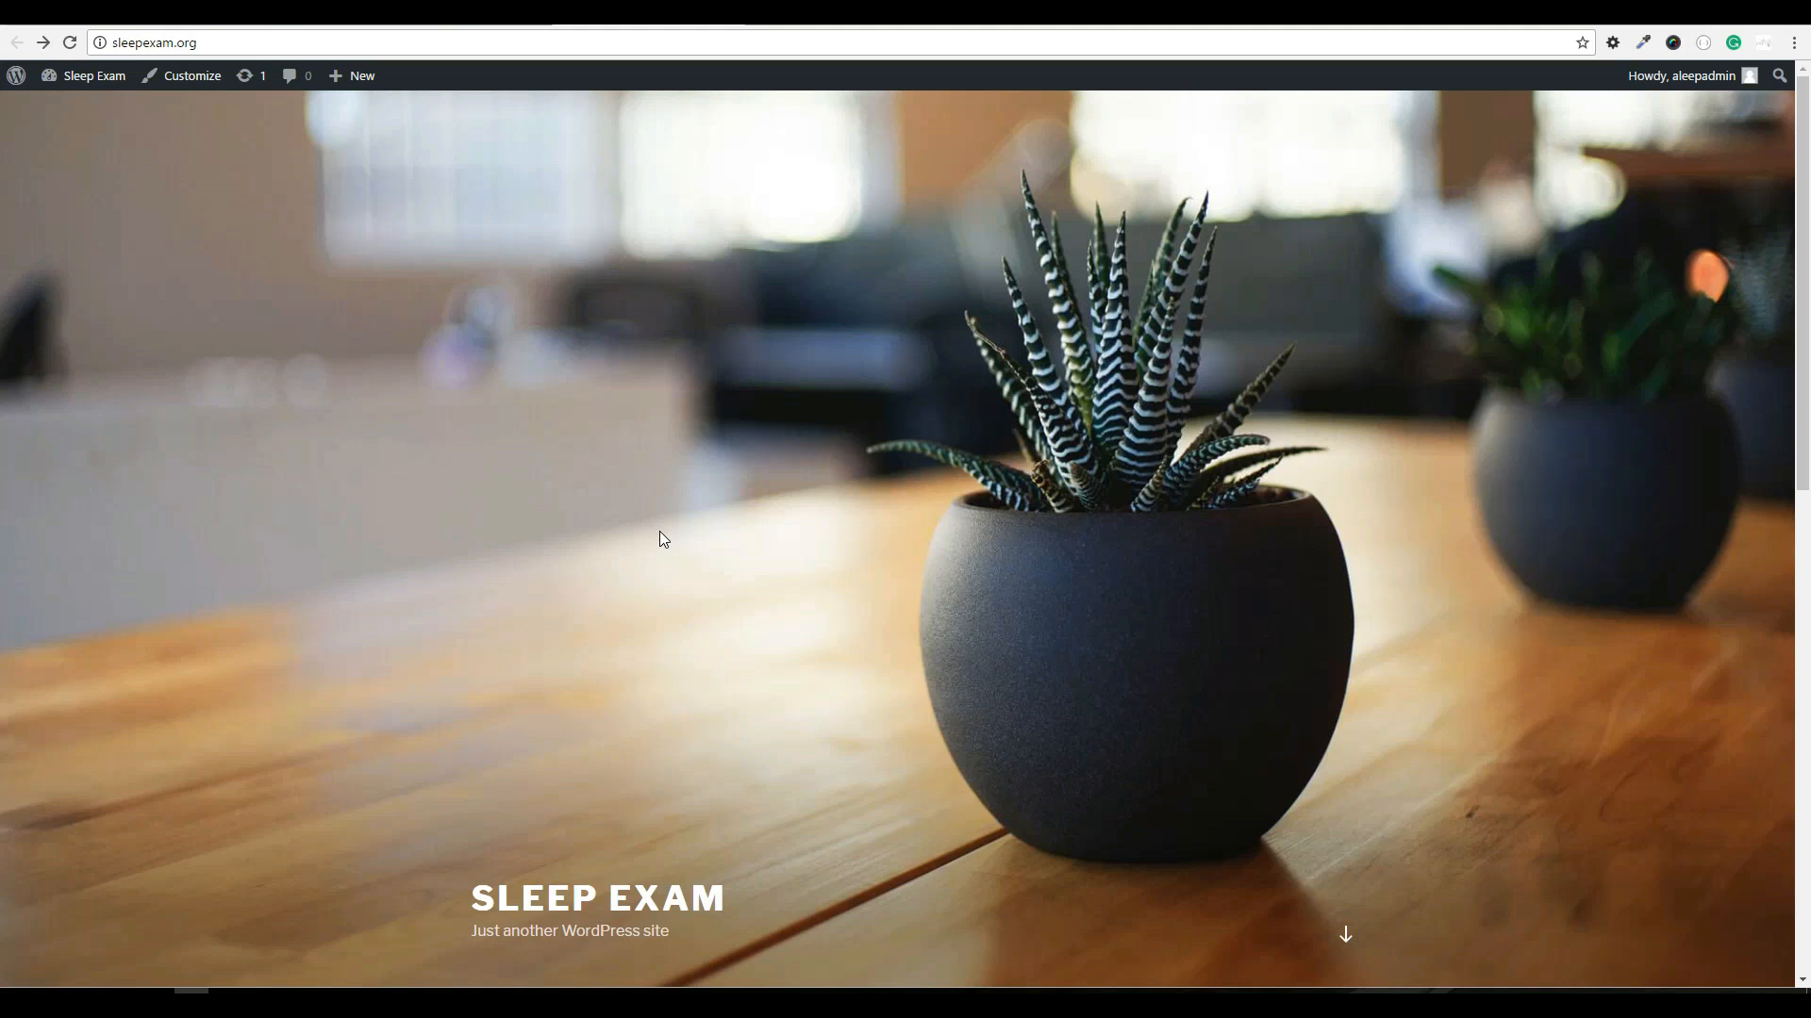
# Confirm https:sleepexam.org refuses to connect, then launch a new PuTTY session.
pyautogui.click(148, 42)
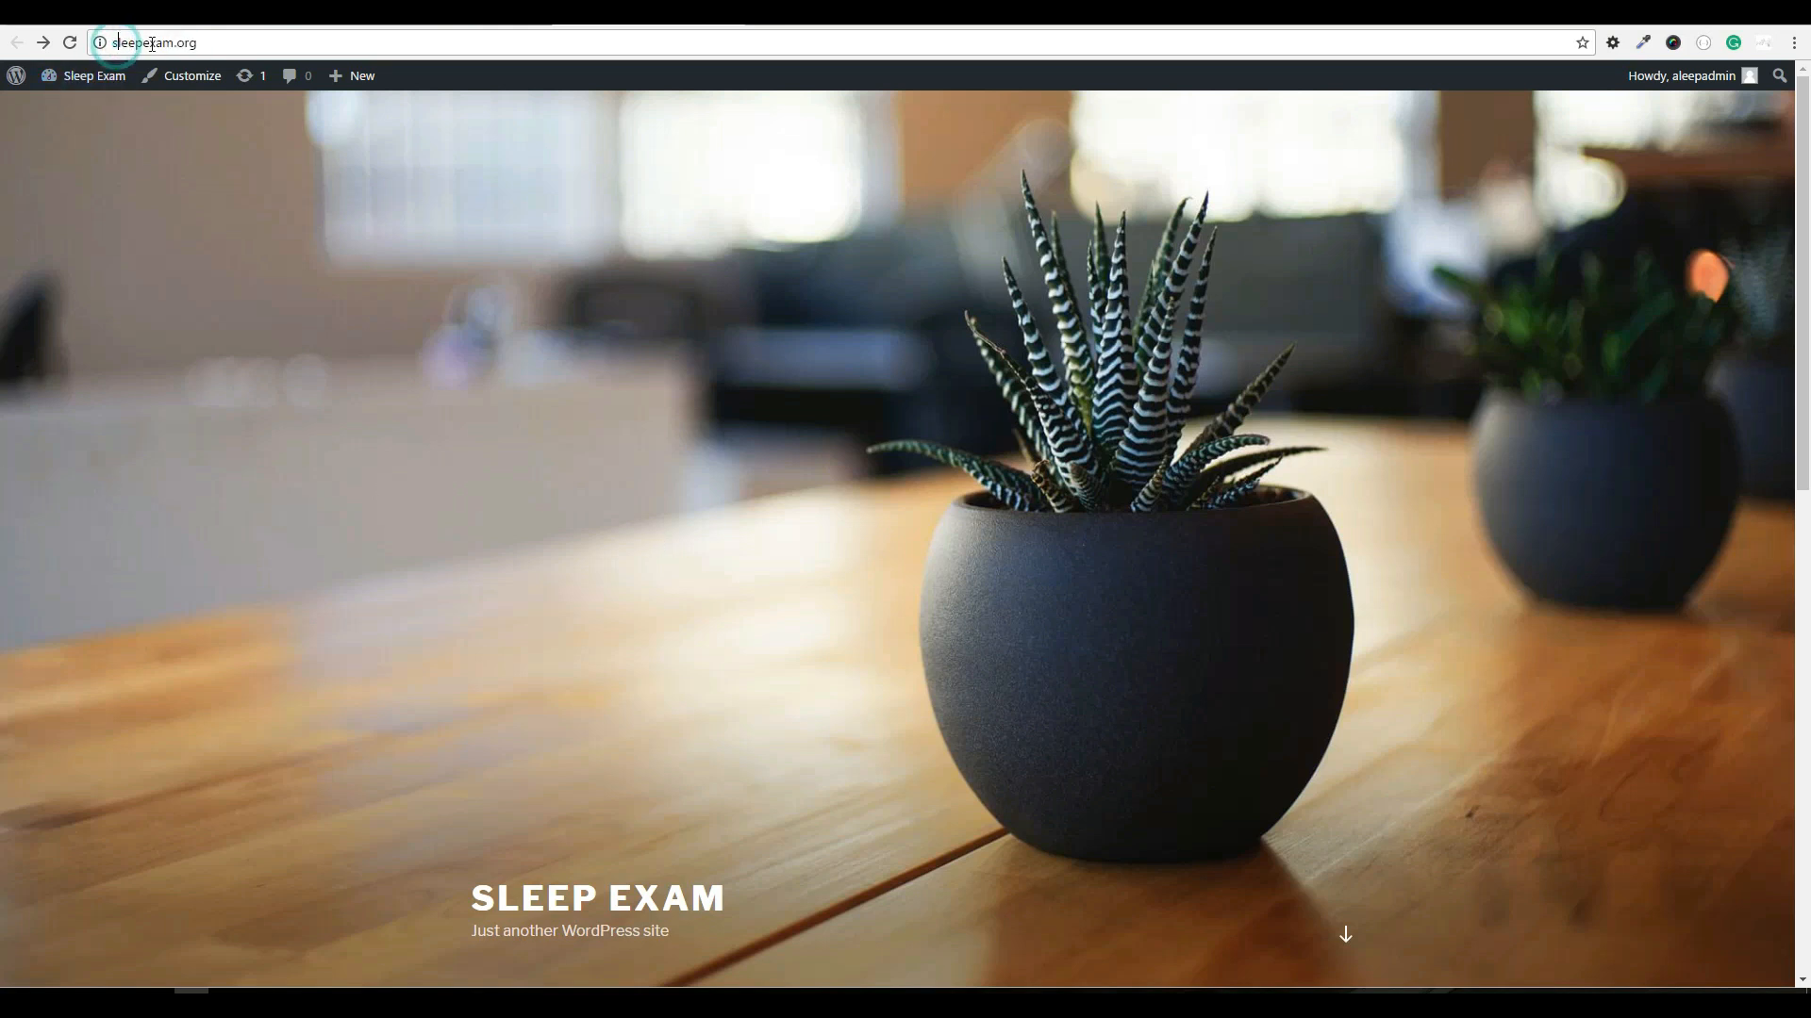
pyautogui.write('ht')
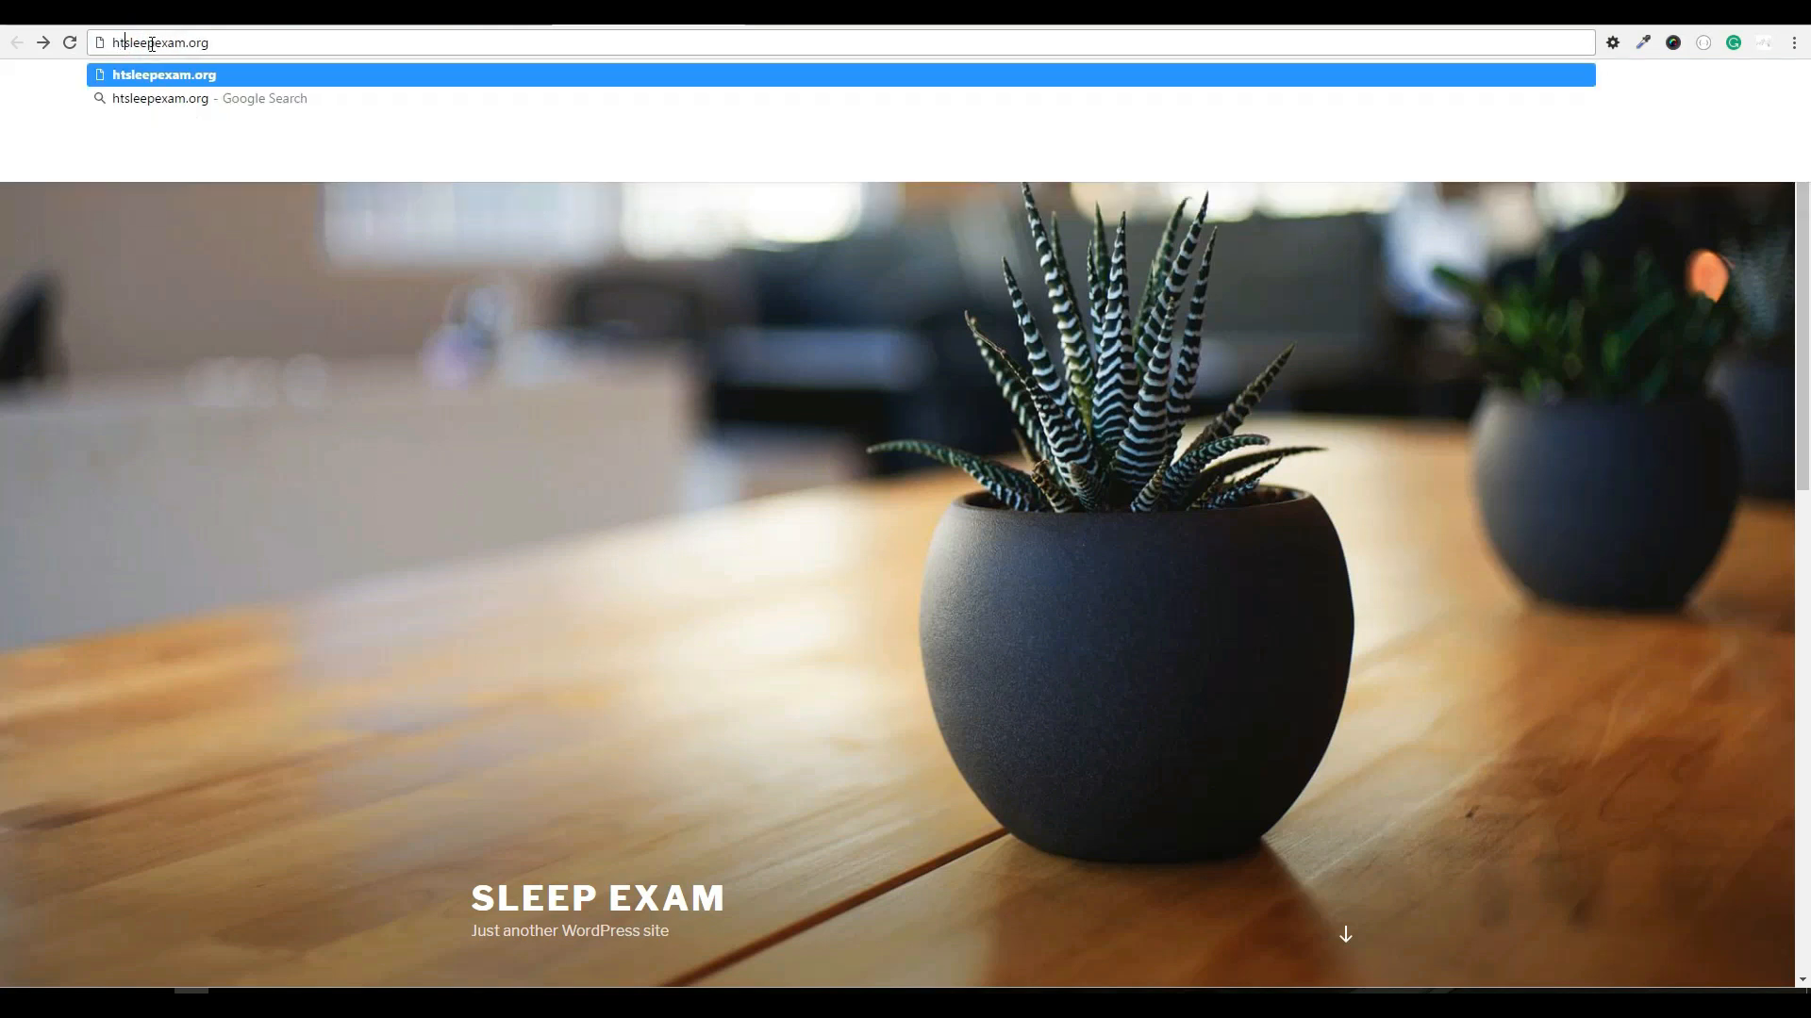
pyautogui.write('https:sleepexam.org')
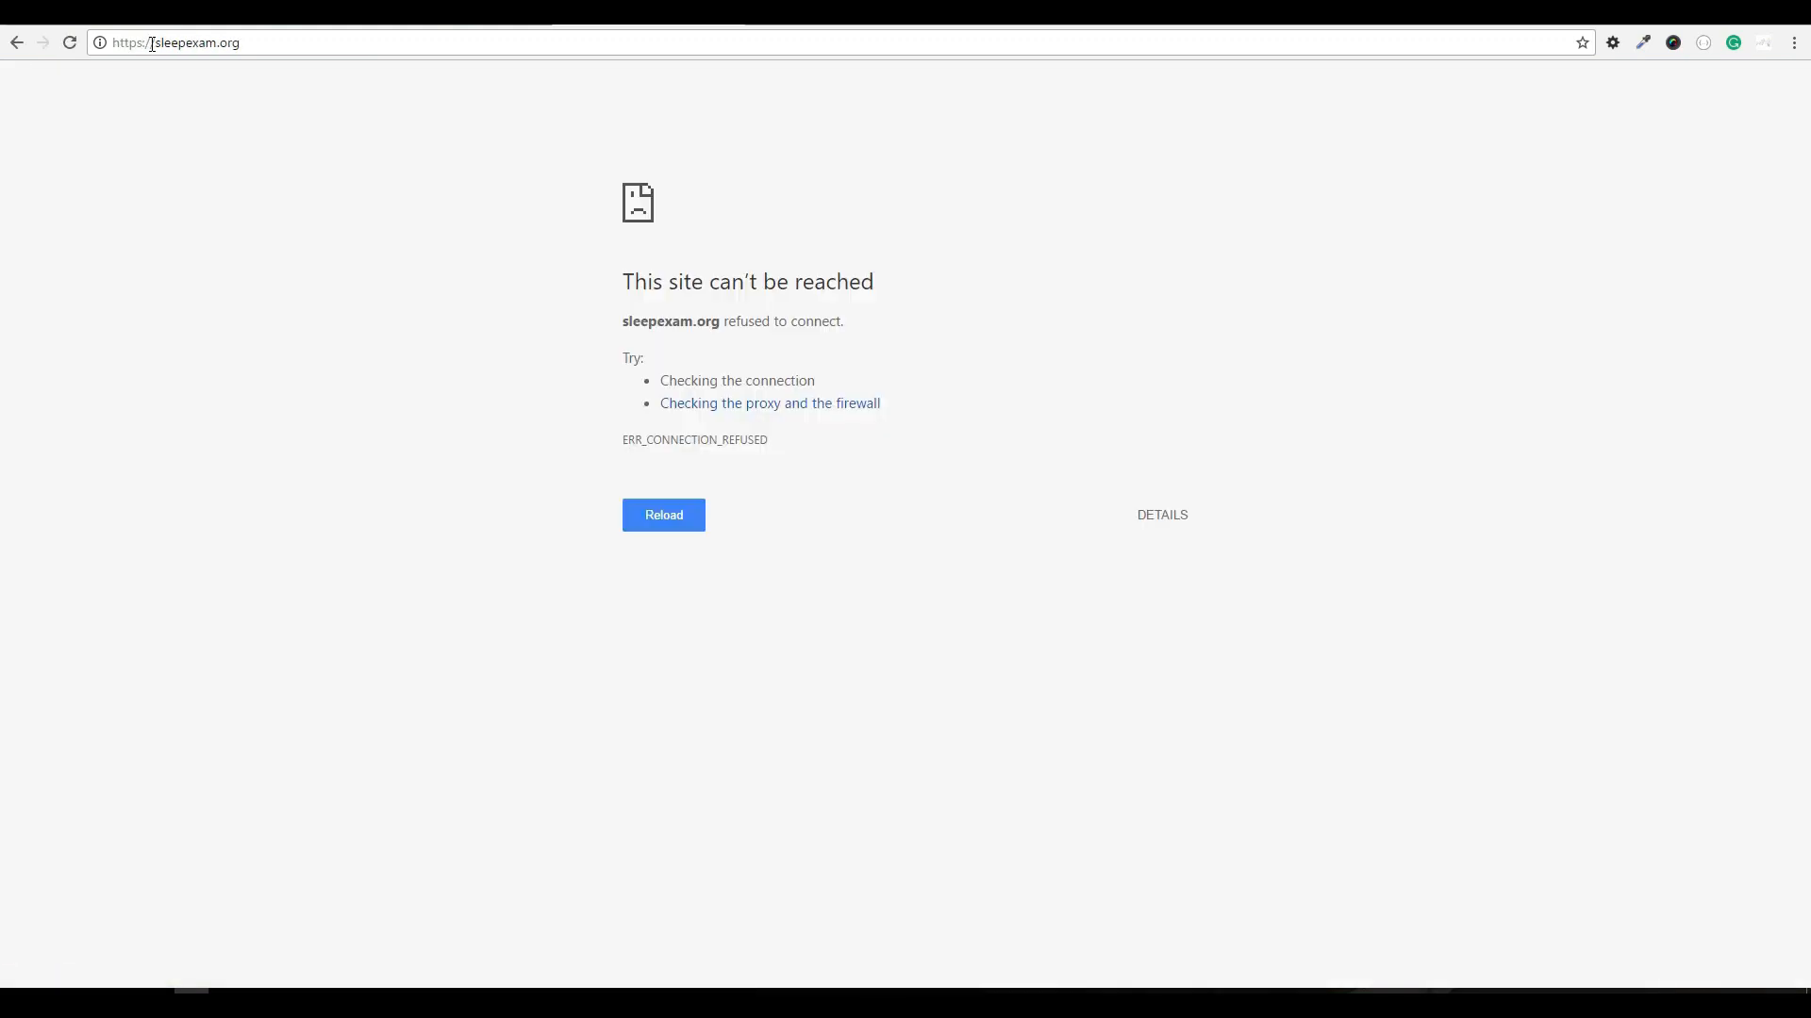
pyautogui.click(663, 515)
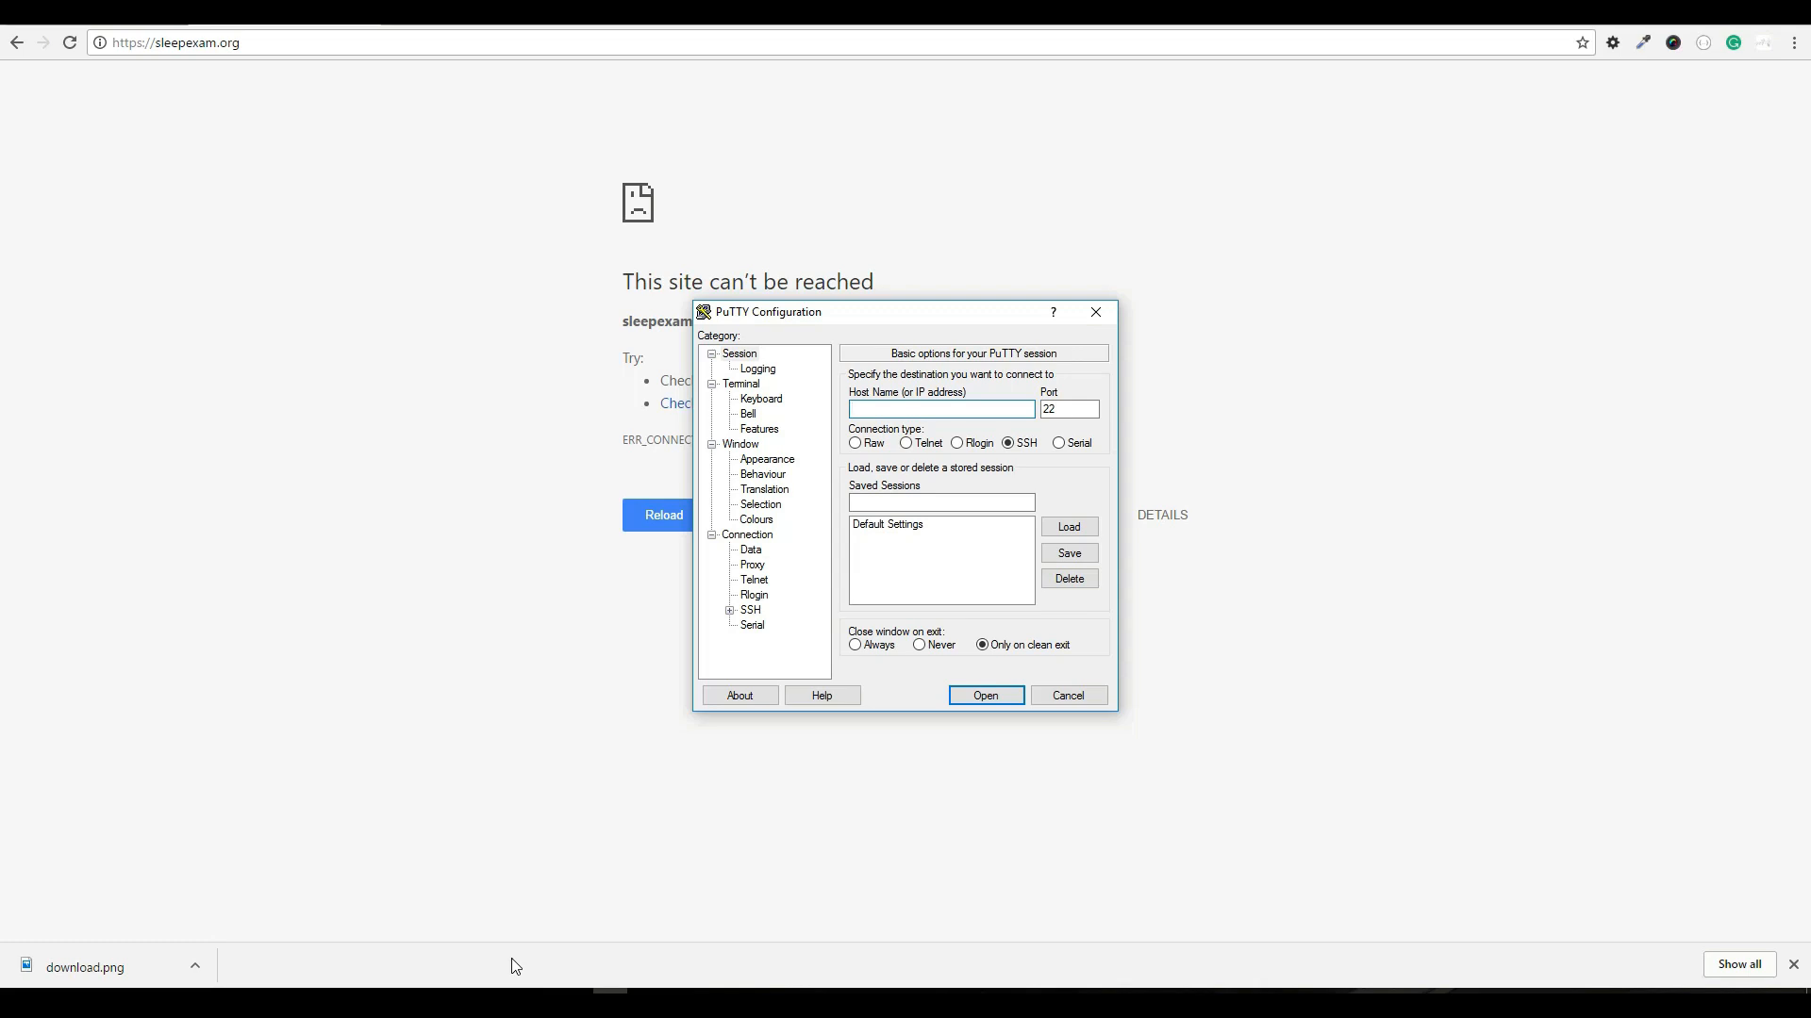
# SSH into sleepexam.org from PuTTY and log in as root.
pyautogui.write('sleepexam.org')
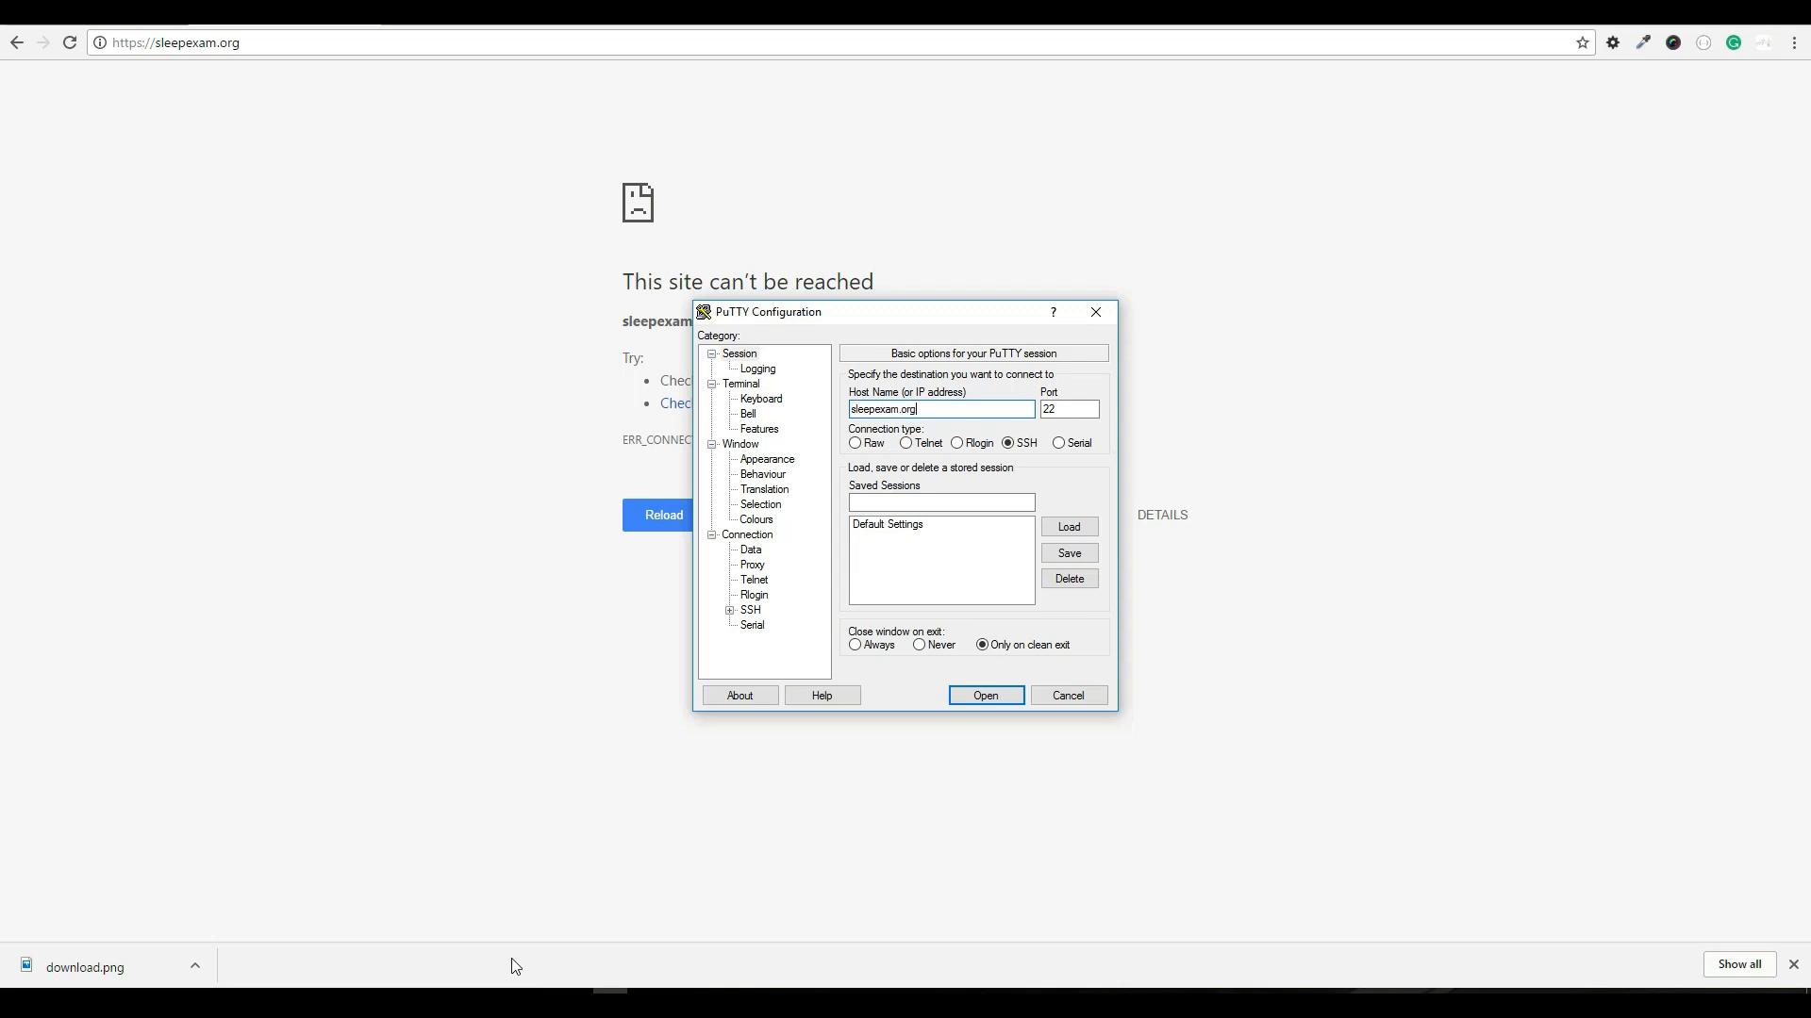
pyautogui.click(982, 695)
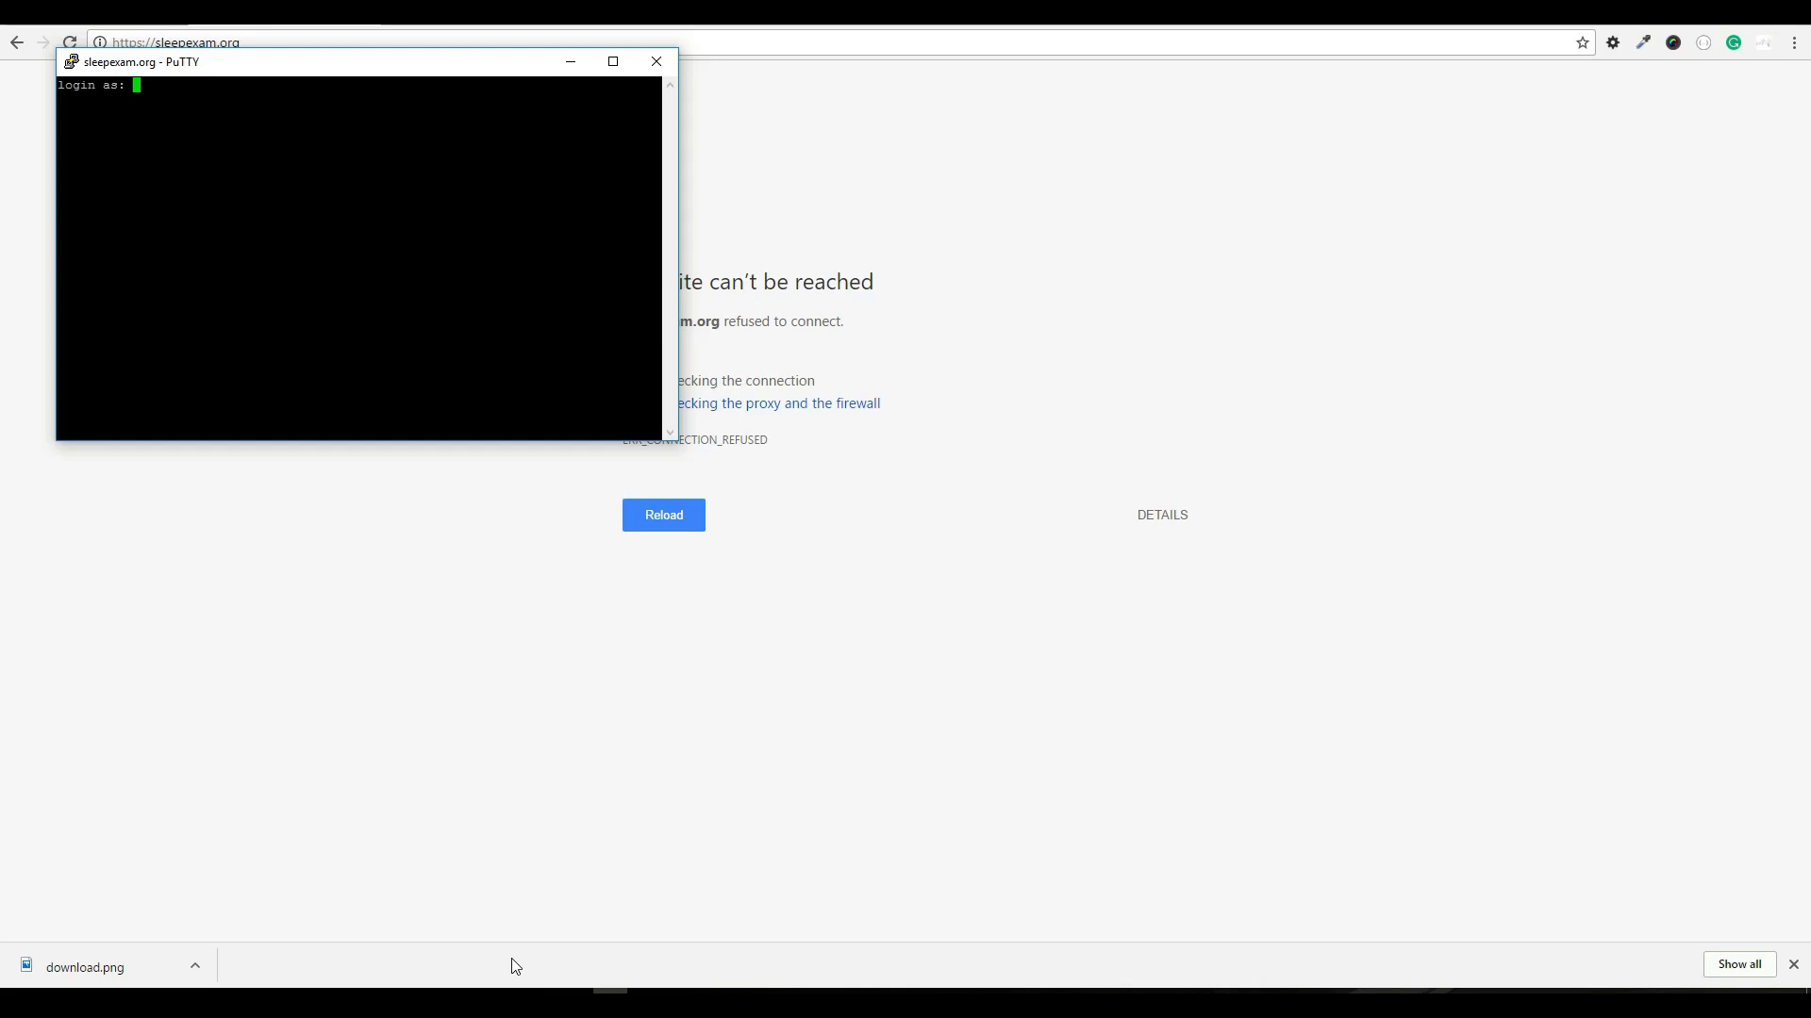
pyautogui.write('root')
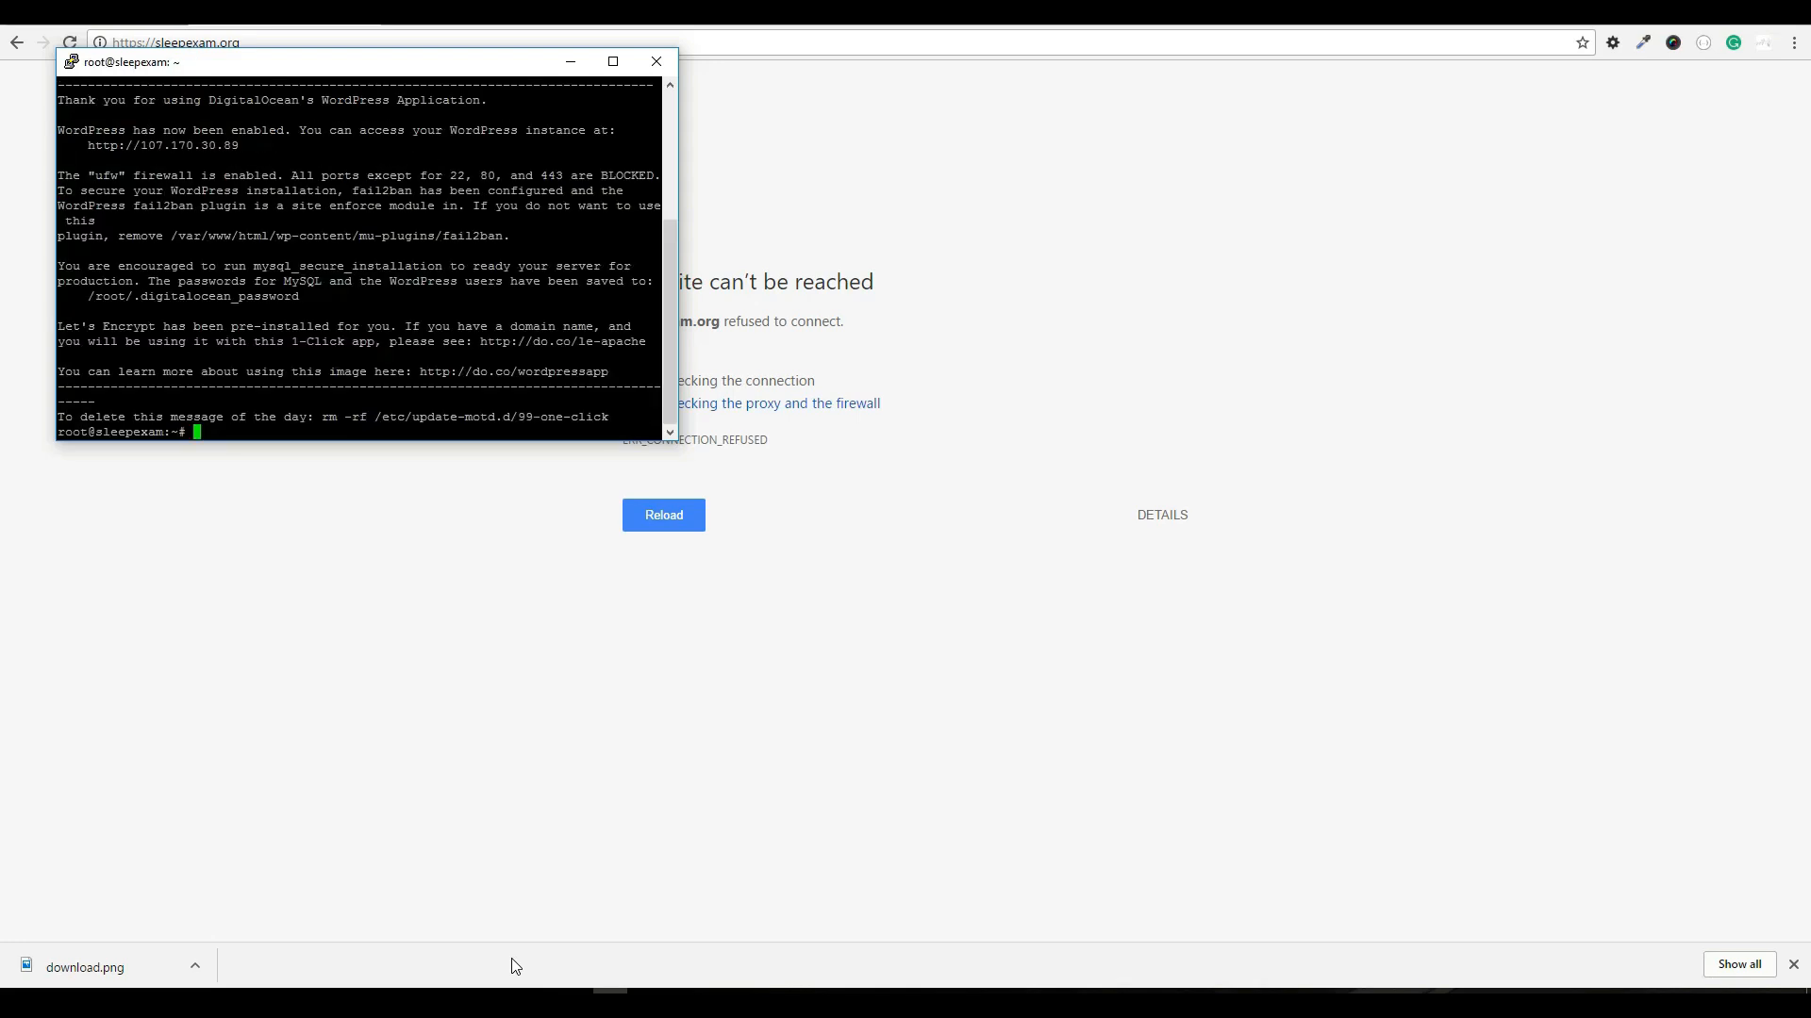
pyautogui.moveTo(543, 982)
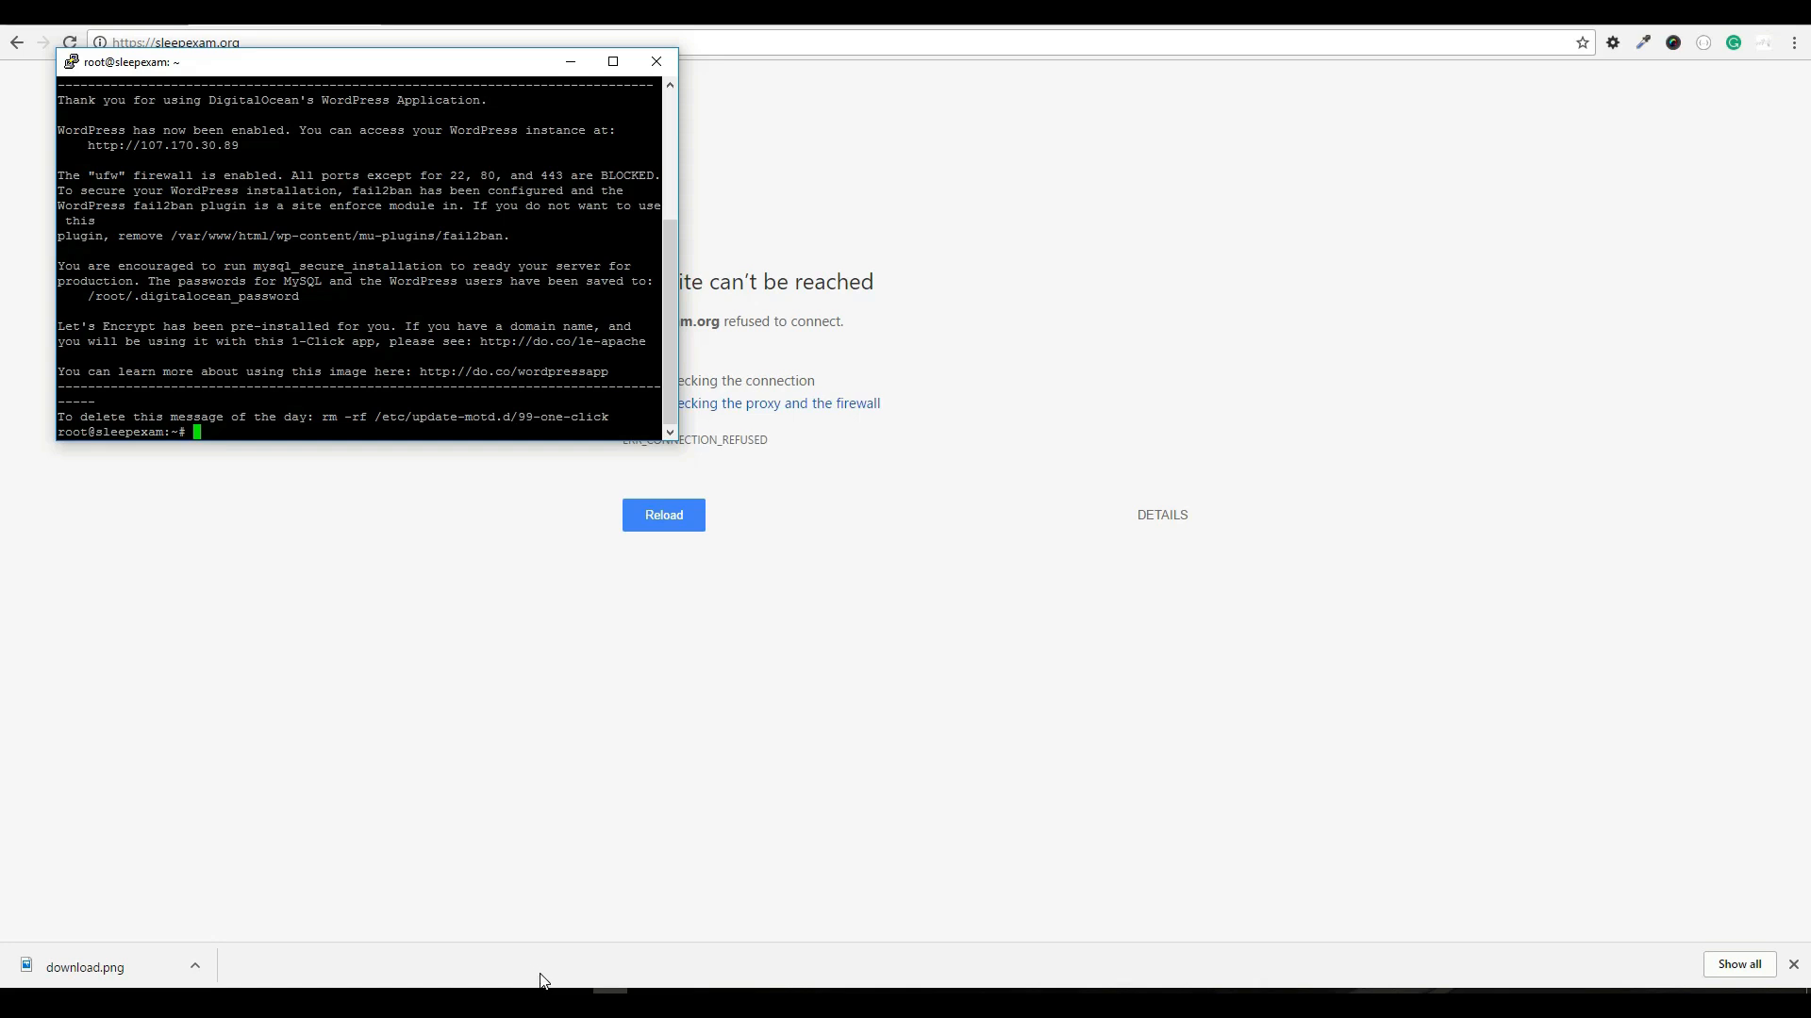
# Type 'letsencrypt --apache -d sleepexam.org' at the root prompt.
pyautogui.write('letsencrypt --apache -d sleepexam.org')
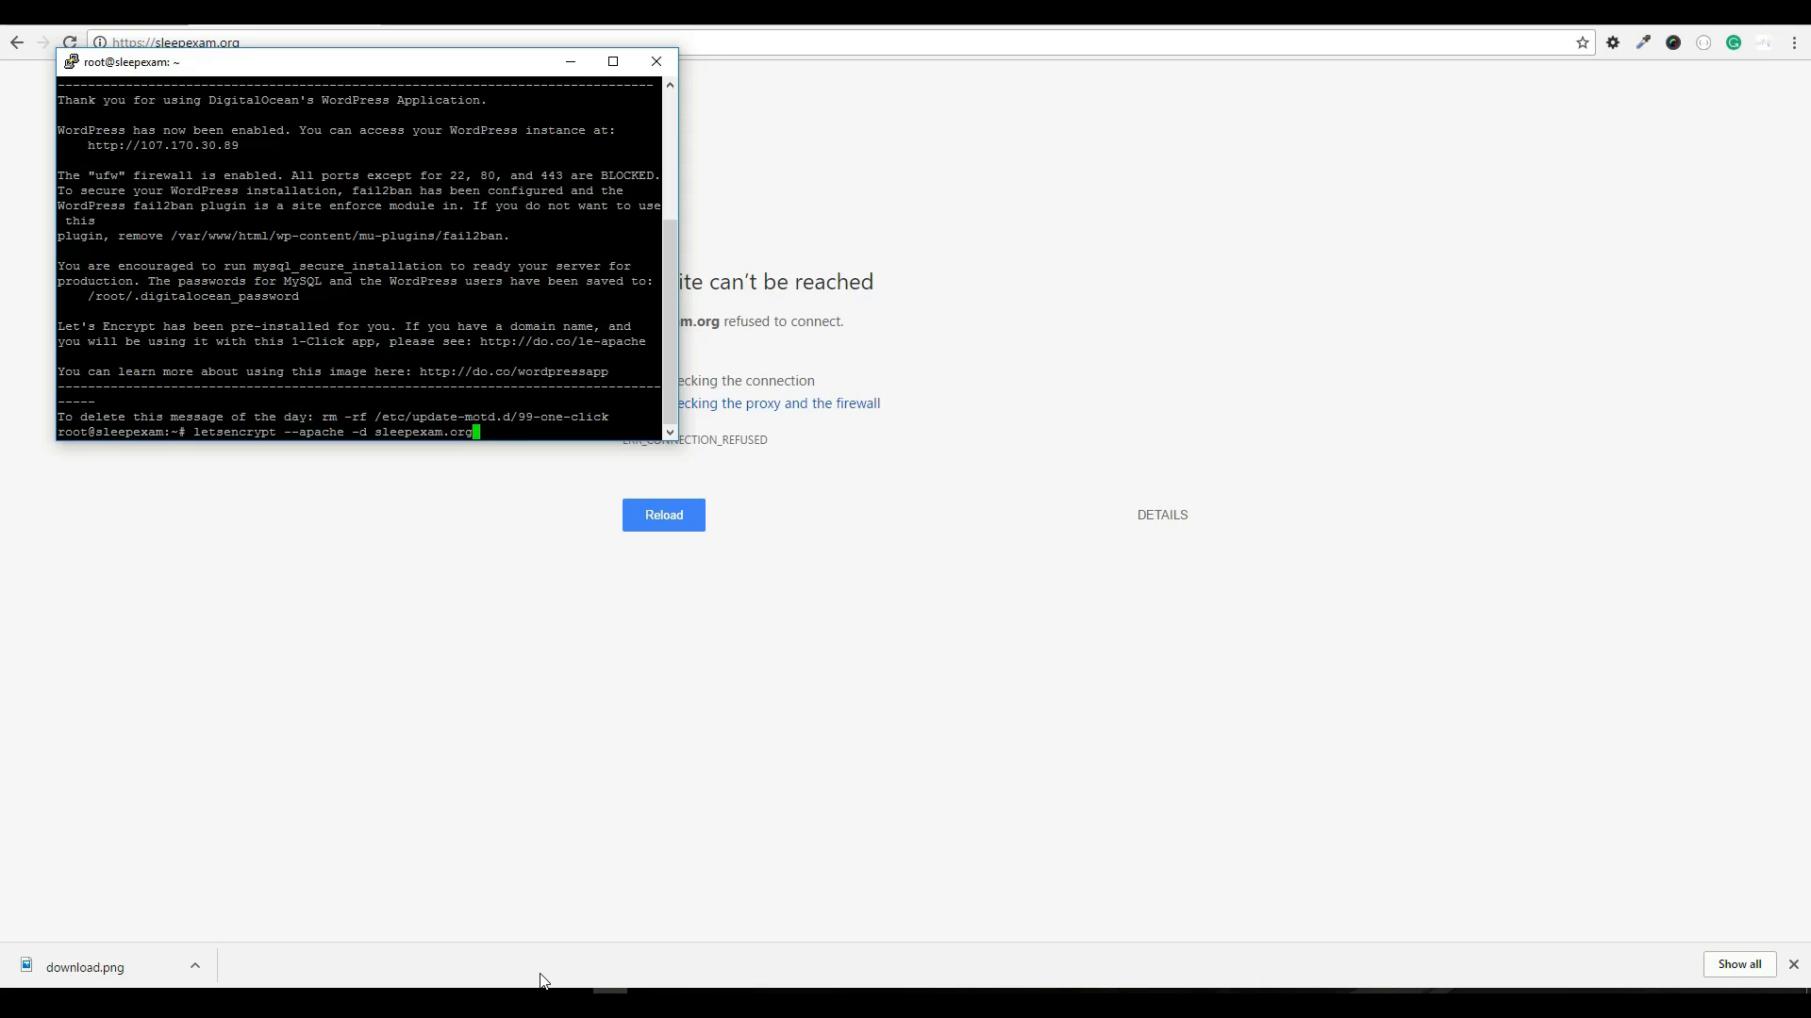
pyautogui.moveTo(375, 951)
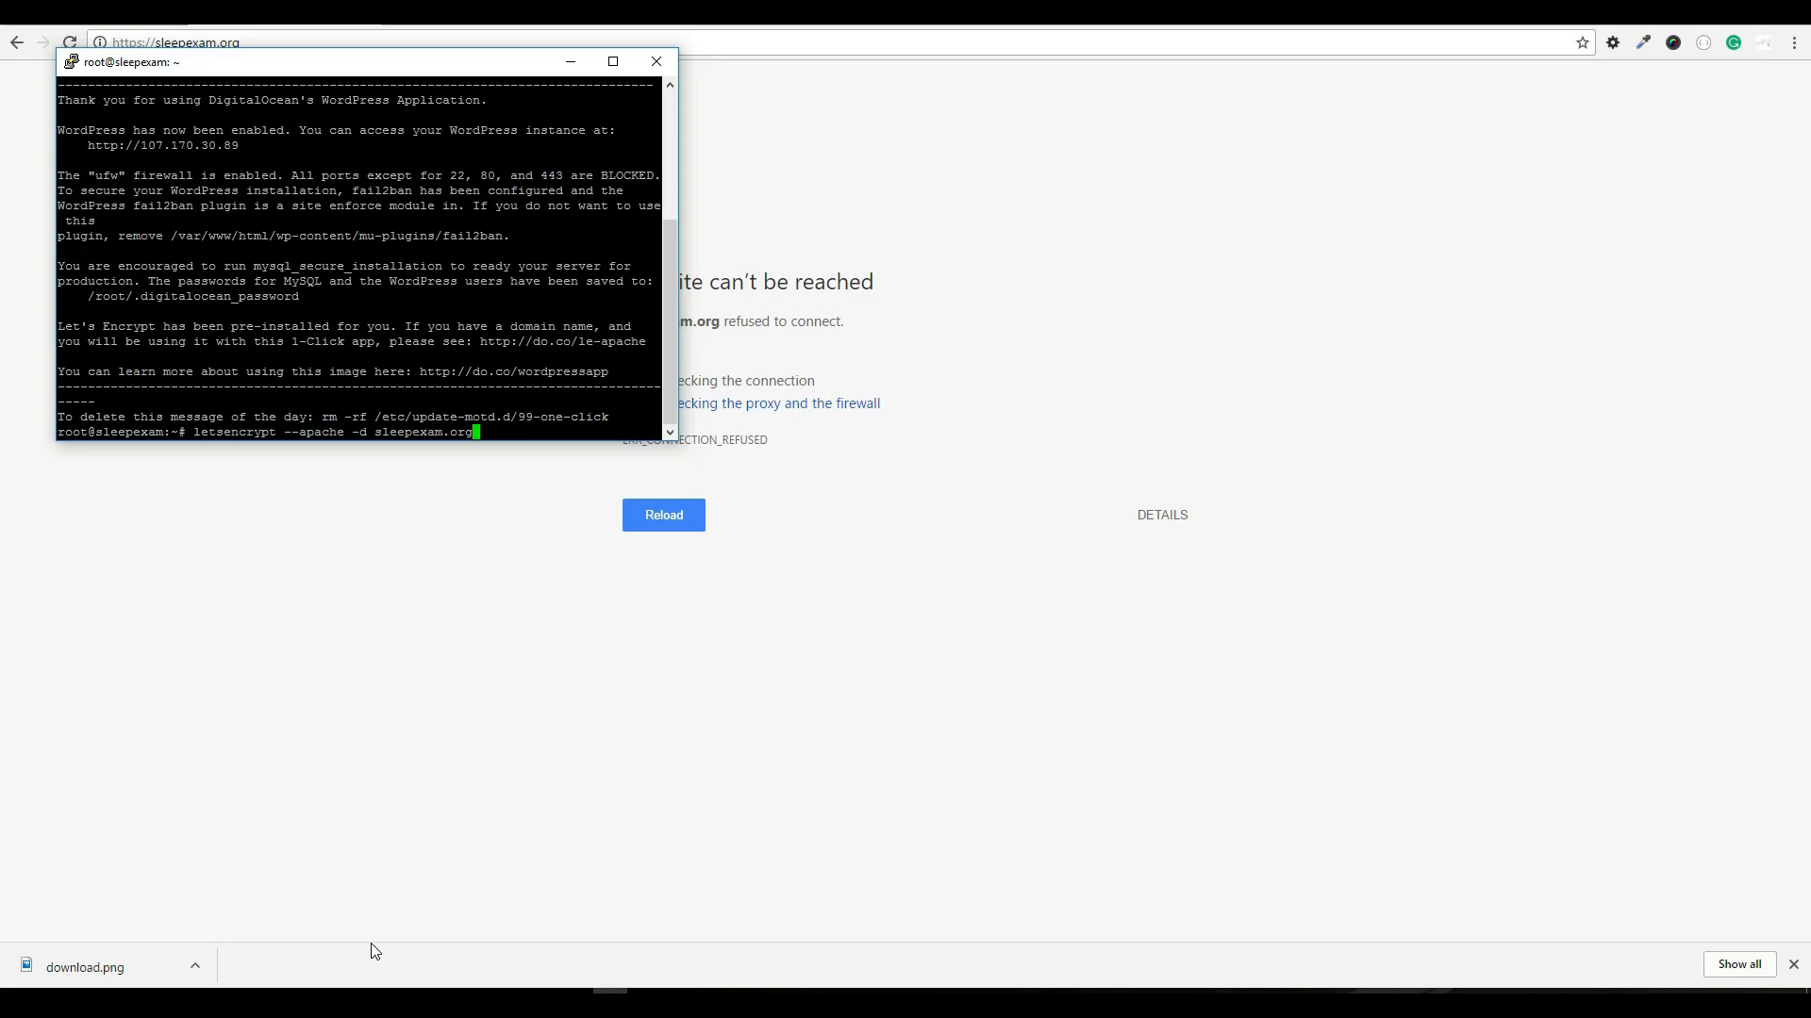
pyautogui.moveTo(341, 763)
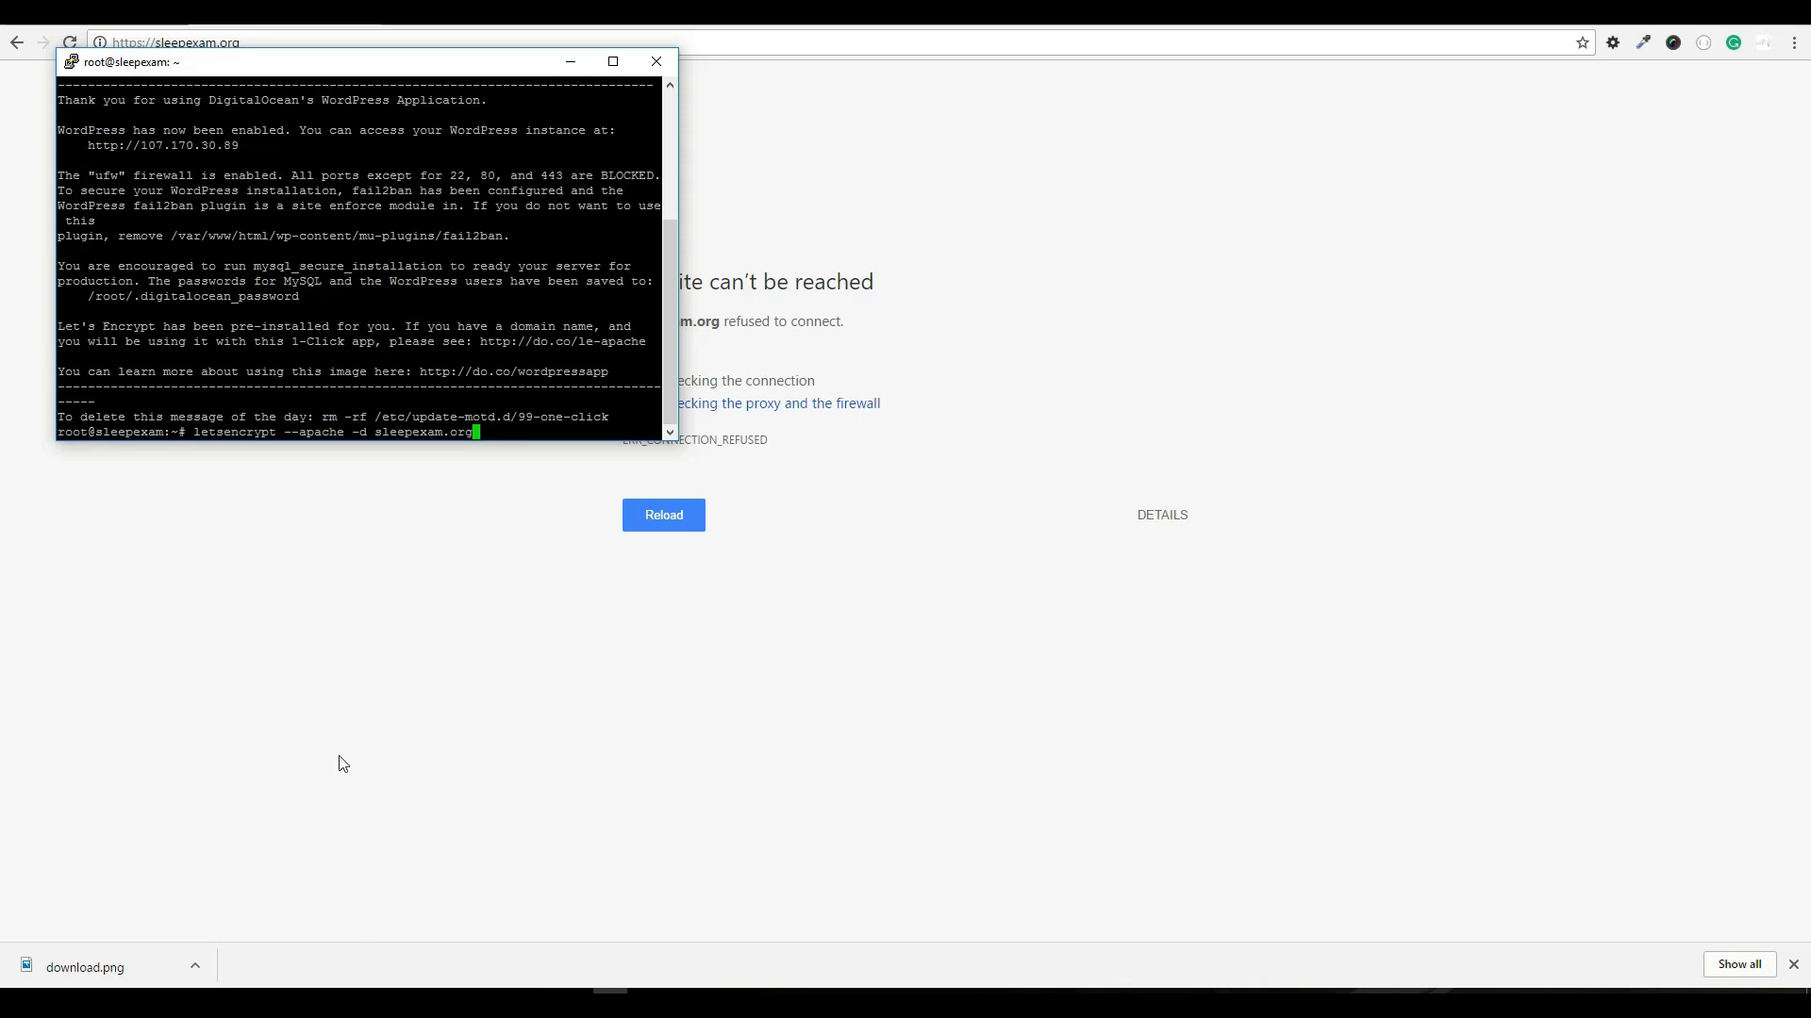
pyautogui.moveTo(433, 467)
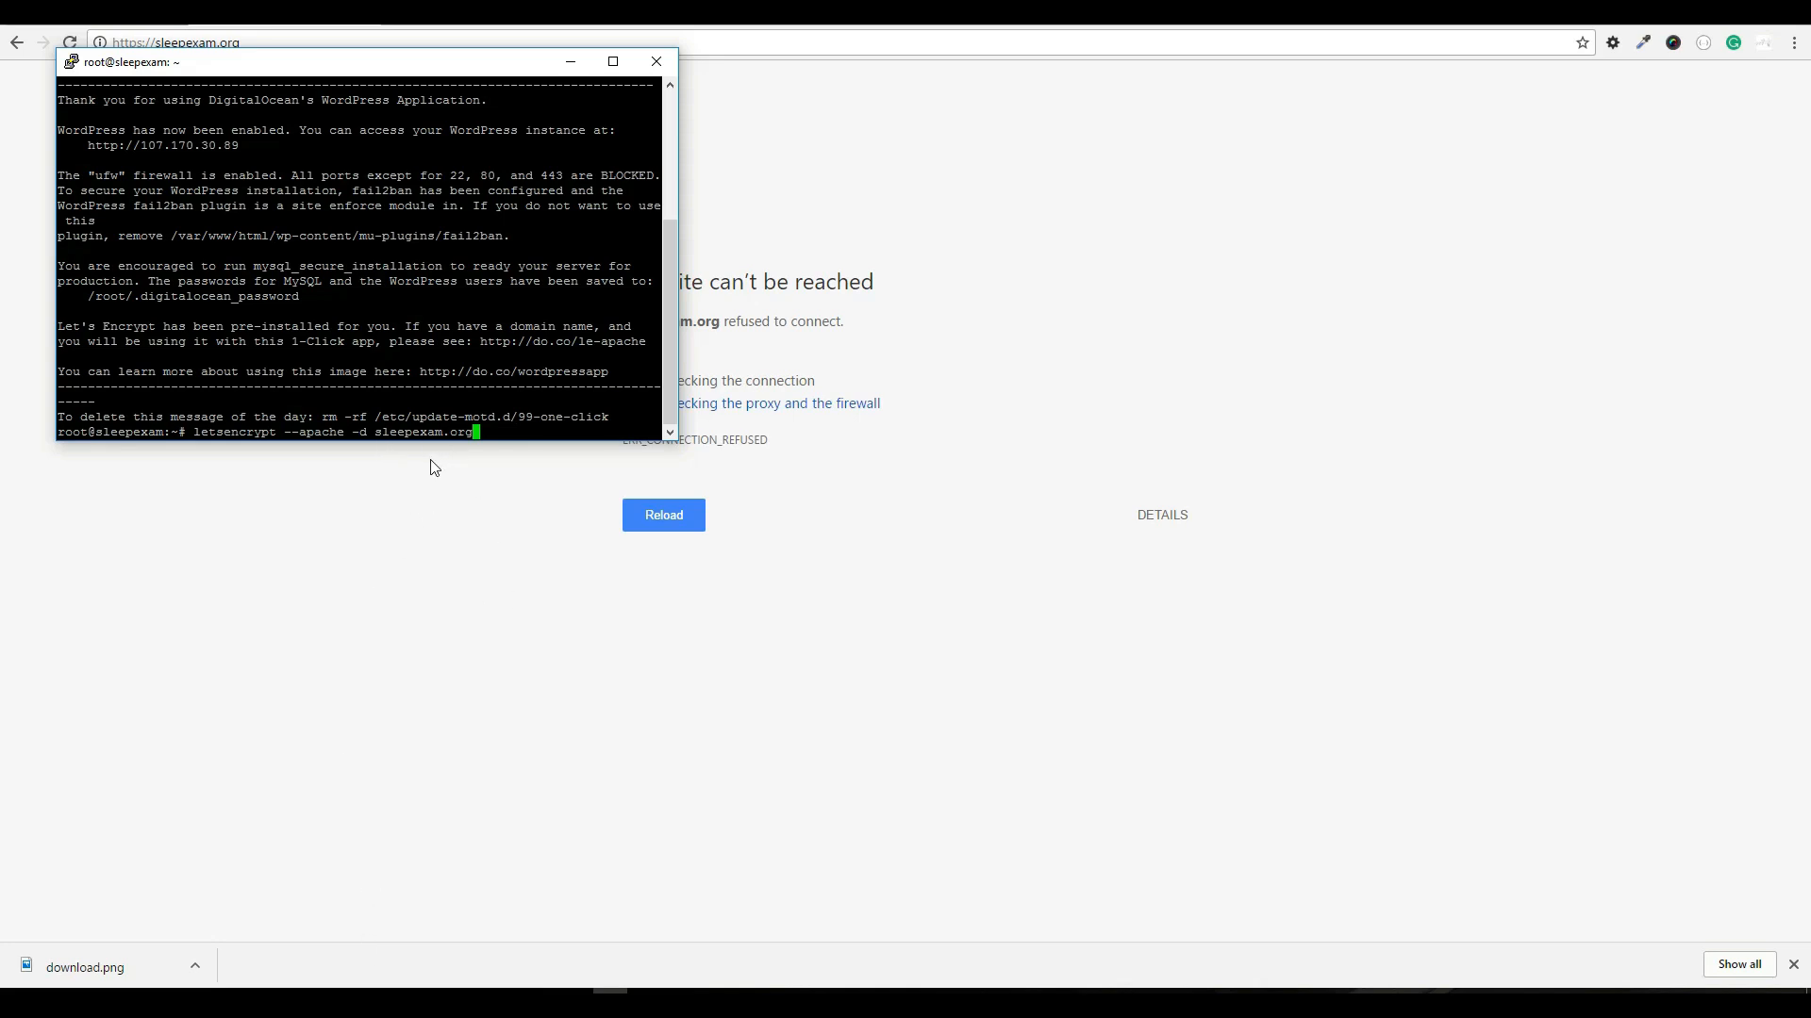
pyautogui.moveTo(475, 525)
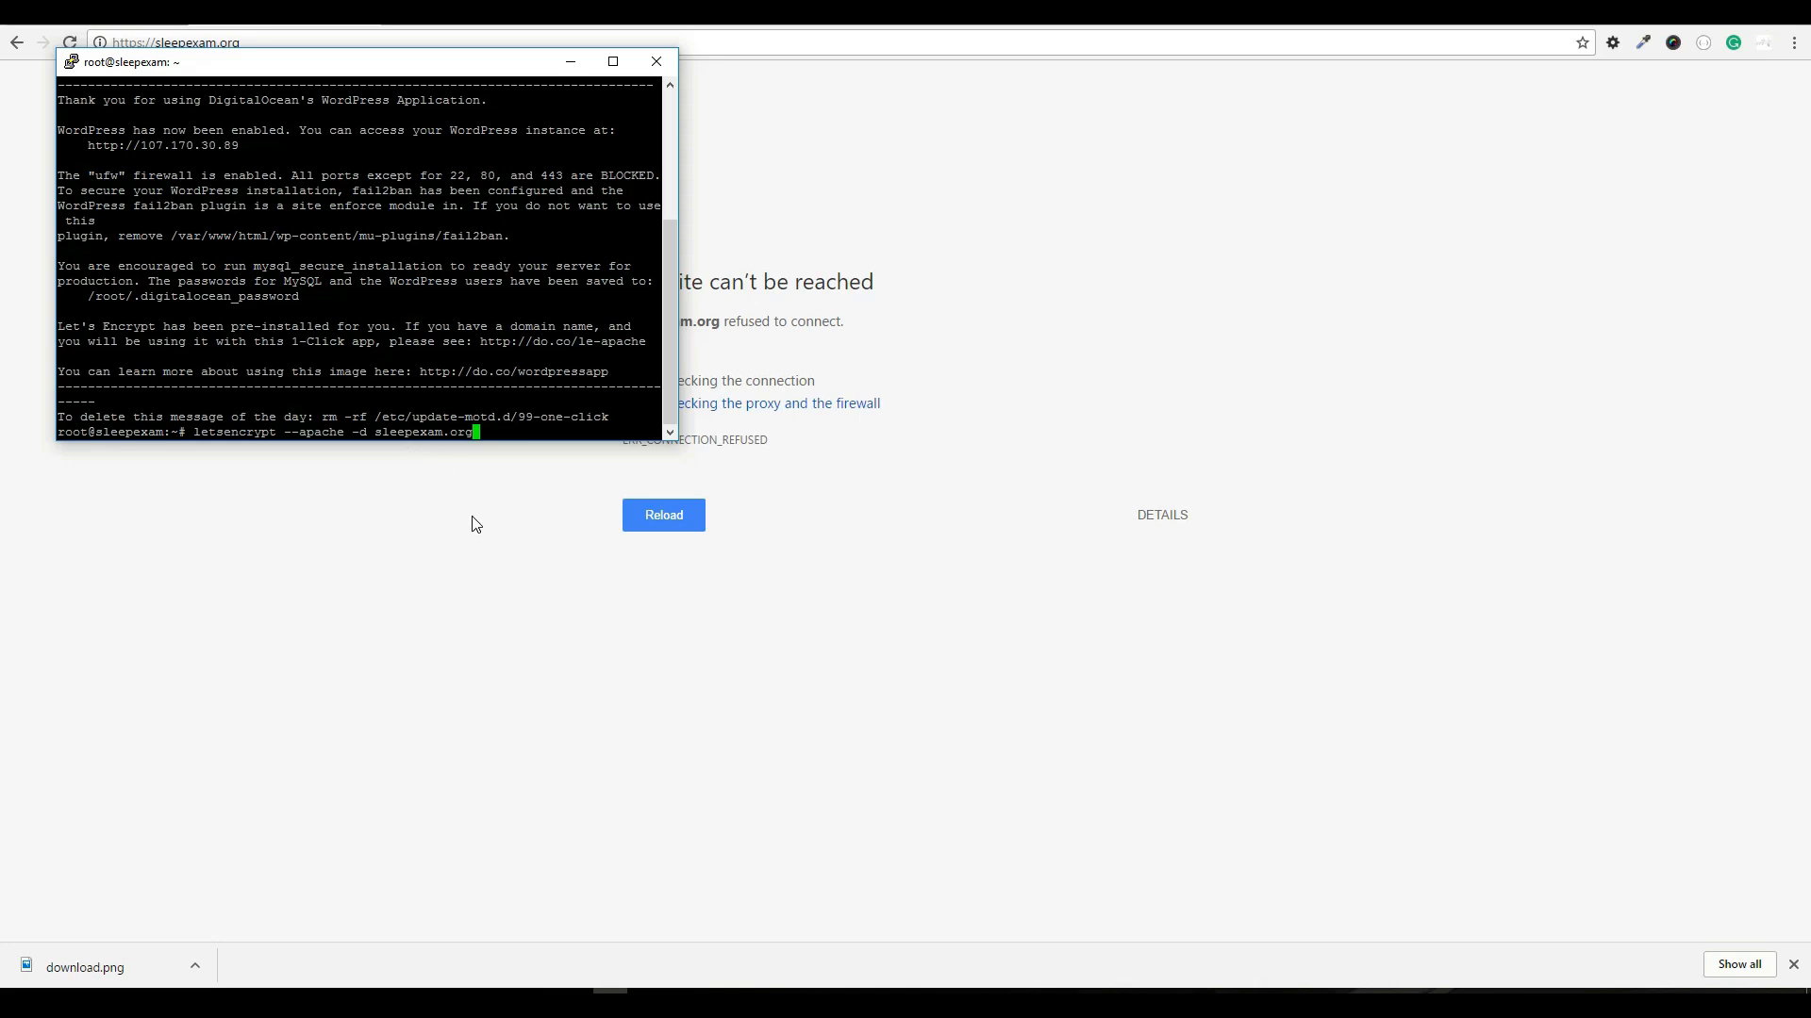
pyautogui.press('Return')
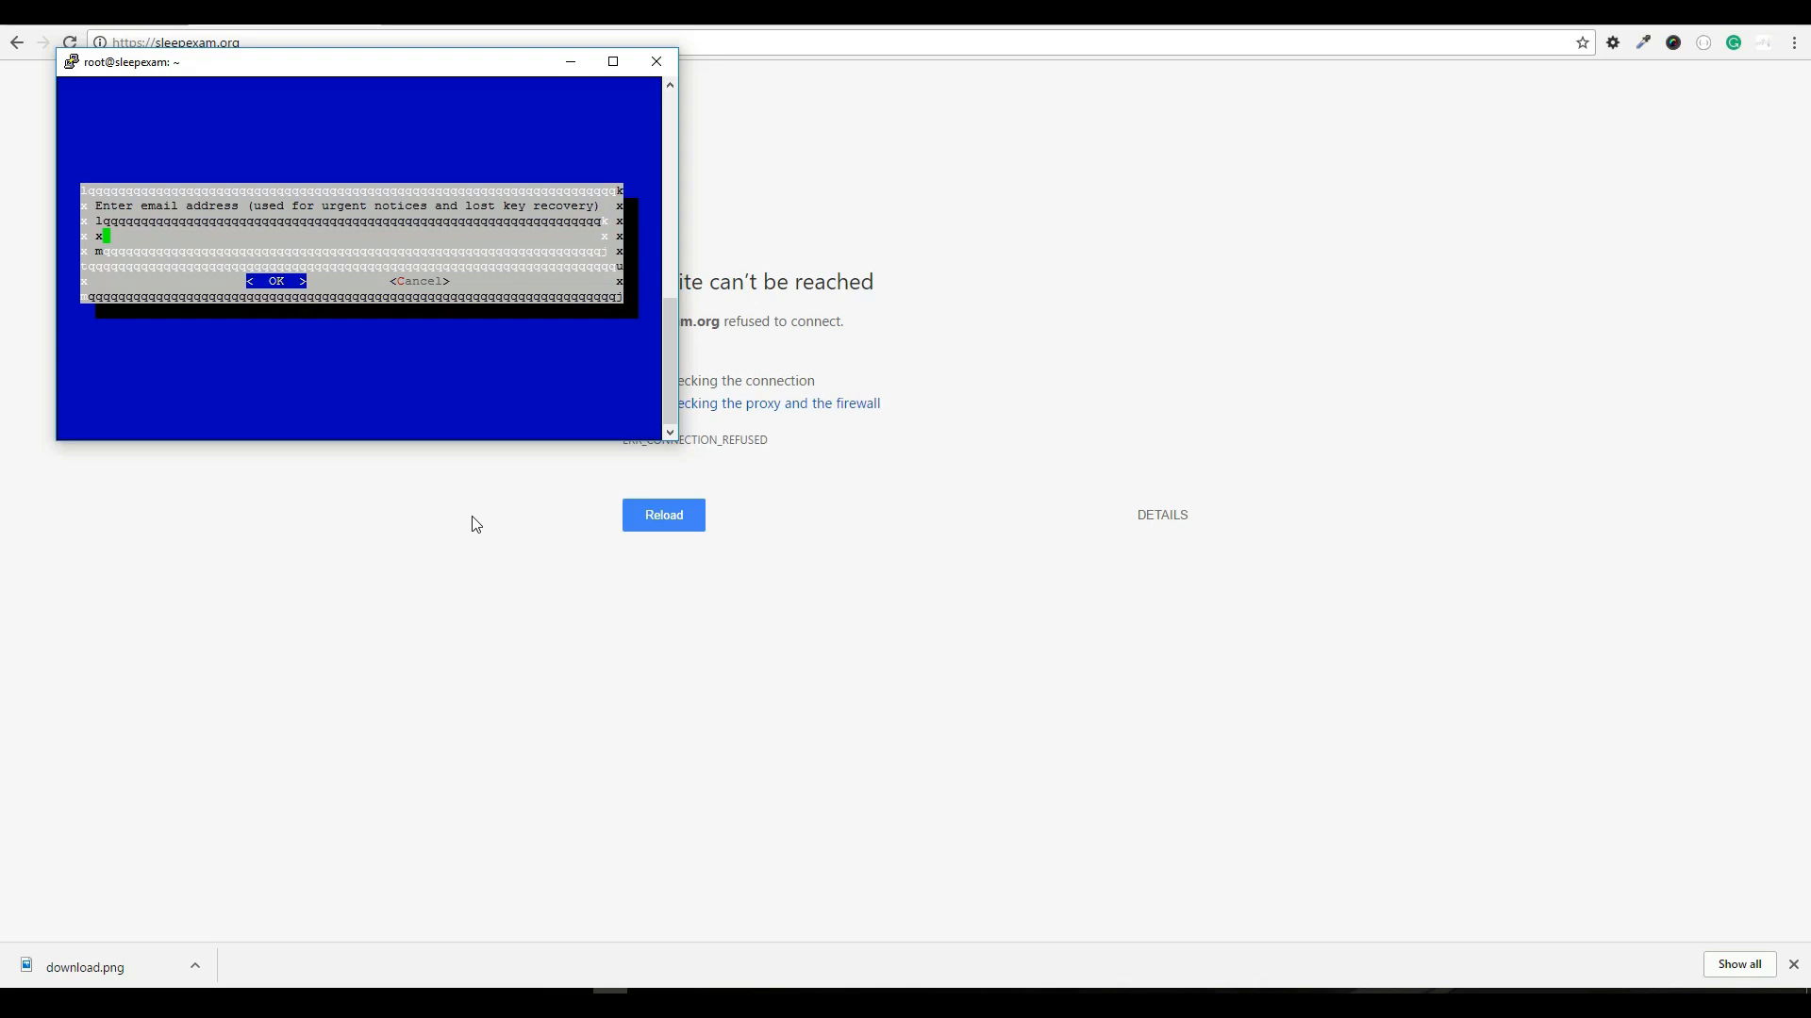
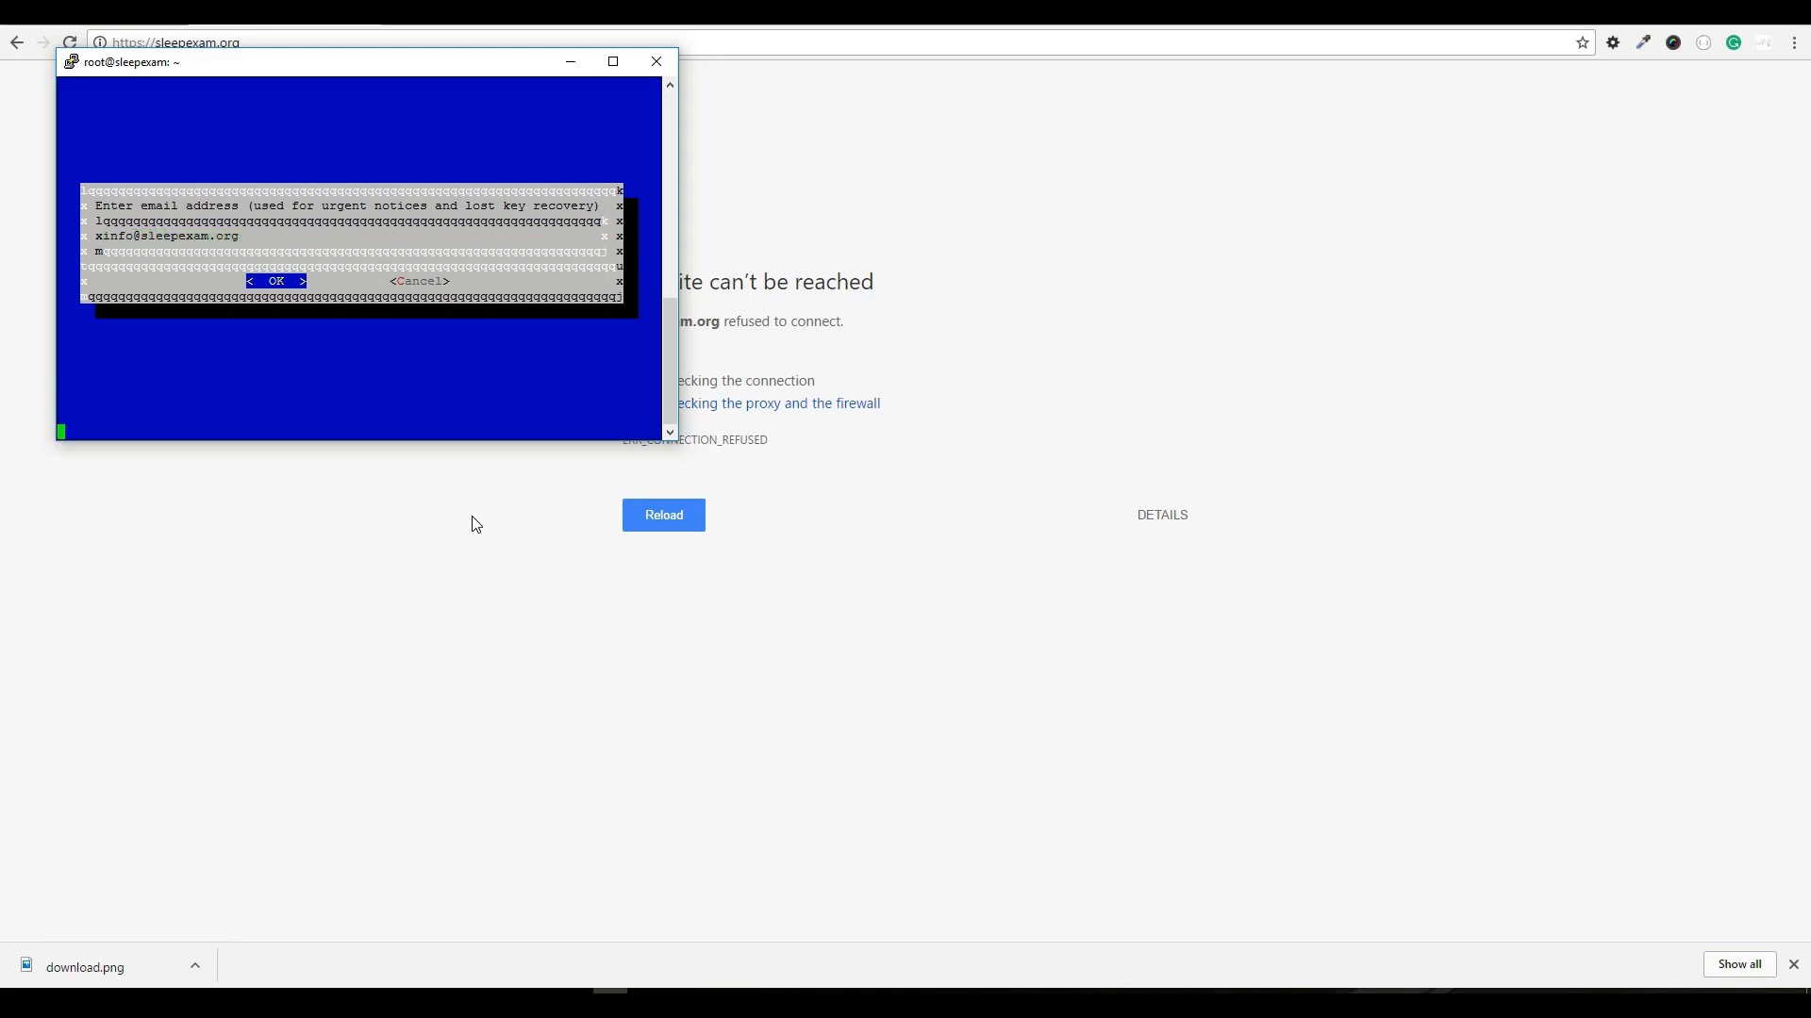
pyautogui.click(274, 281)
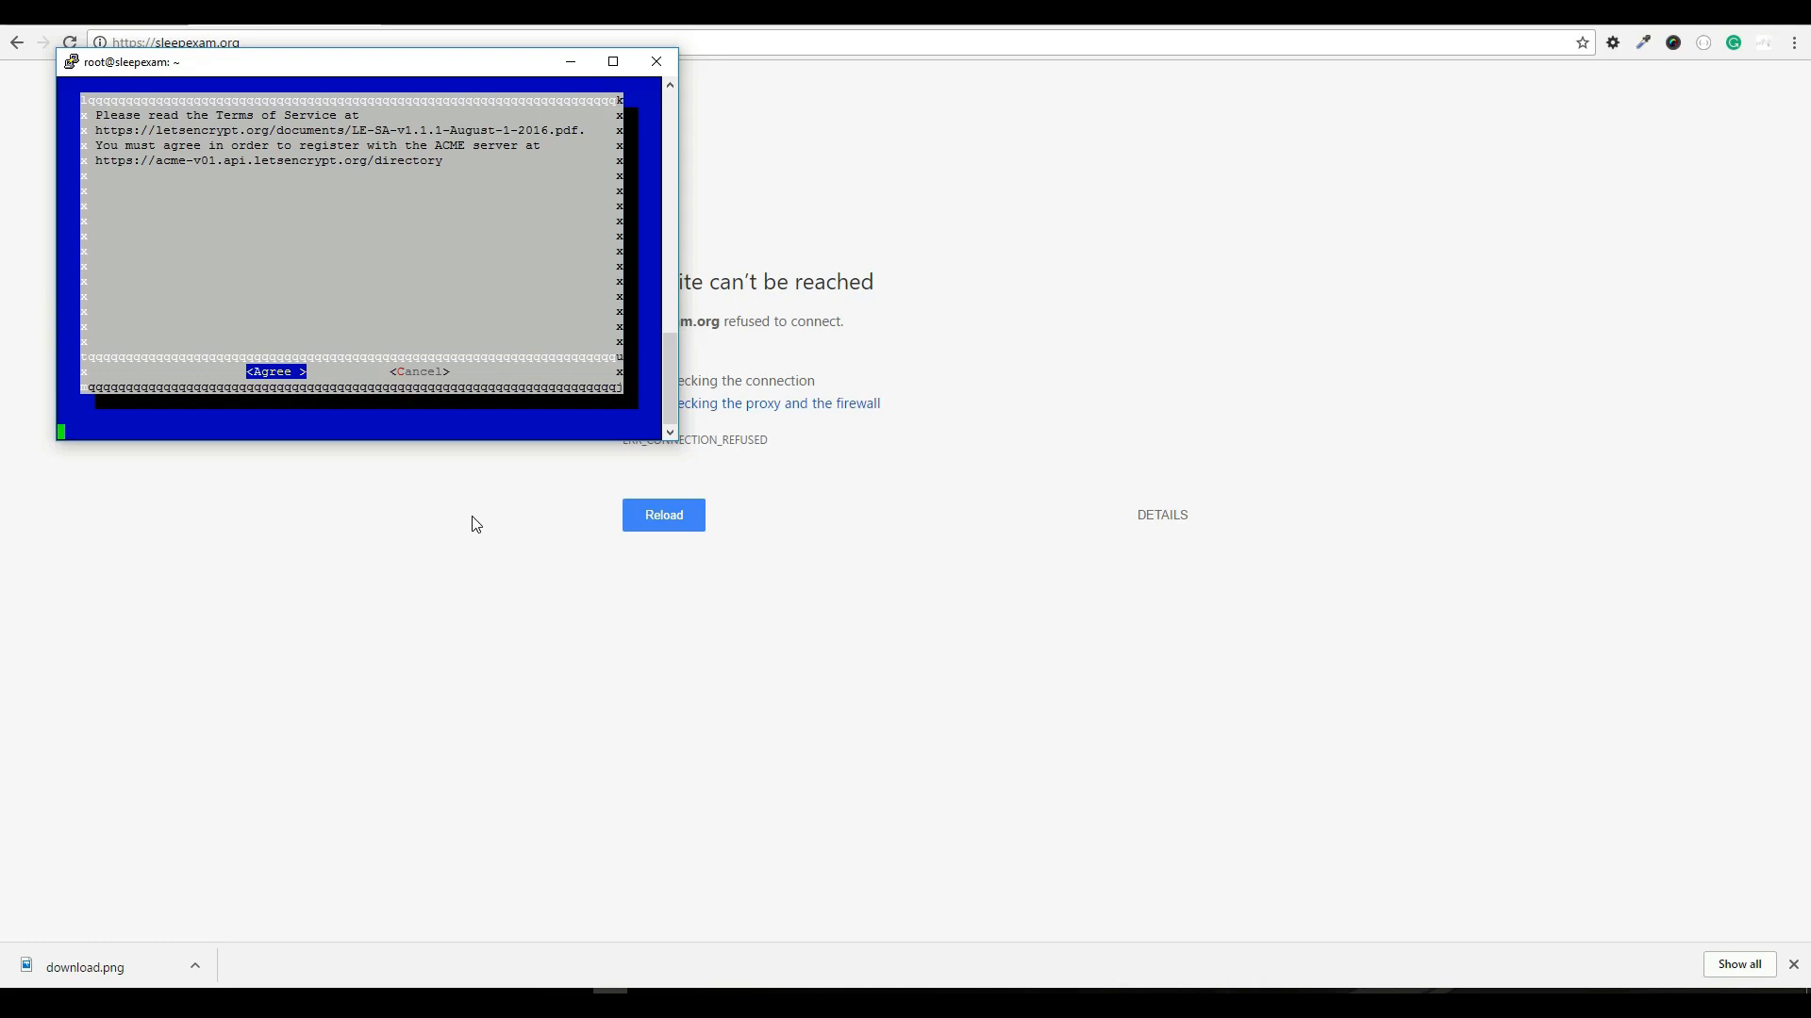
pyautogui.click(274, 370)
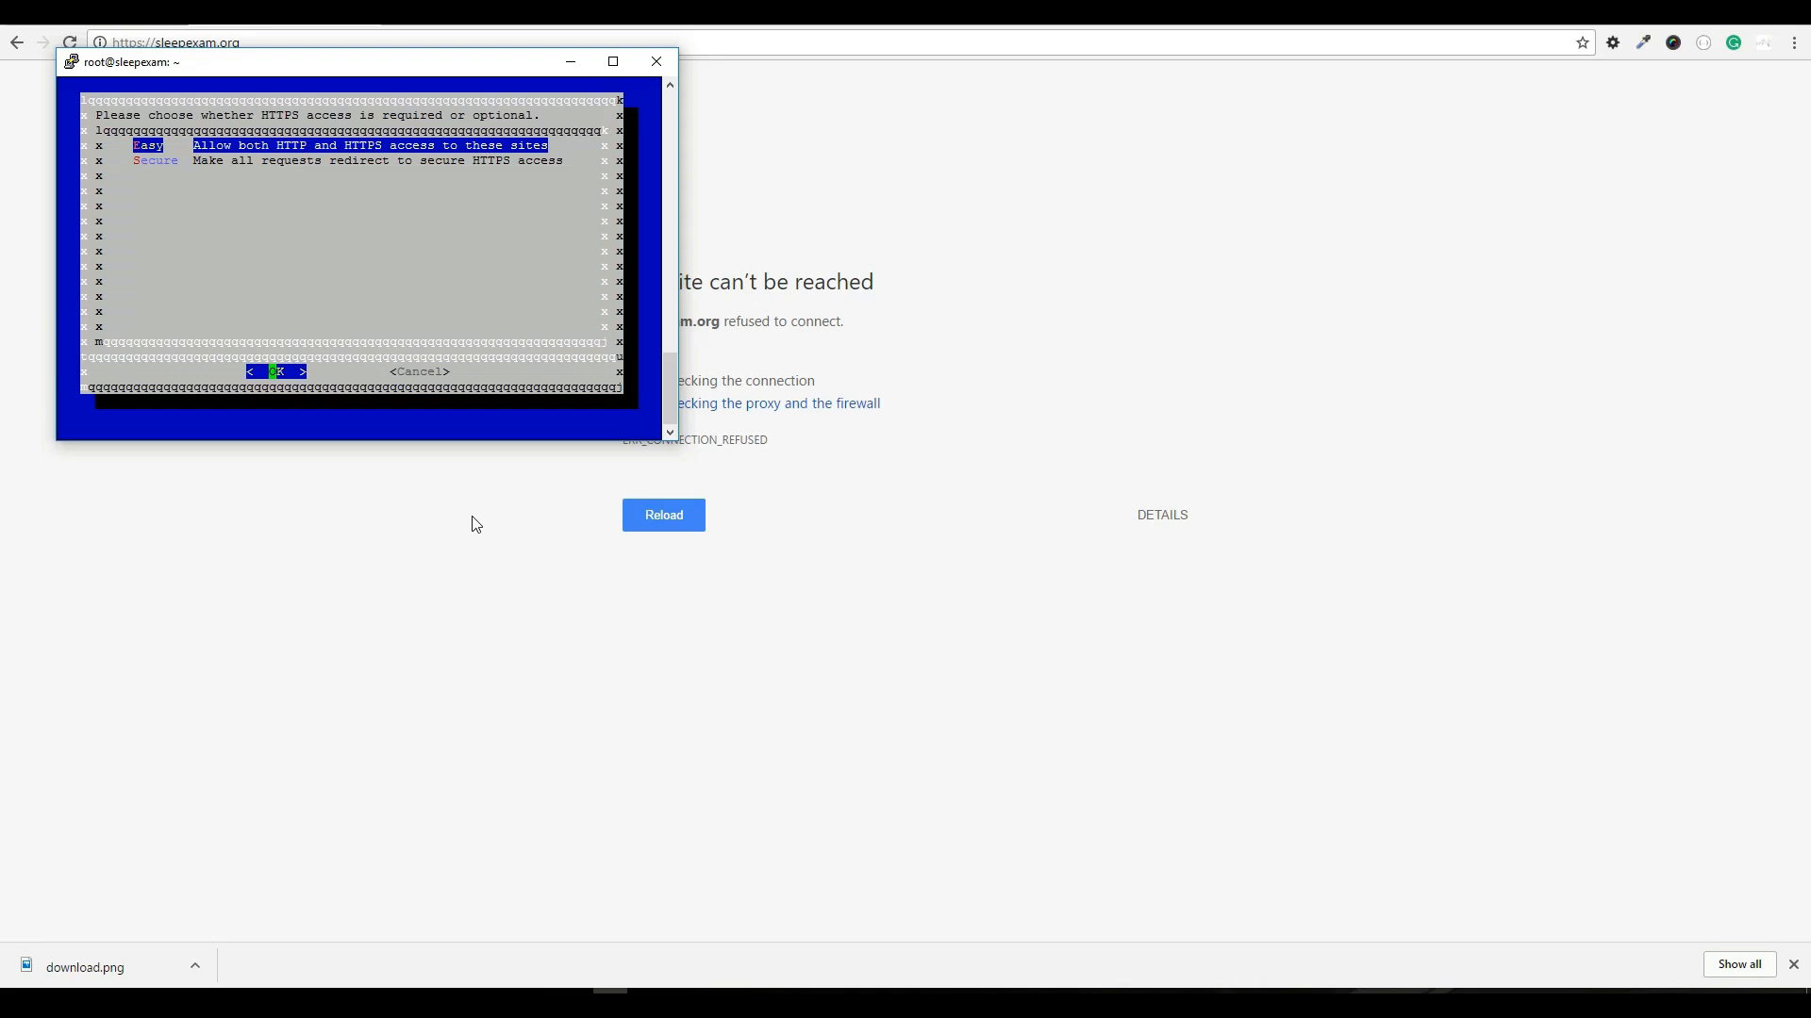
pyautogui.press('Down')
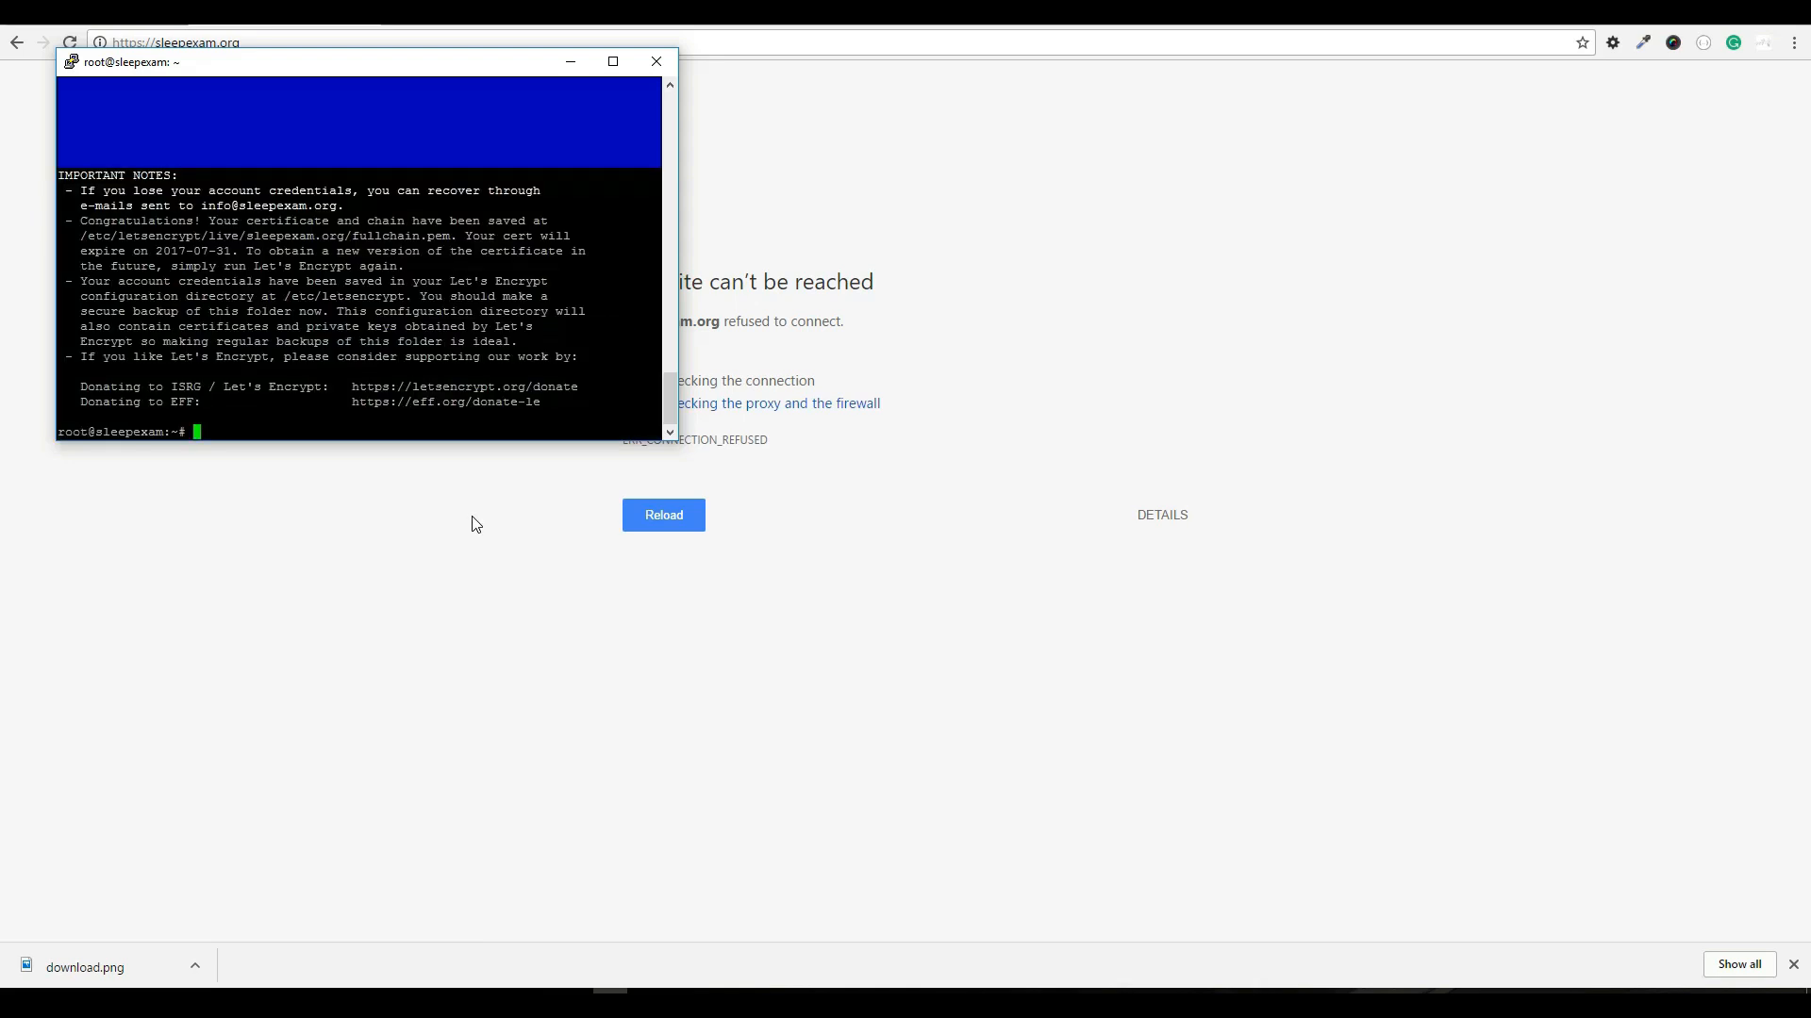
pyautogui.moveTo(776, 53)
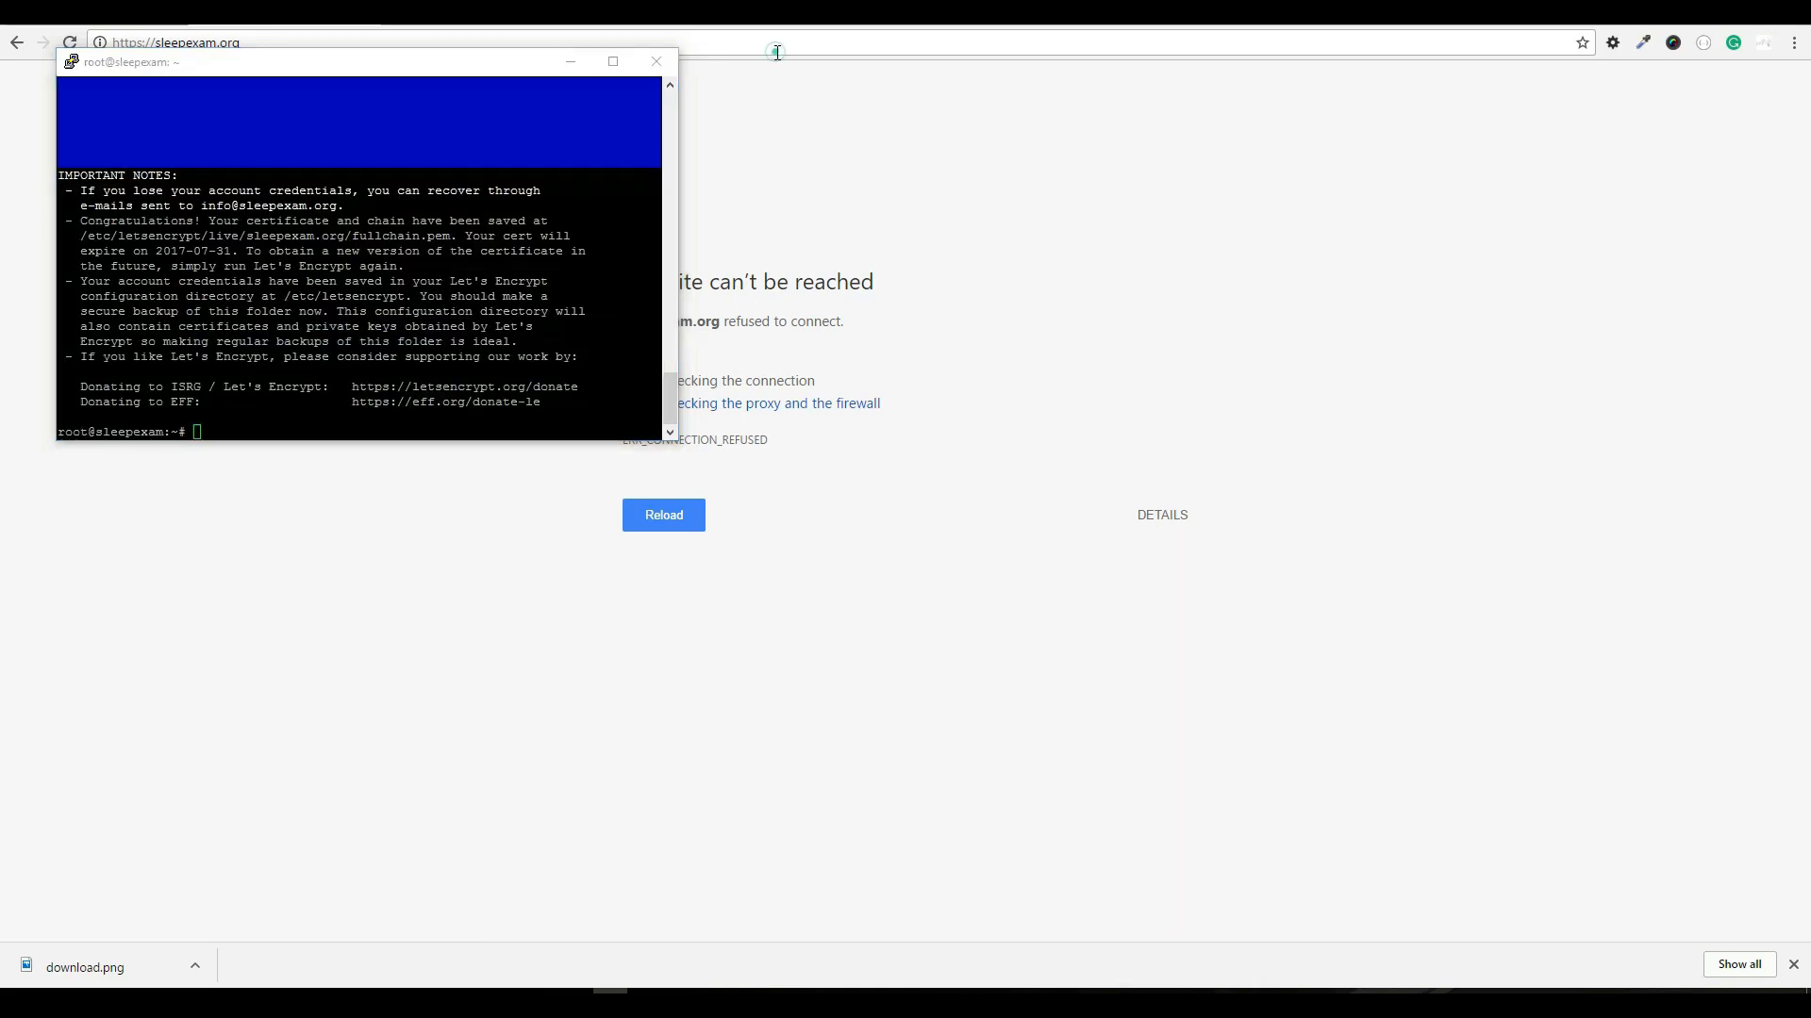
pyautogui.click(663, 515)
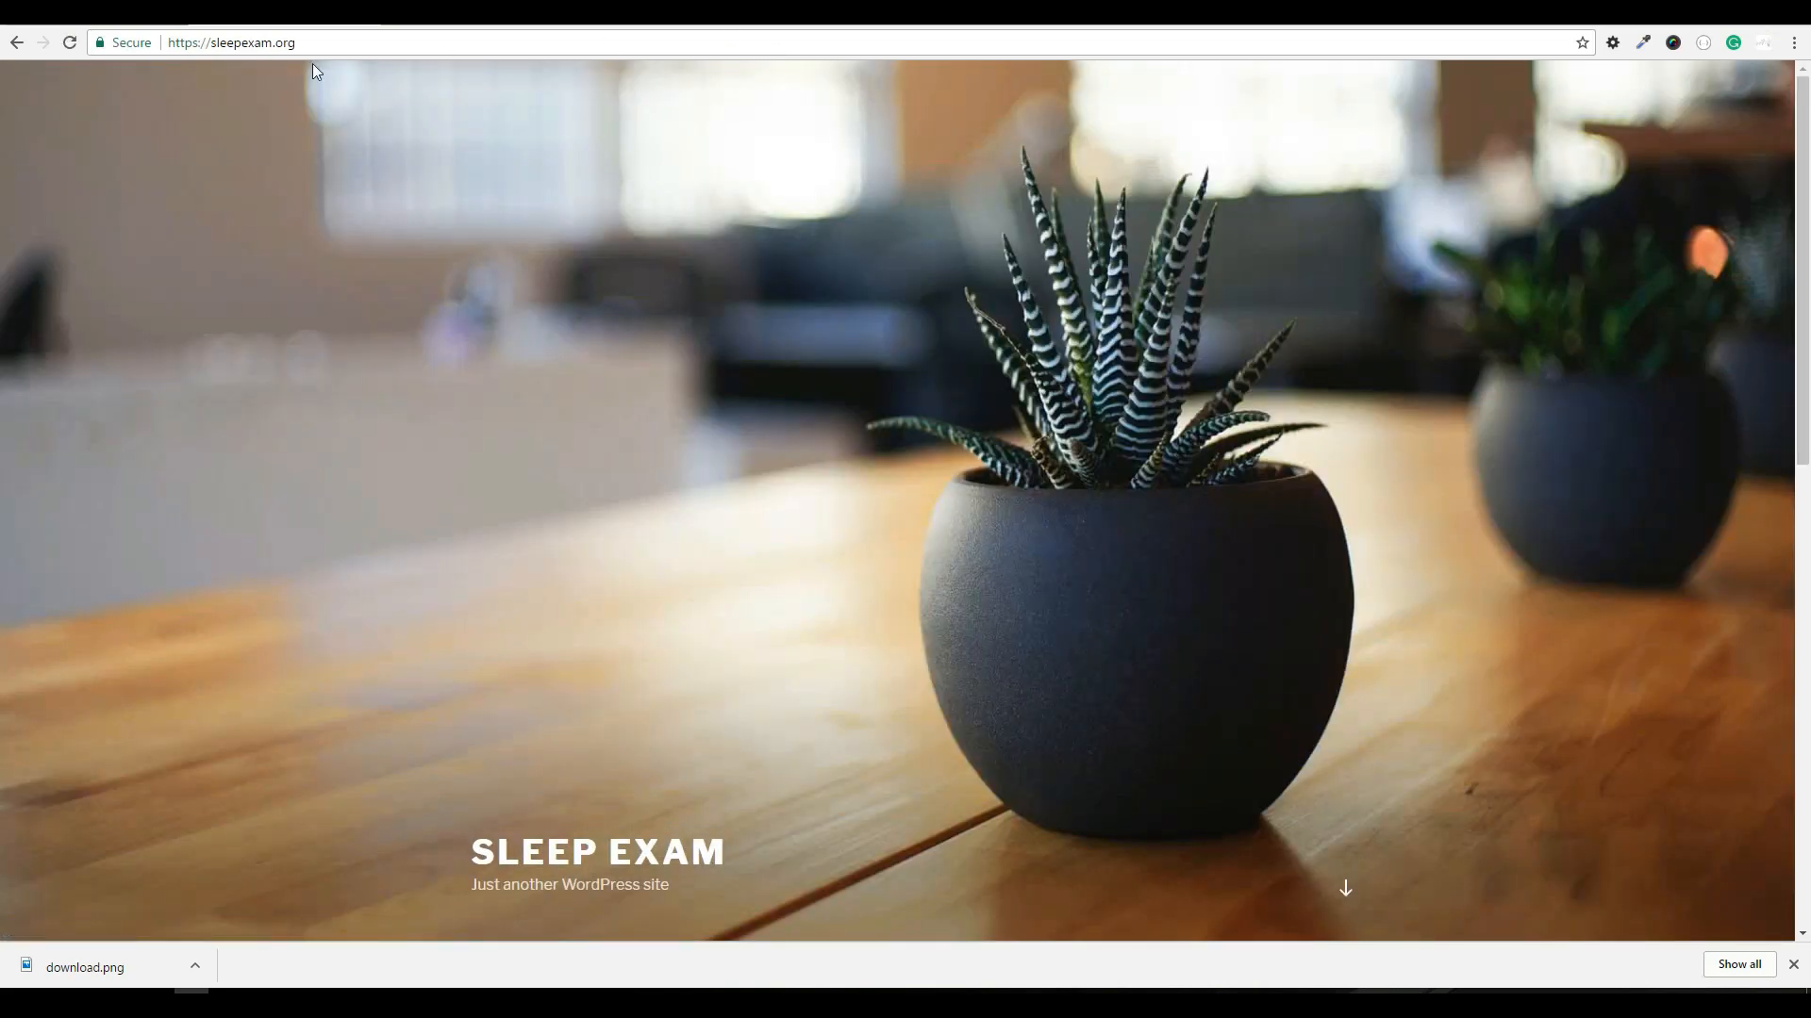
pyautogui.moveTo(129, 42)
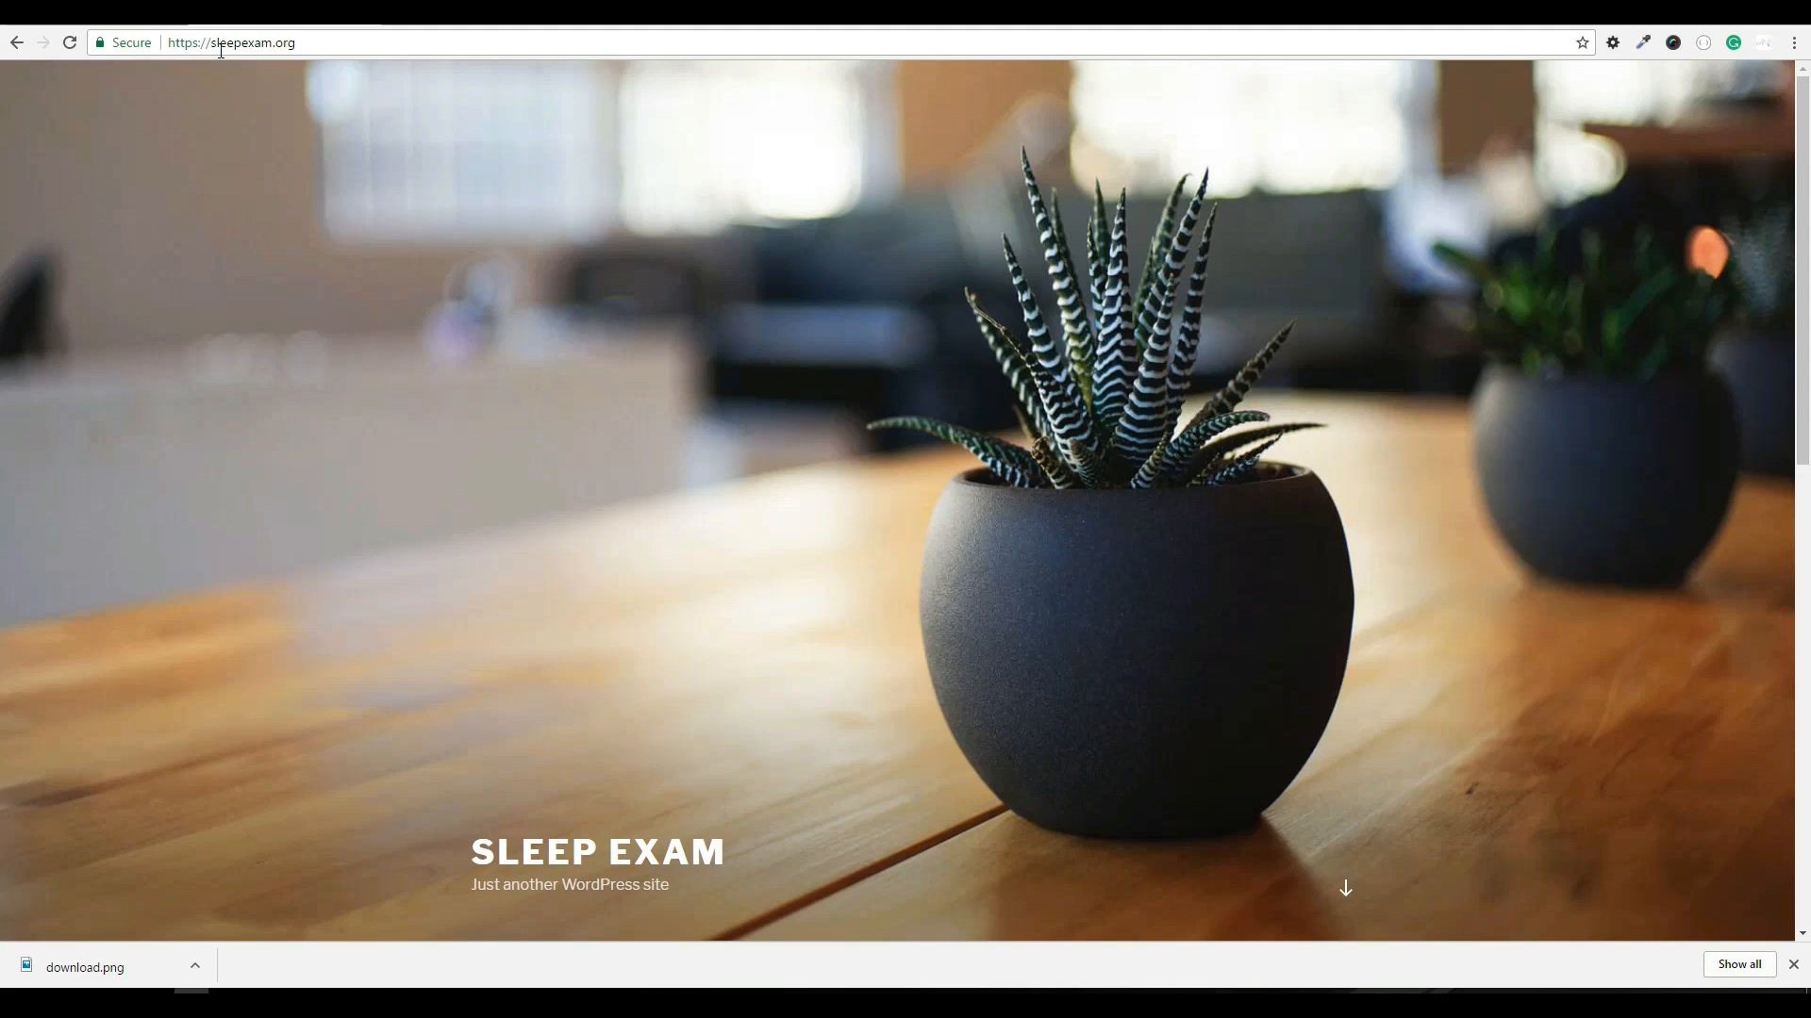
pyautogui.click(231, 43)
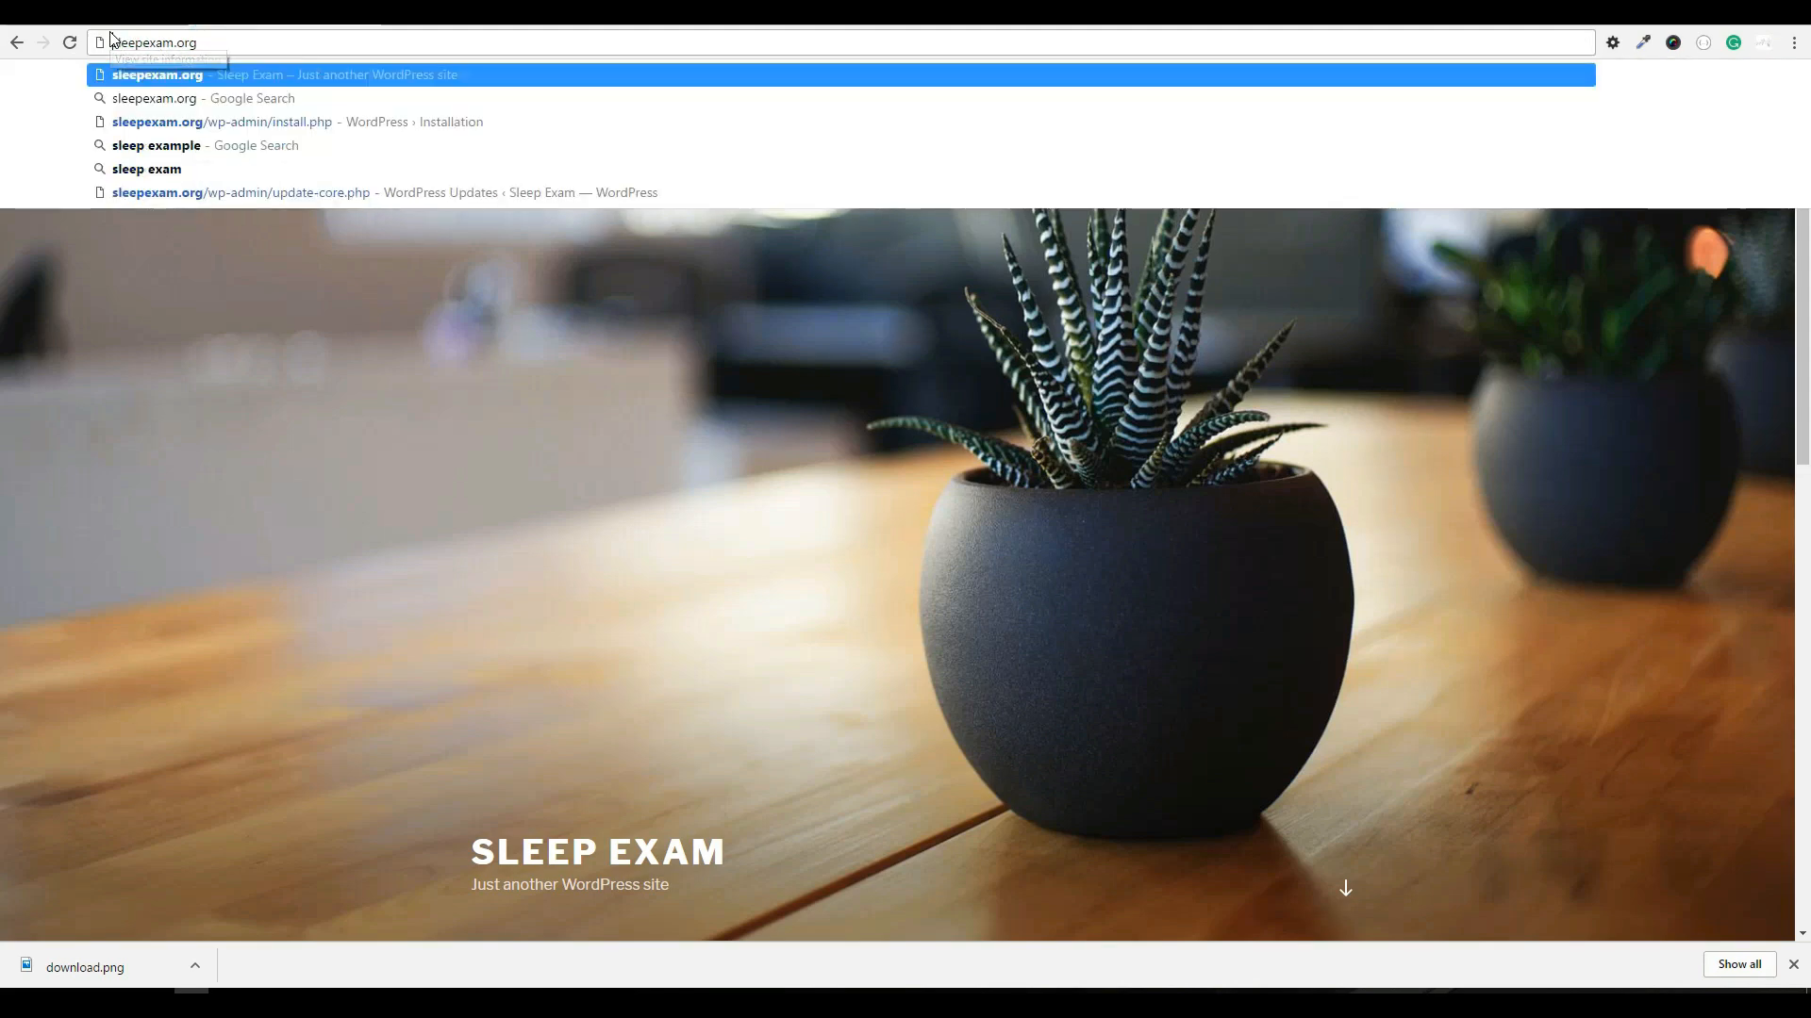
pyautogui.click(155, 73)
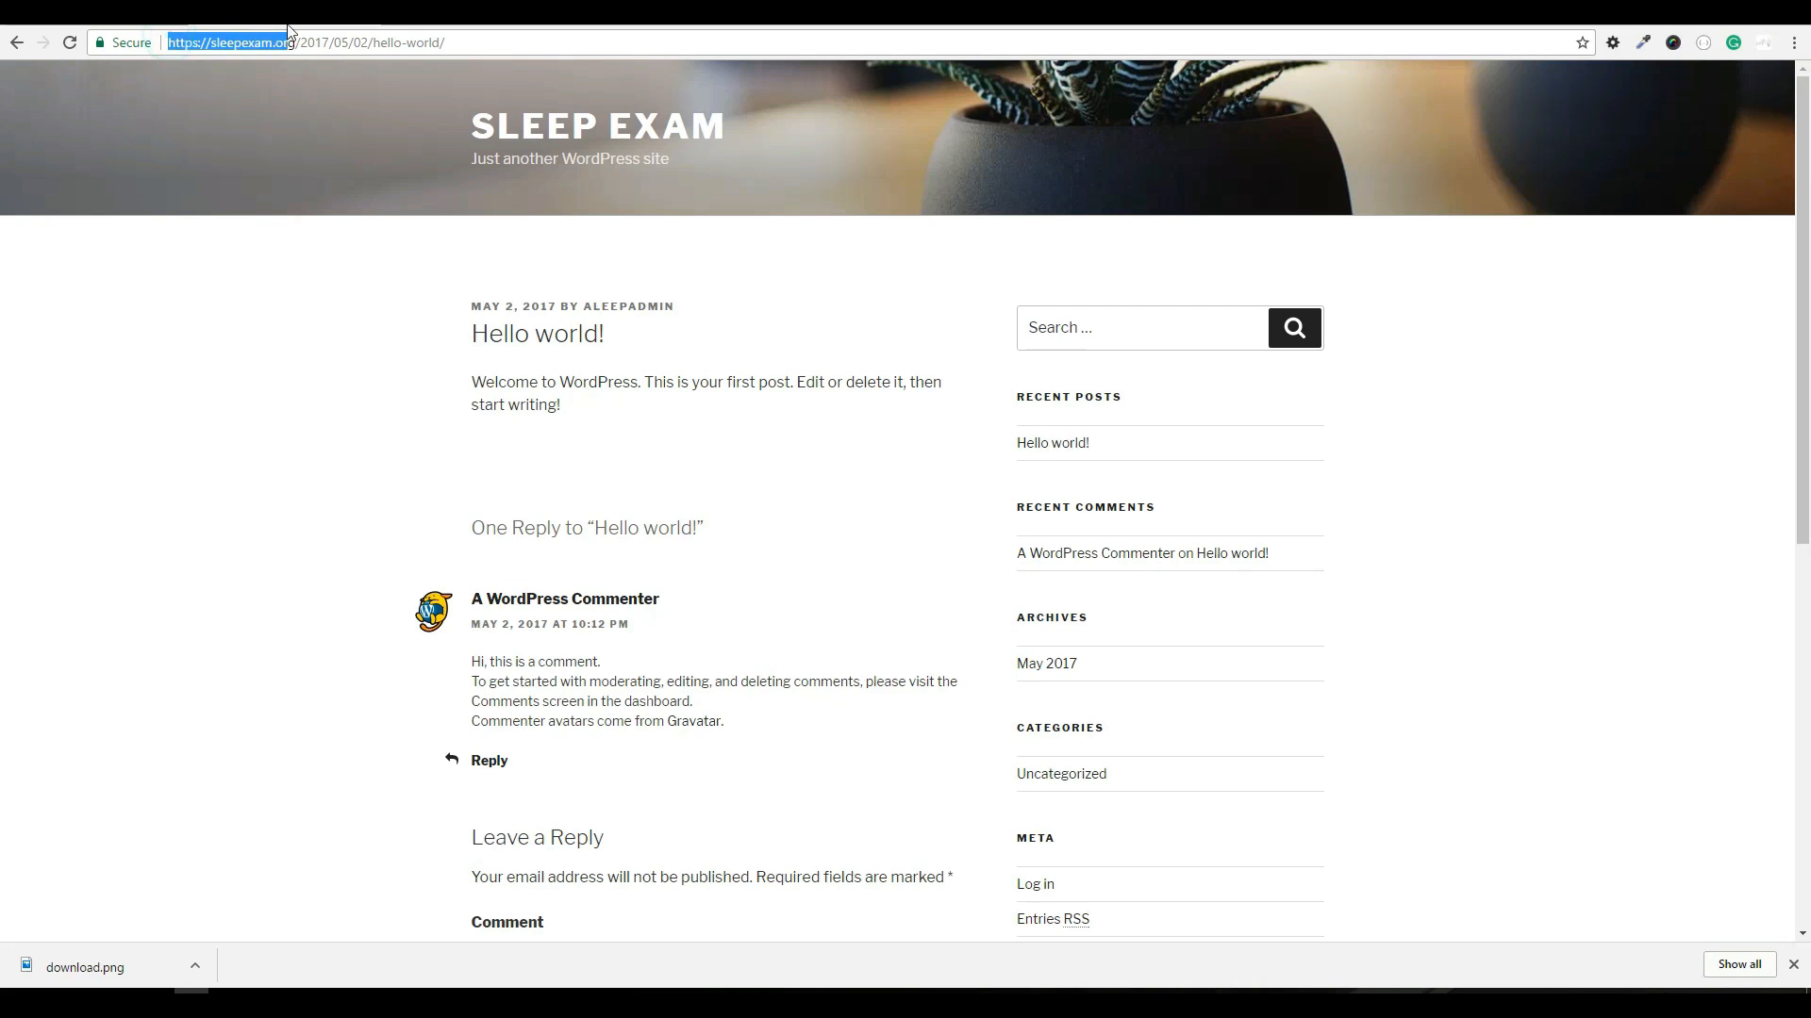
pyautogui.moveTo(953, 441)
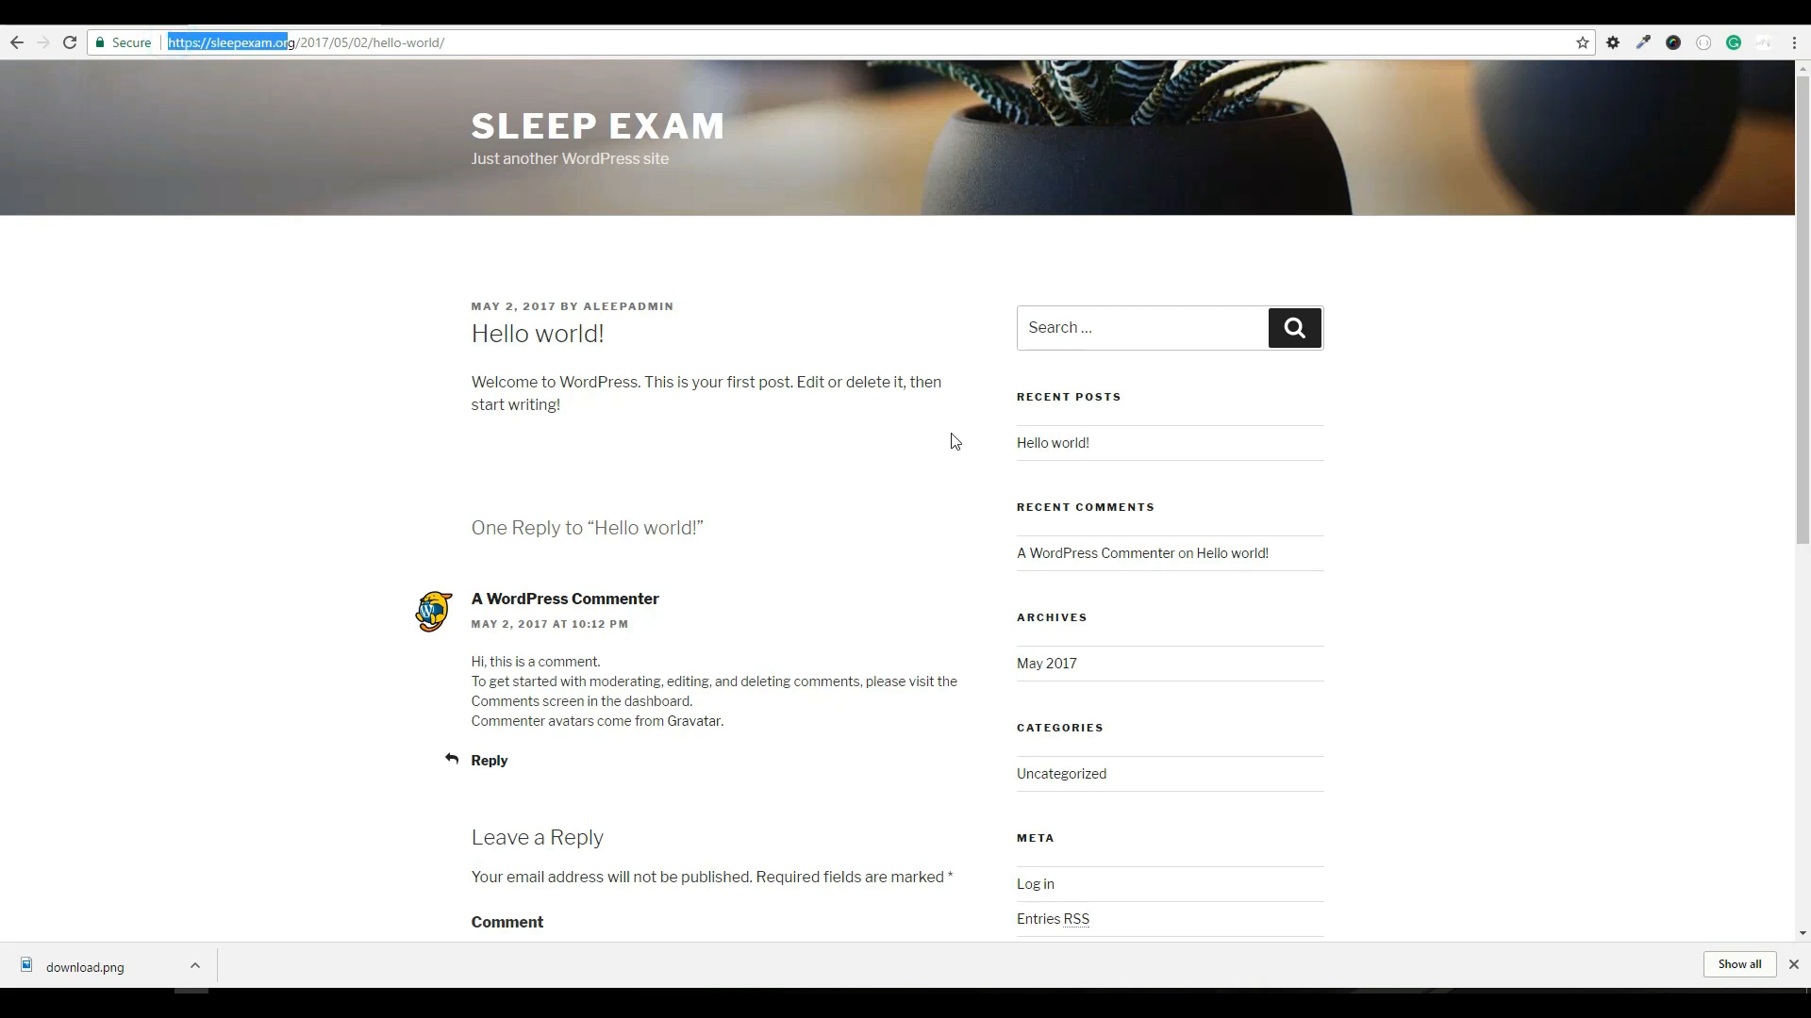